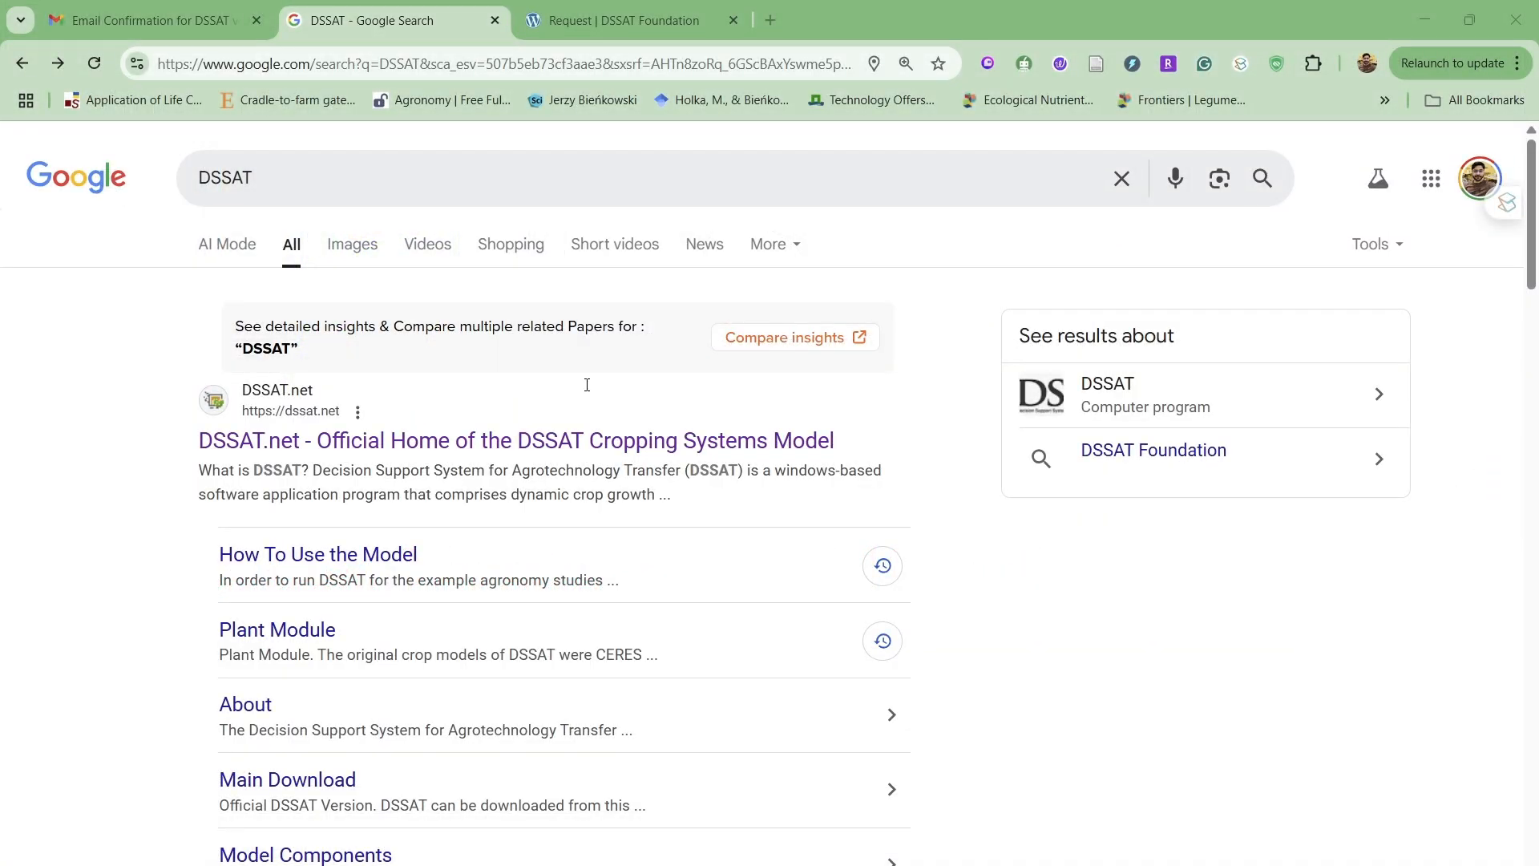
mouse_move(253, 452)
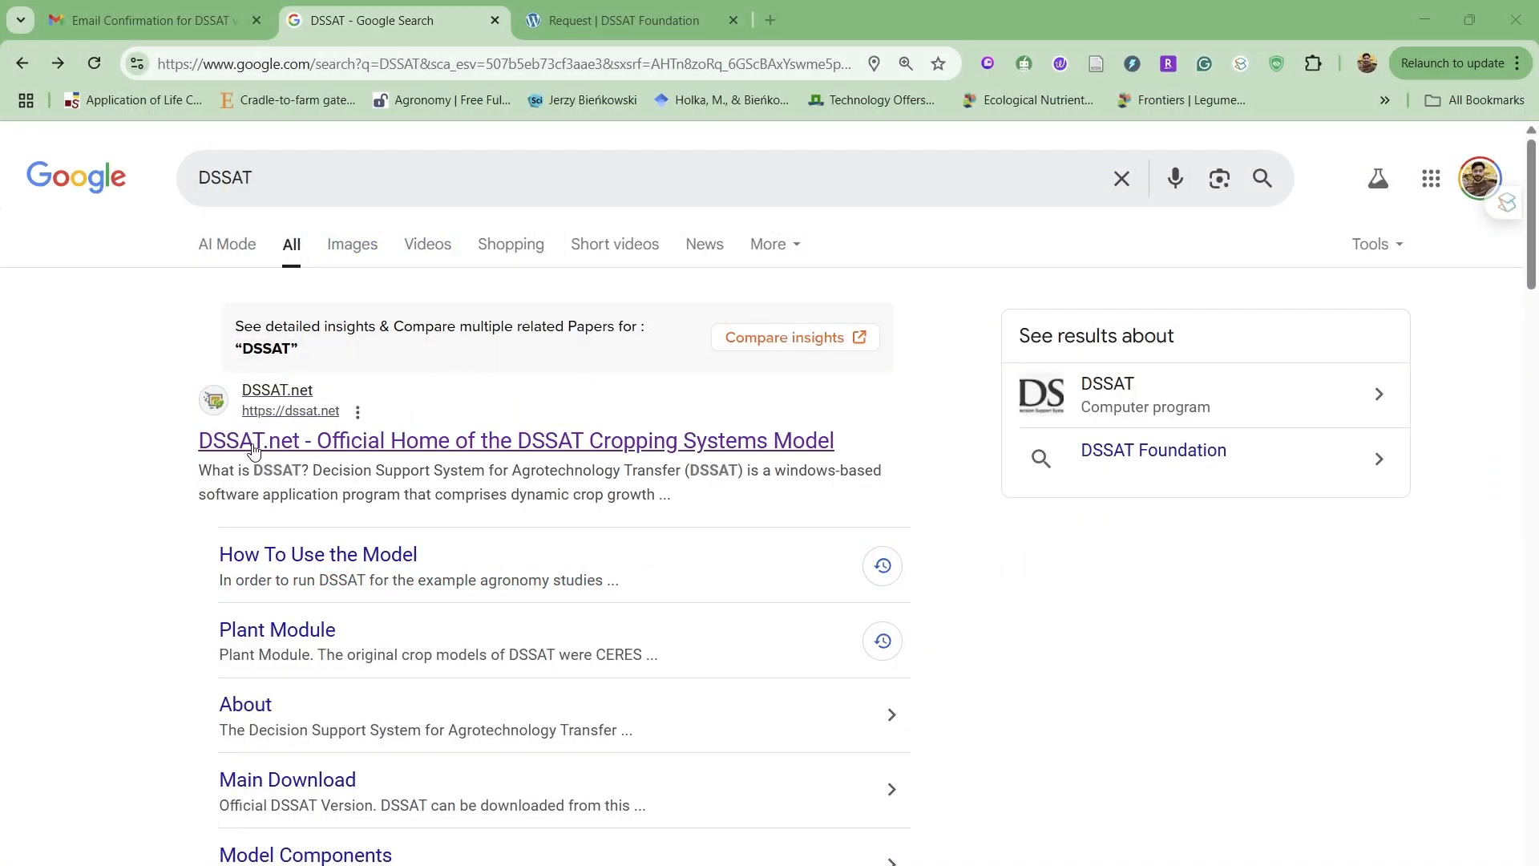
Open the official DSSAT.net home page and scroll to its Request DSSAT download section.
left_click(515, 440)
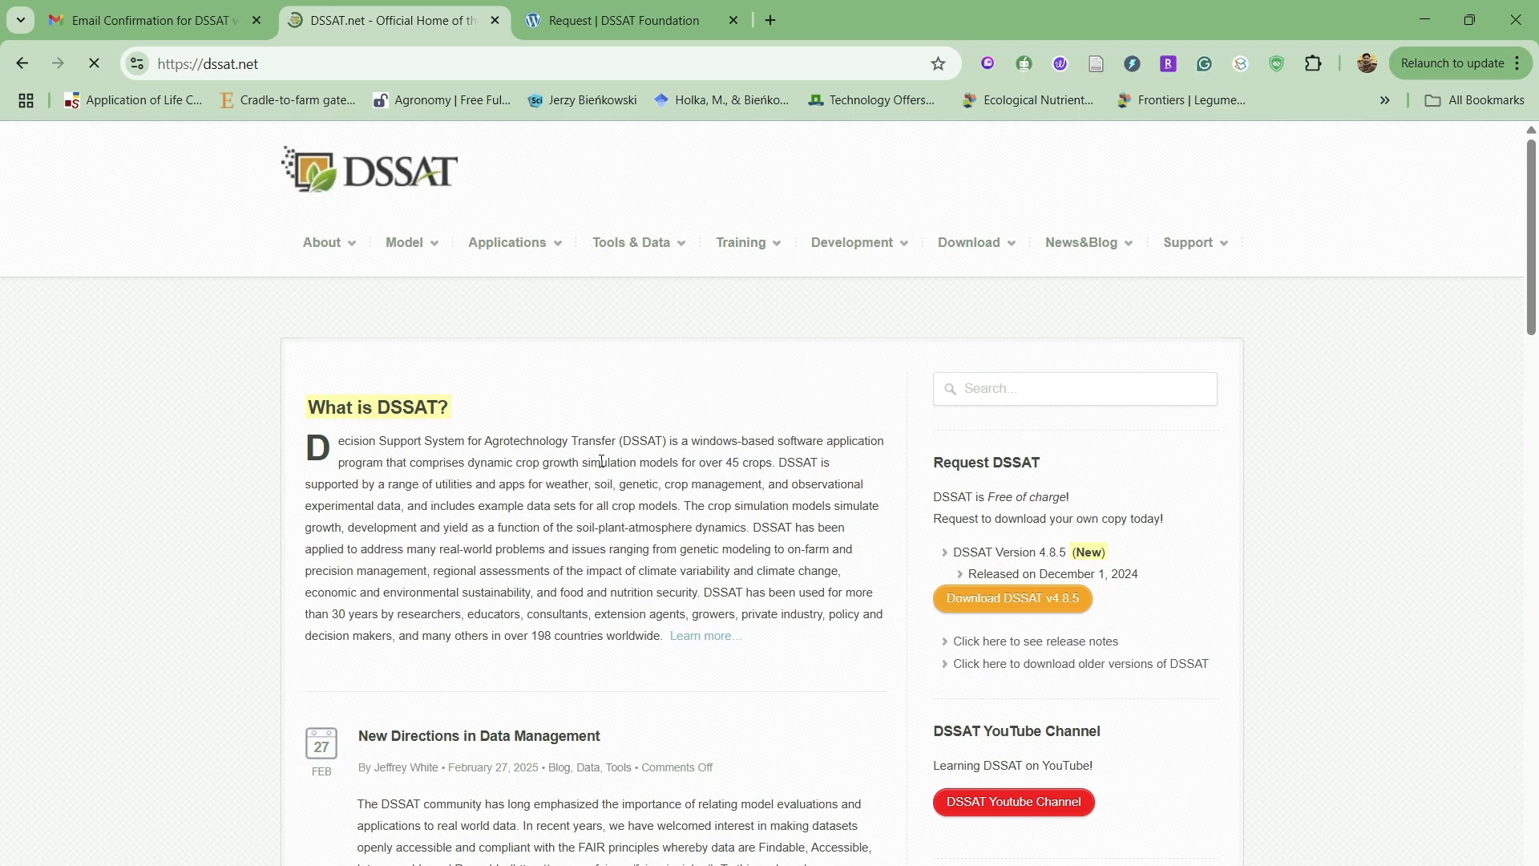
scroll("down", 3)
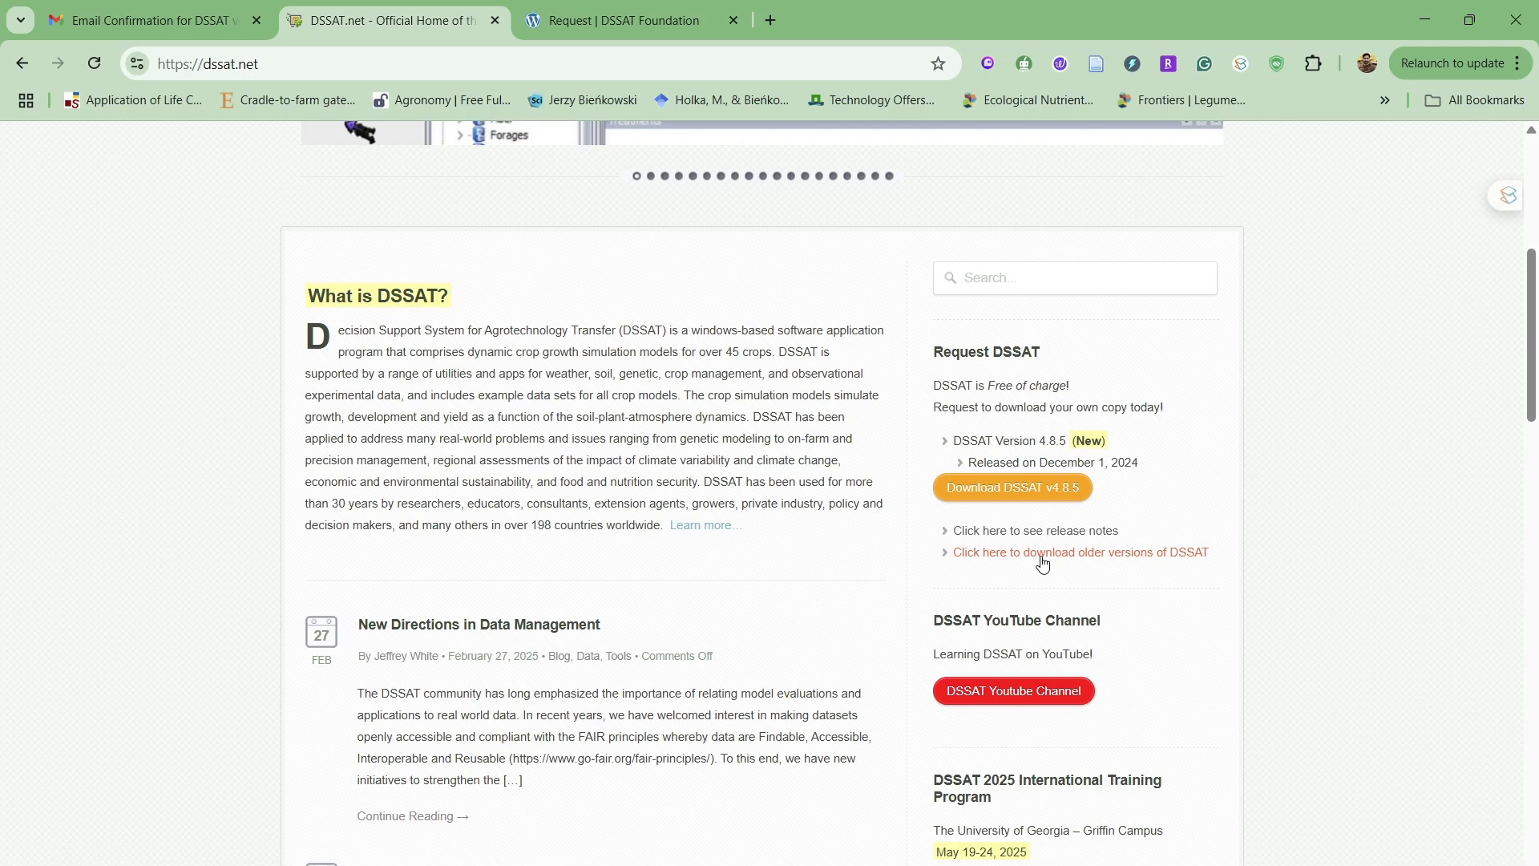
Browse the list of older DSSAT versions on DSSAT.net.
left_click(1079, 551)
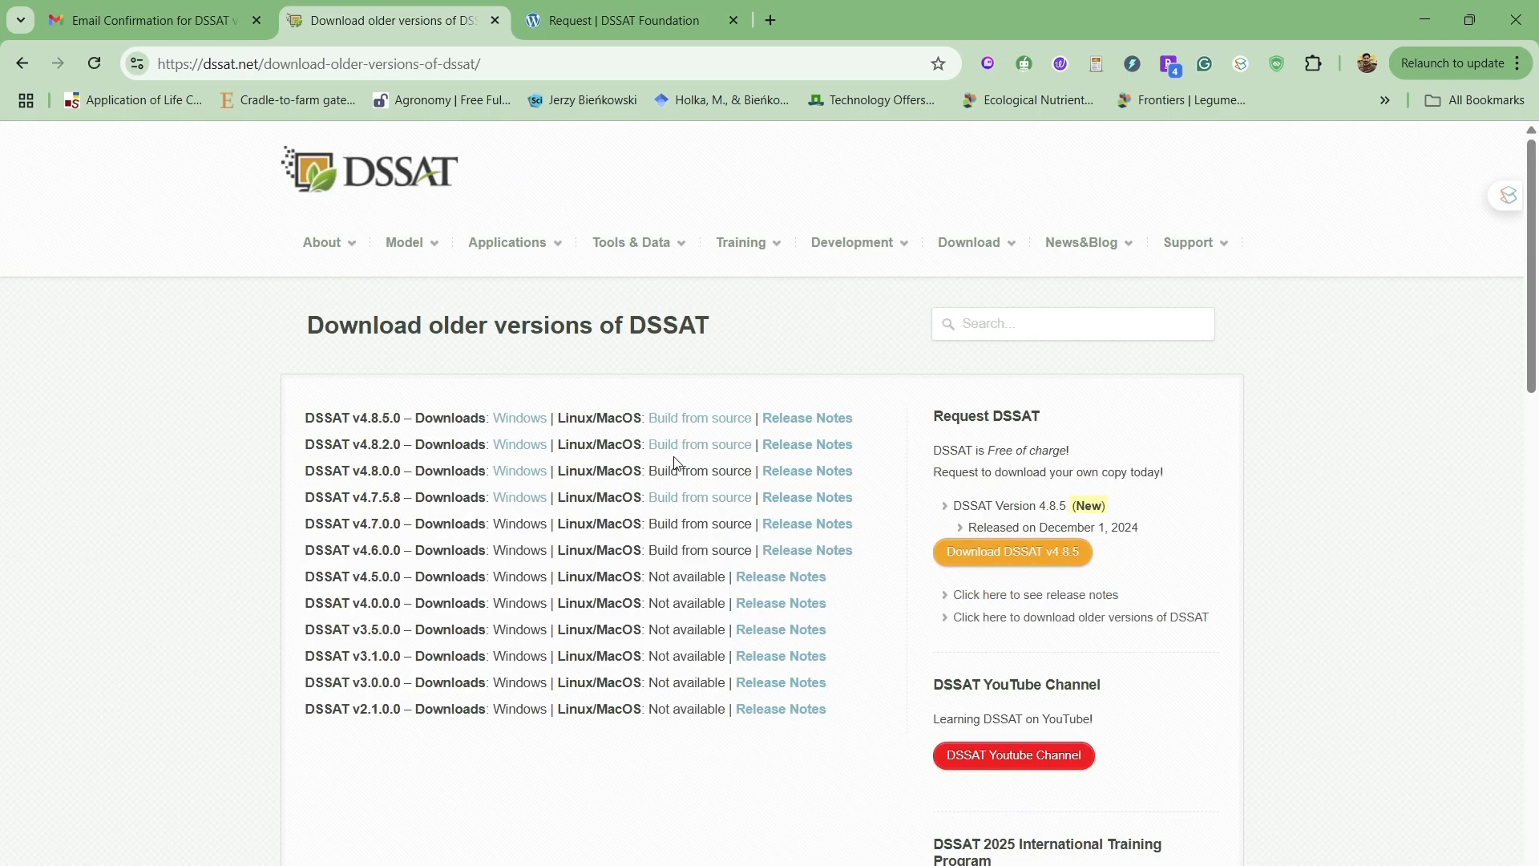
scroll("down", 3)
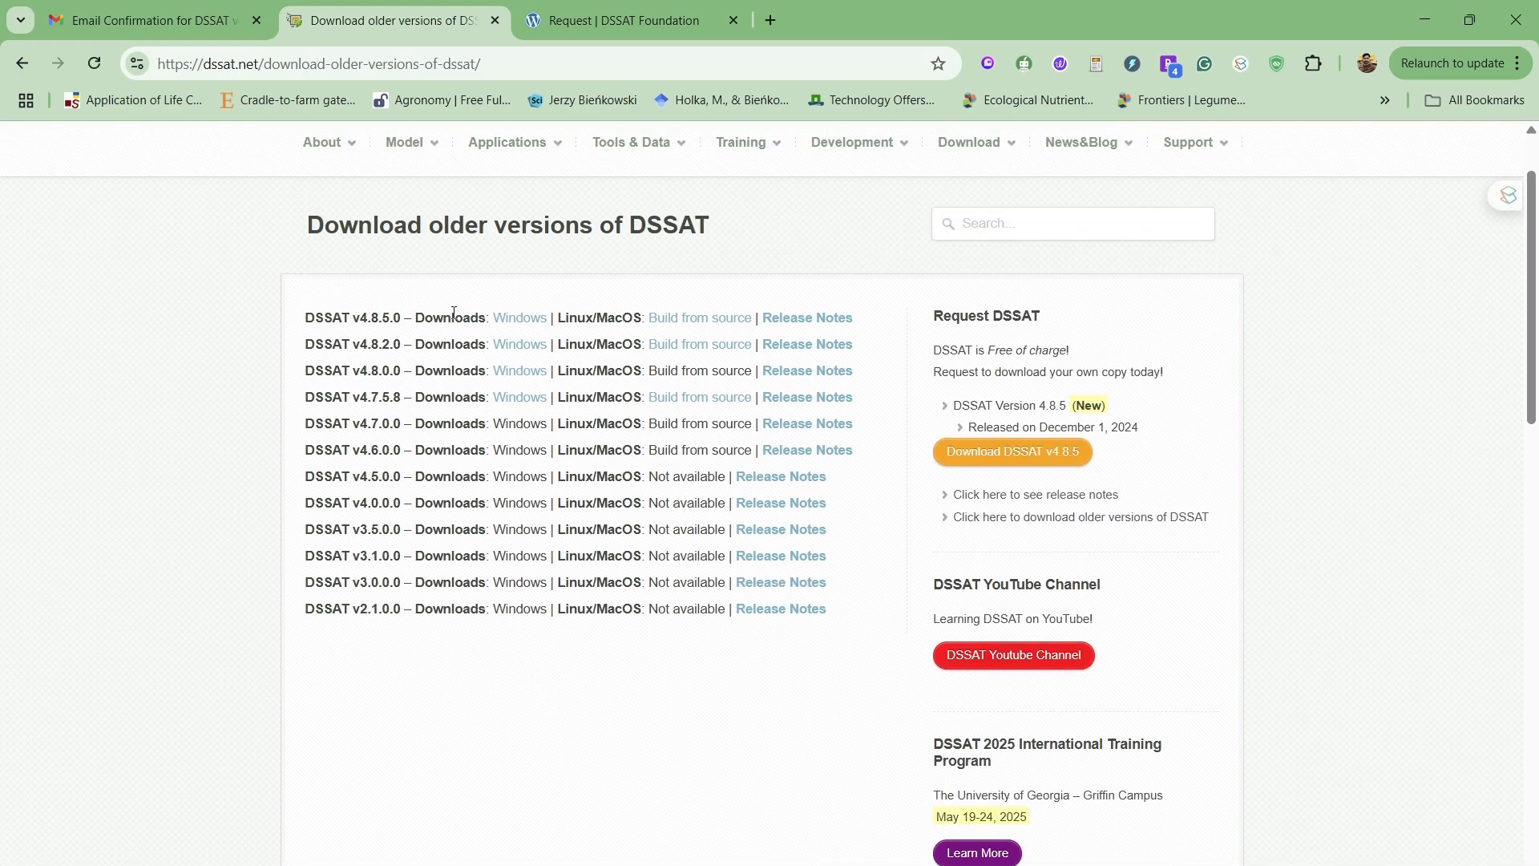
mouse_move(611, 313)
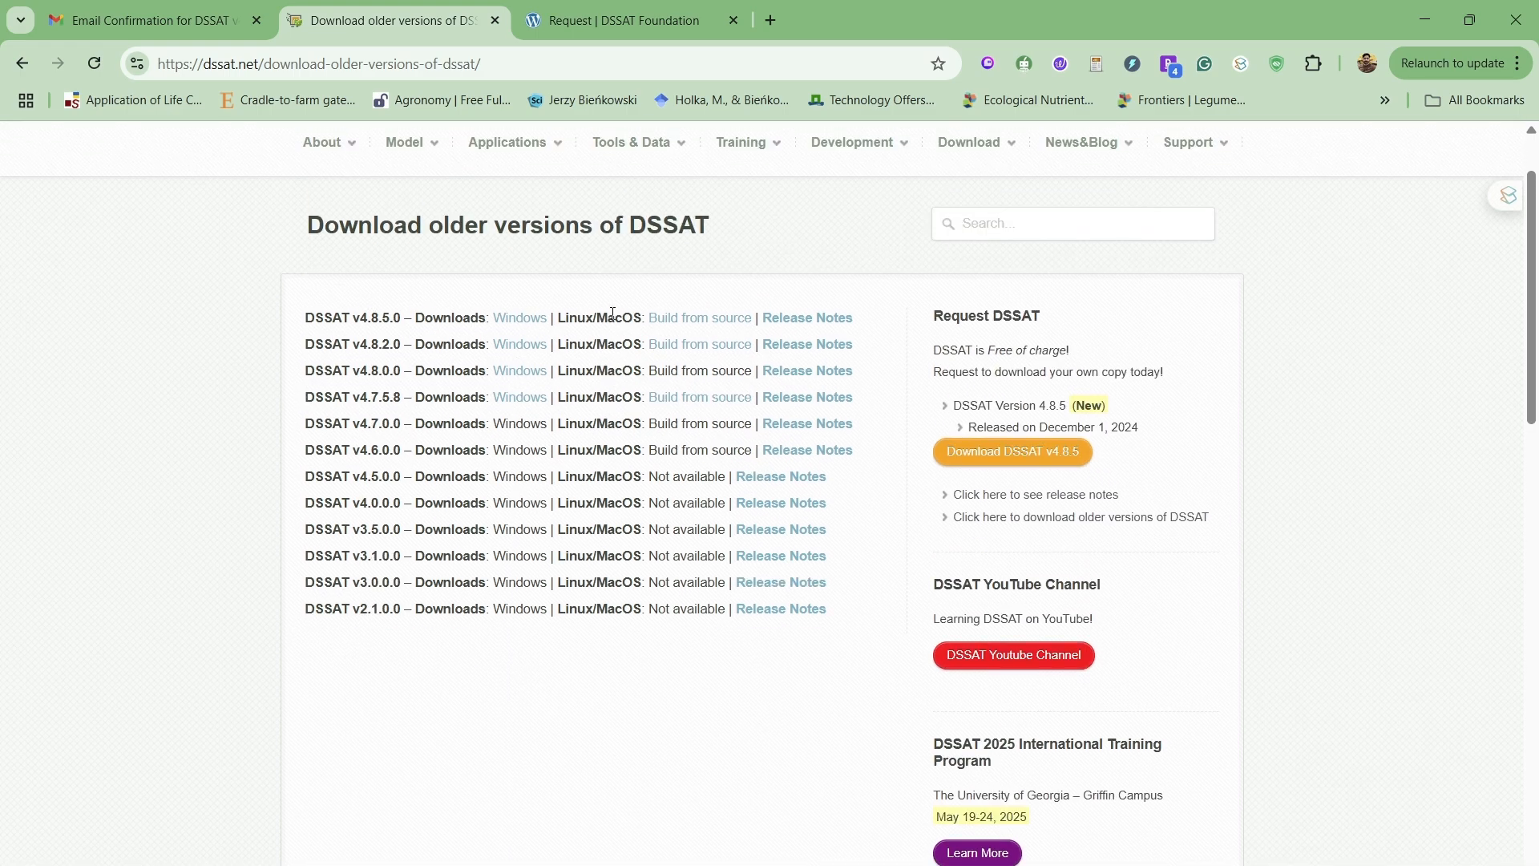
Return to the DSSAT.net home page and request the DSSAT v4.8.5 download.
left_click(21, 62)
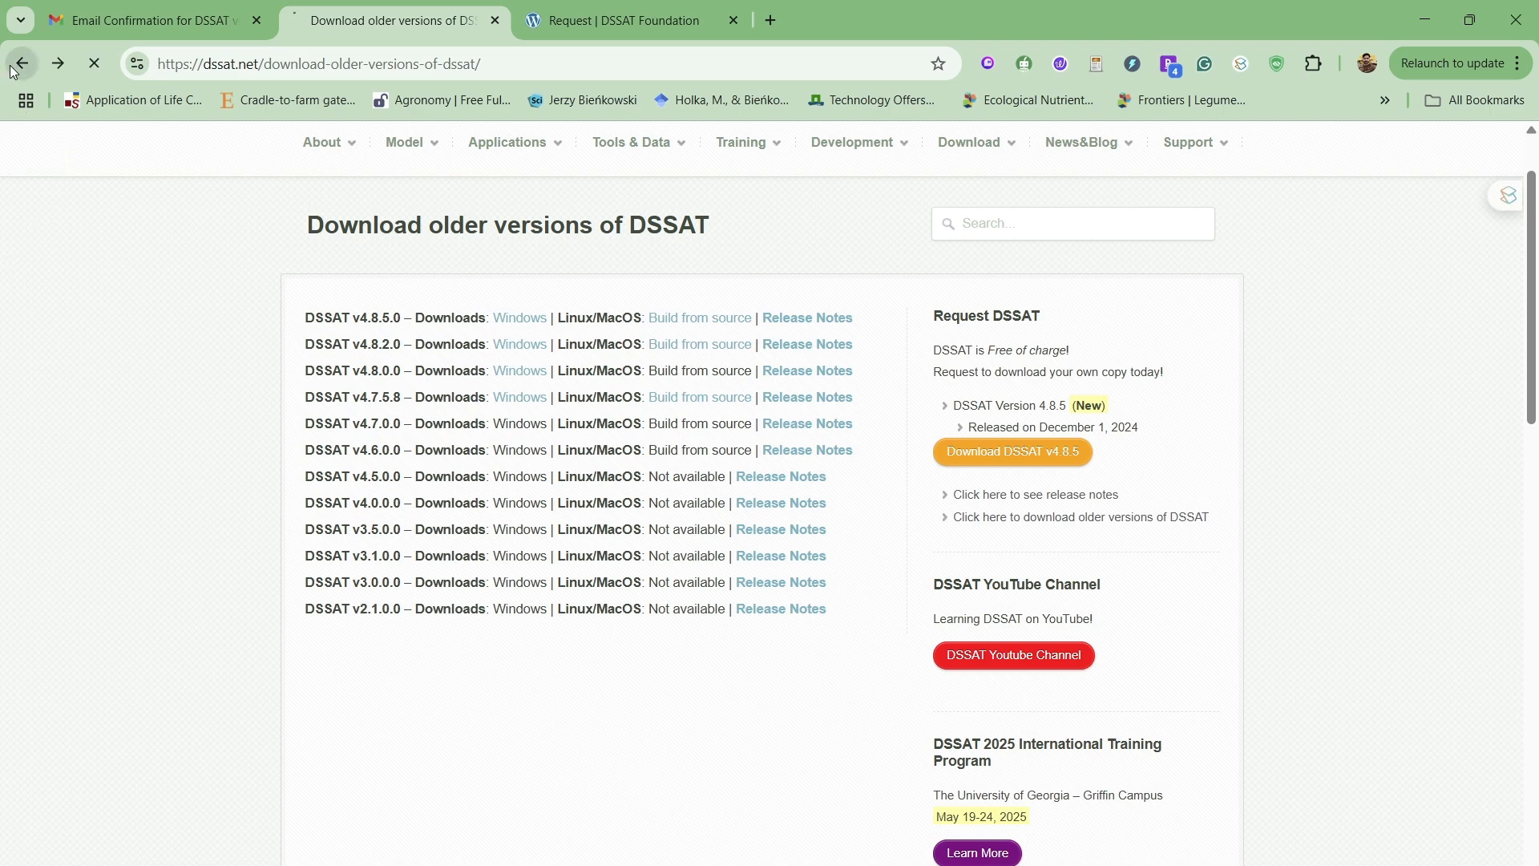
left_click(21, 63)
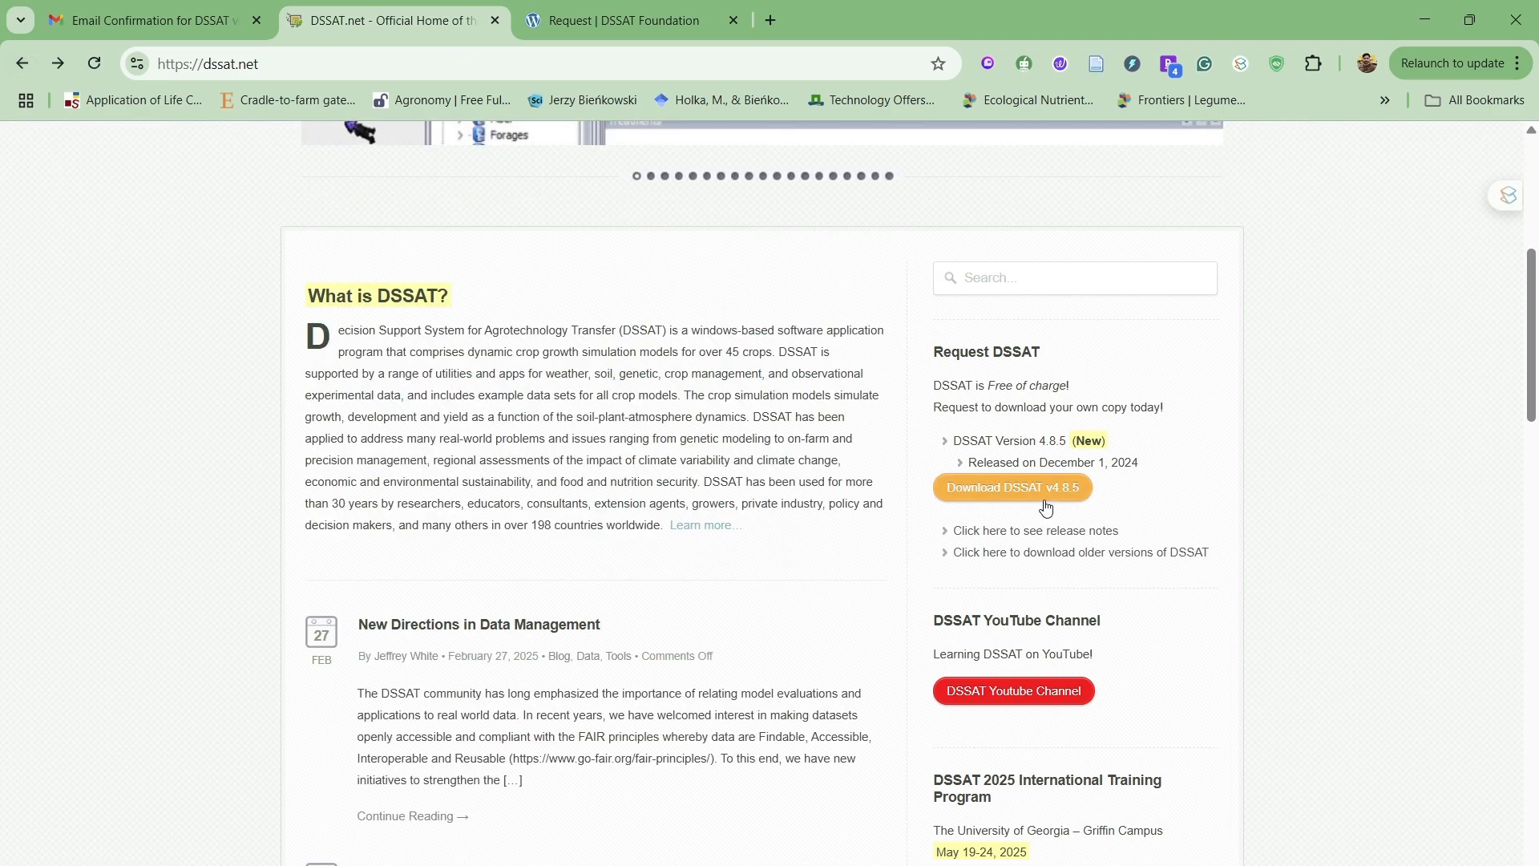
left_click(1012, 488)
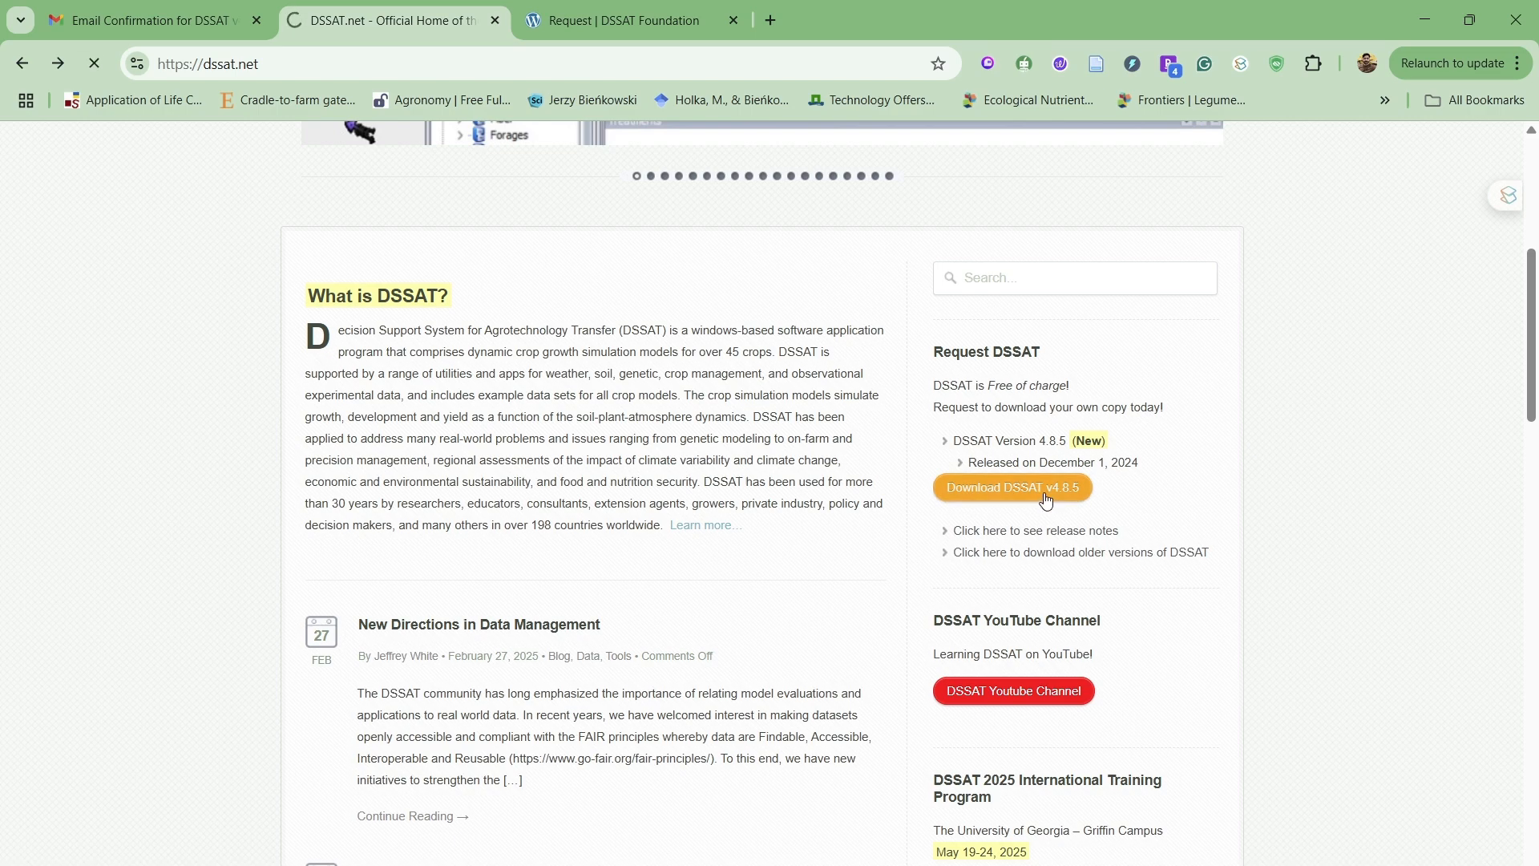
Load the DSSAT v4.8.5 request page with its e-mail verification form.
left_click(1012, 487)
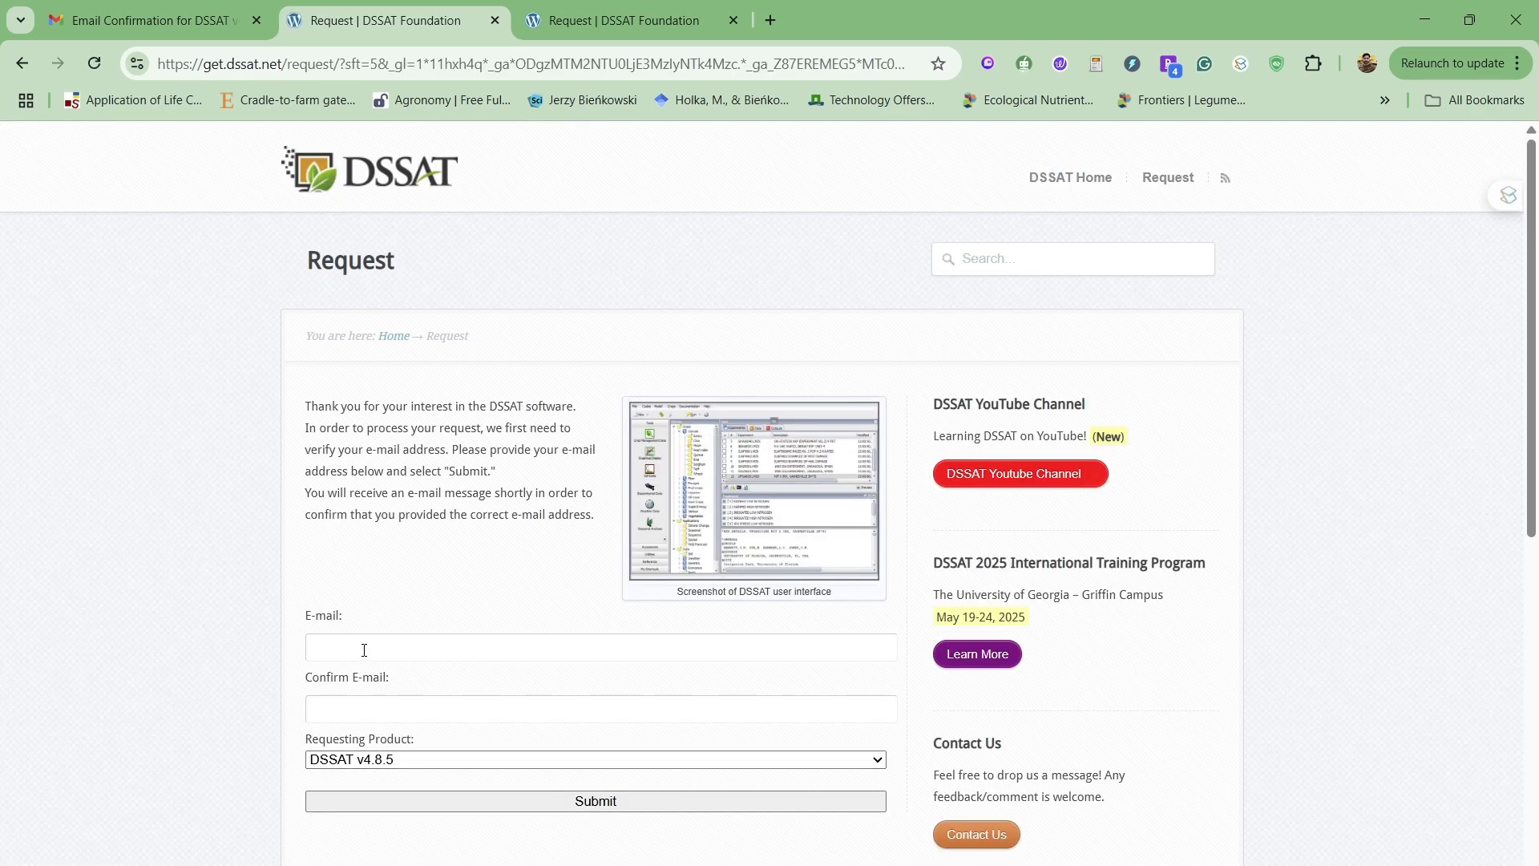
mouse_move(361, 738)
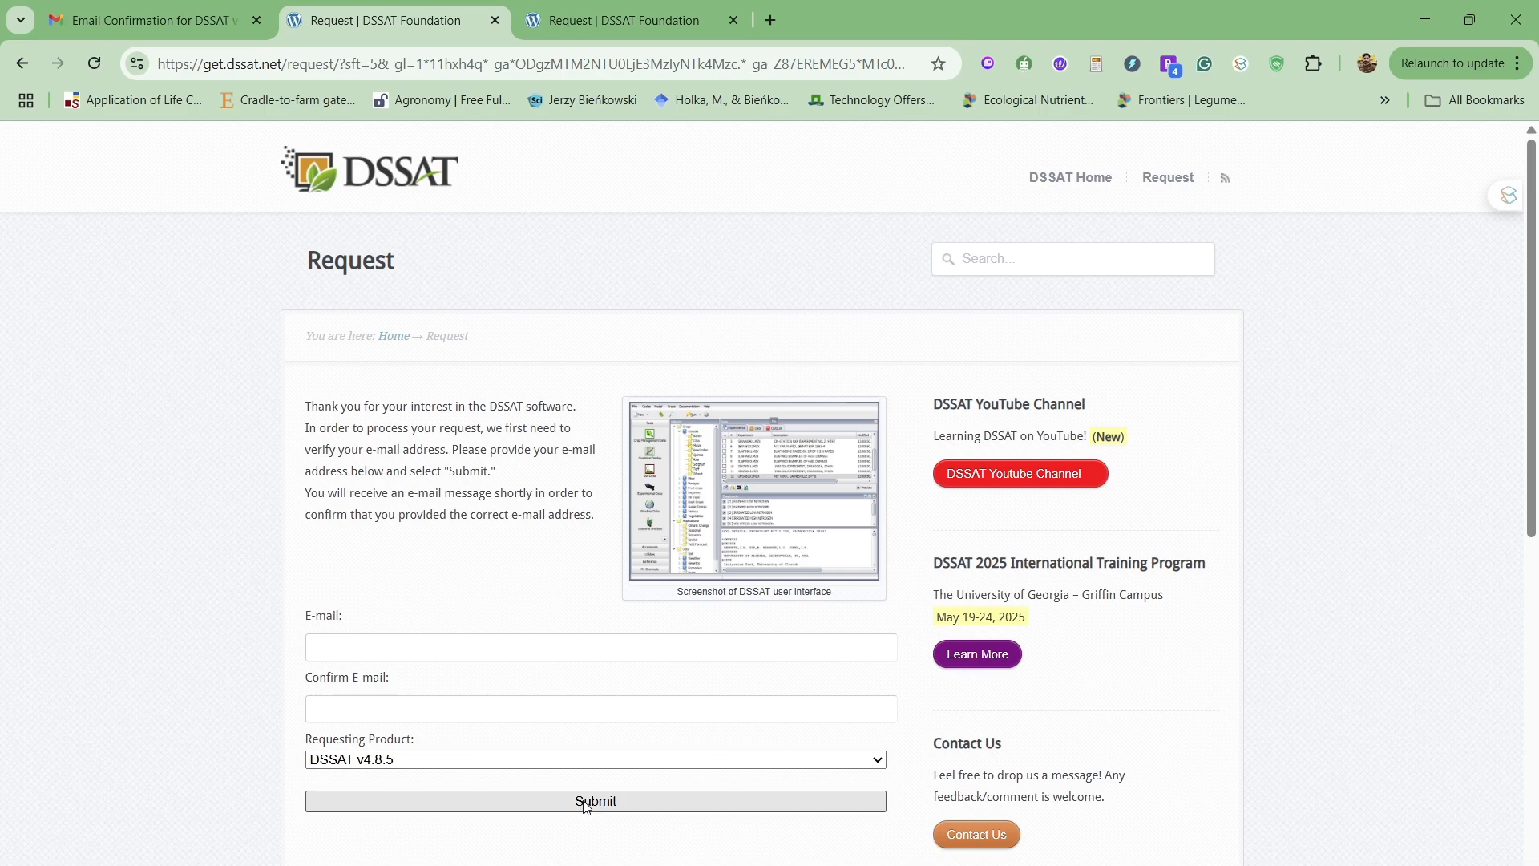
mouse_move(574, 766)
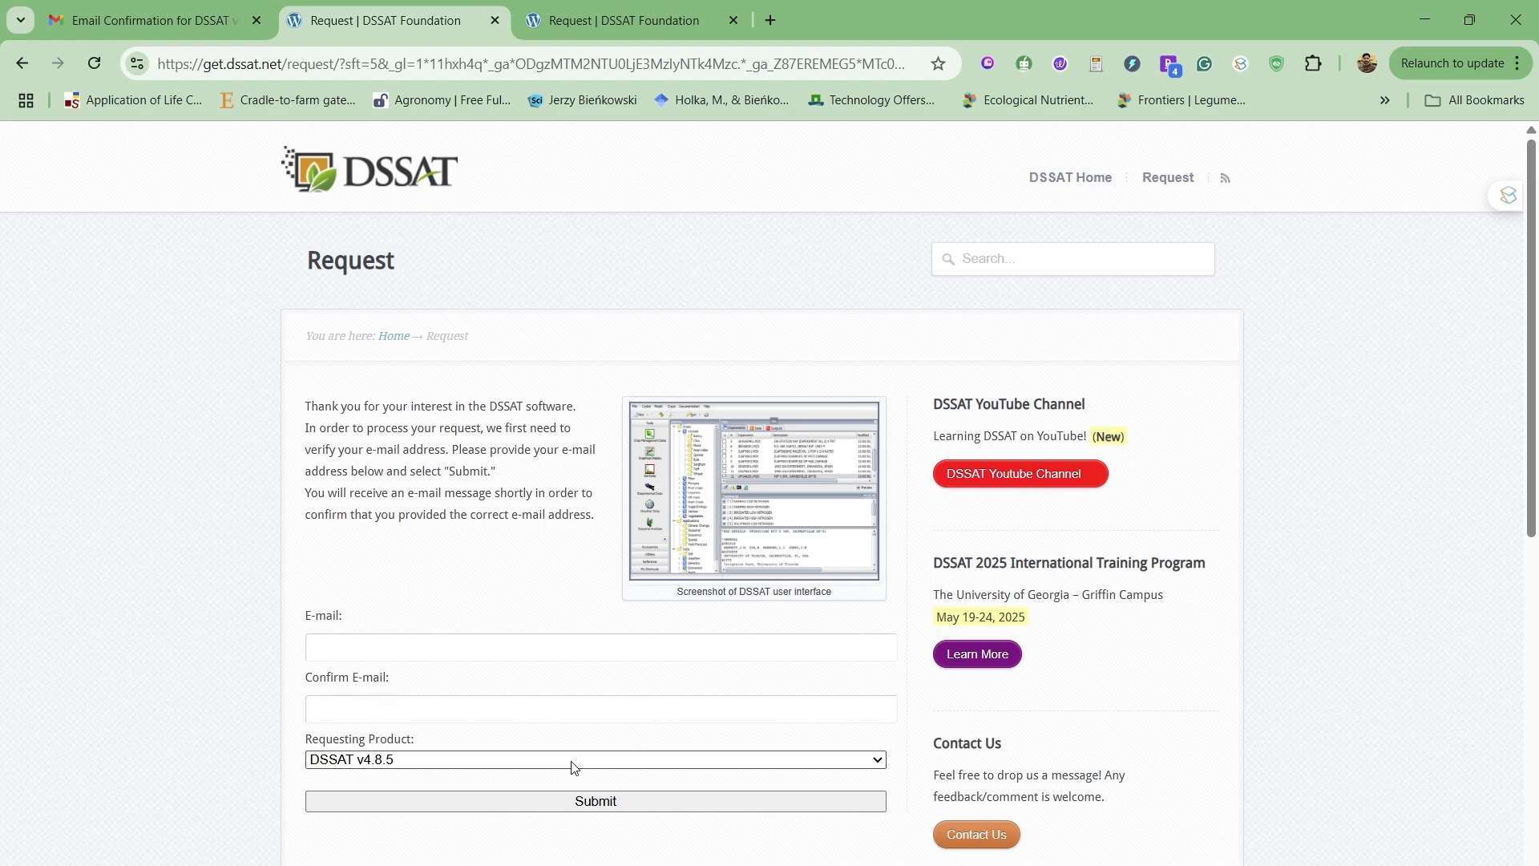
mouse_move(128, 34)
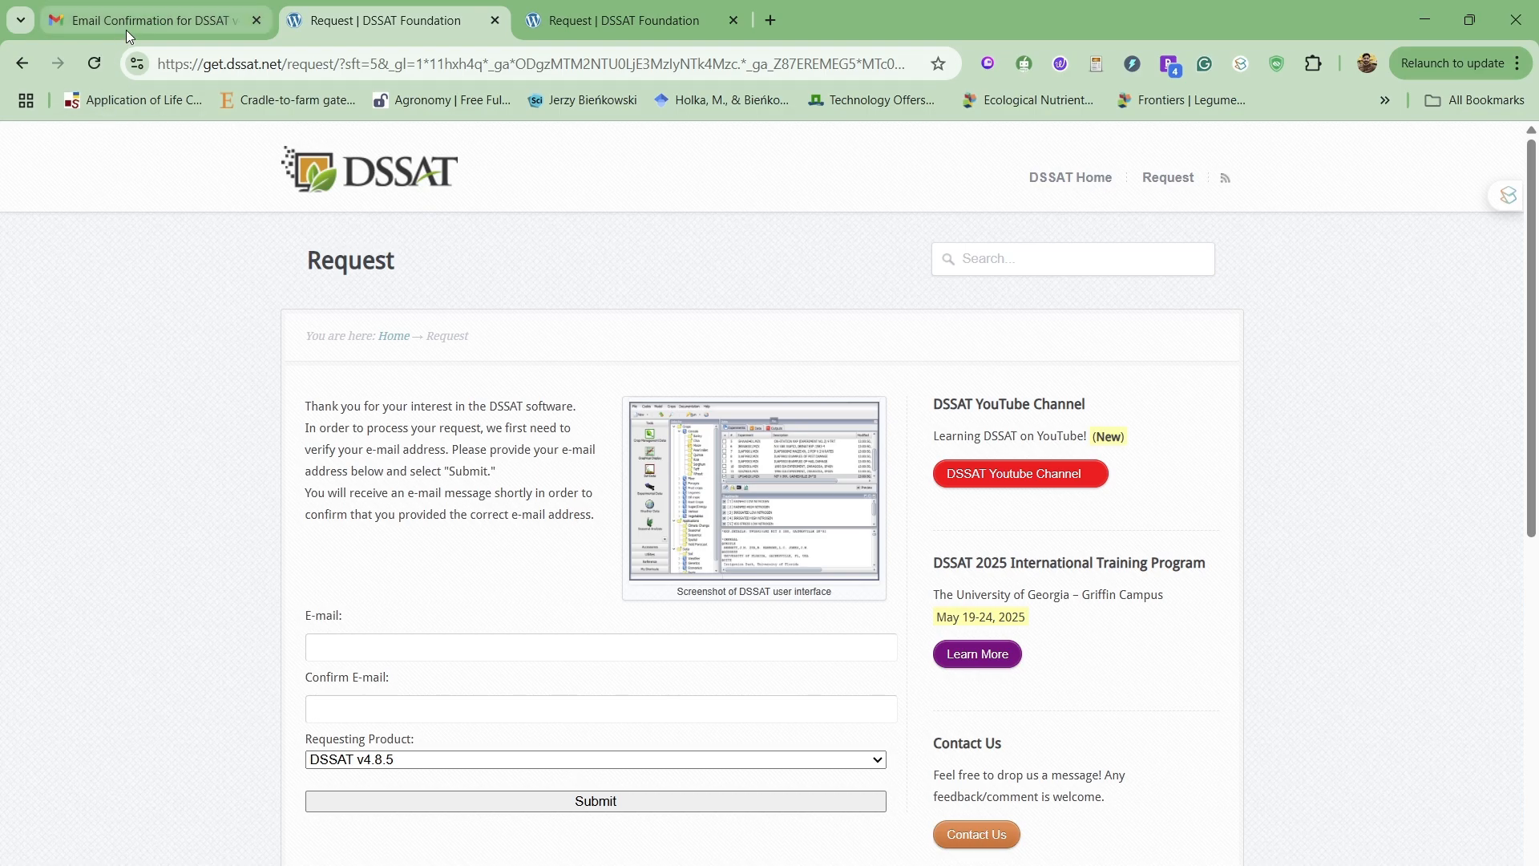
Follow the Gmail 'Email Confirmation for DSSAT v4.8.5' link to the pre-filled request form.
left_click(147, 19)
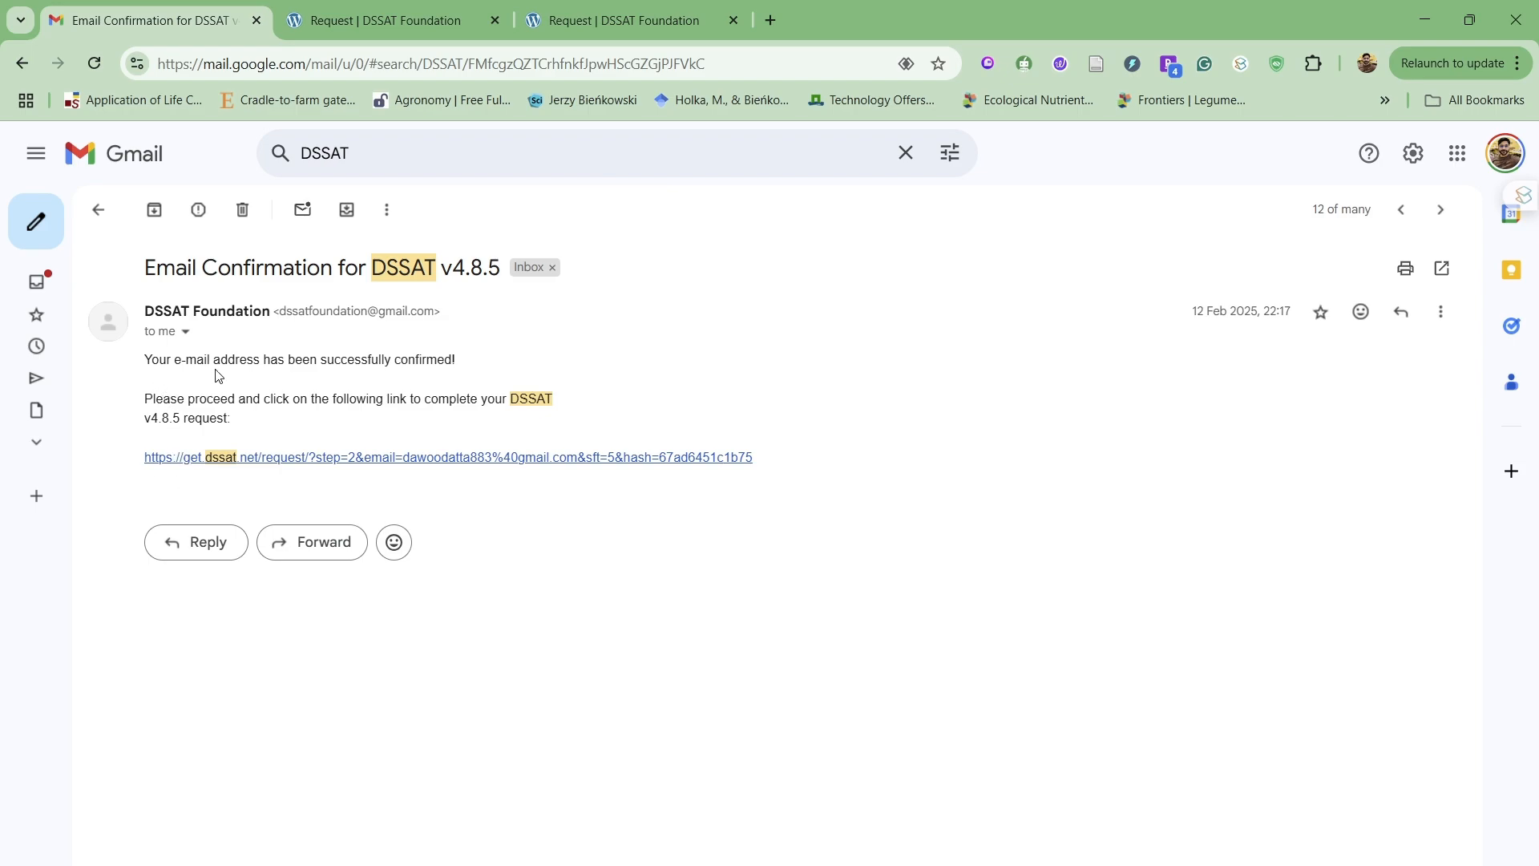
mouse_move(214, 383)
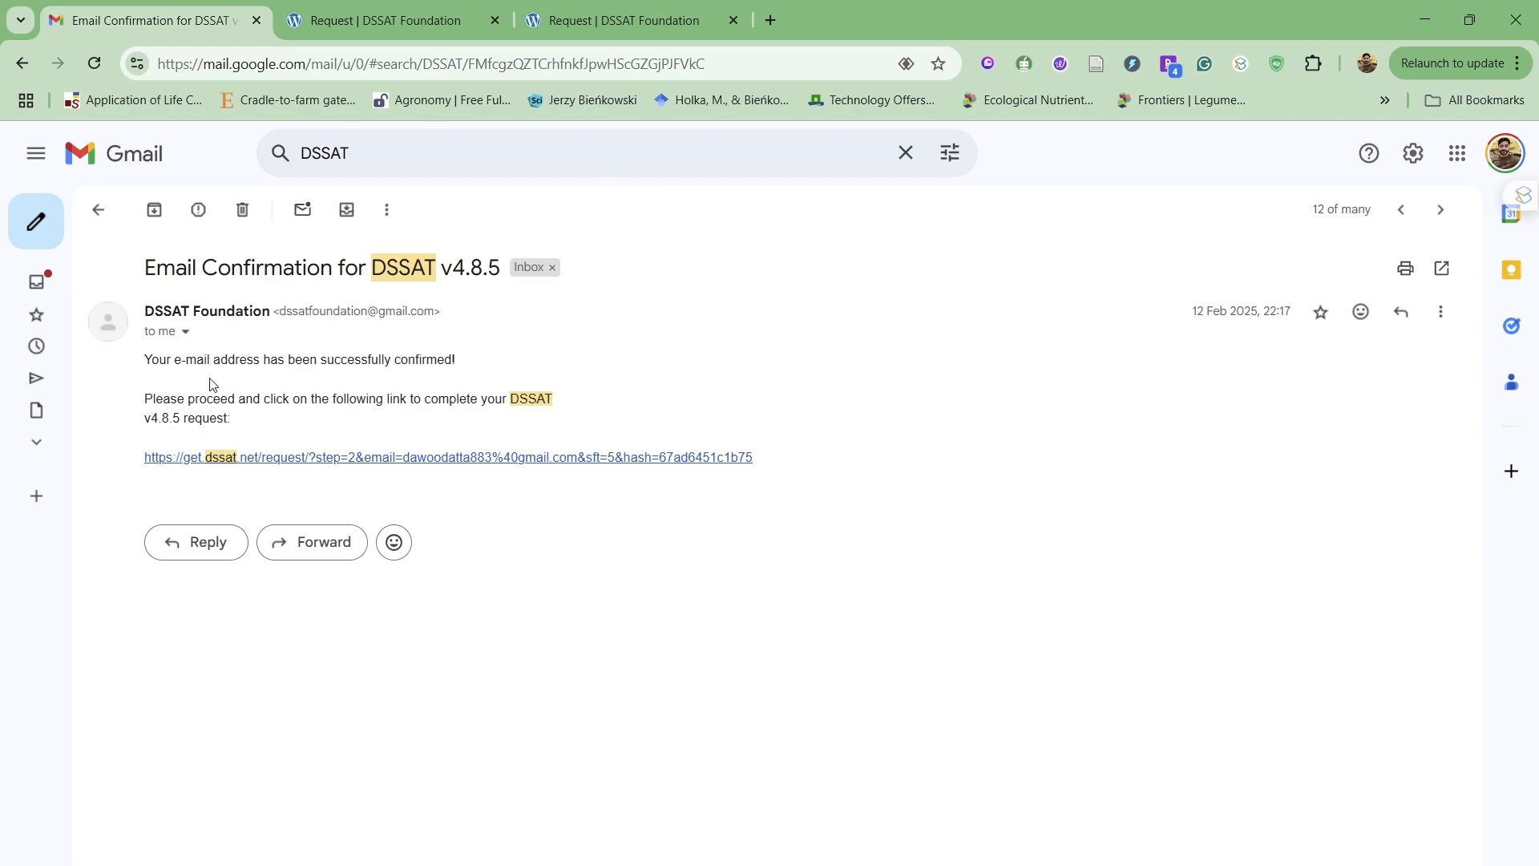
mouse_move(164, 468)
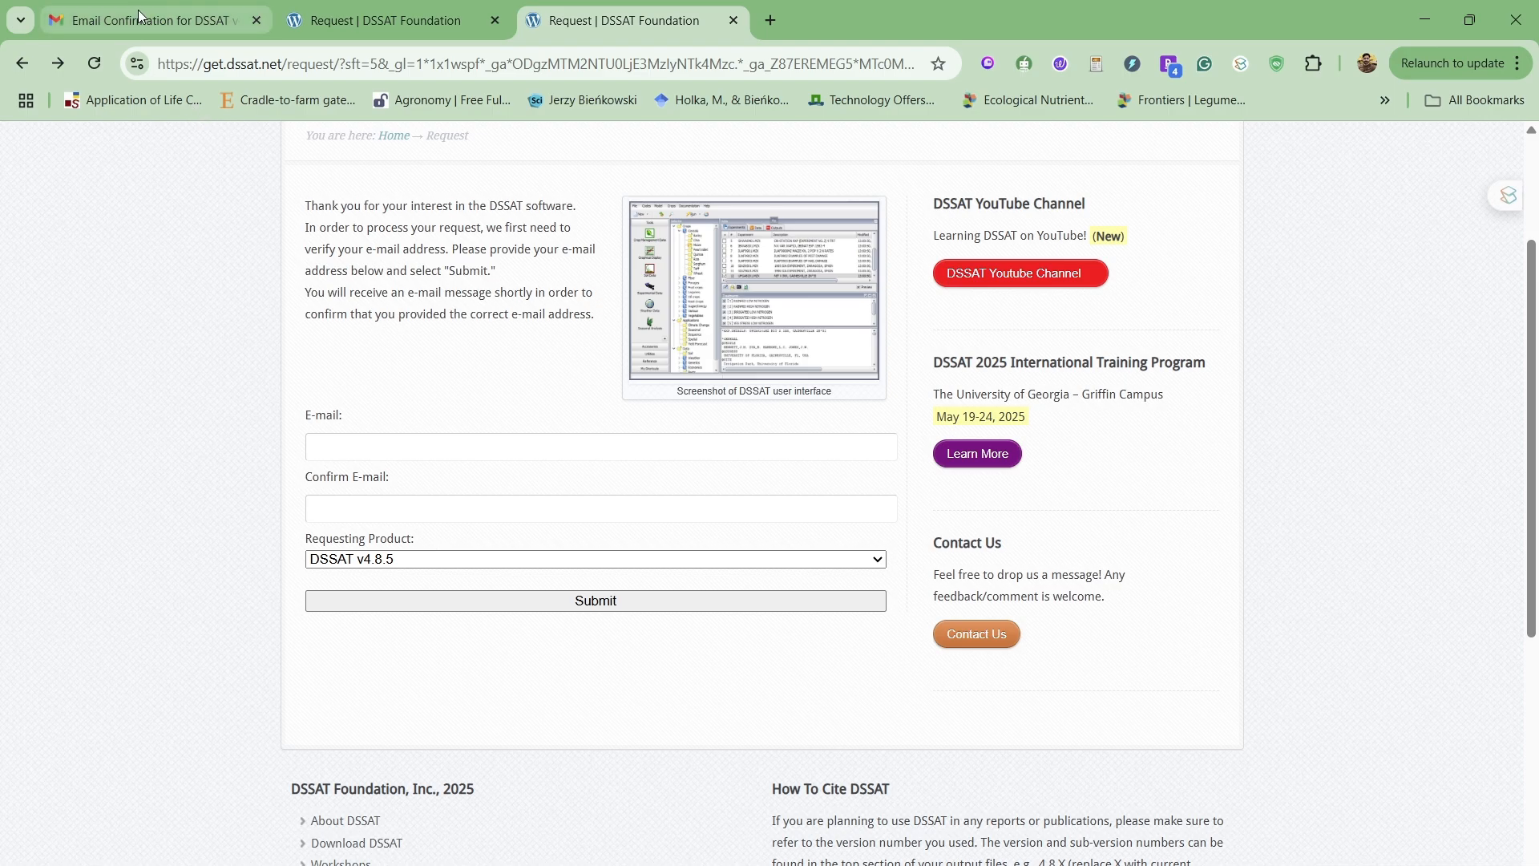
left_click(147, 19)
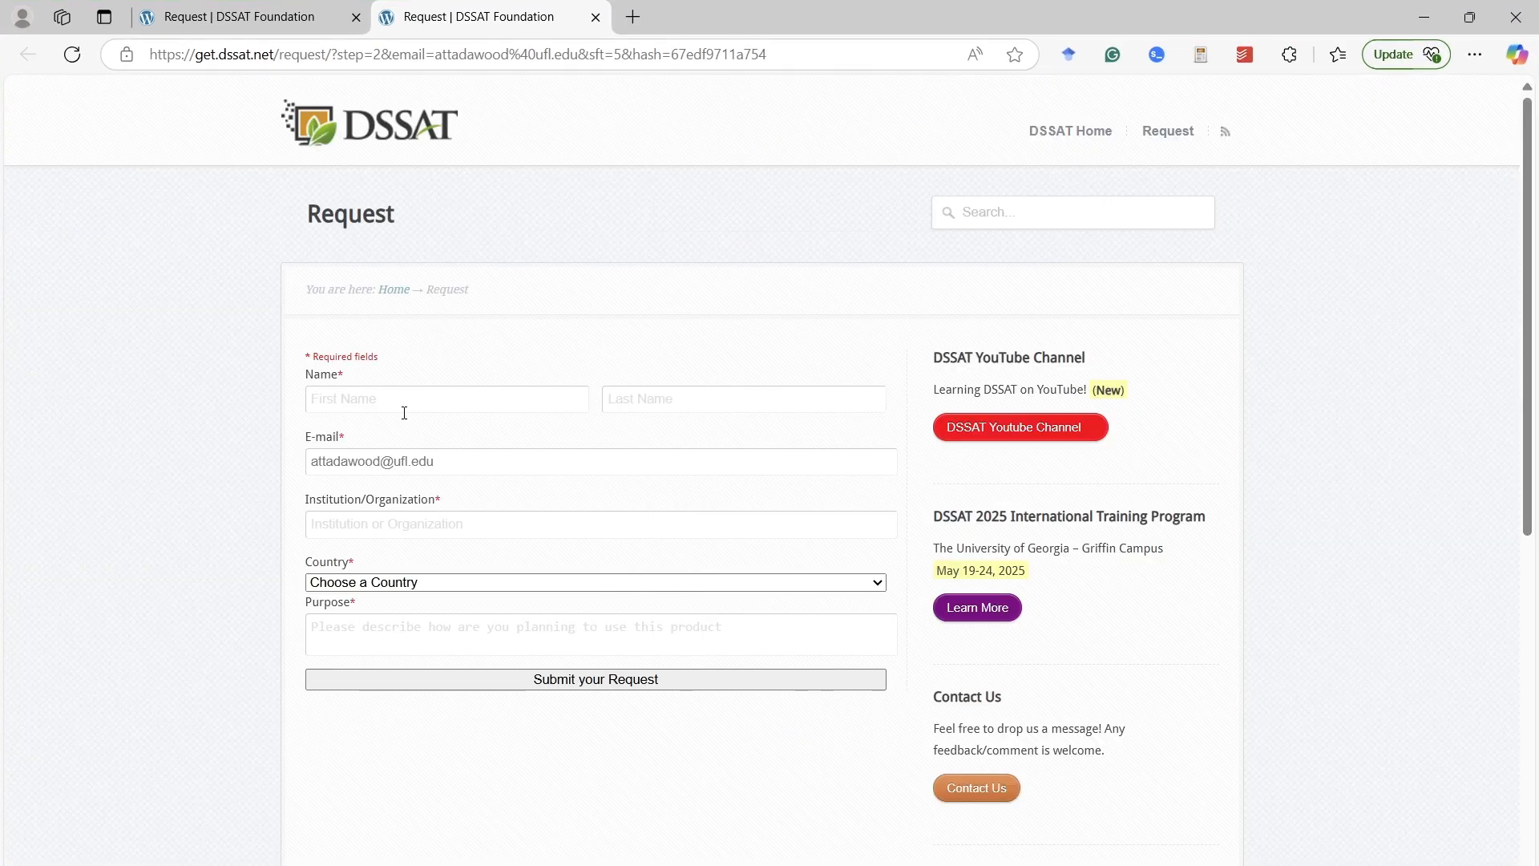
Inspect the empty First Name, Country and Purpose fields, then return to the Gmail confirmation message.
left_click(445, 398)
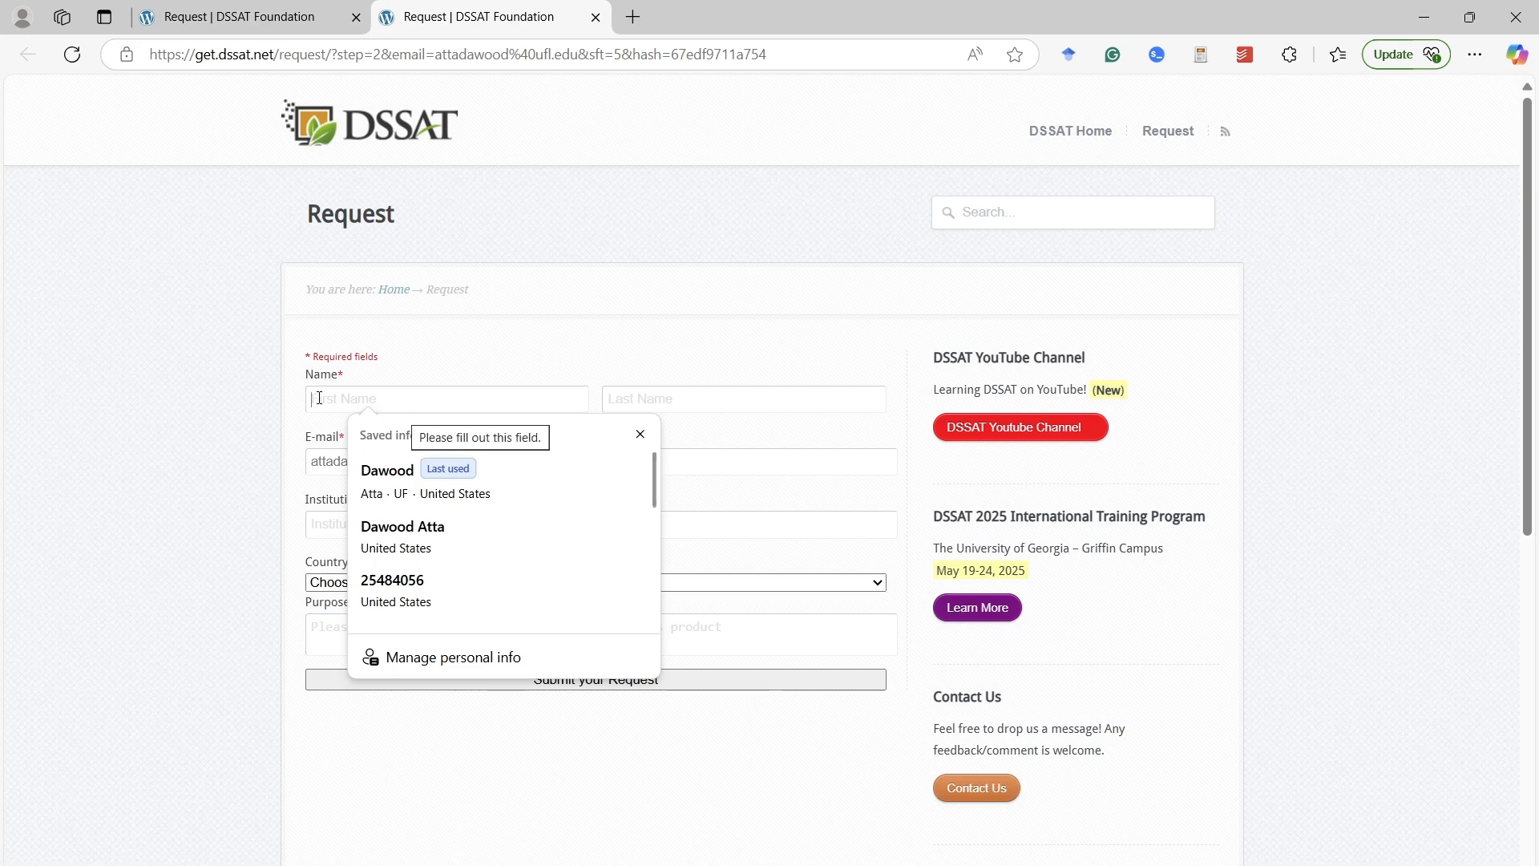
left_click(502, 387)
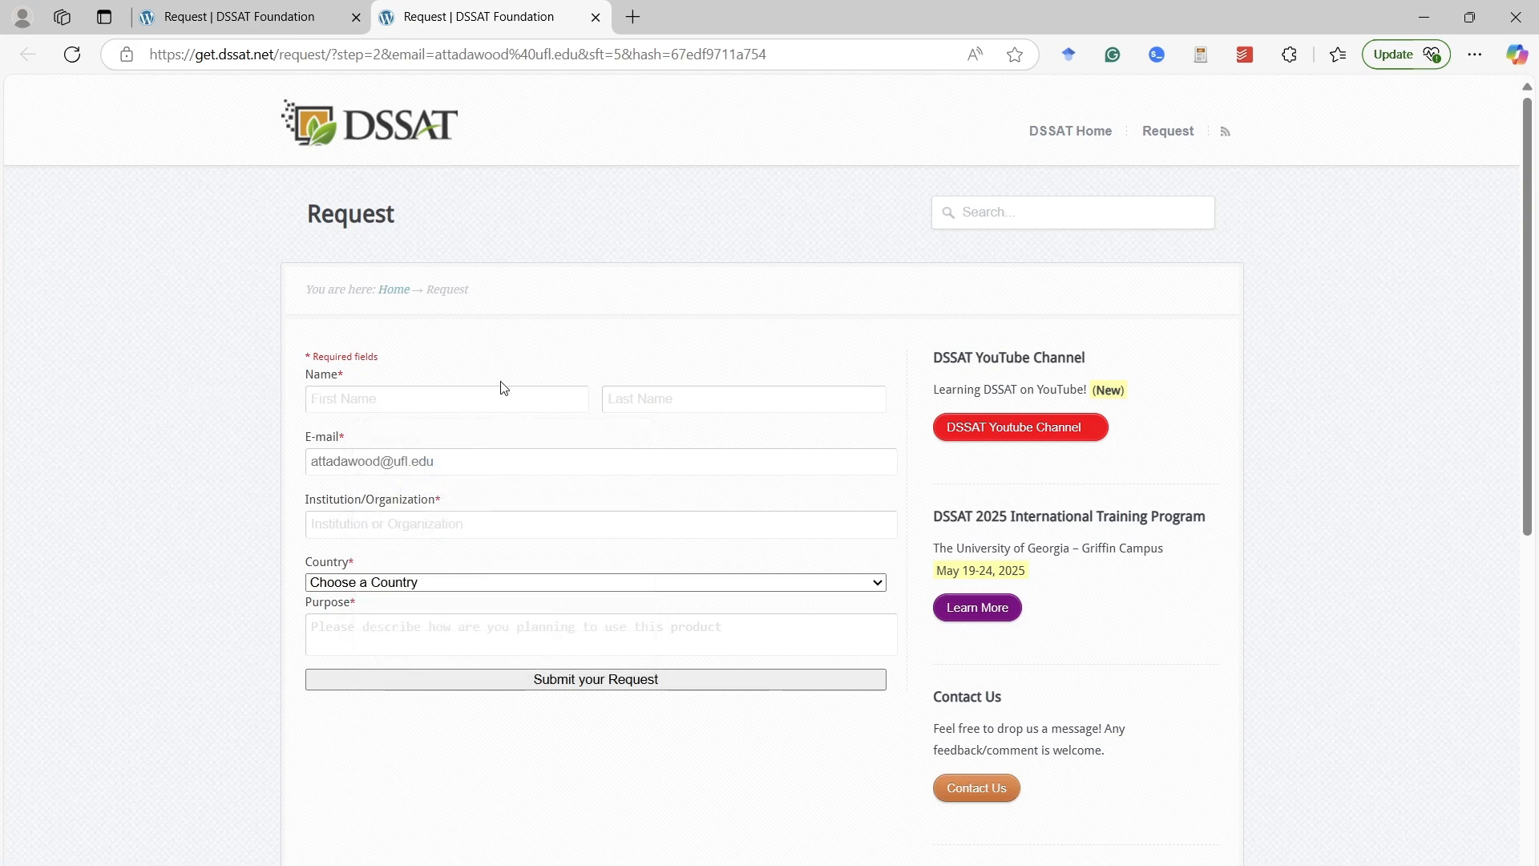
mouse_move(358, 545)
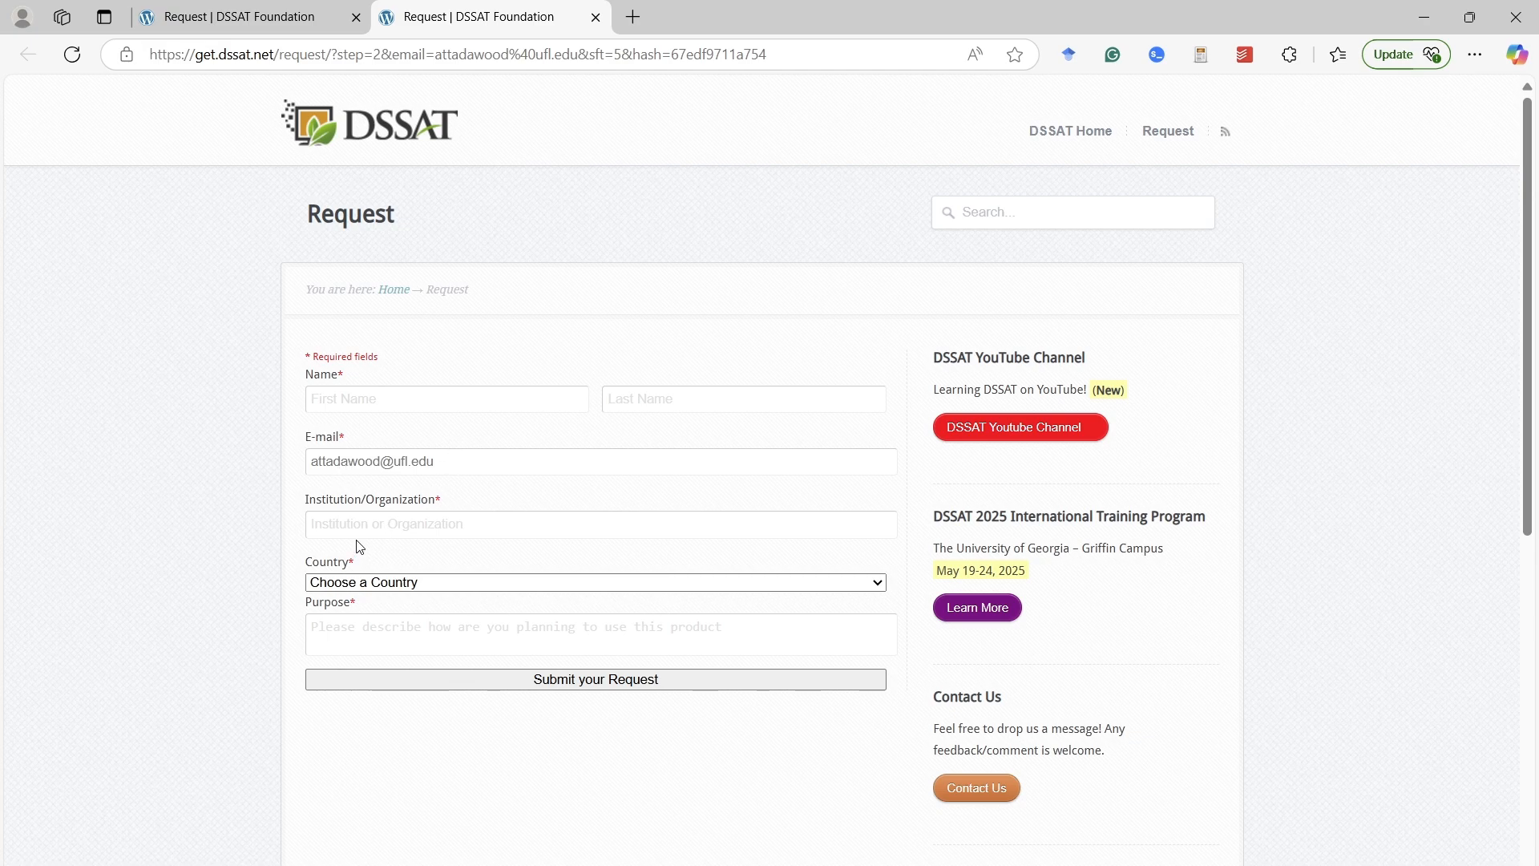
mouse_move(380, 598)
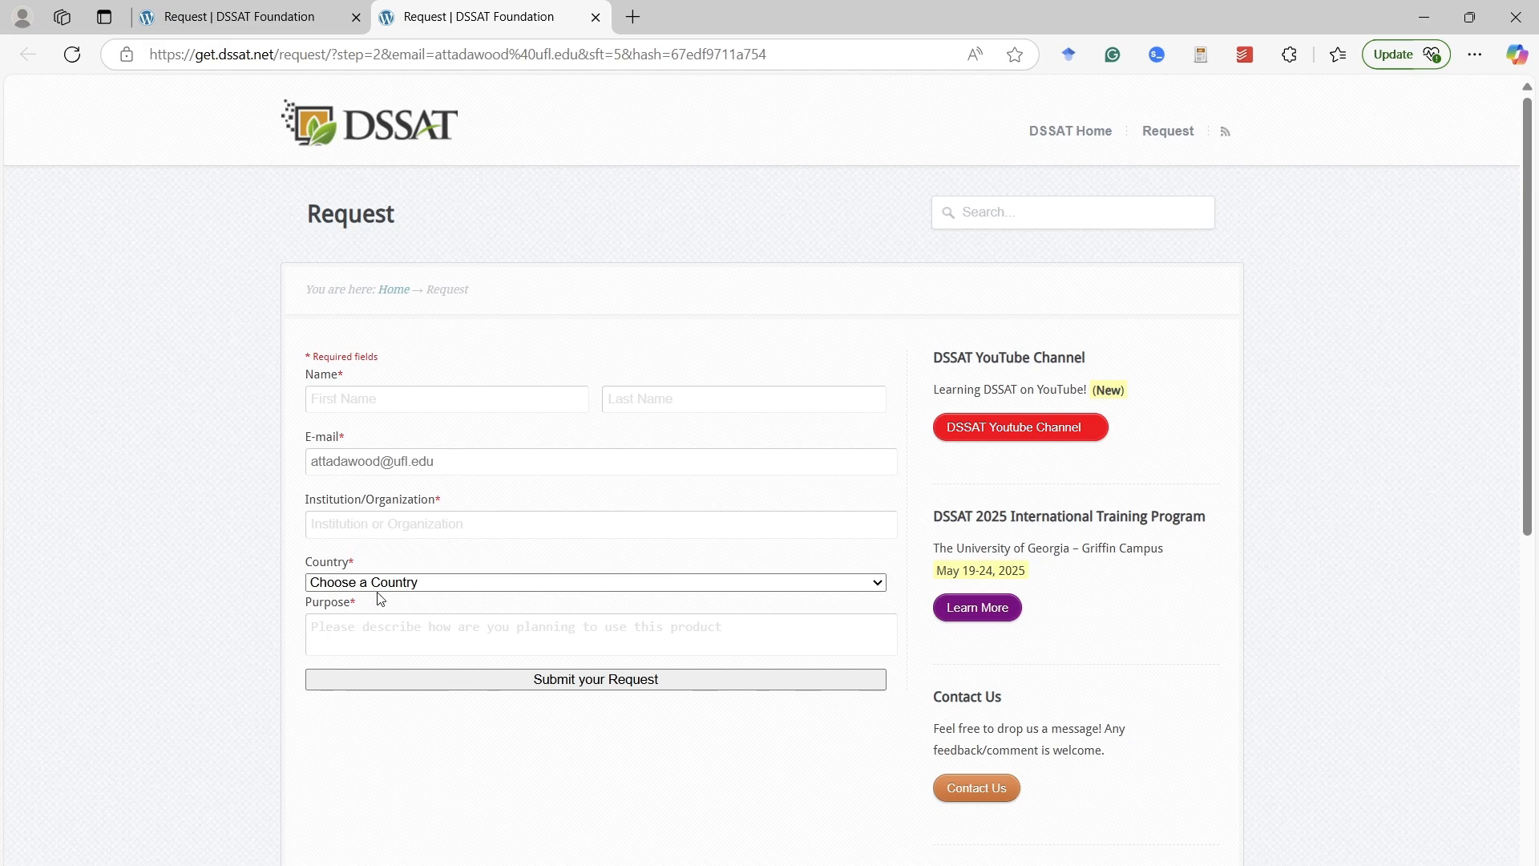
left_click(392, 635)
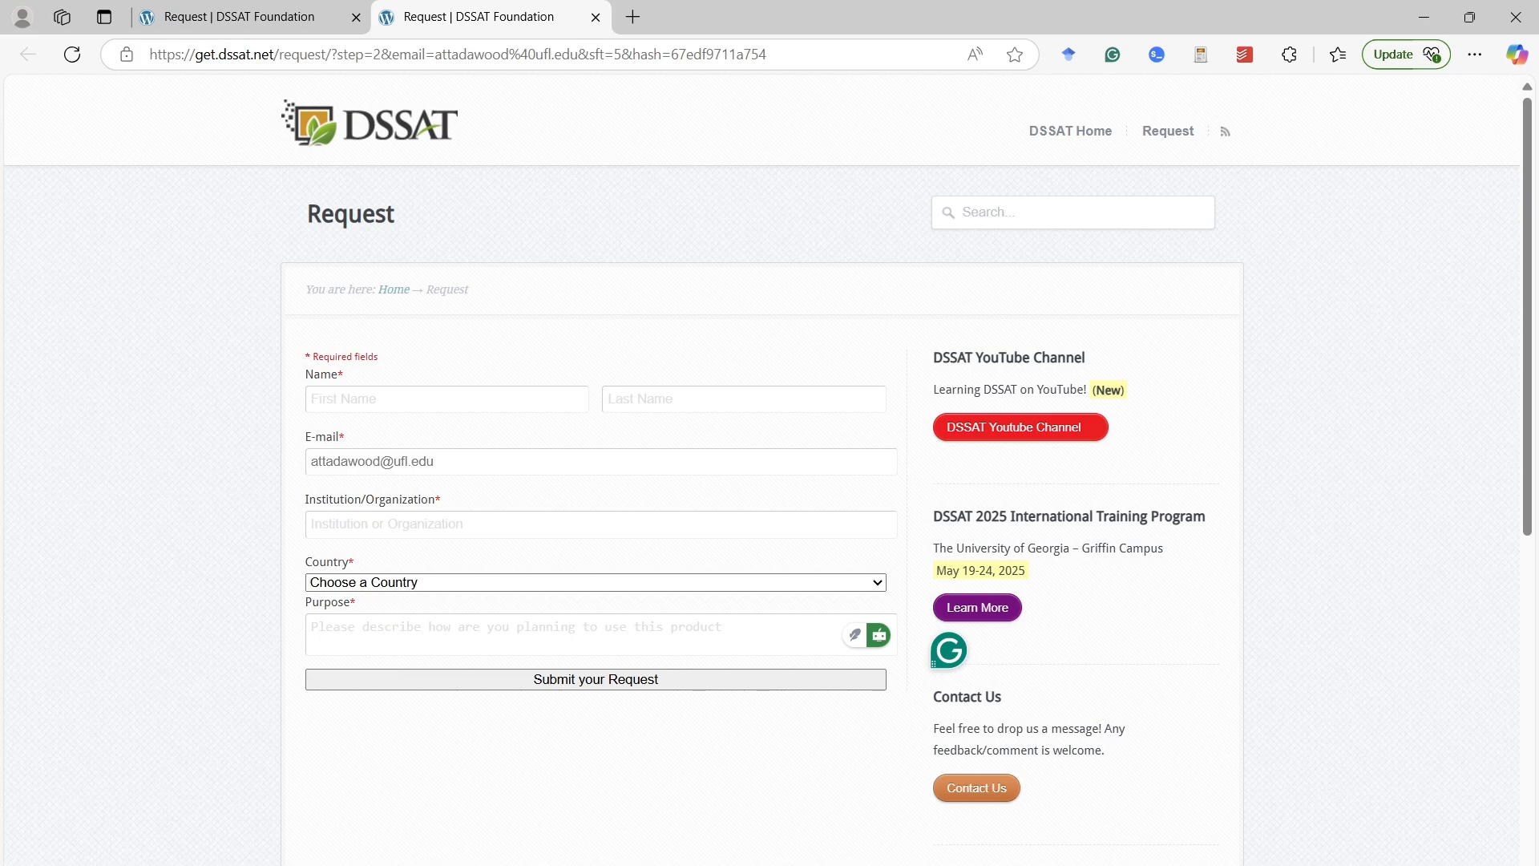
left_click(153, 17)
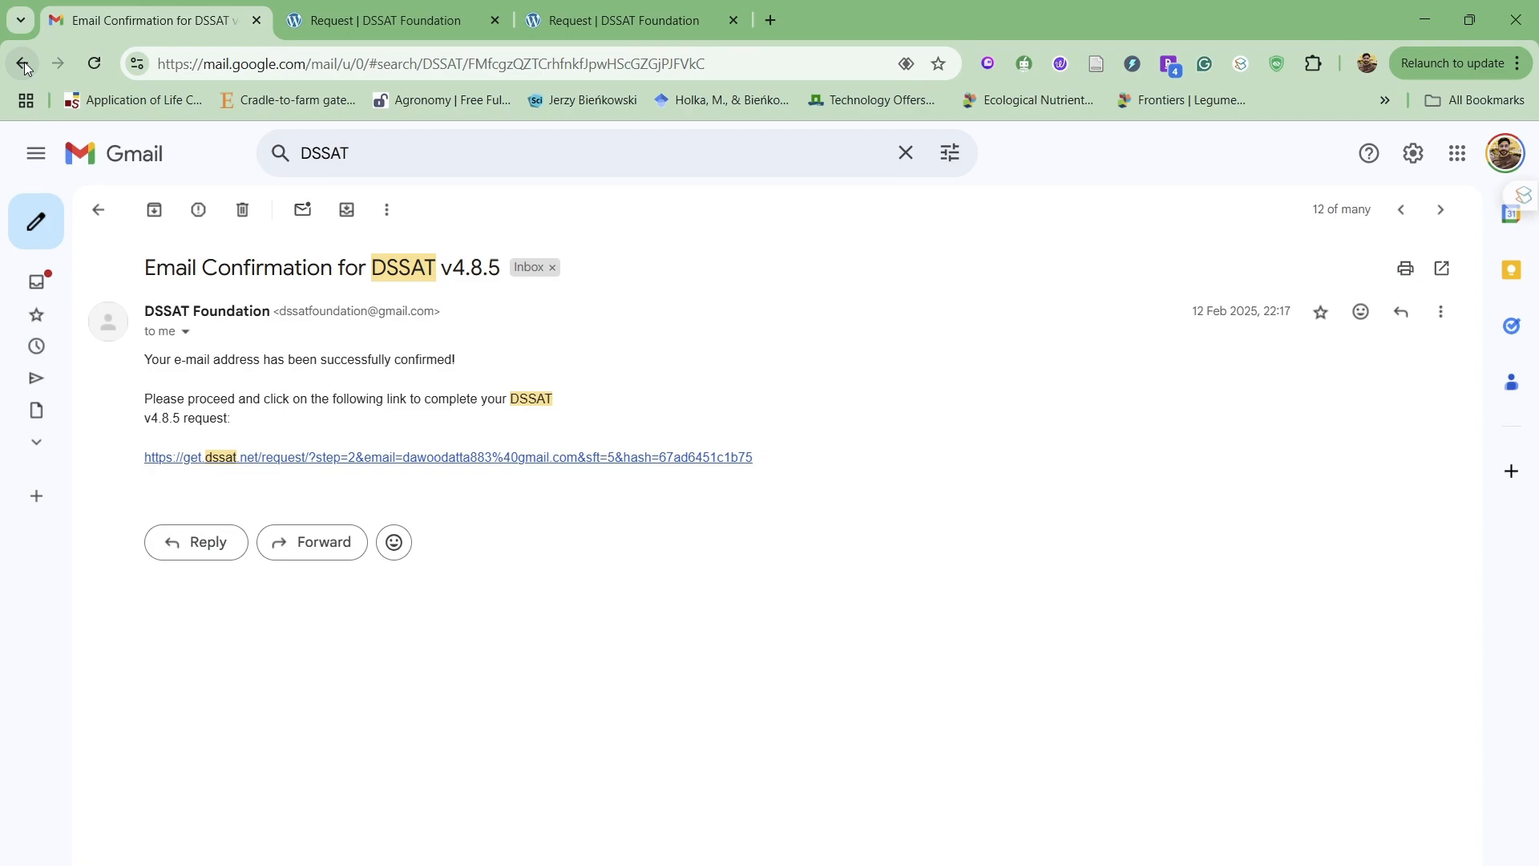
Open the 'Download for DSSAT v4.8.5' e-mail and select its serial number.
left_click(21, 64)
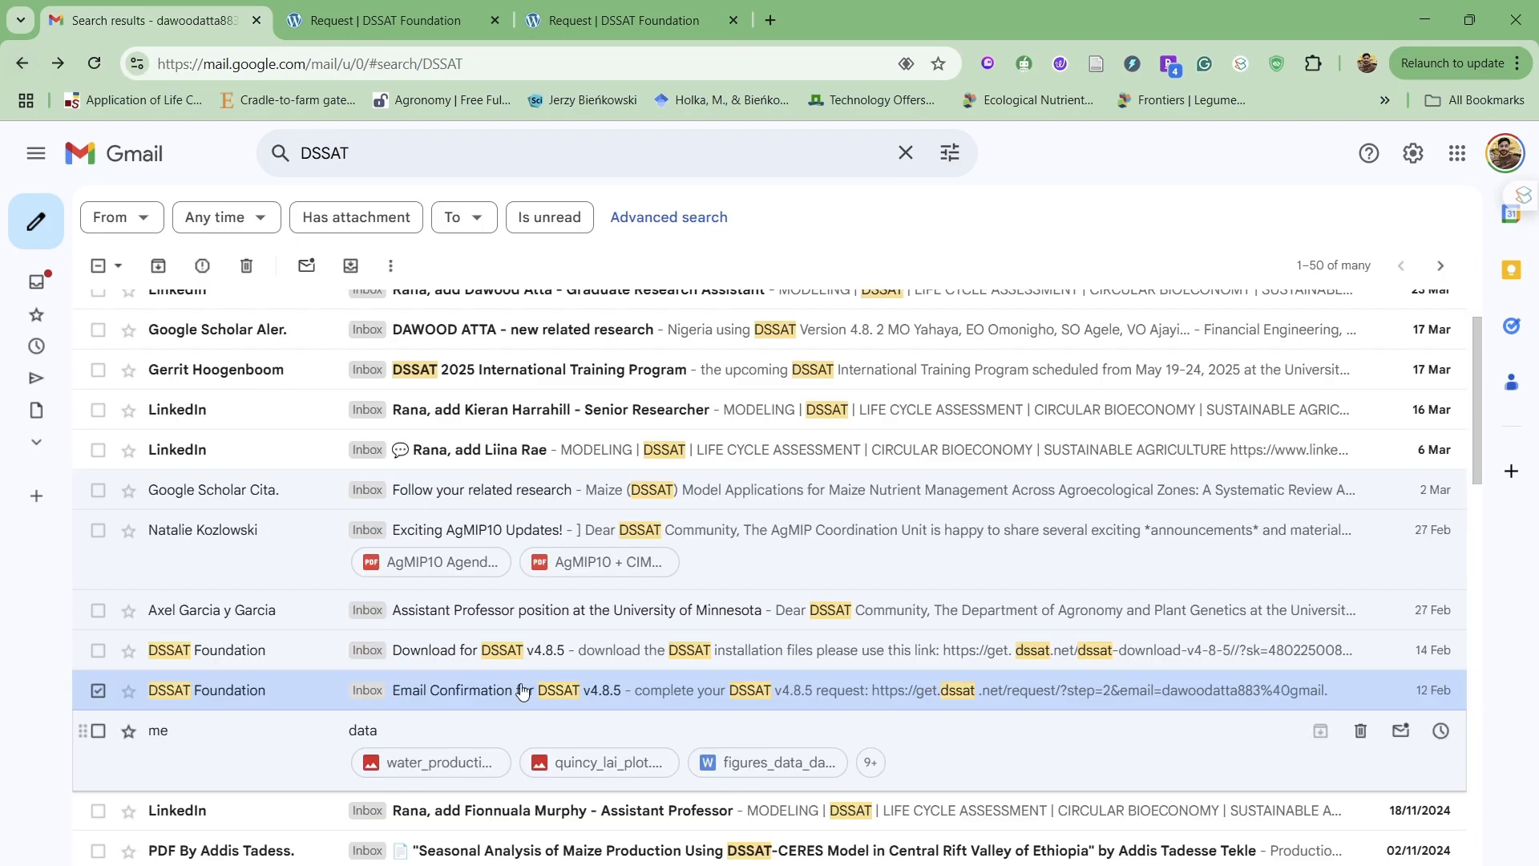
mouse_move(487, 659)
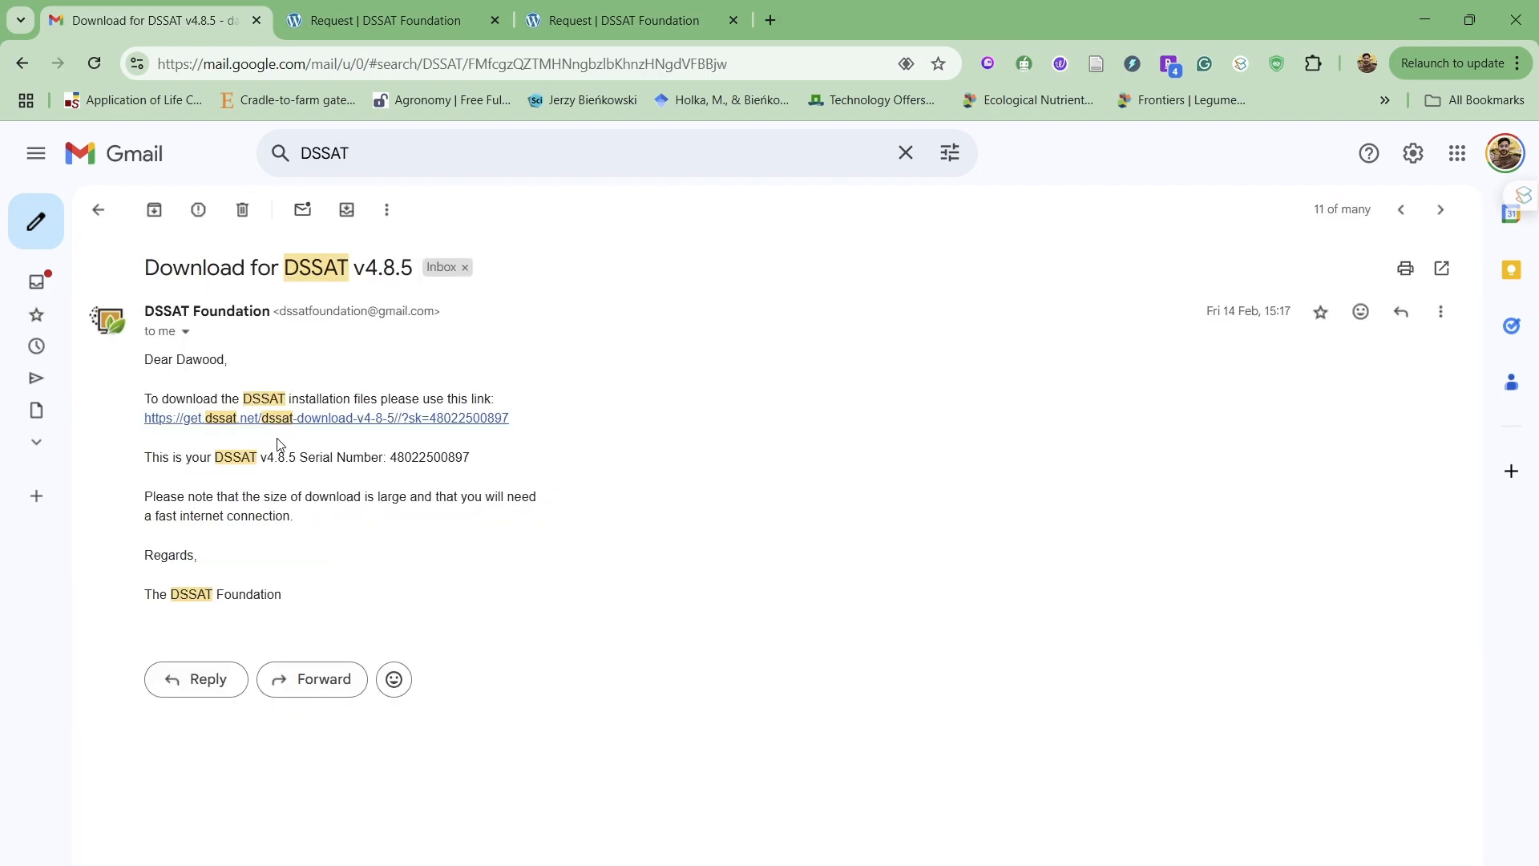
double_click(424, 457)
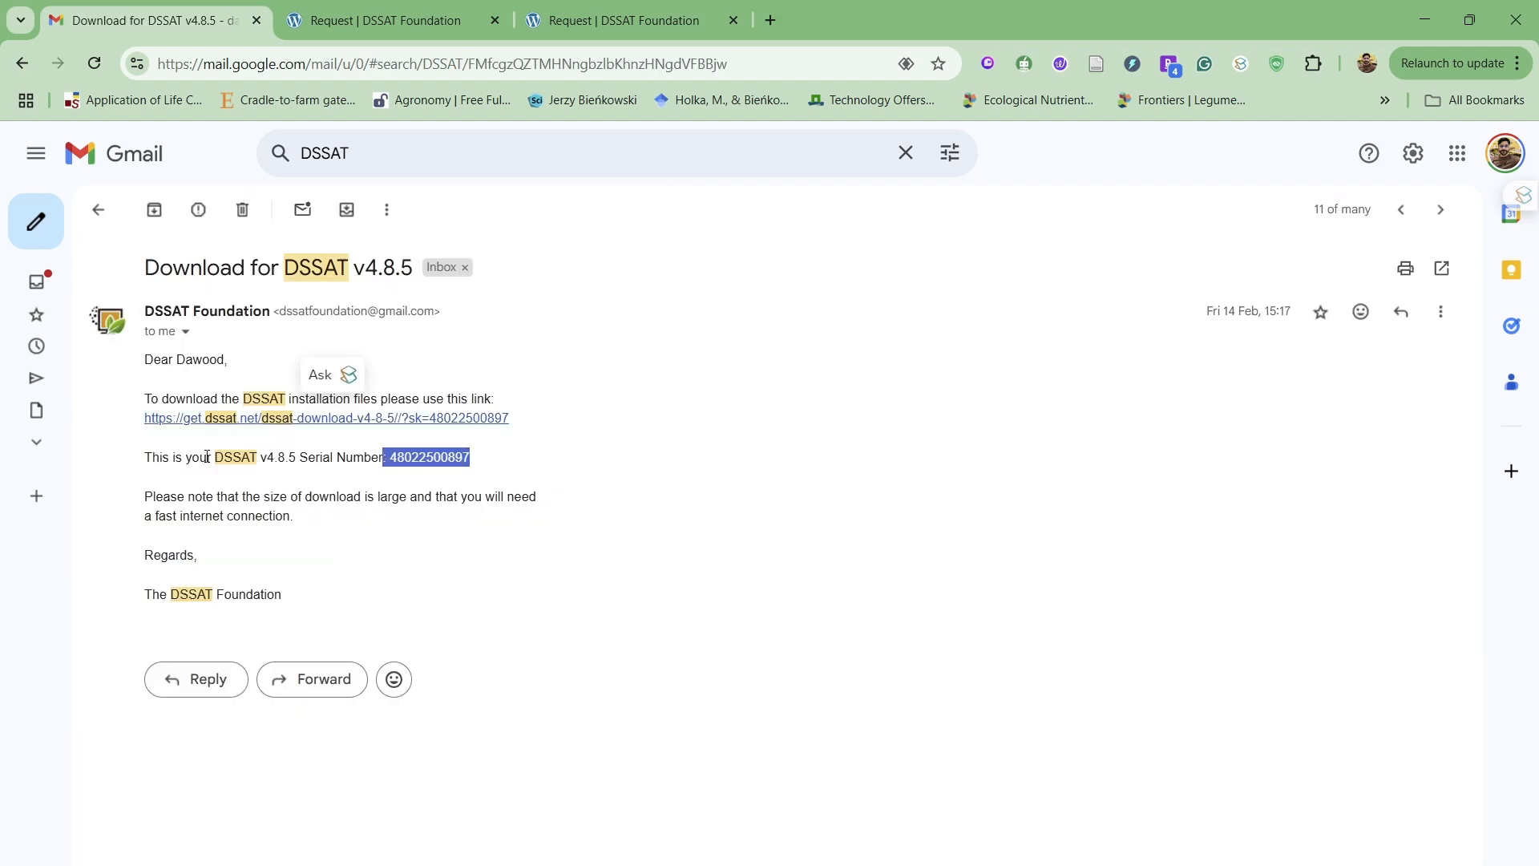
mouse_move(274, 421)
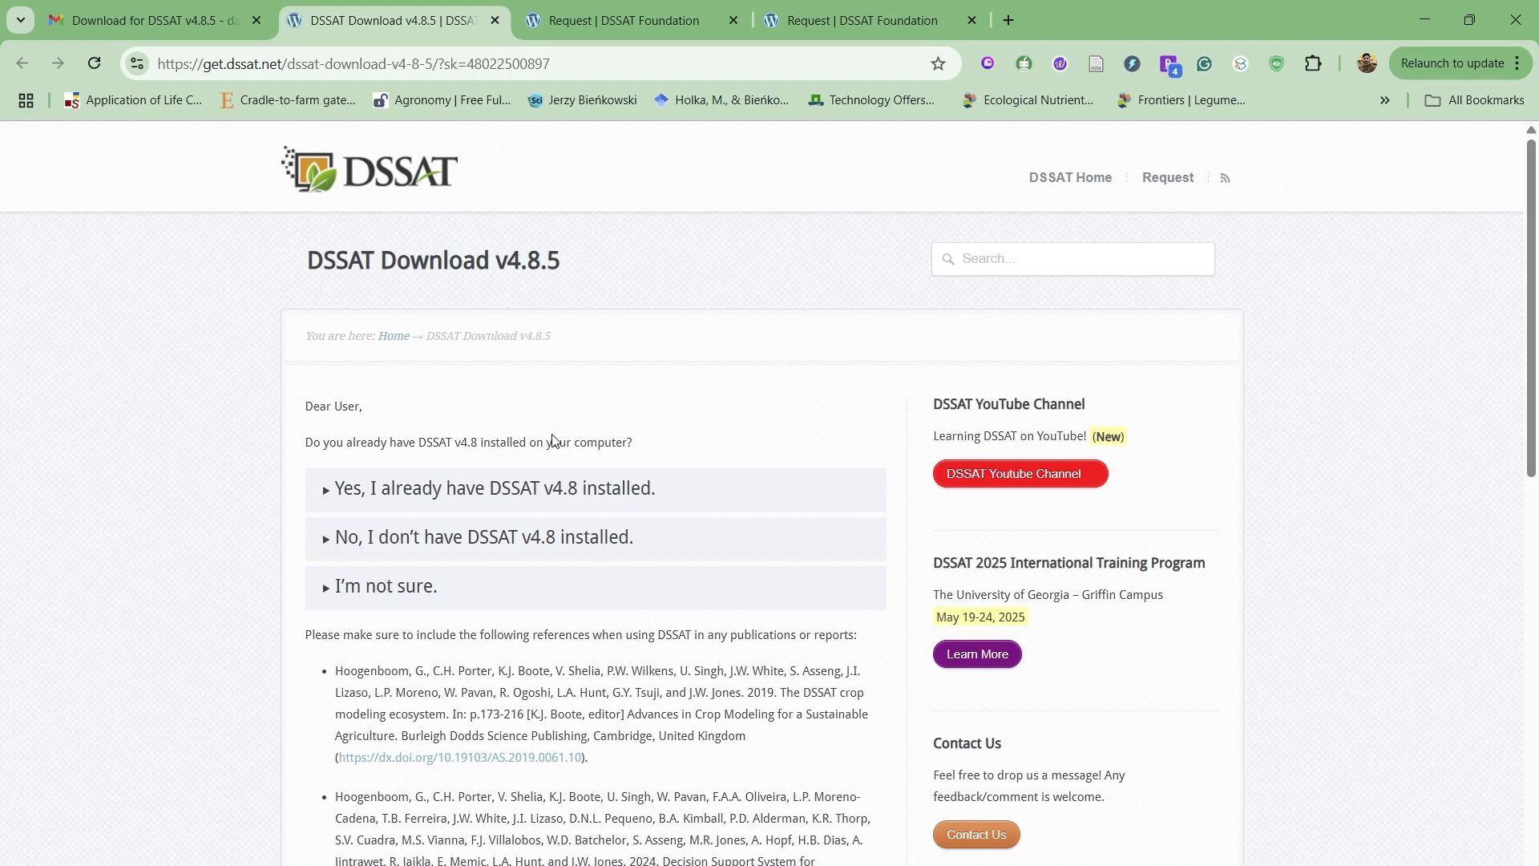
mouse_move(398, 491)
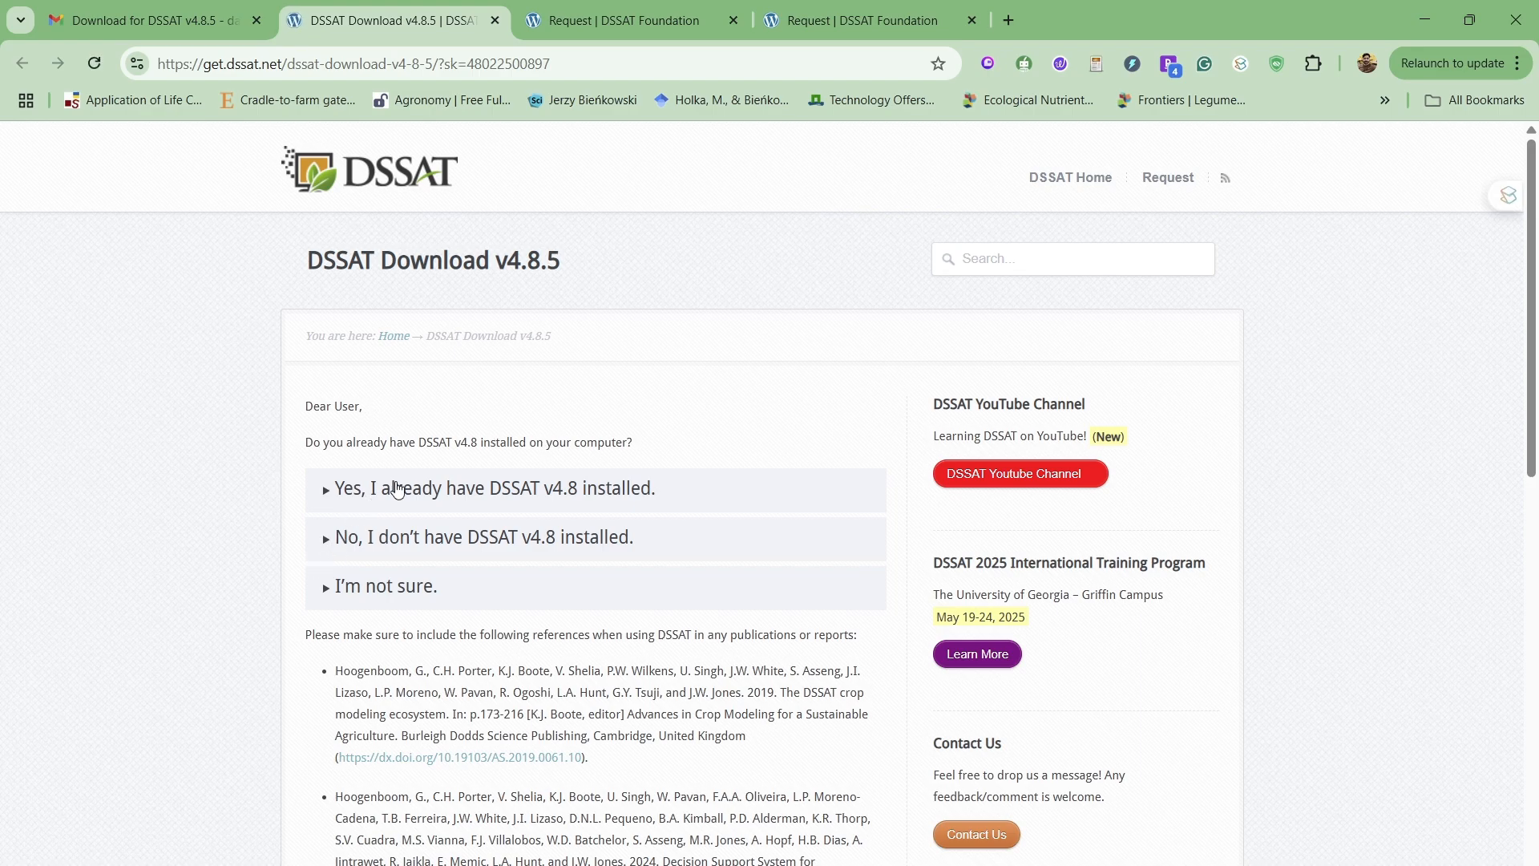
mouse_move(564, 495)
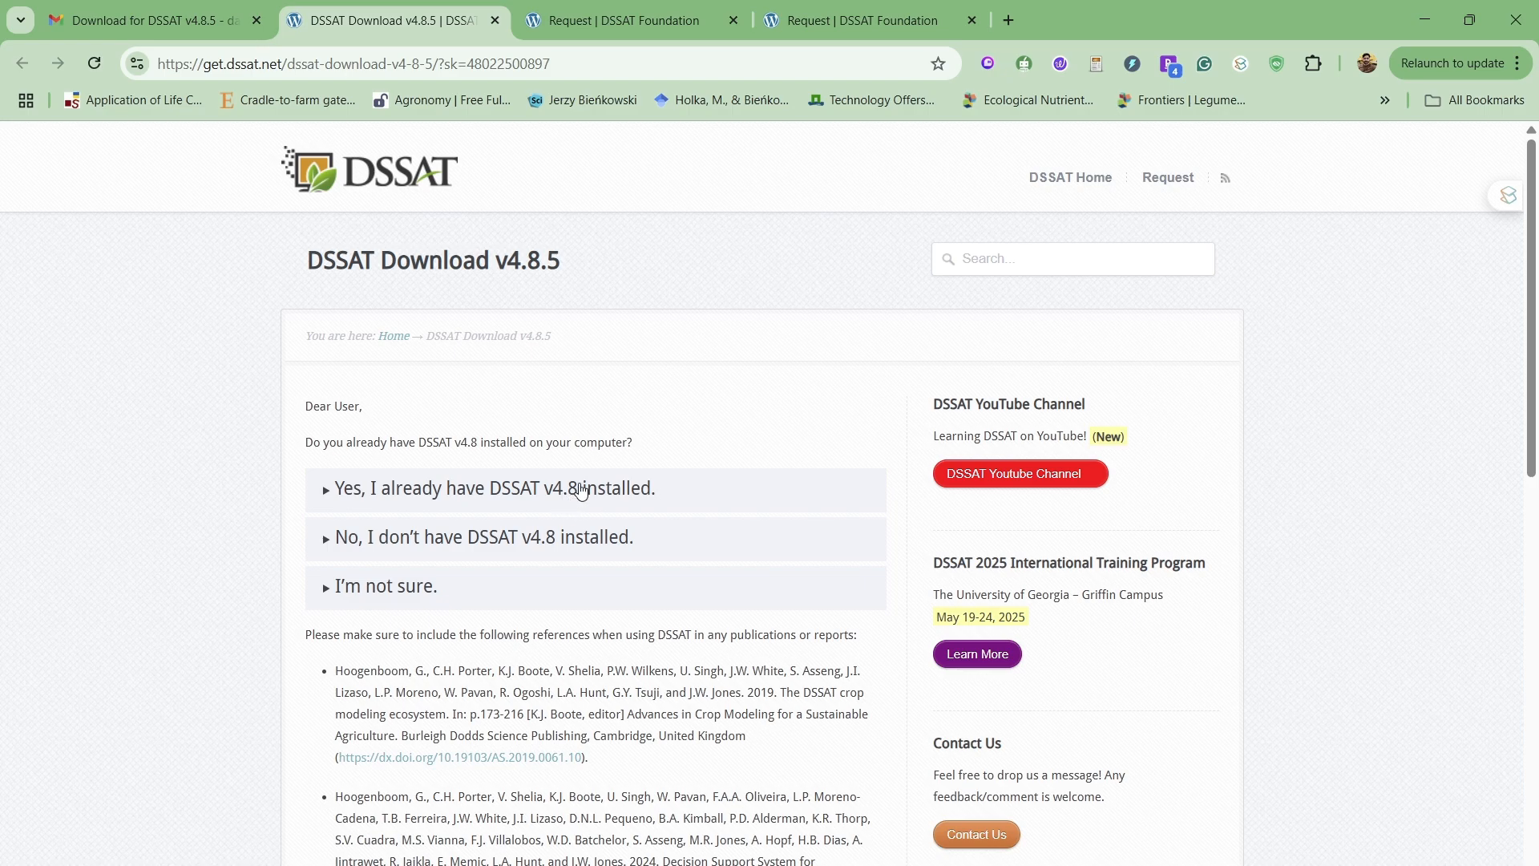
mouse_move(329, 562)
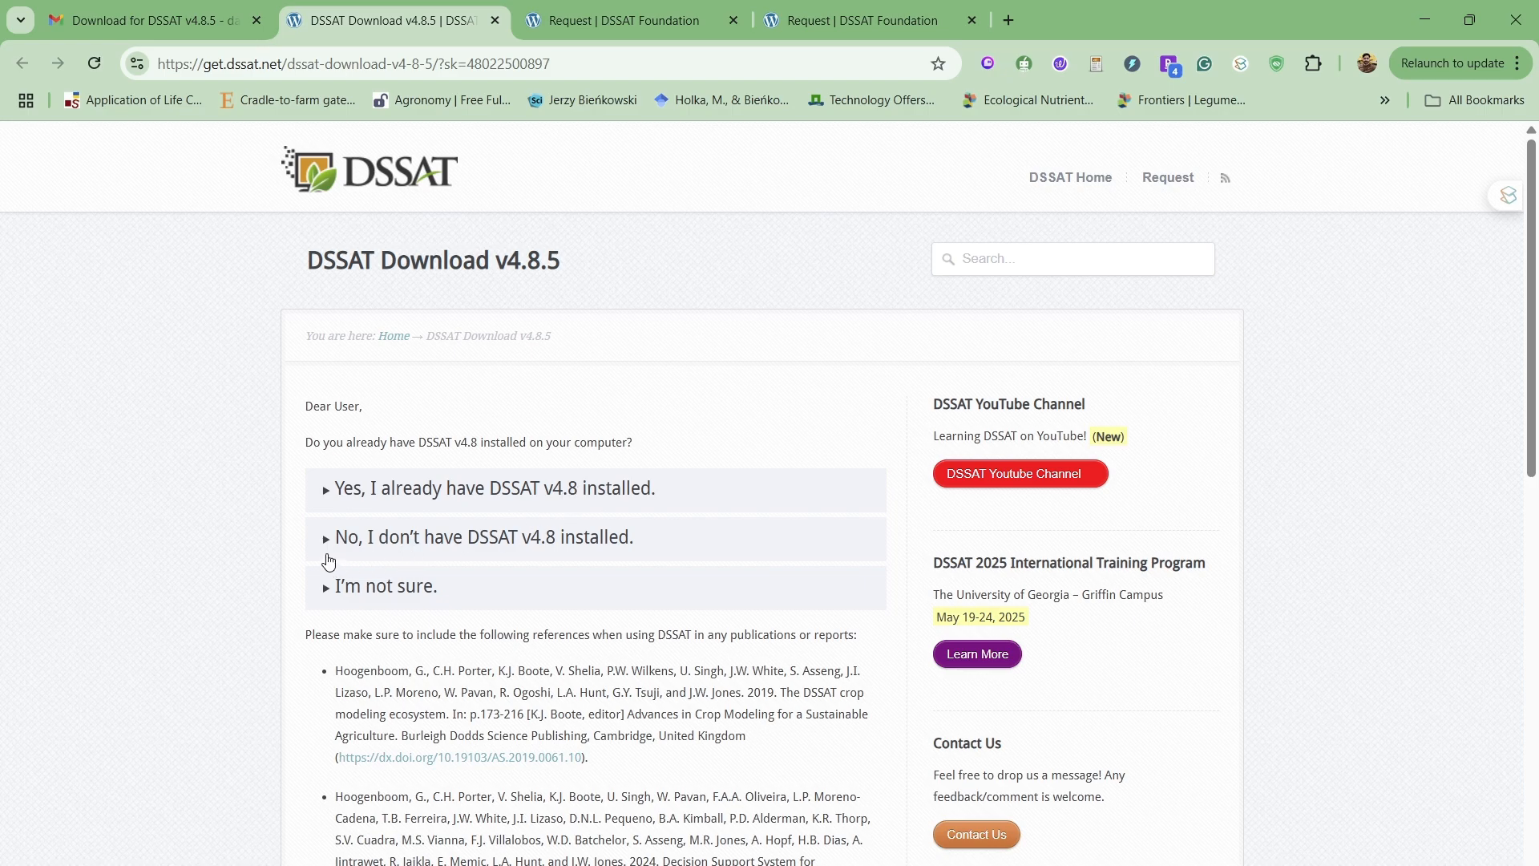
Expand 'No, I don't have DSSAT v4.8 installed' and read its download and install steps.
left_click(483, 537)
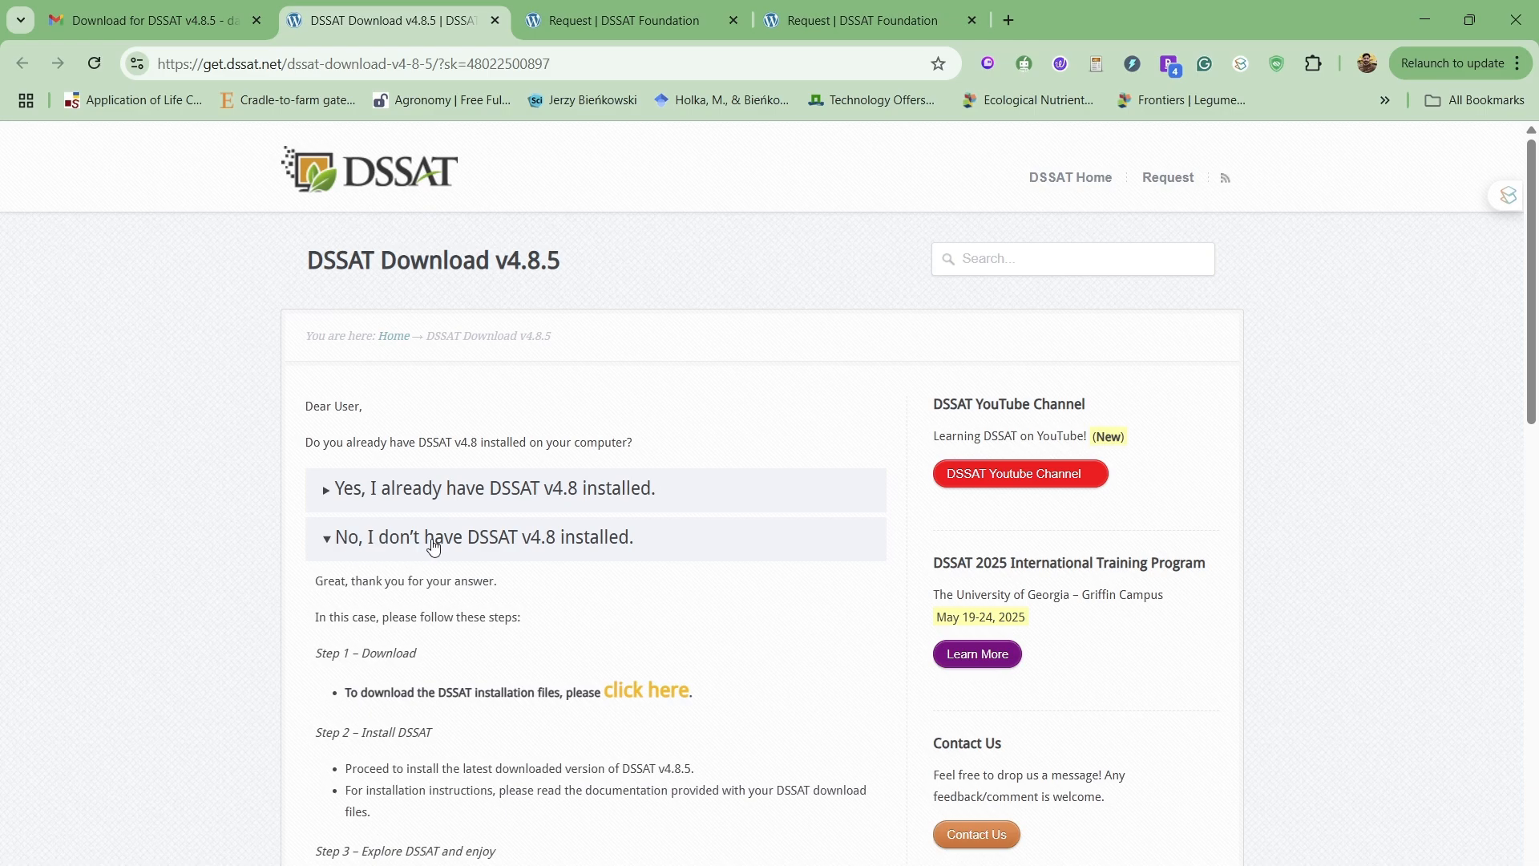
mouse_move(633, 703)
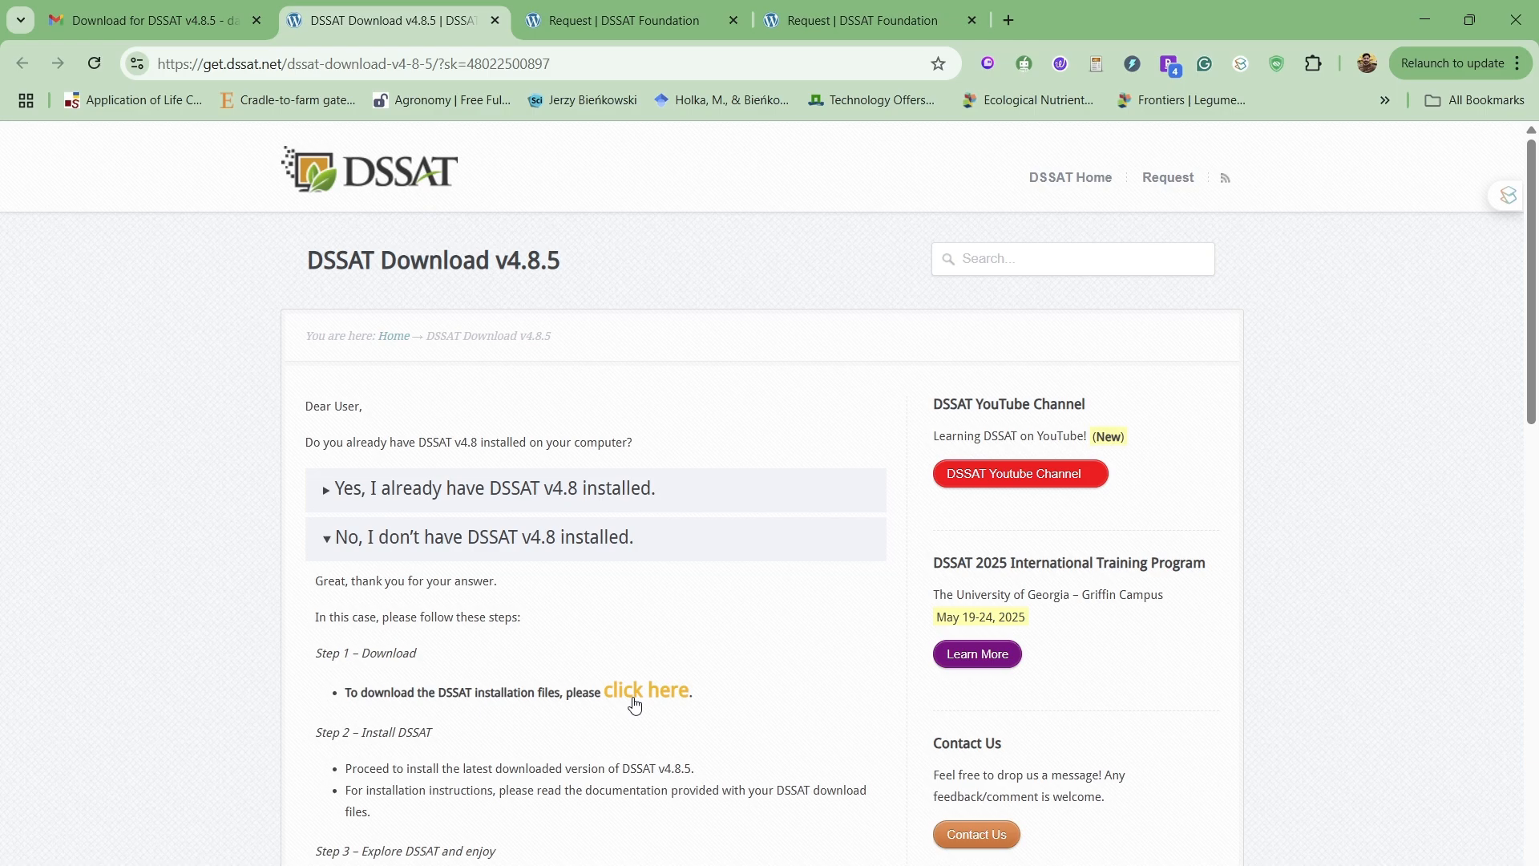
scroll("down", 3)
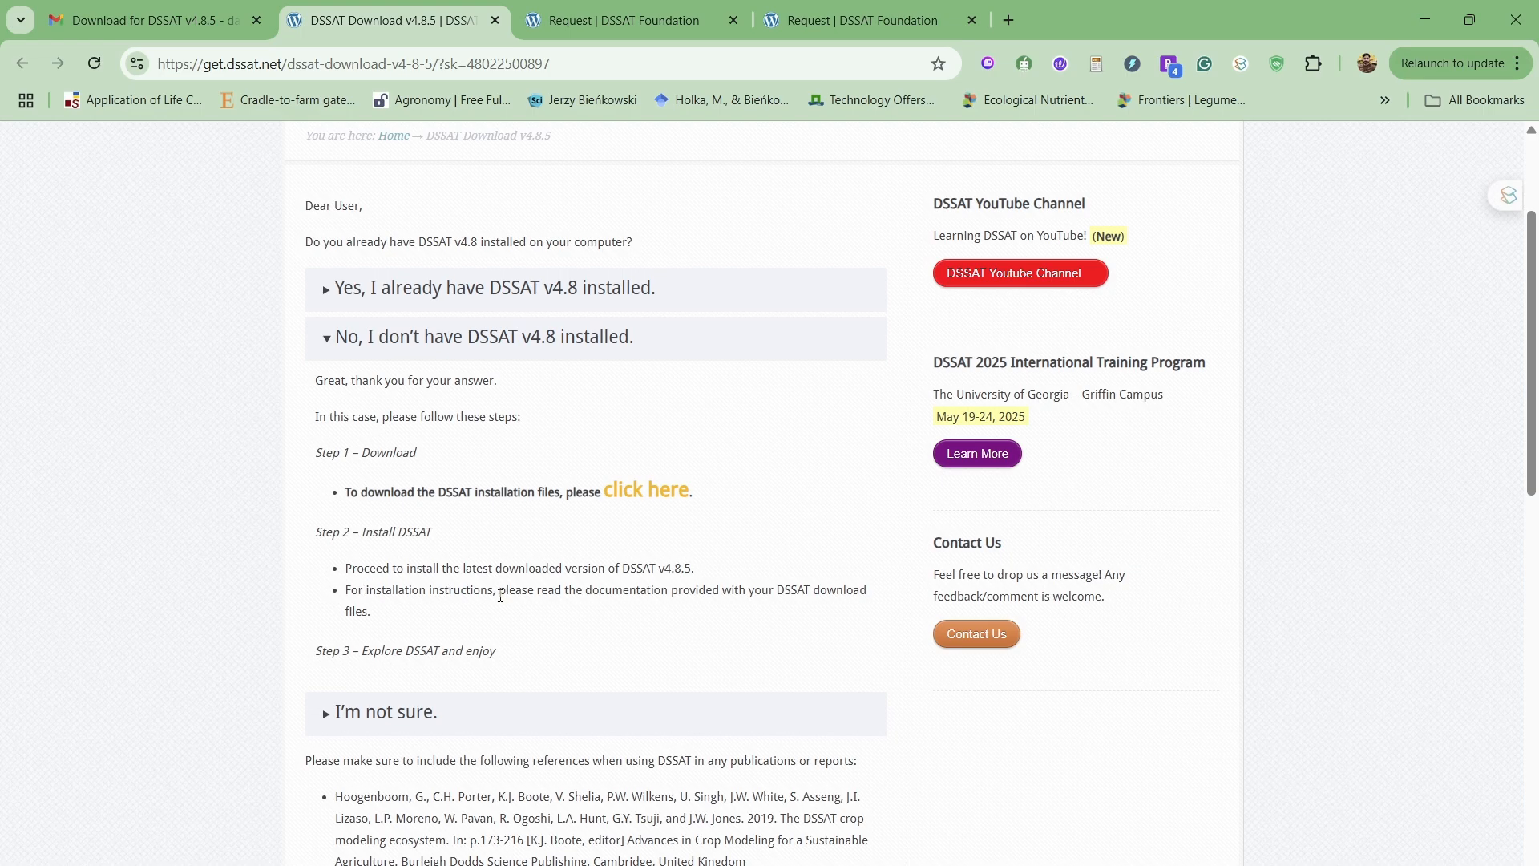
scroll("up", 3)
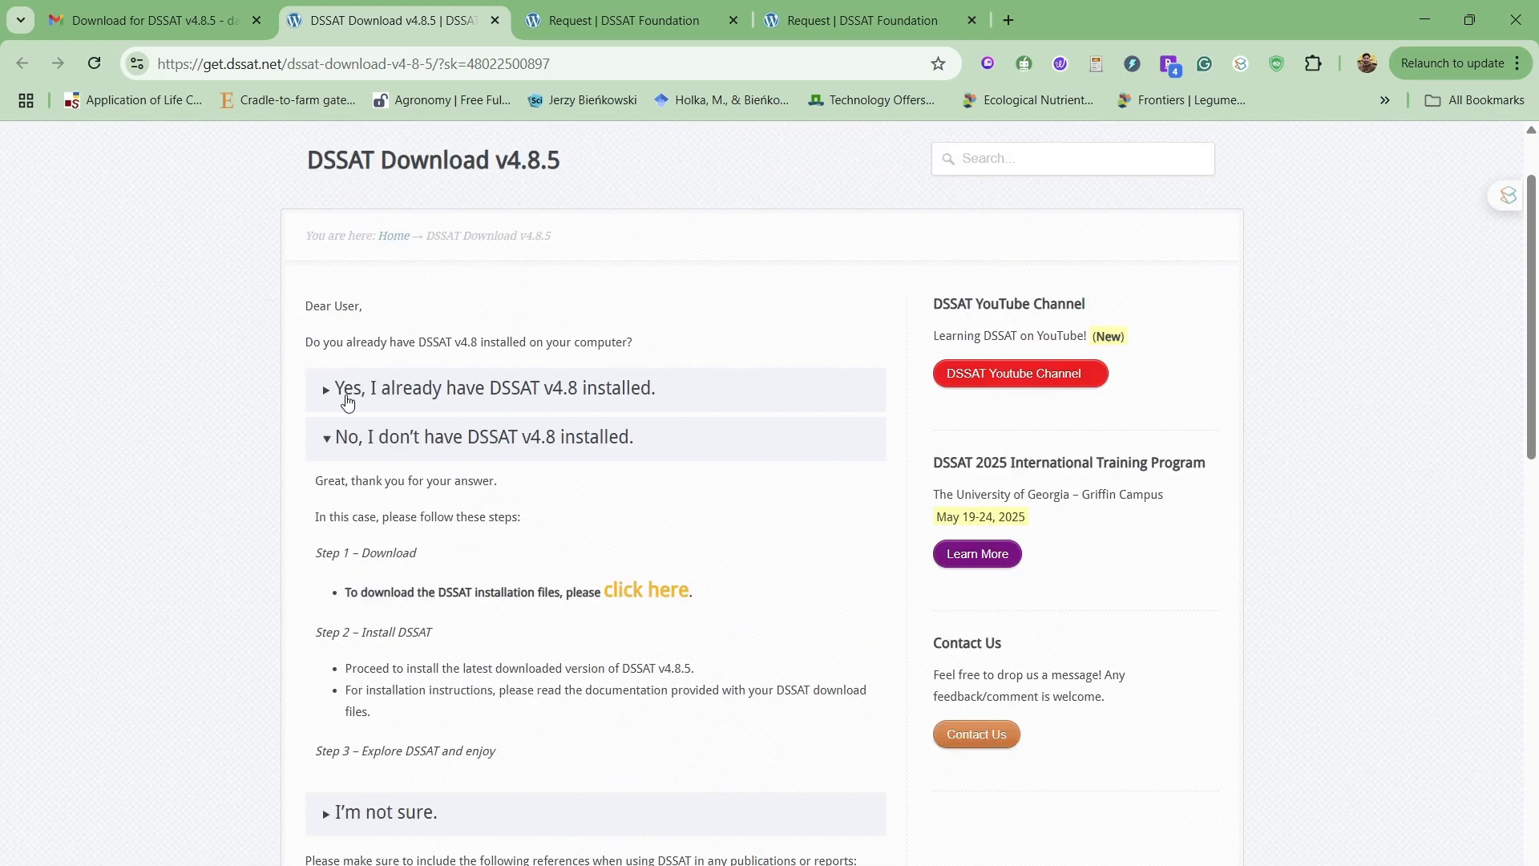
Expand 'Yes, I already have DSSAT v4.8 installed' to show the backup and uninstall steps.
left_click(495, 388)
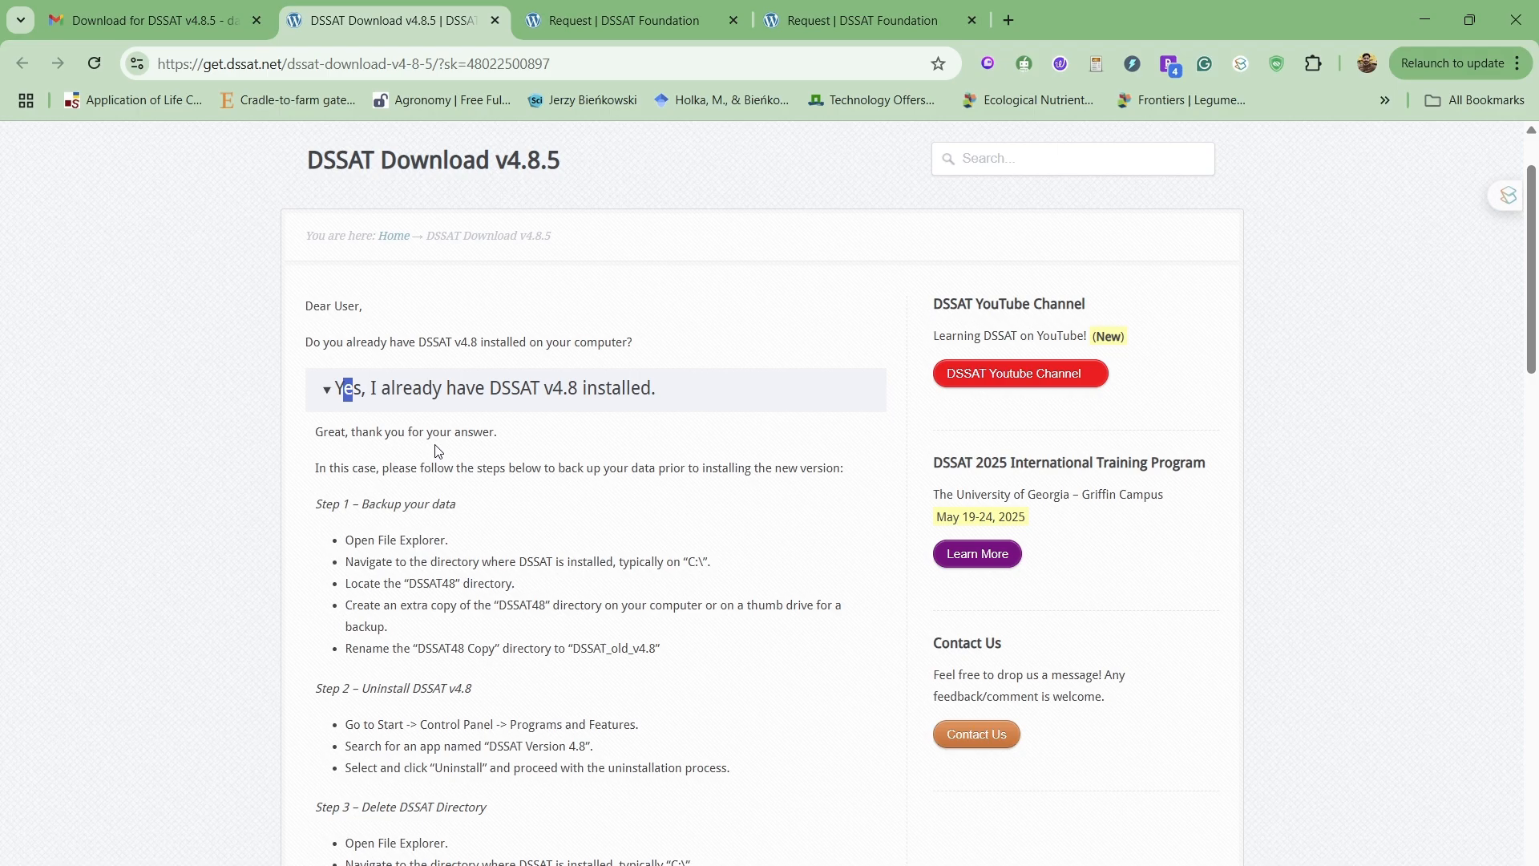
mouse_move(453, 401)
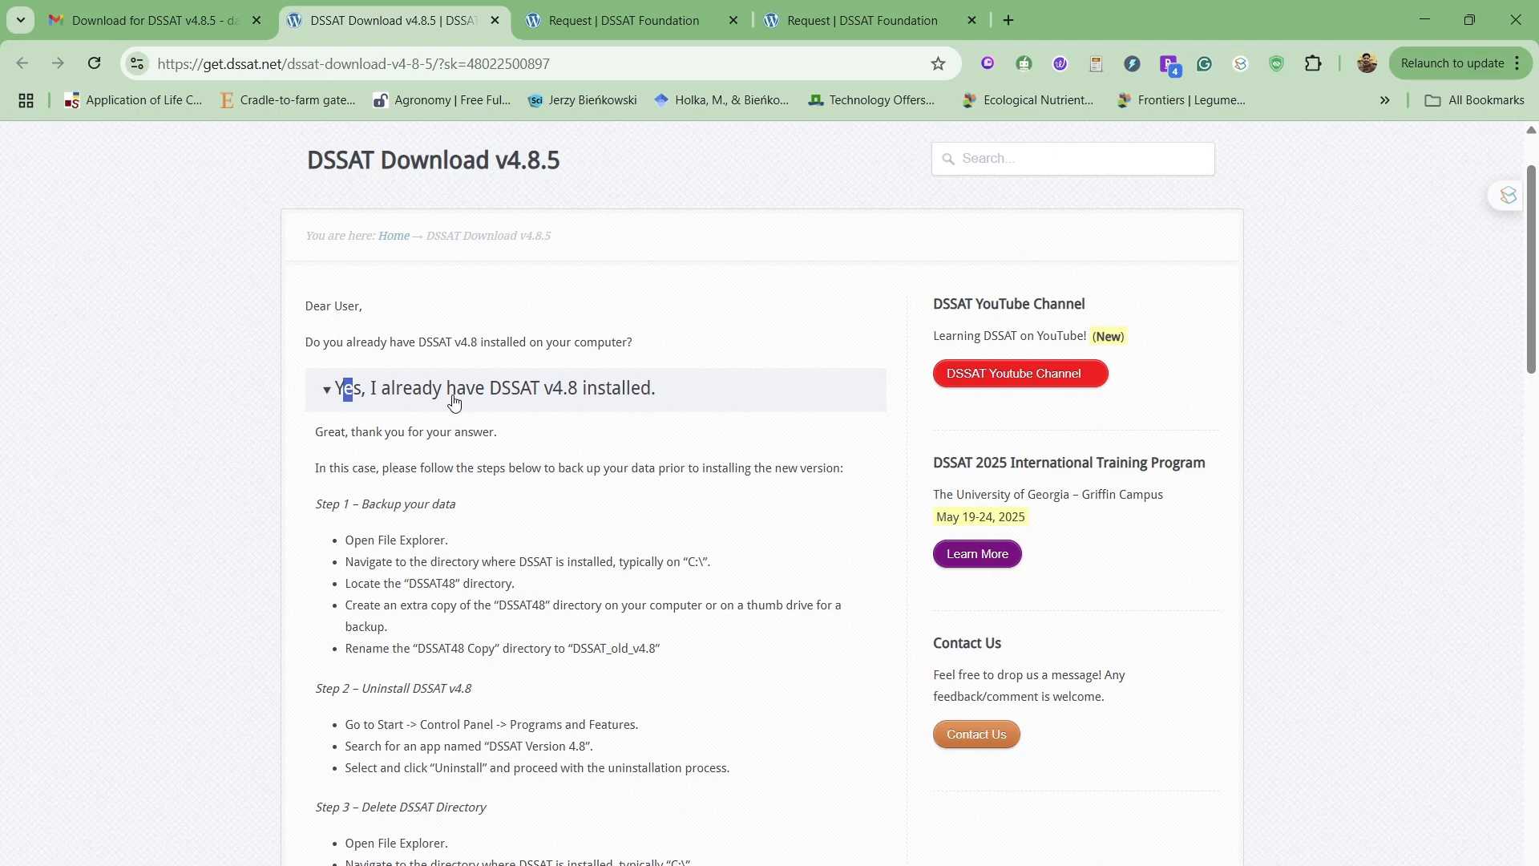
mouse_move(578, 399)
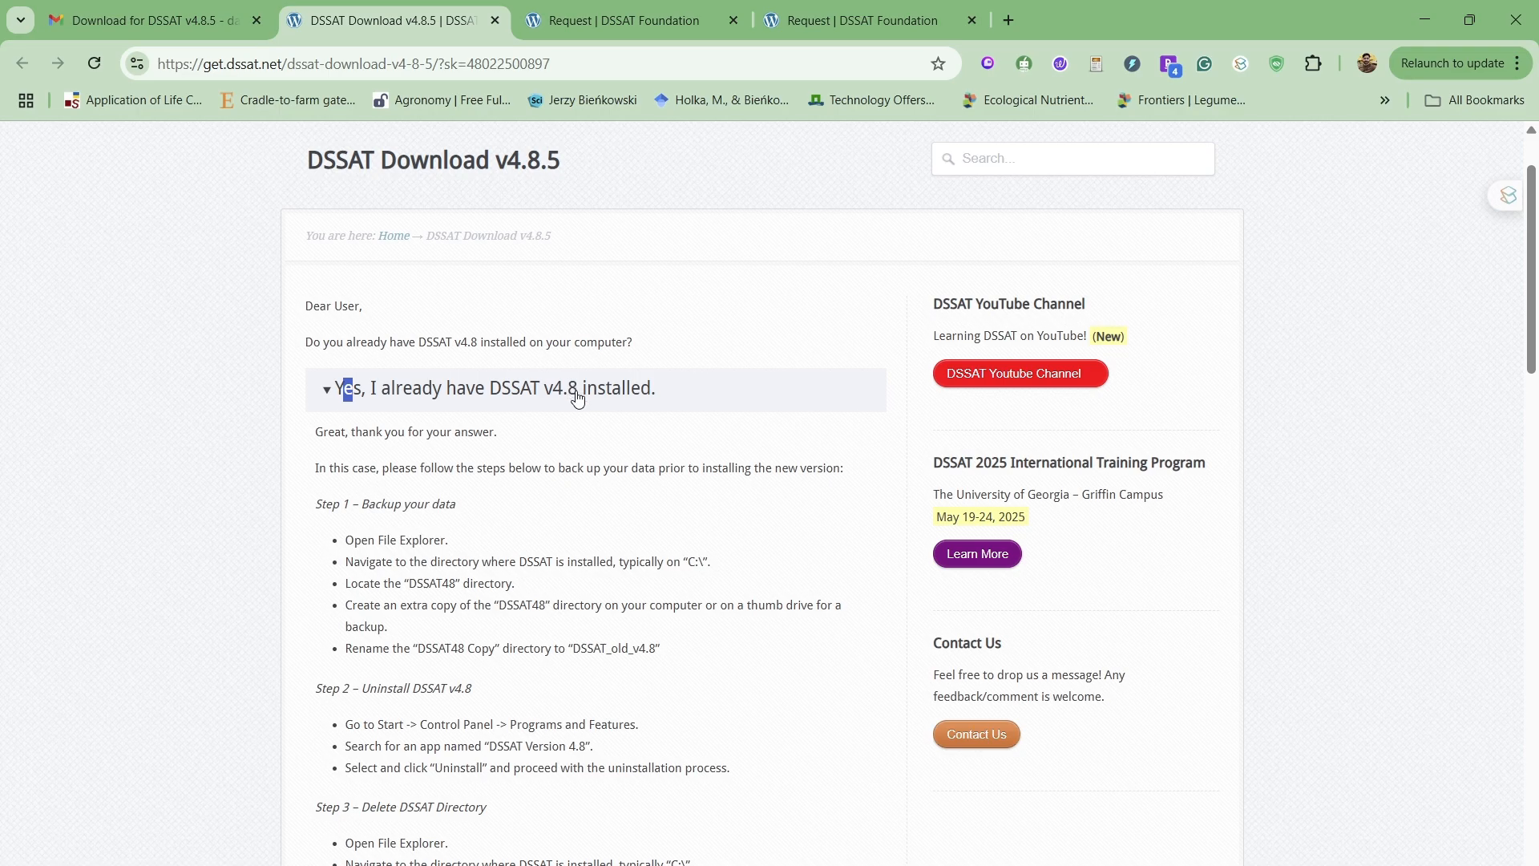
mouse_move(583, 504)
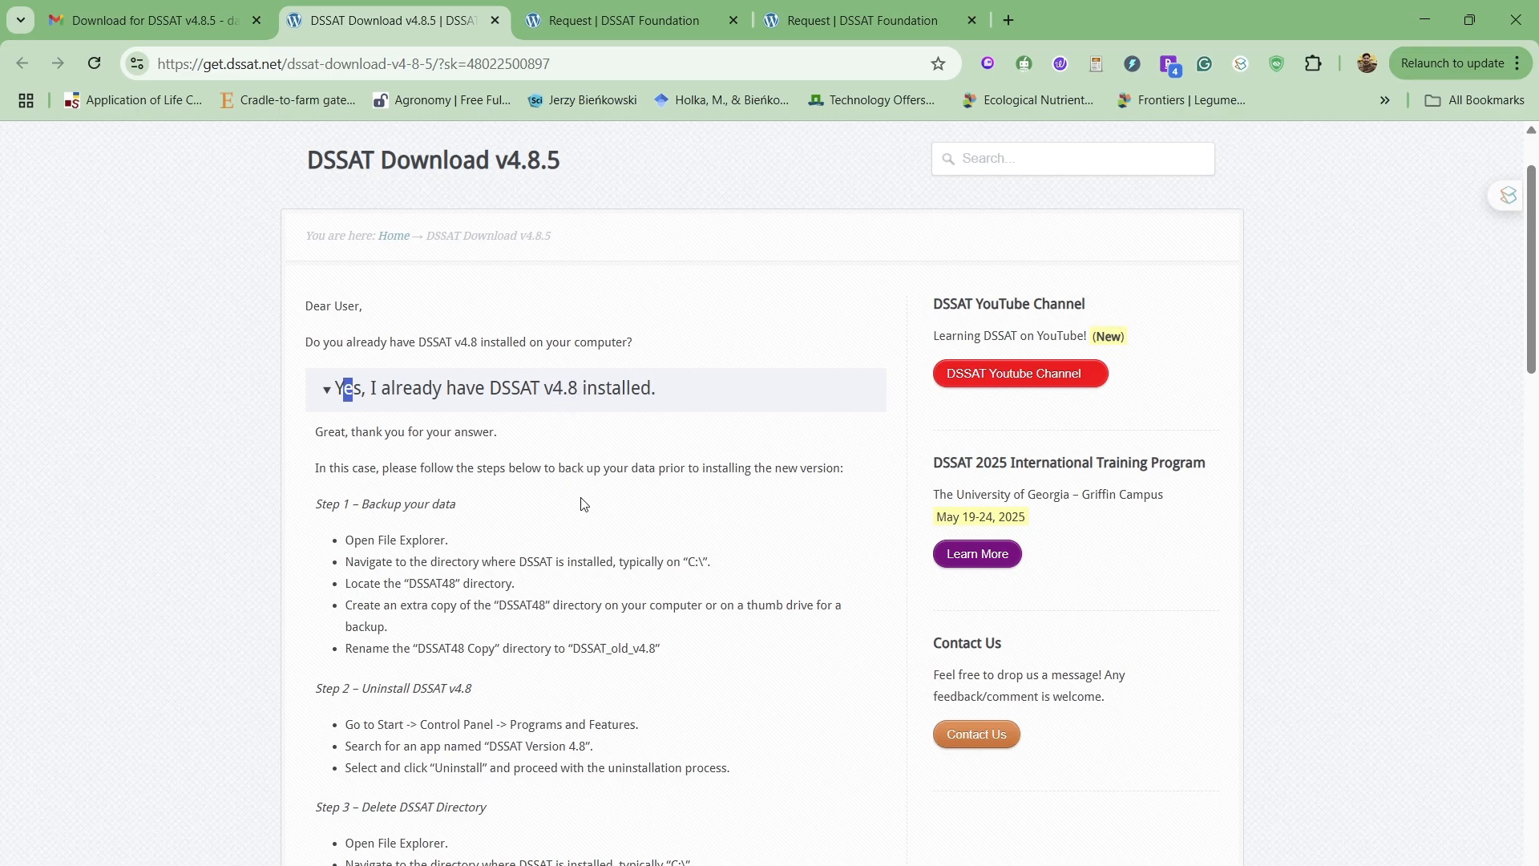
mouse_move(567, 396)
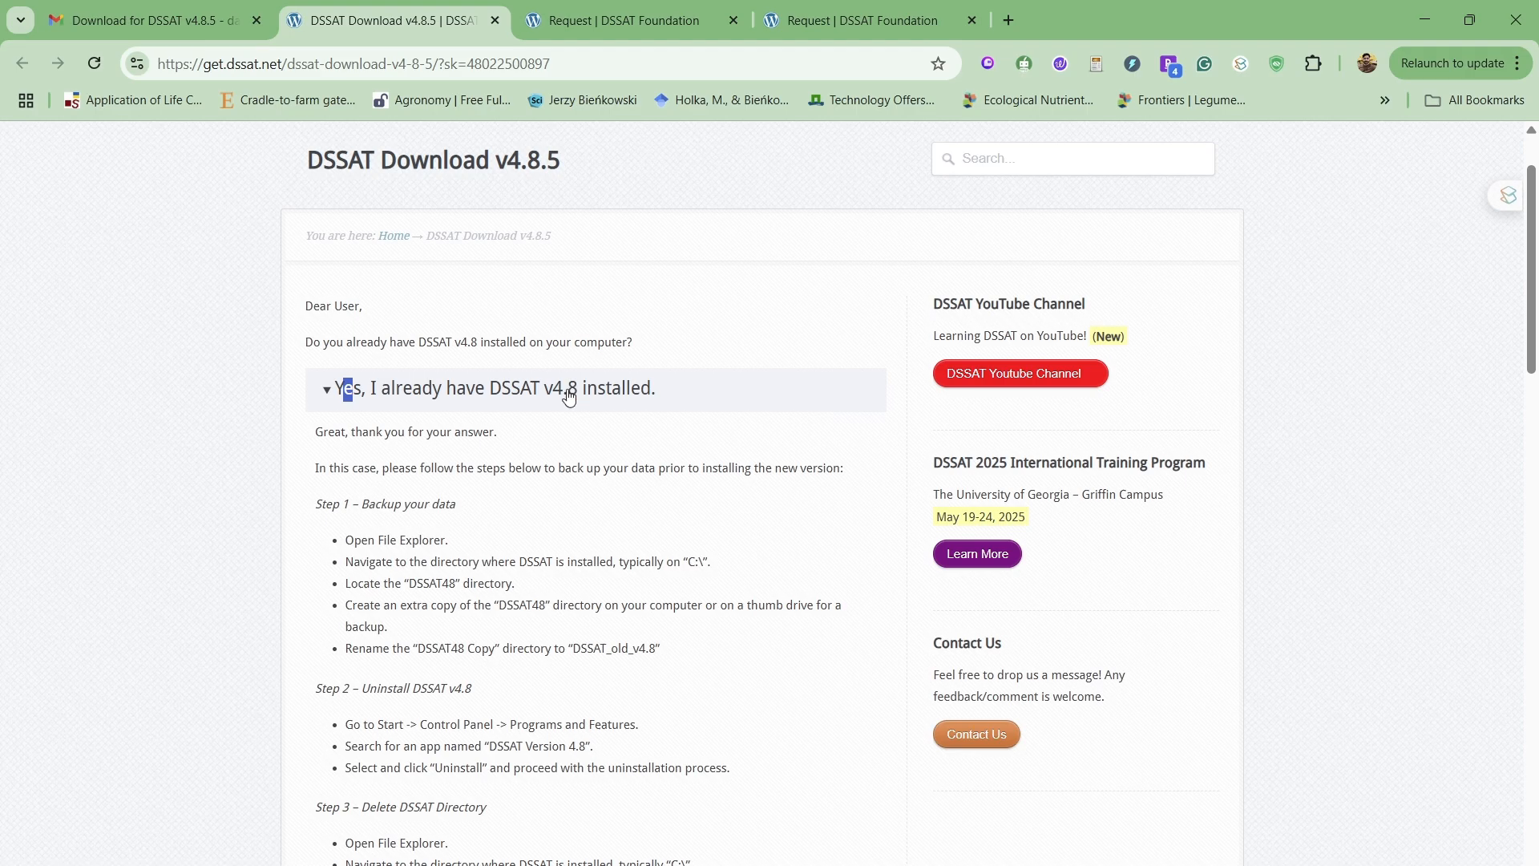
mouse_move(425, 579)
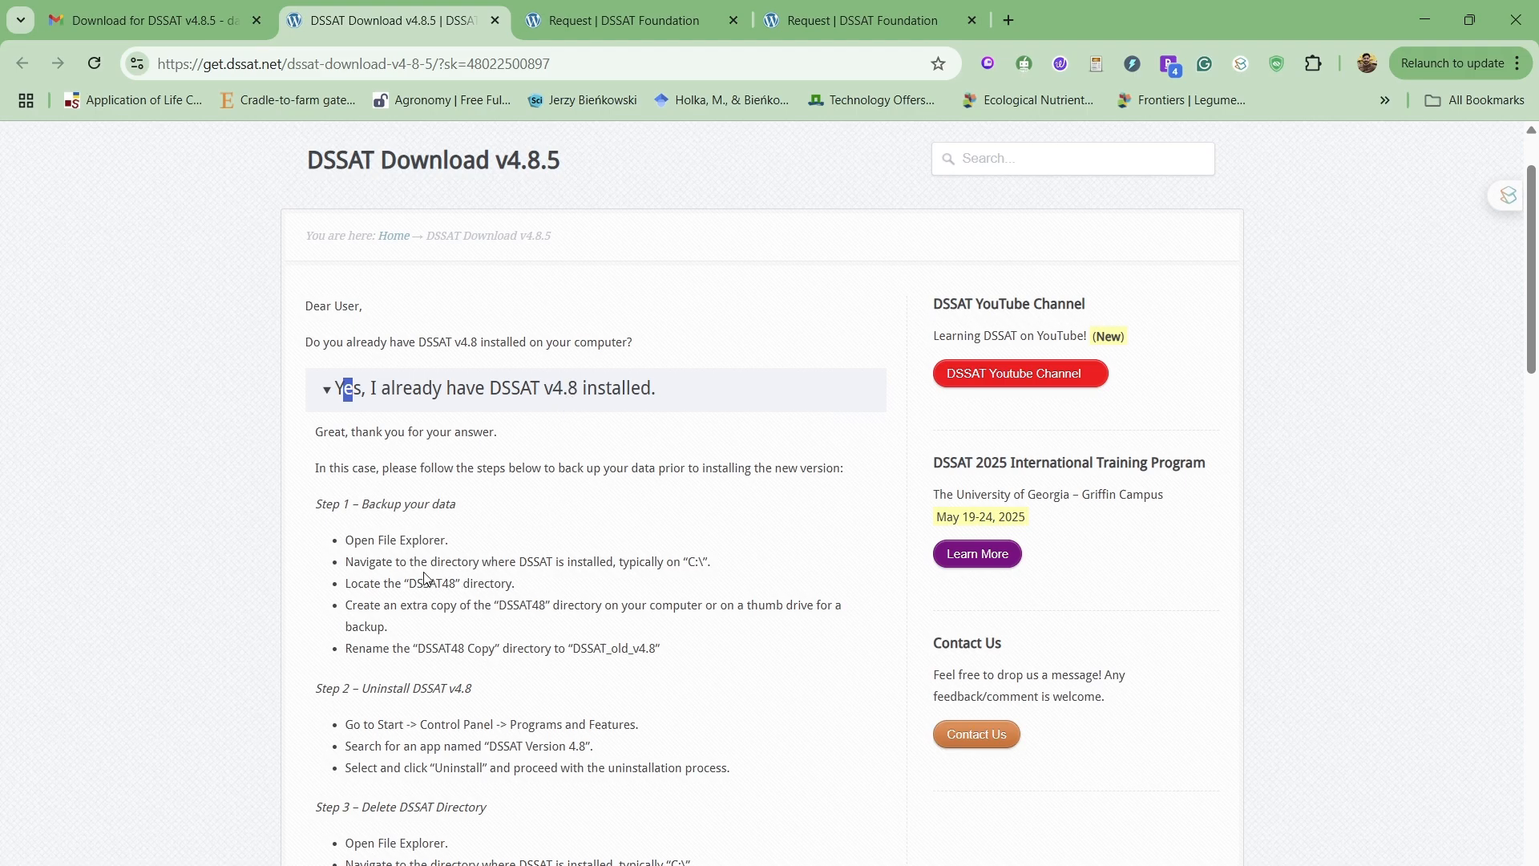
mouse_move(425, 572)
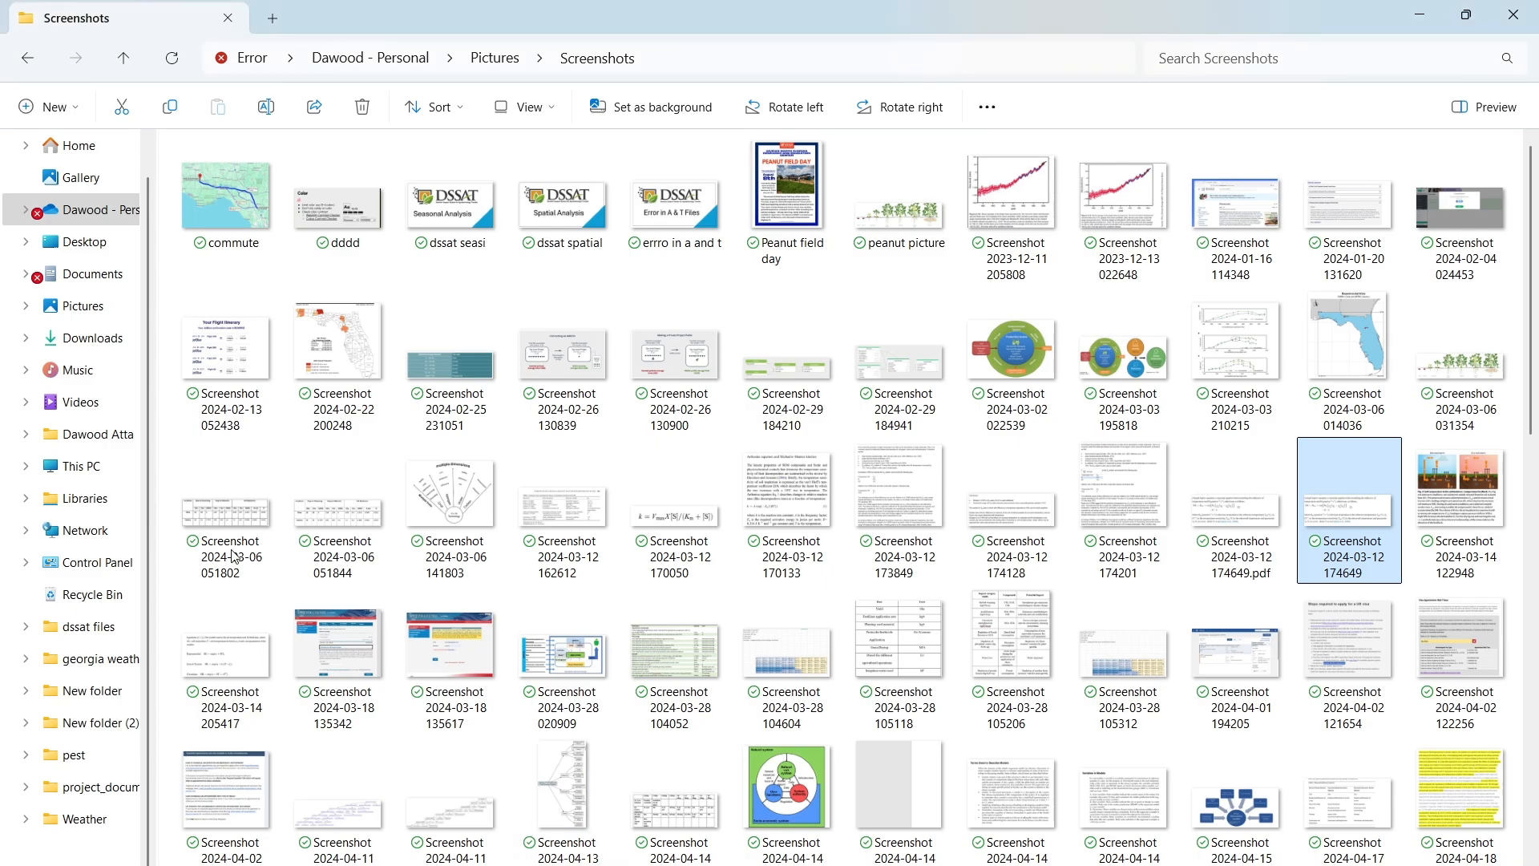
Find the existing DSSAT48 folder on C: and open the DSSAT-4.8 folder in Documents.
left_click(93, 339)
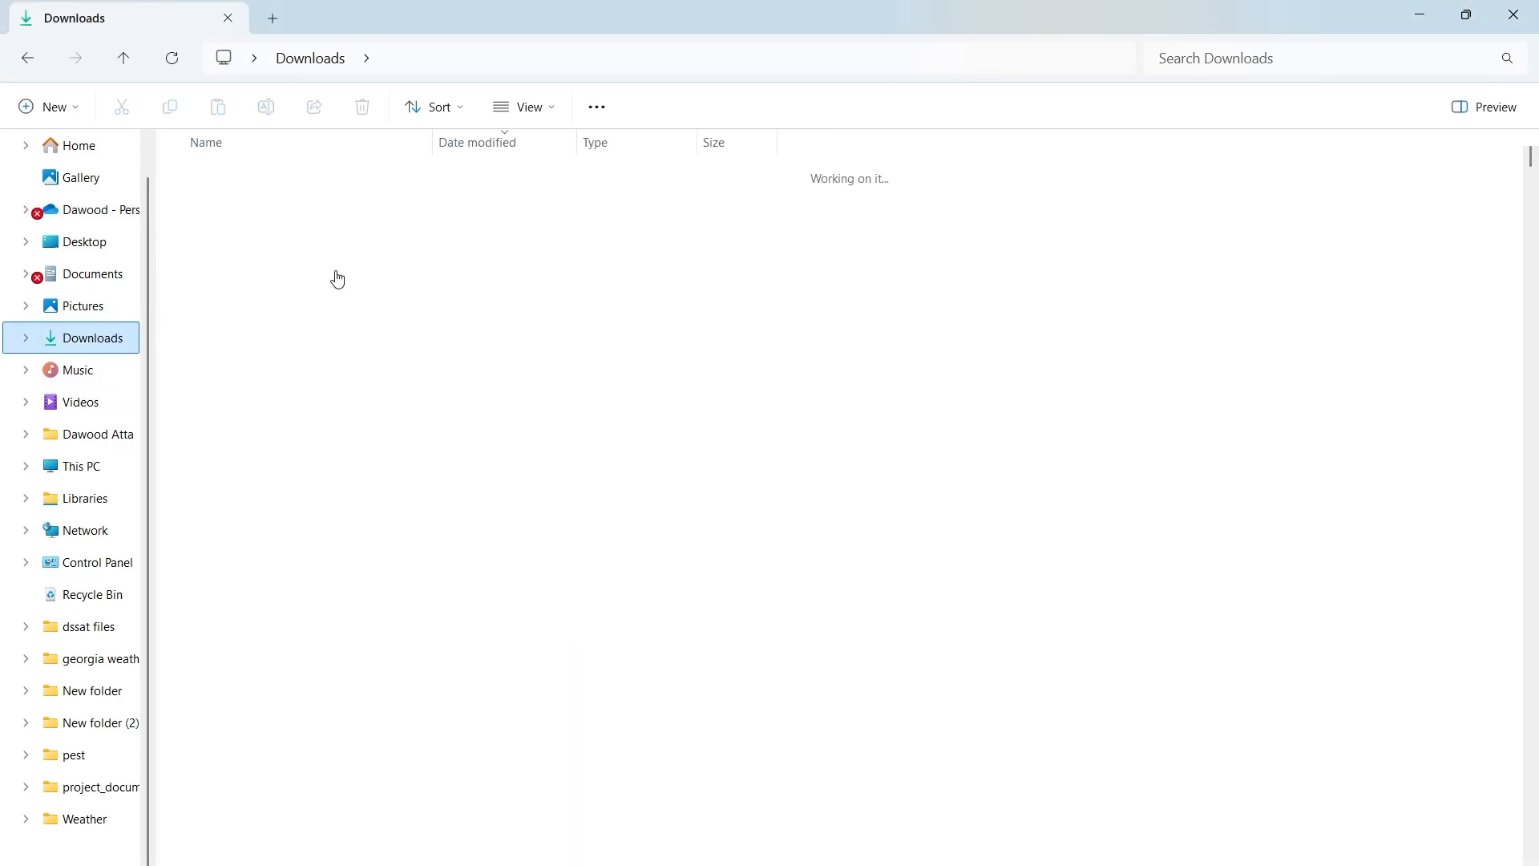
left_click(80, 465)
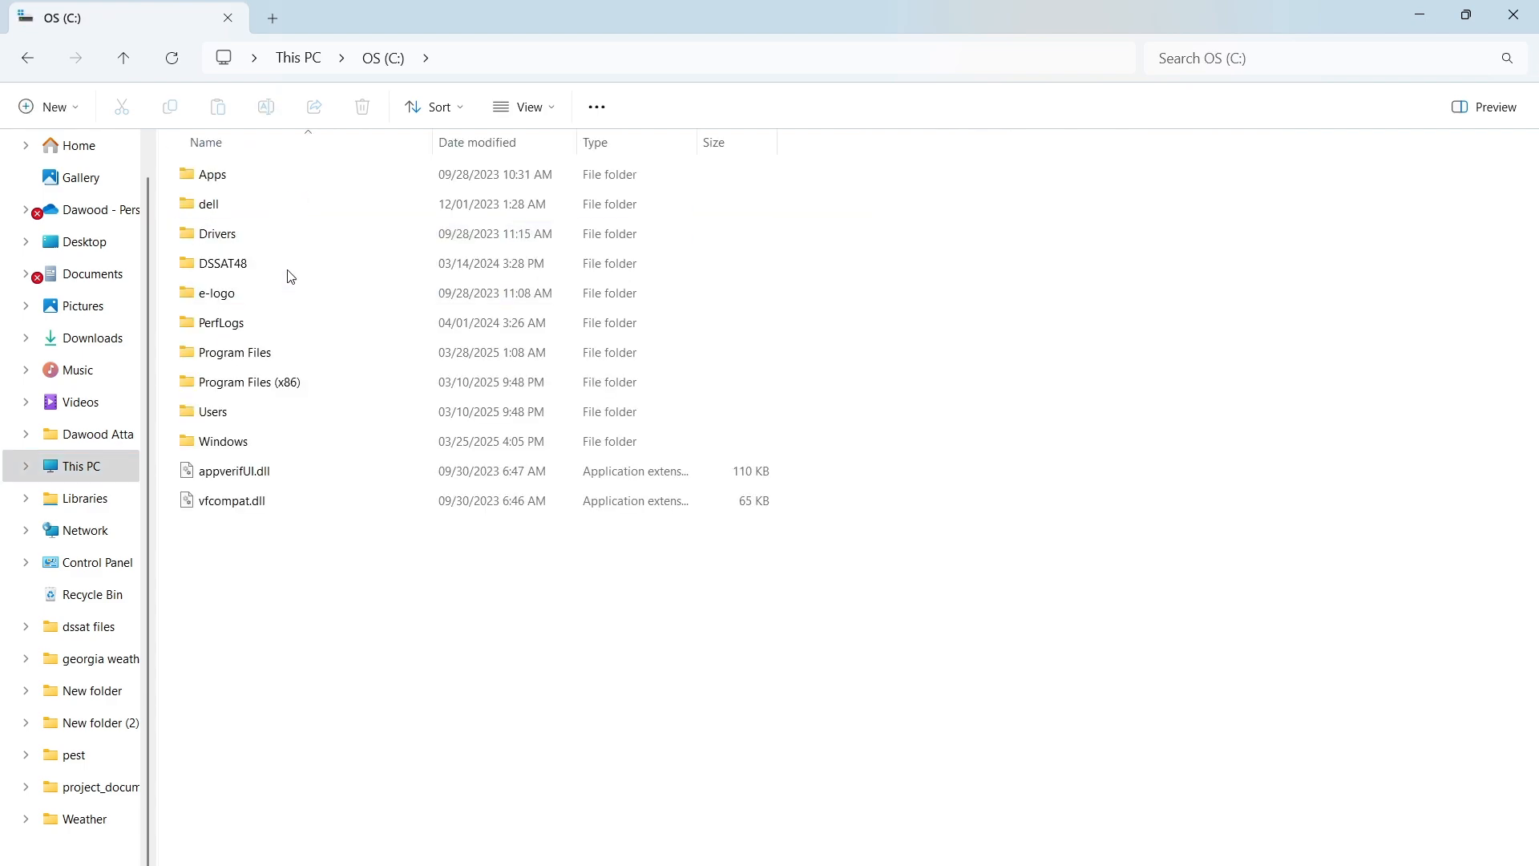
left_click(222, 263)
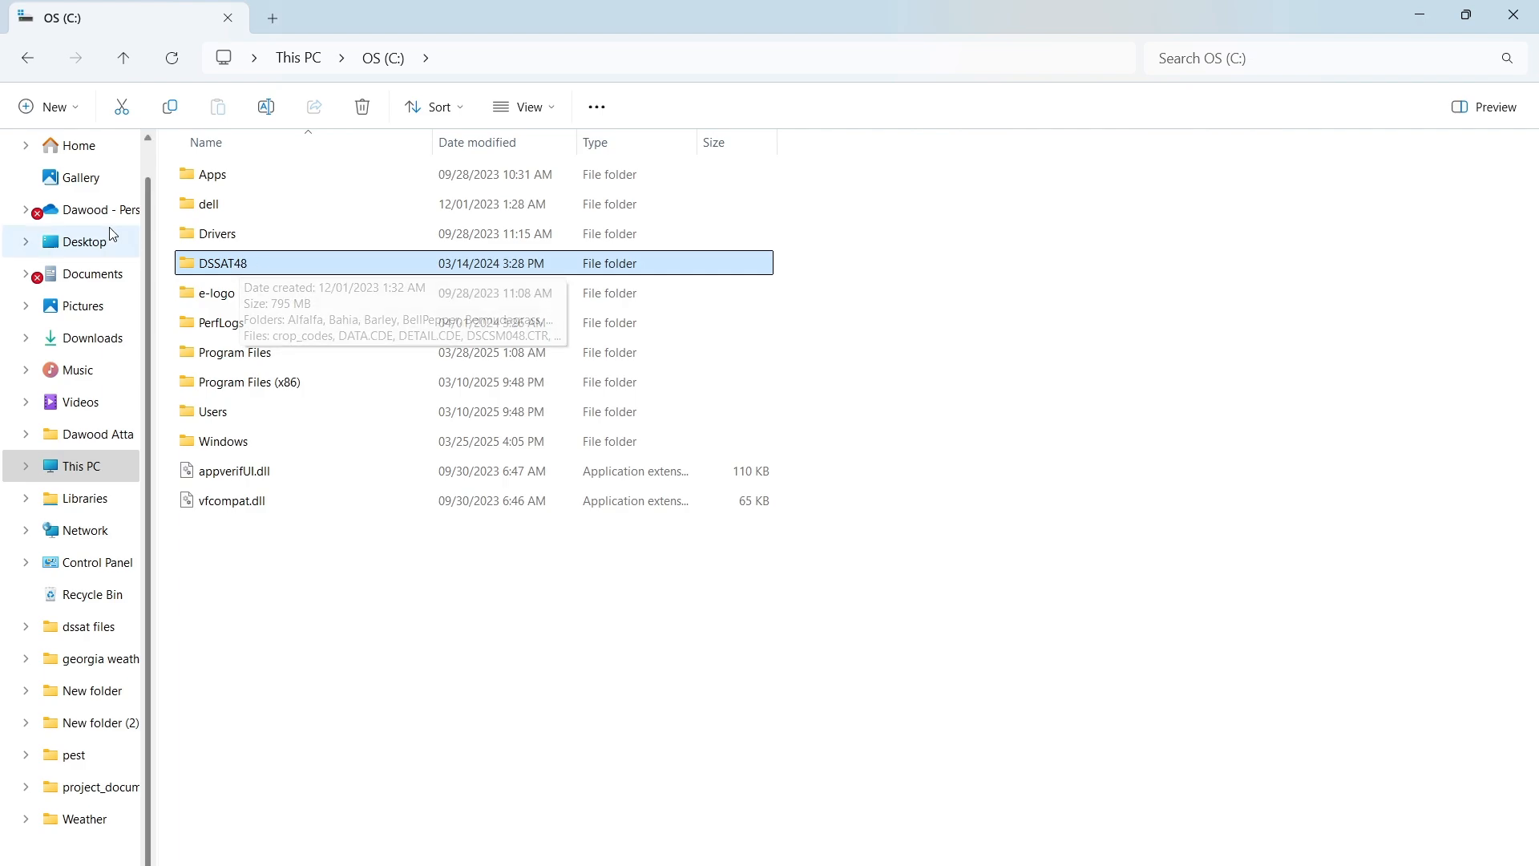
mouse_move(225, 263)
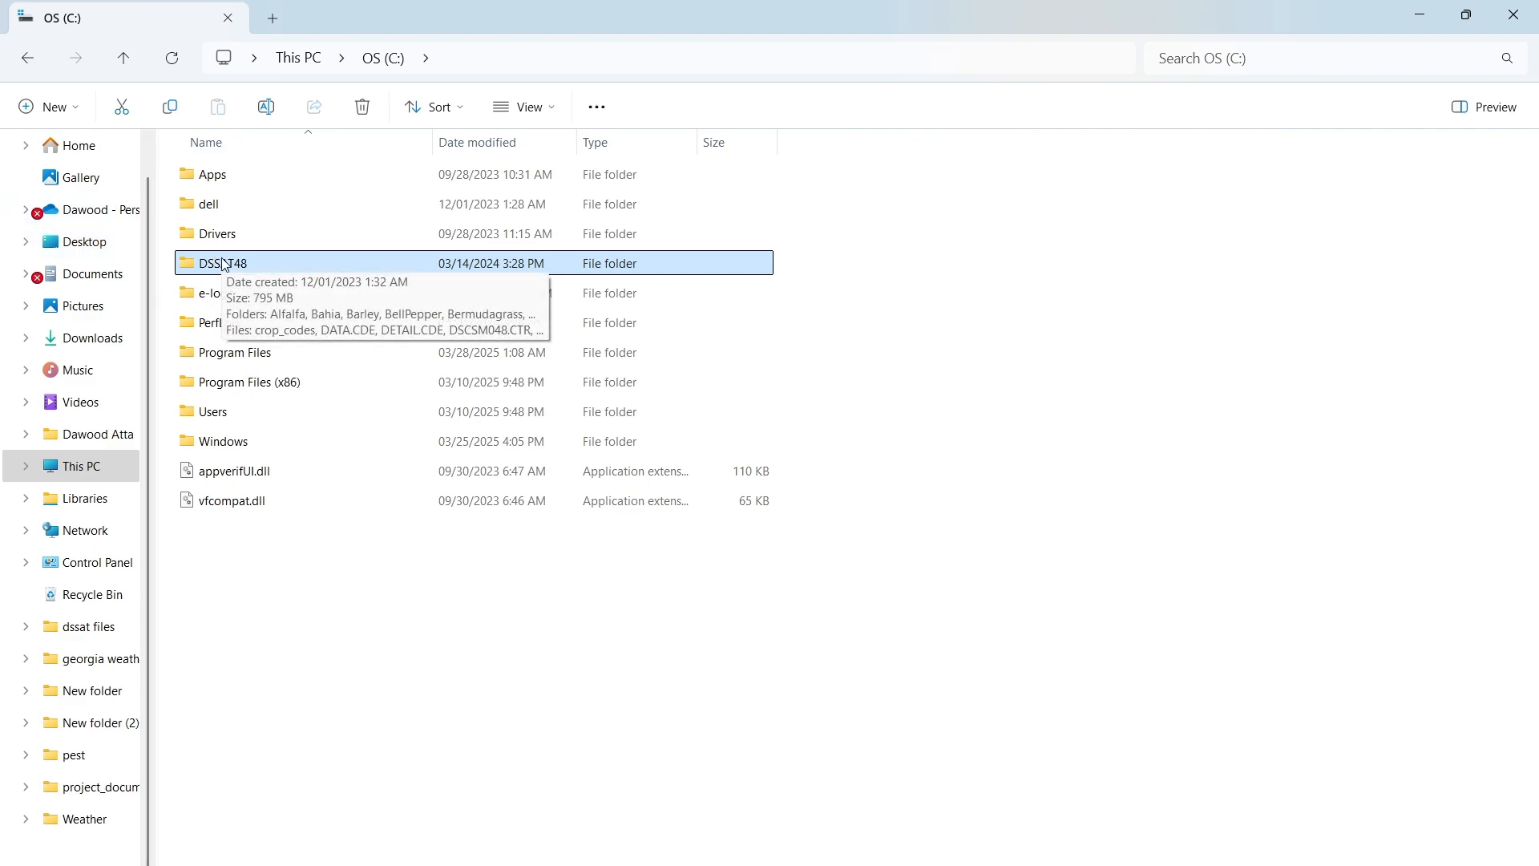
mouse_move(88, 287)
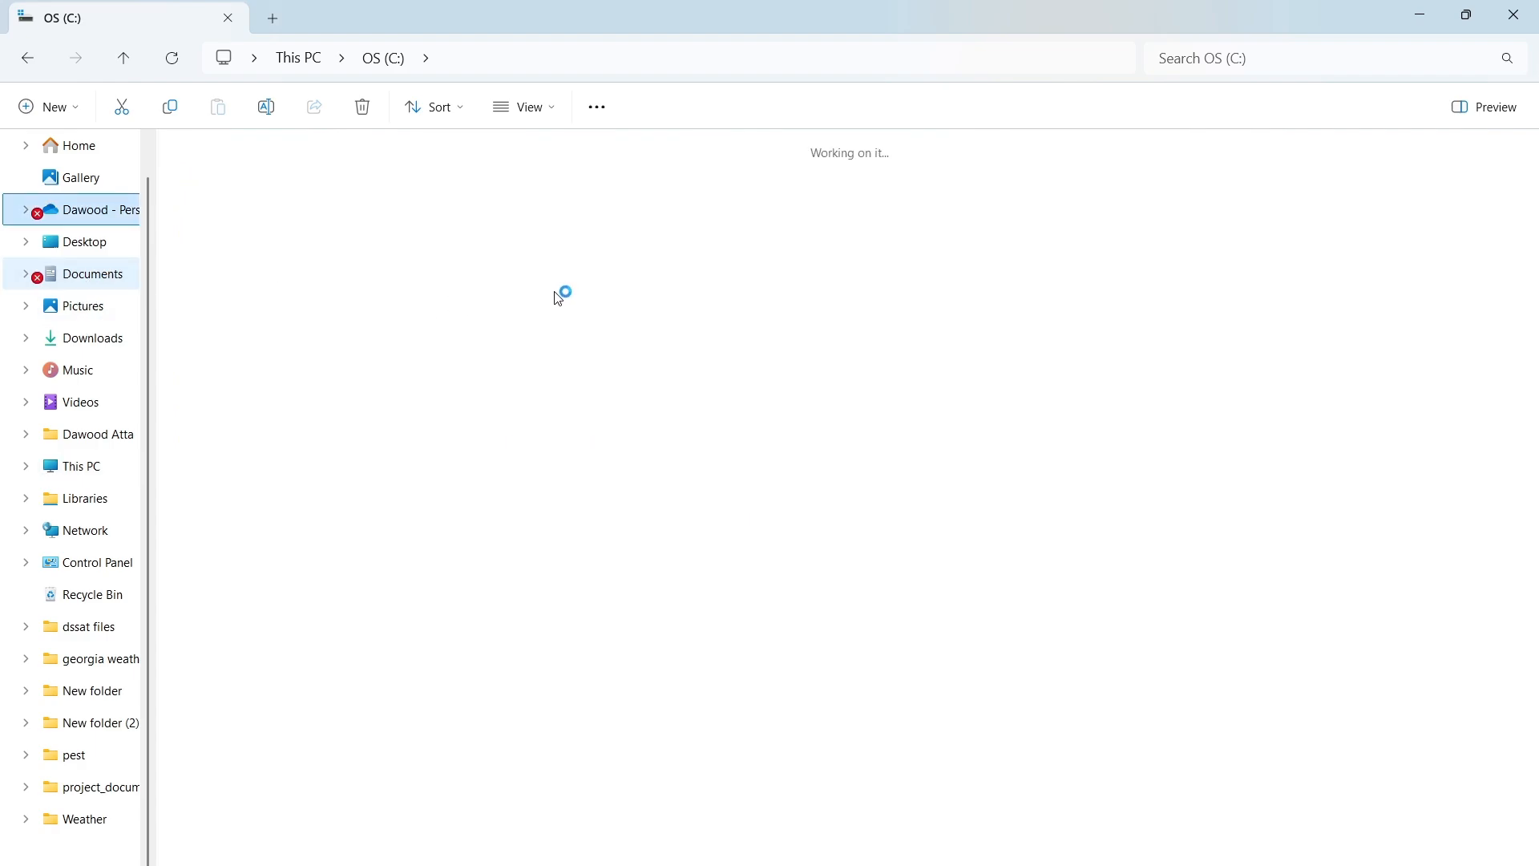
left_click(90, 273)
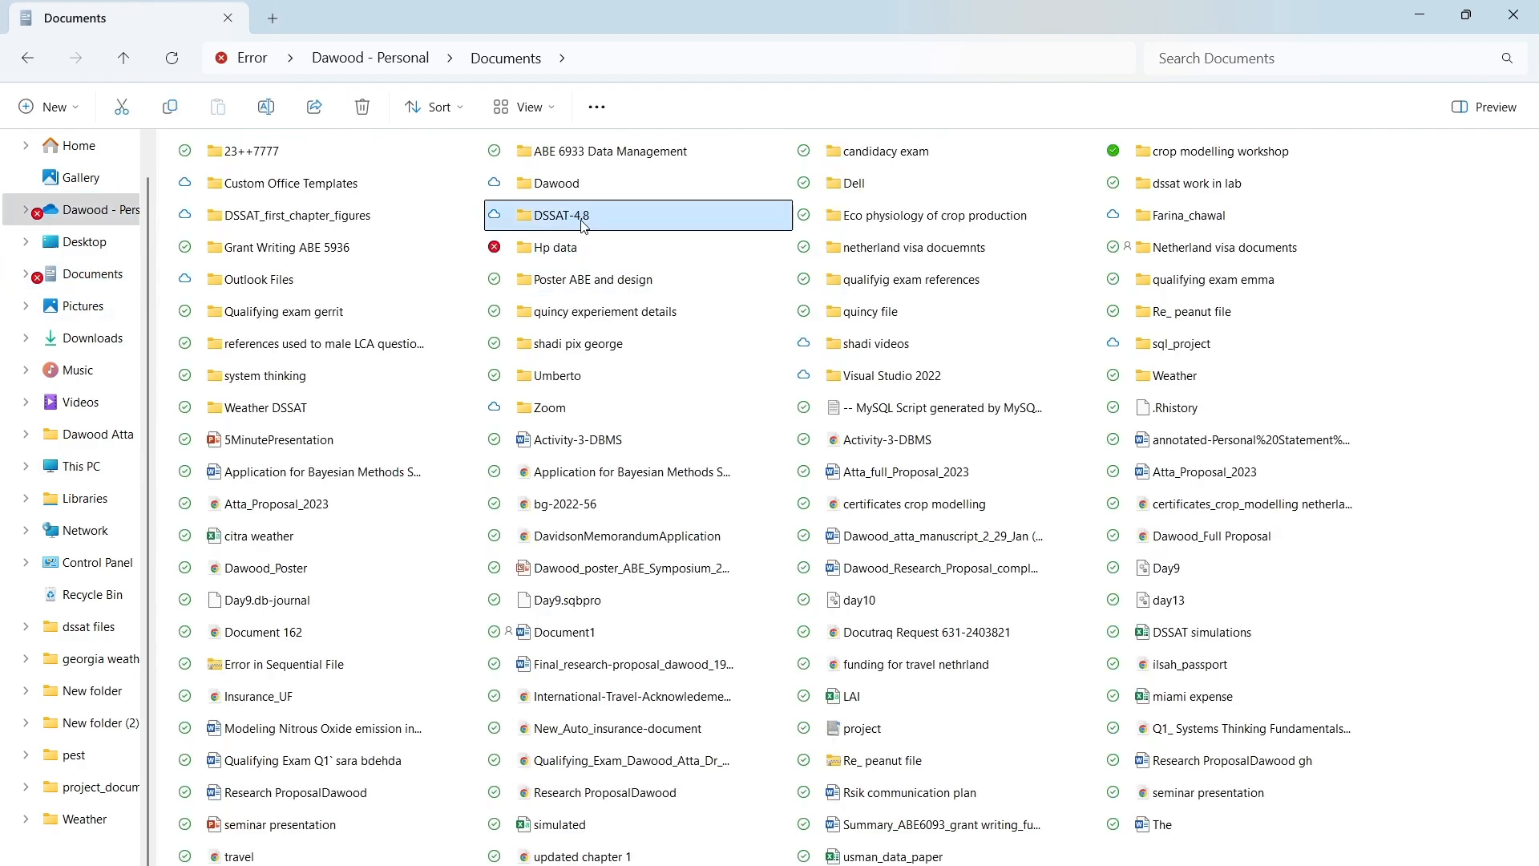
double_click(560, 215)
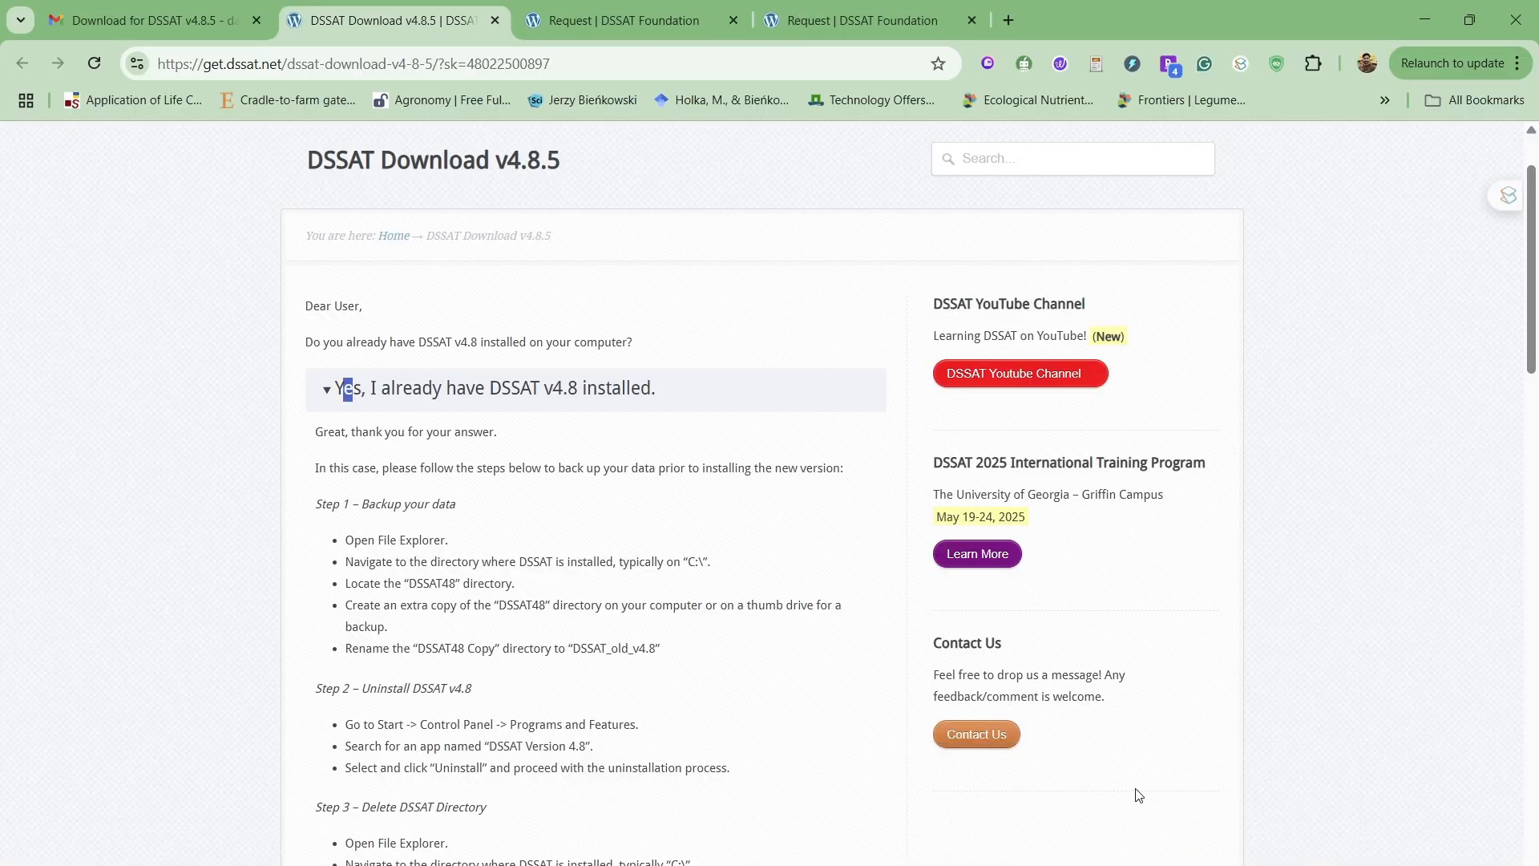
mouse_move(360, 560)
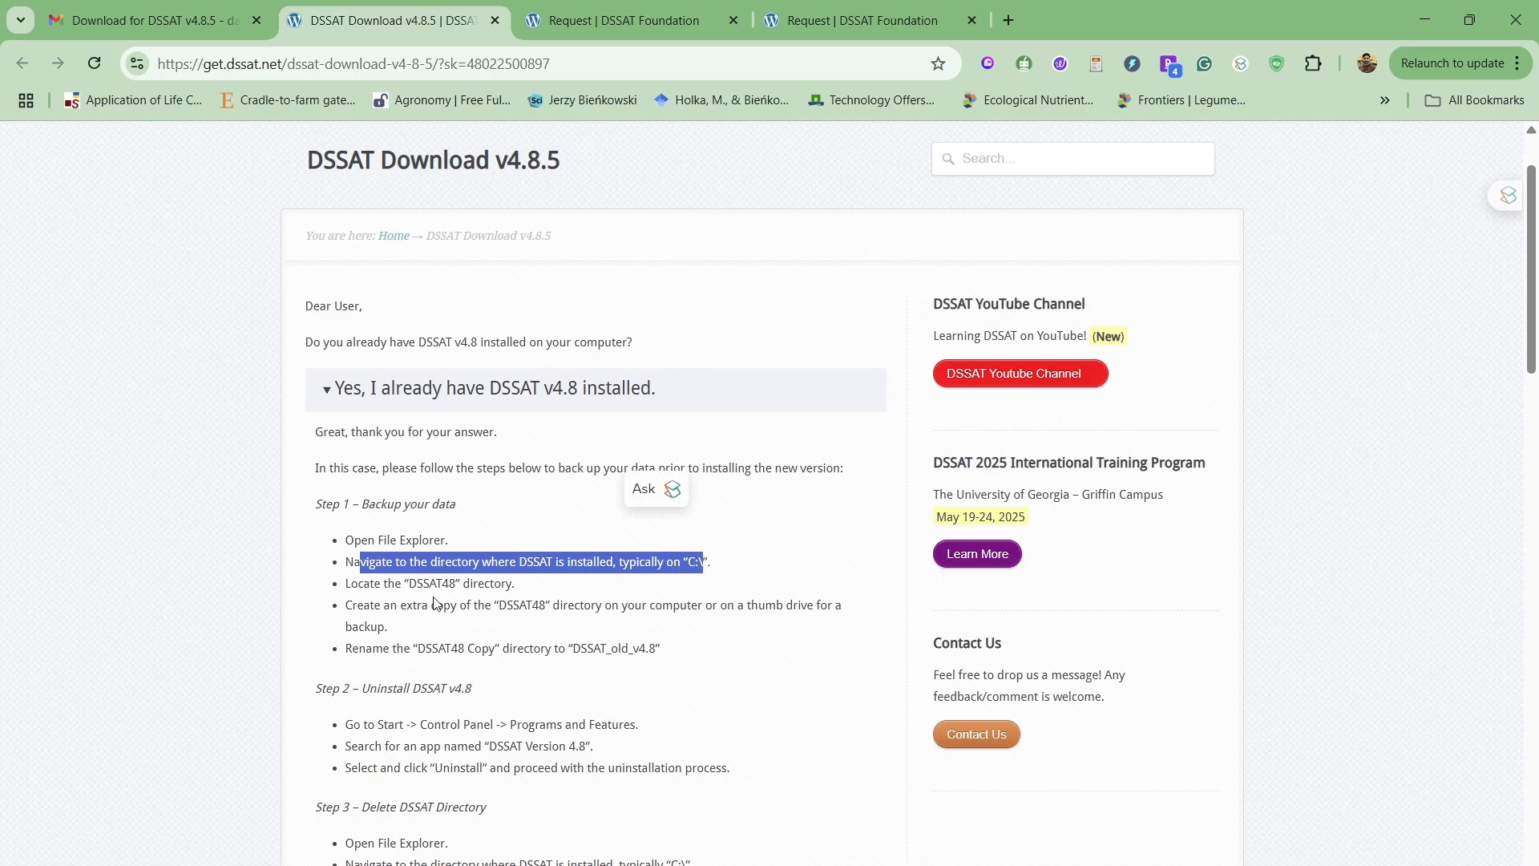
double_click(431, 583)
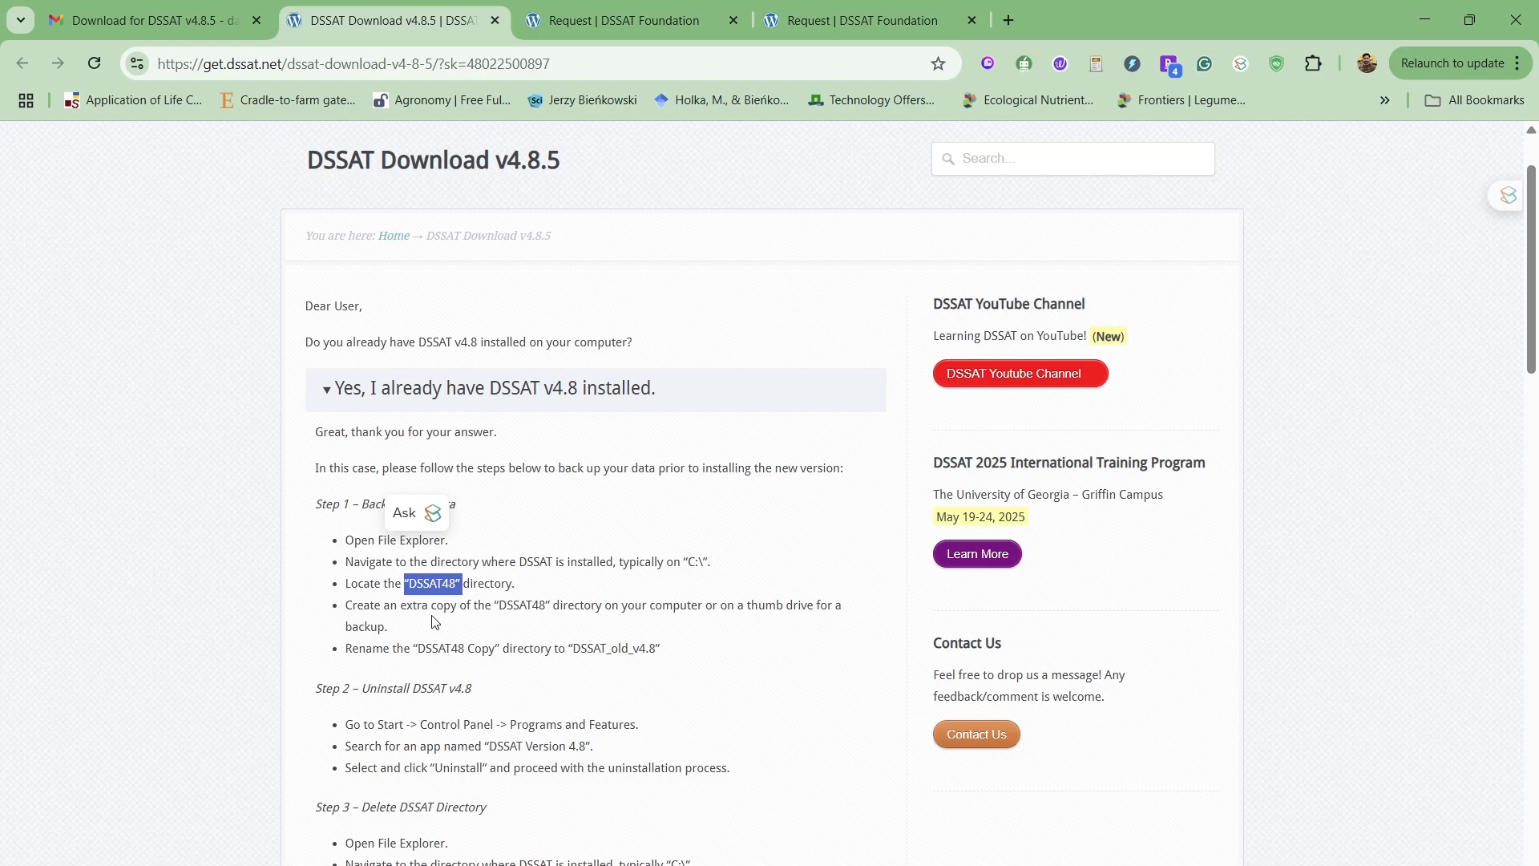
mouse_move(664, 662)
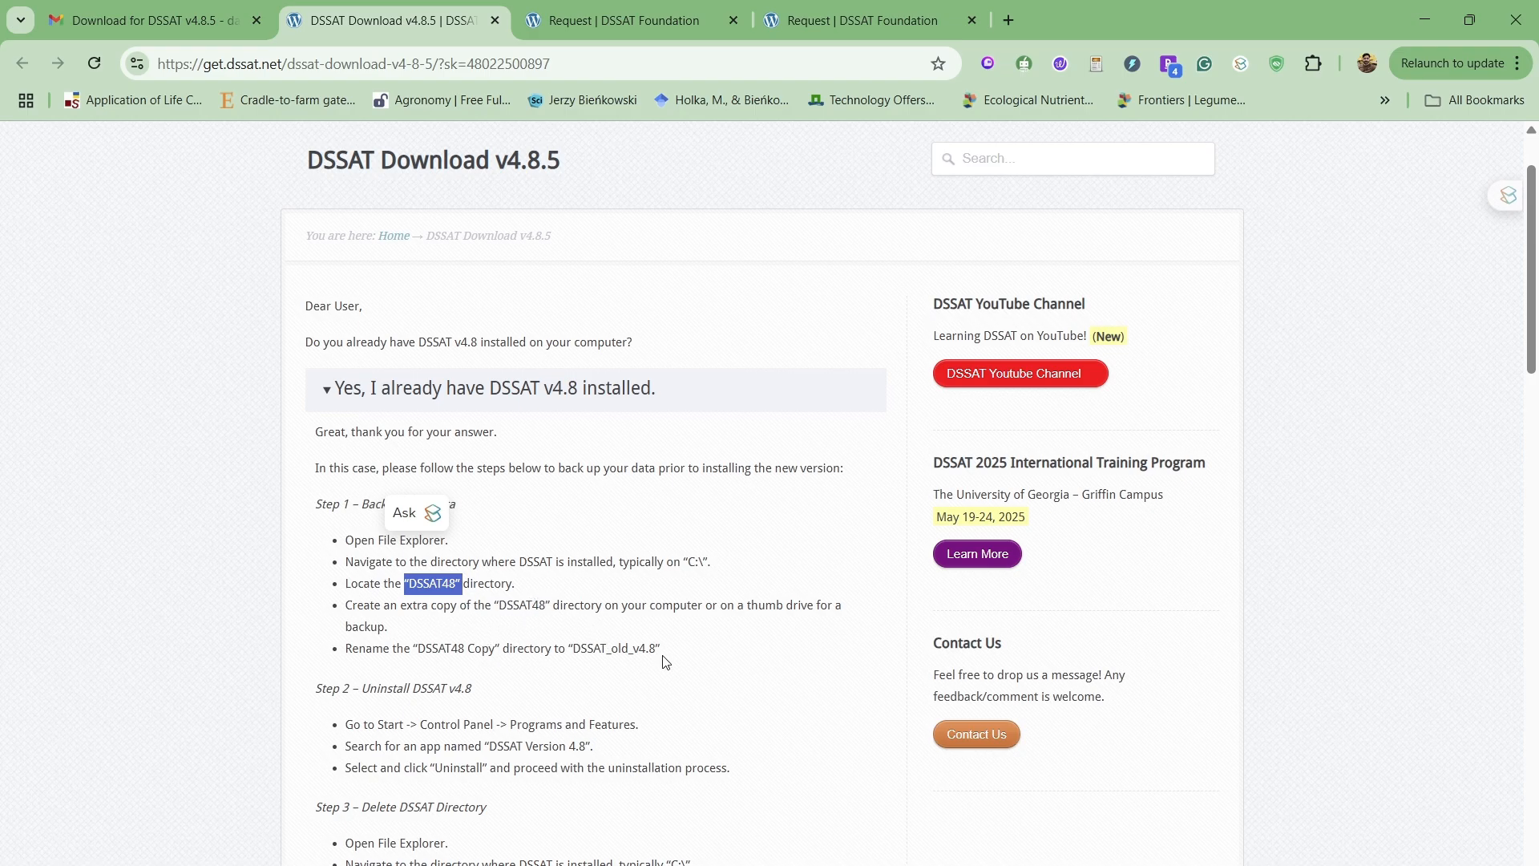
double_click(616, 647)
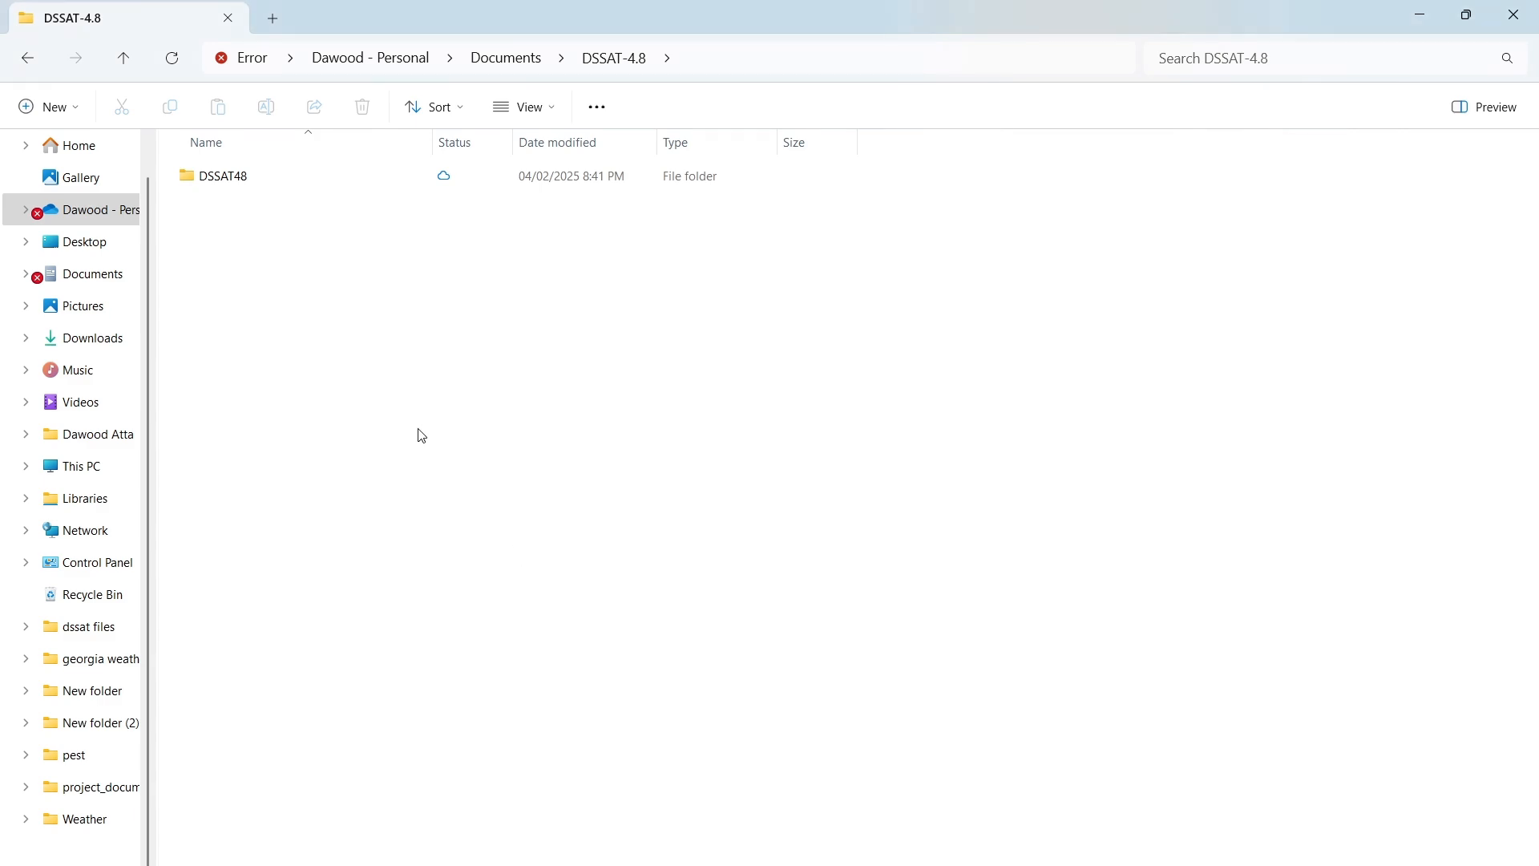
mouse_move(79, 466)
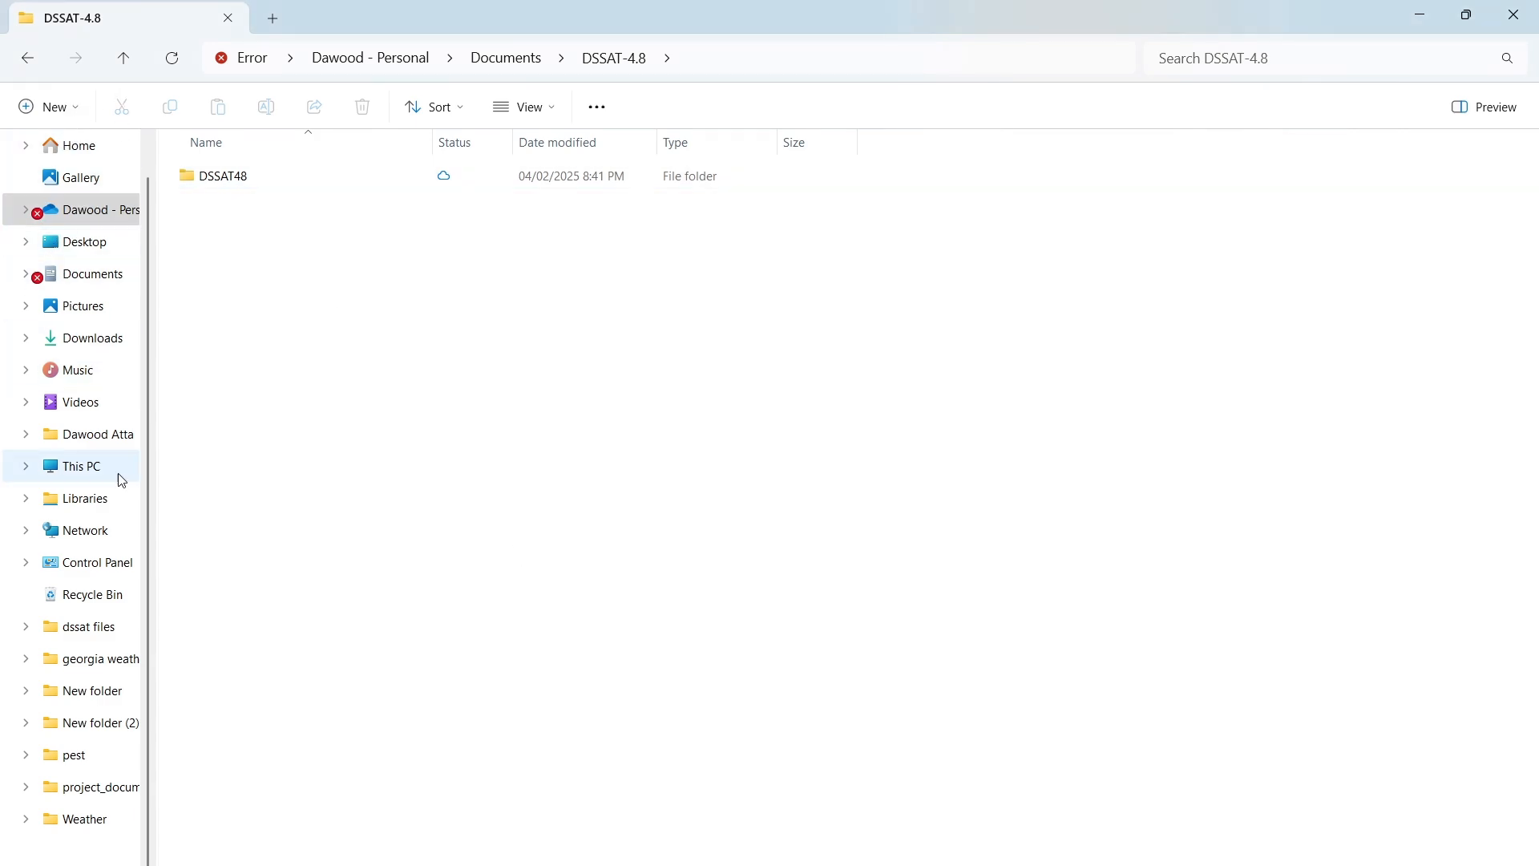
Copy the DSSAT48 folder on the C: drive for backup.
left_click(80, 467)
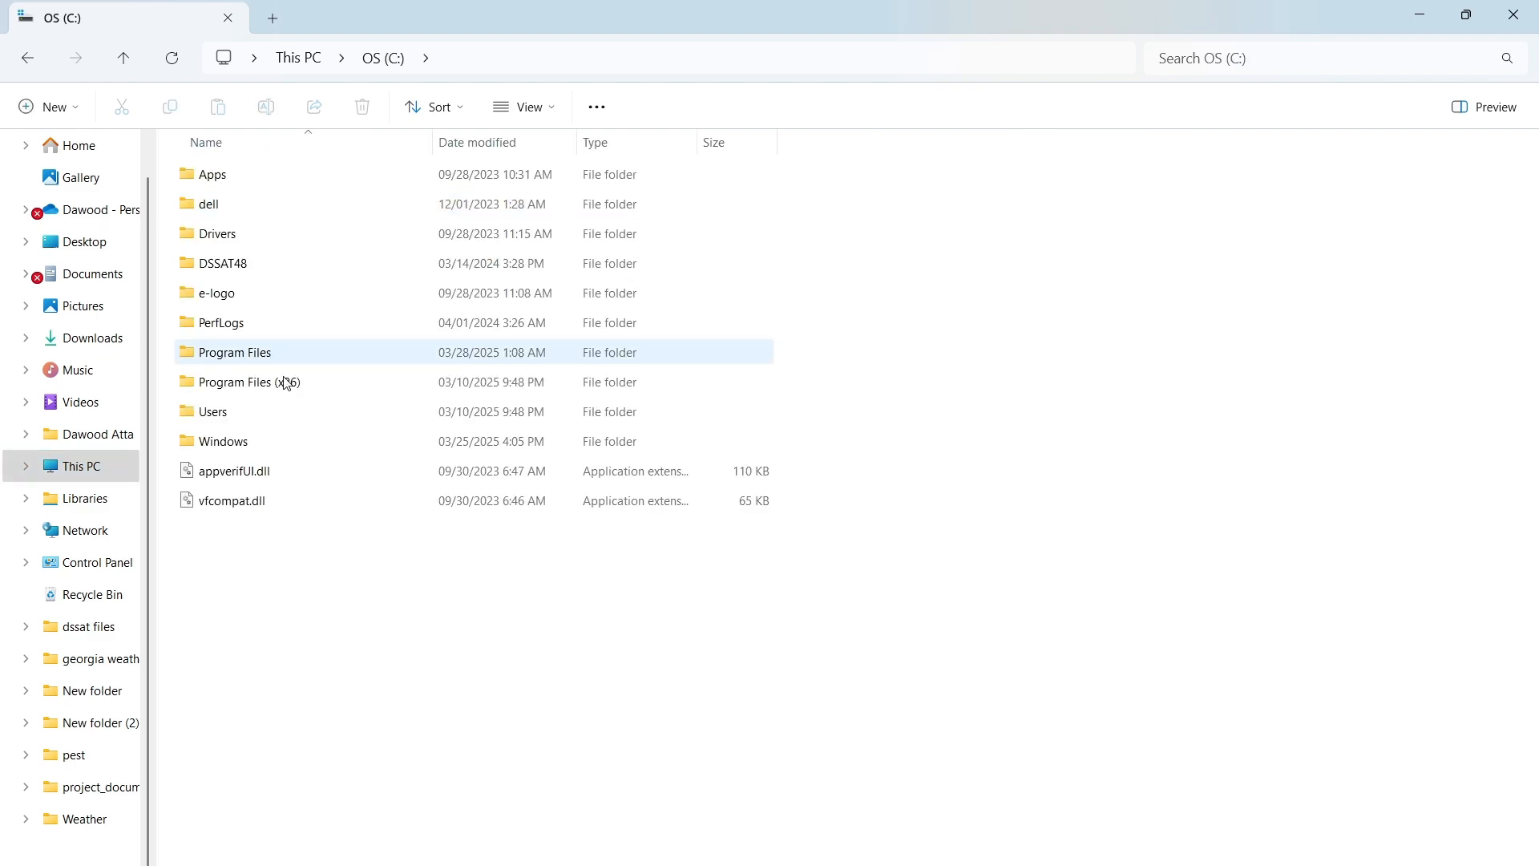
left_click(221, 262)
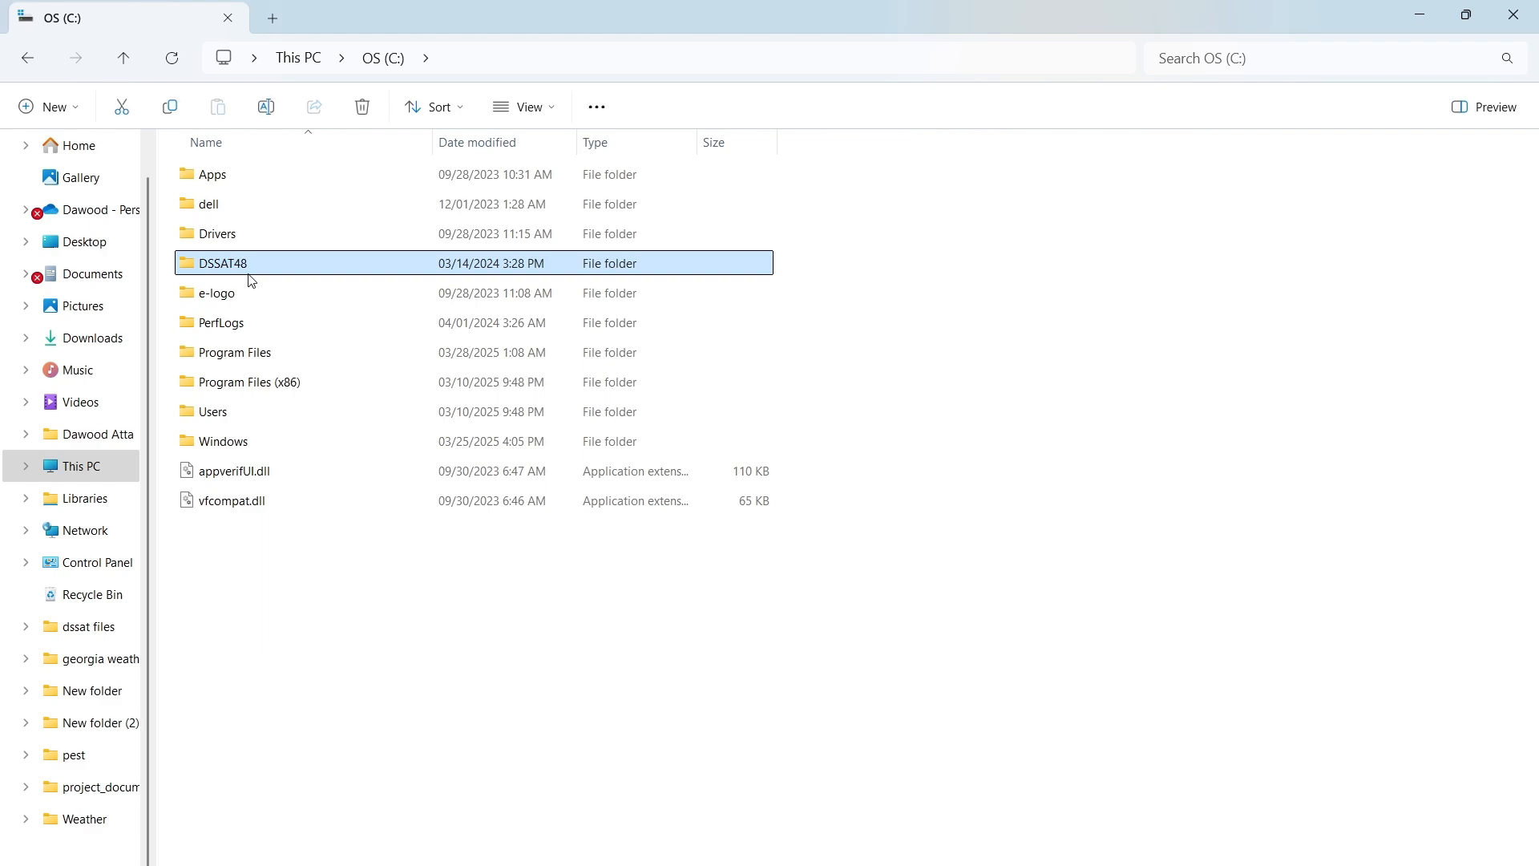
mouse_move(298, 614)
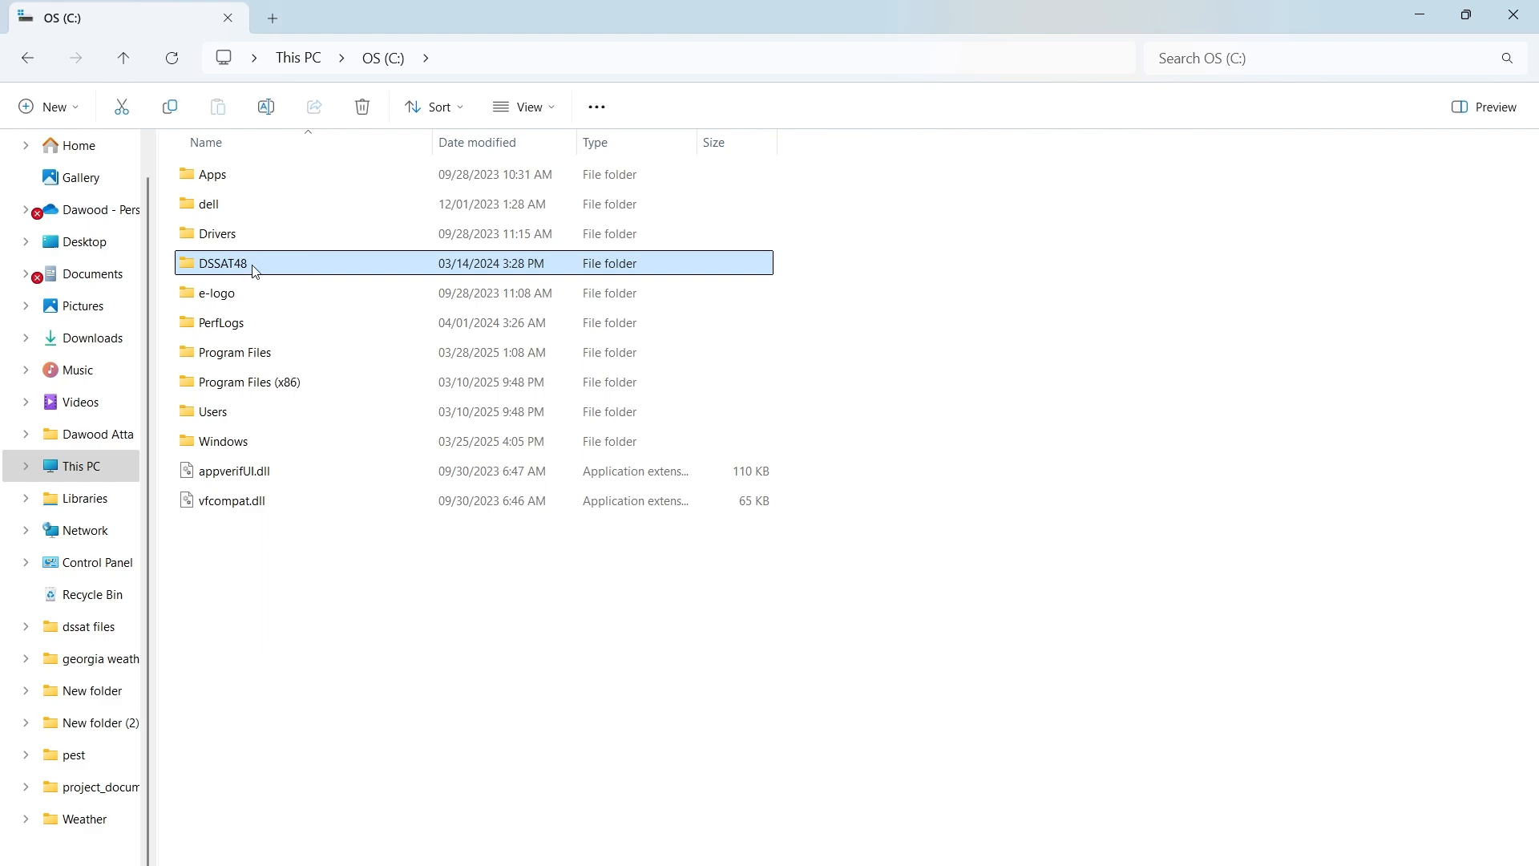
right_click(254, 263)
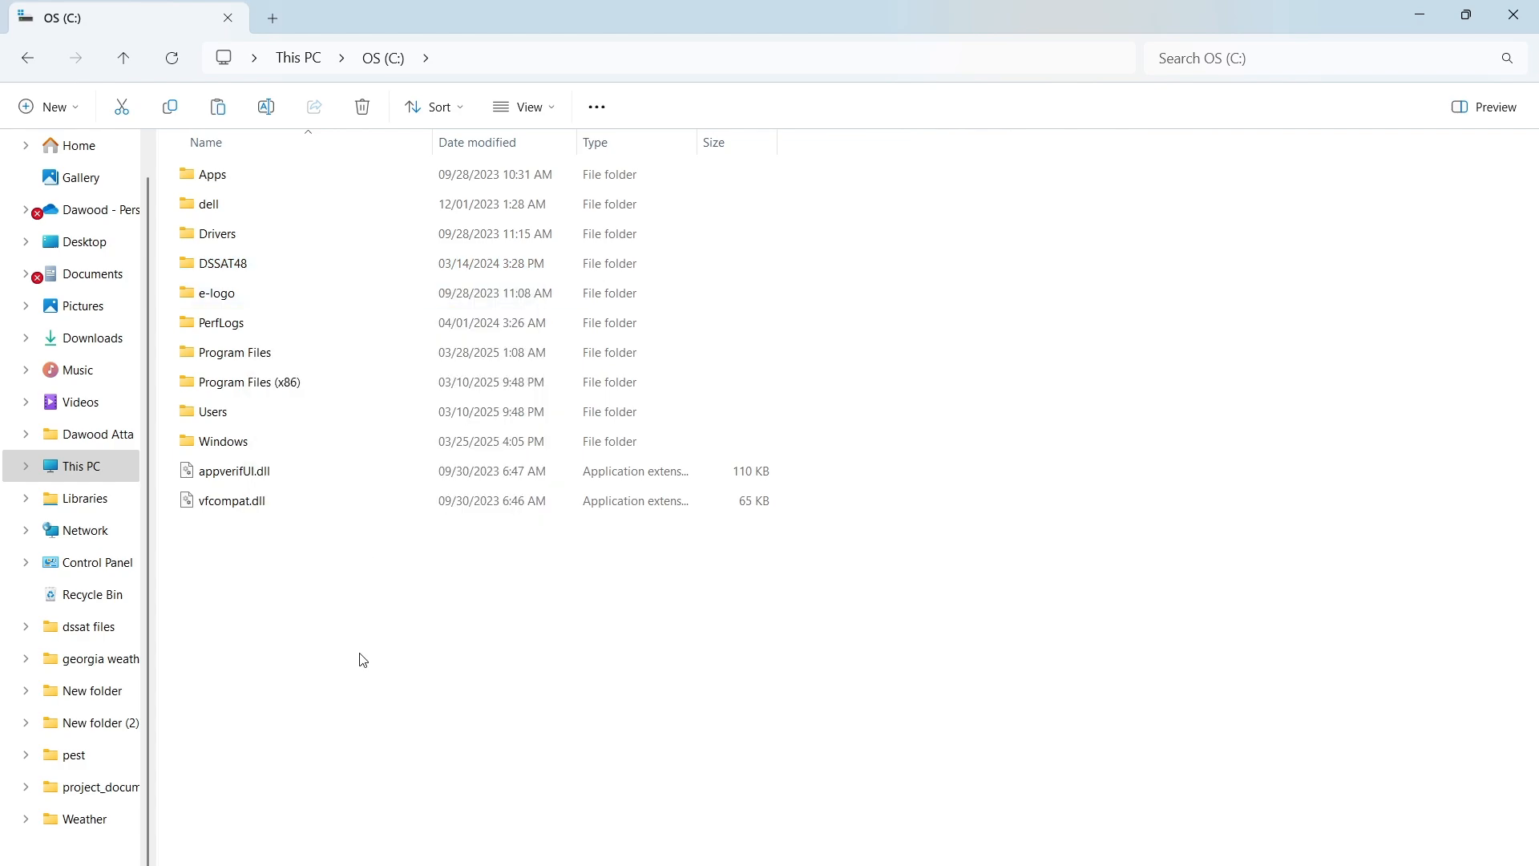
left_click(221, 262)
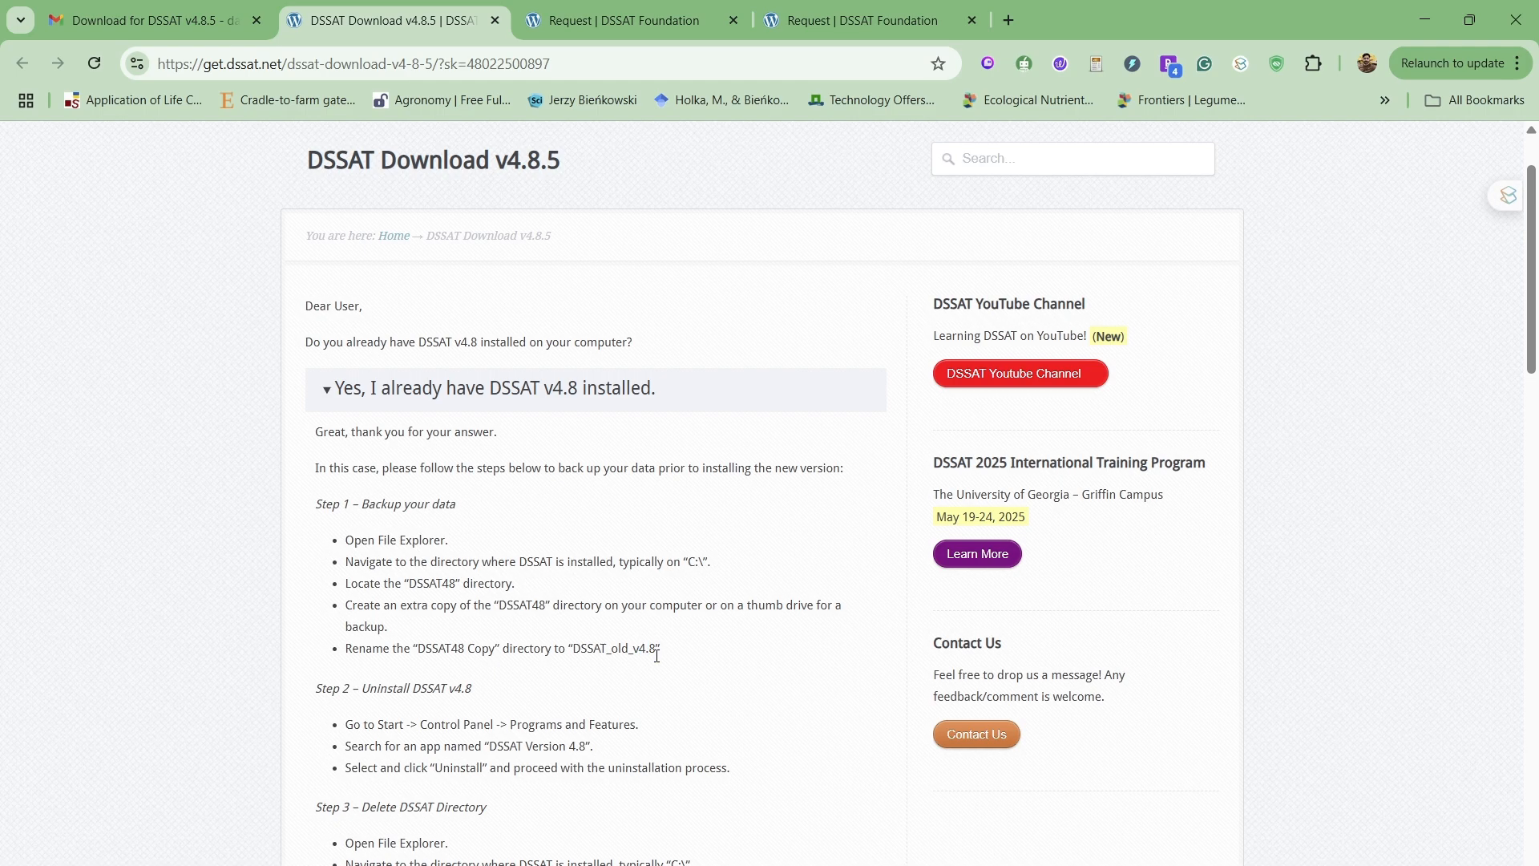
Paste the backup as 'DSSAT48 - Copy' and rename it to DSSAT_old_v4.8.
double_click(612, 648)
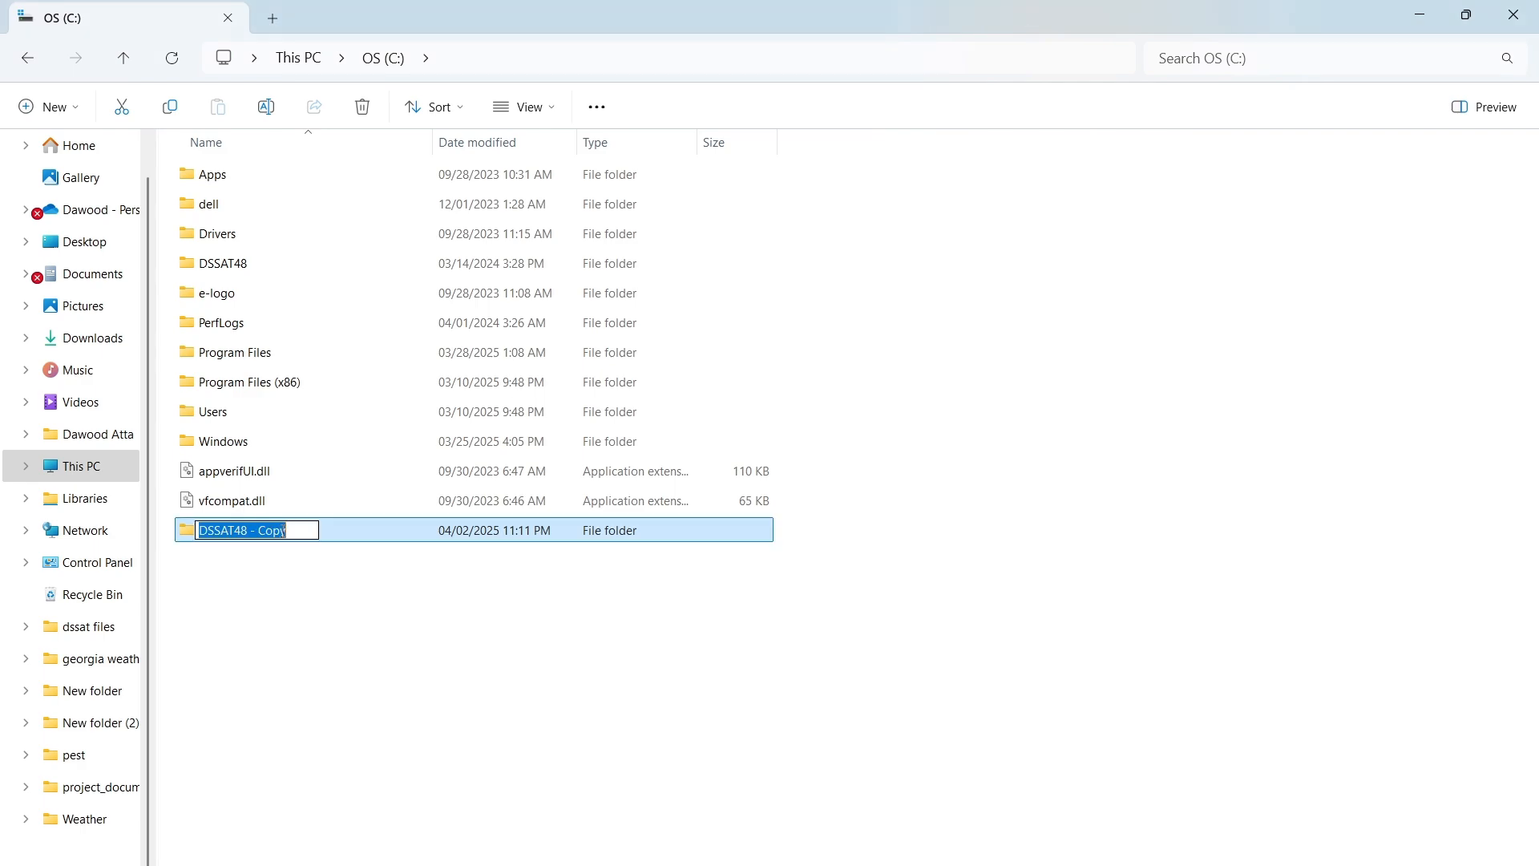
type("DSSAT_old_v4.8")
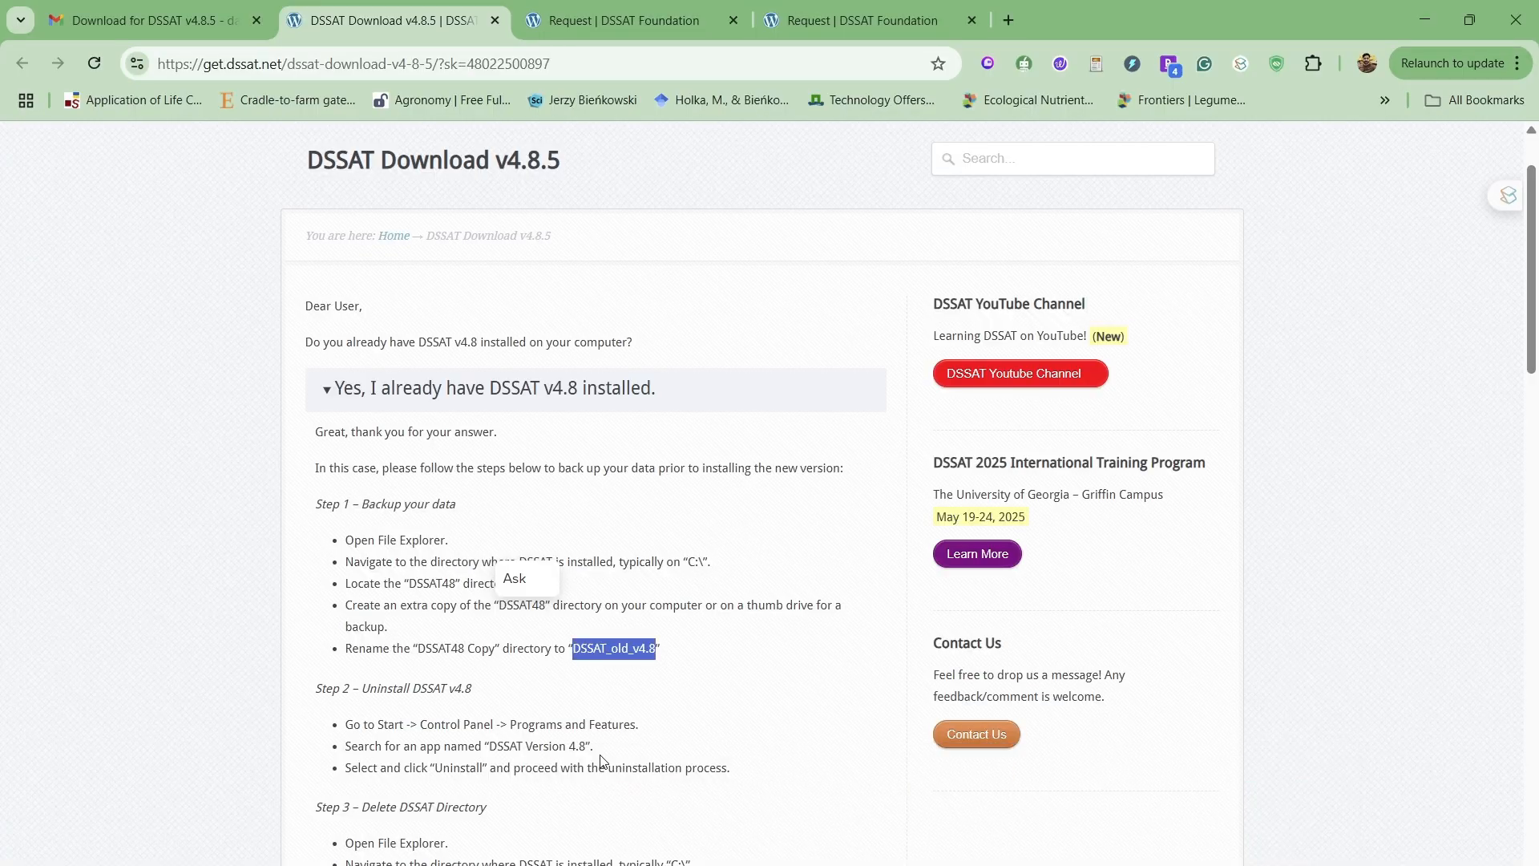
scroll("down", 3)
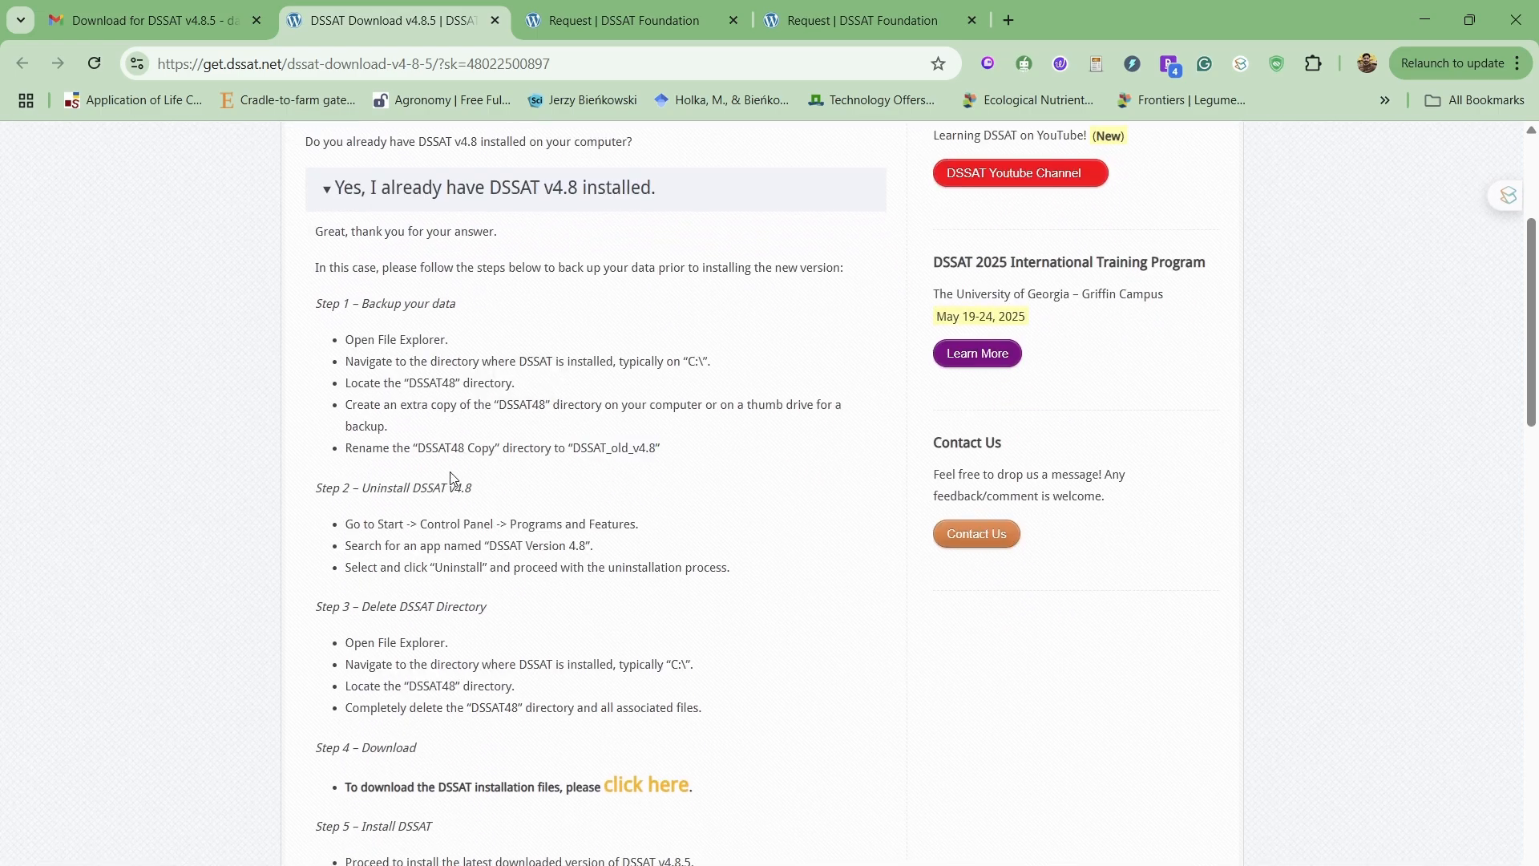
mouse_move(437, 545)
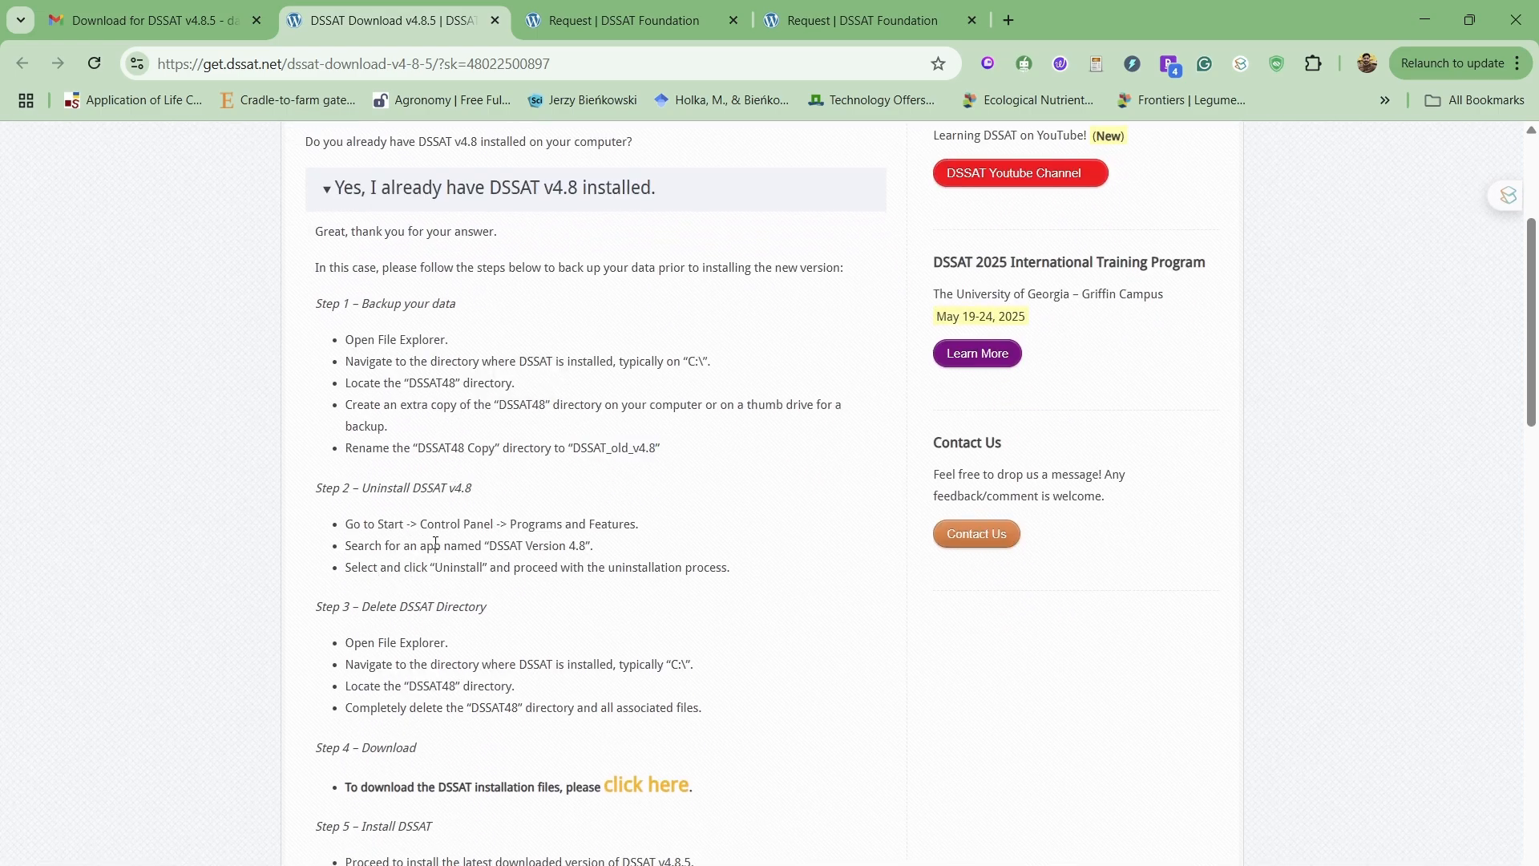
double_click(537, 545)
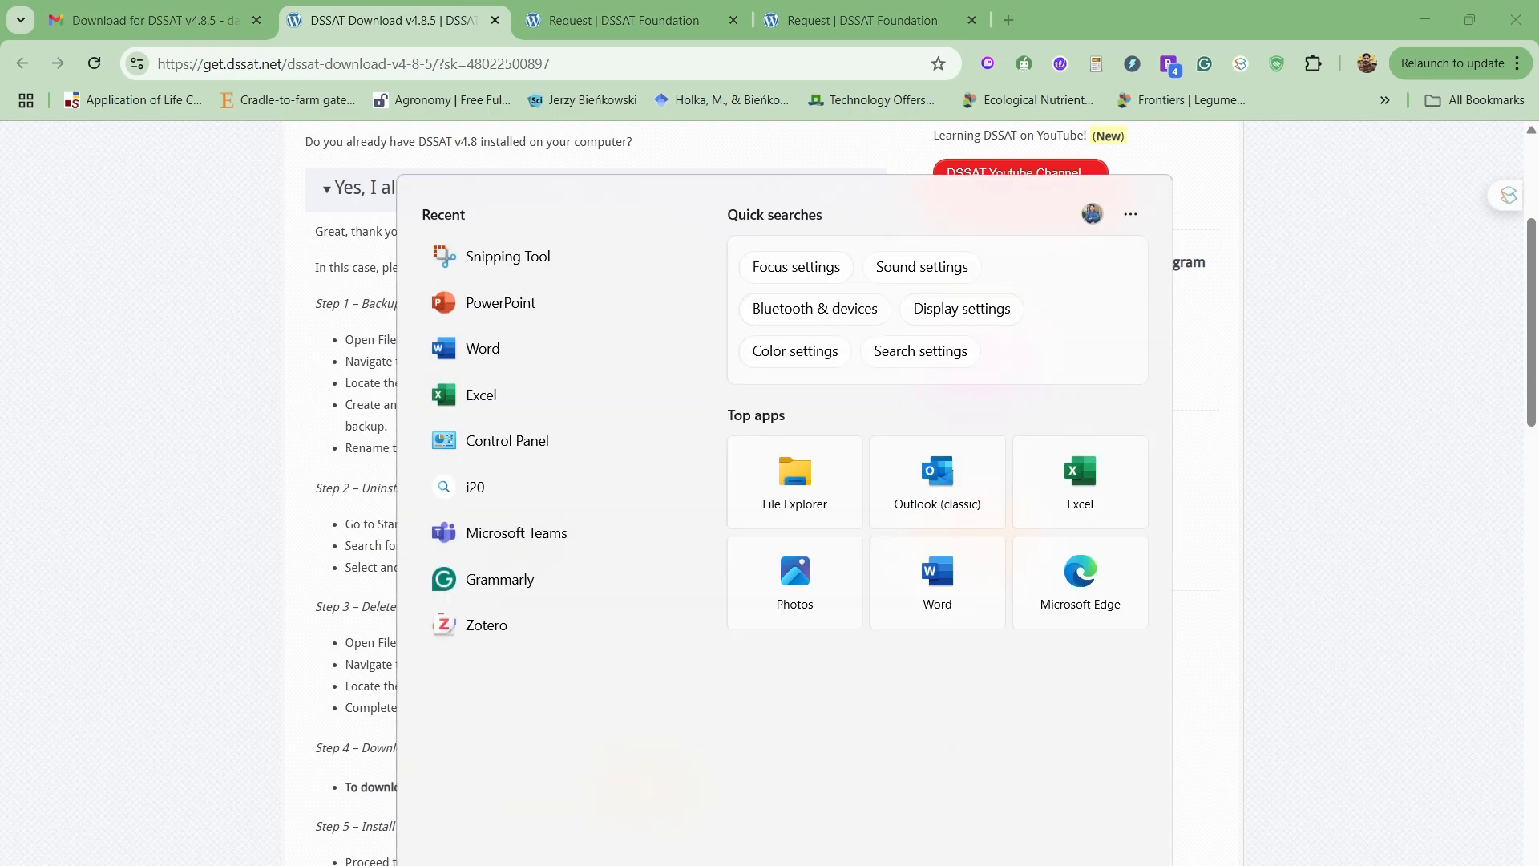
Show Programs and Features full screen and bring up actions for DSSAT Version 4.8.2.
type("co")
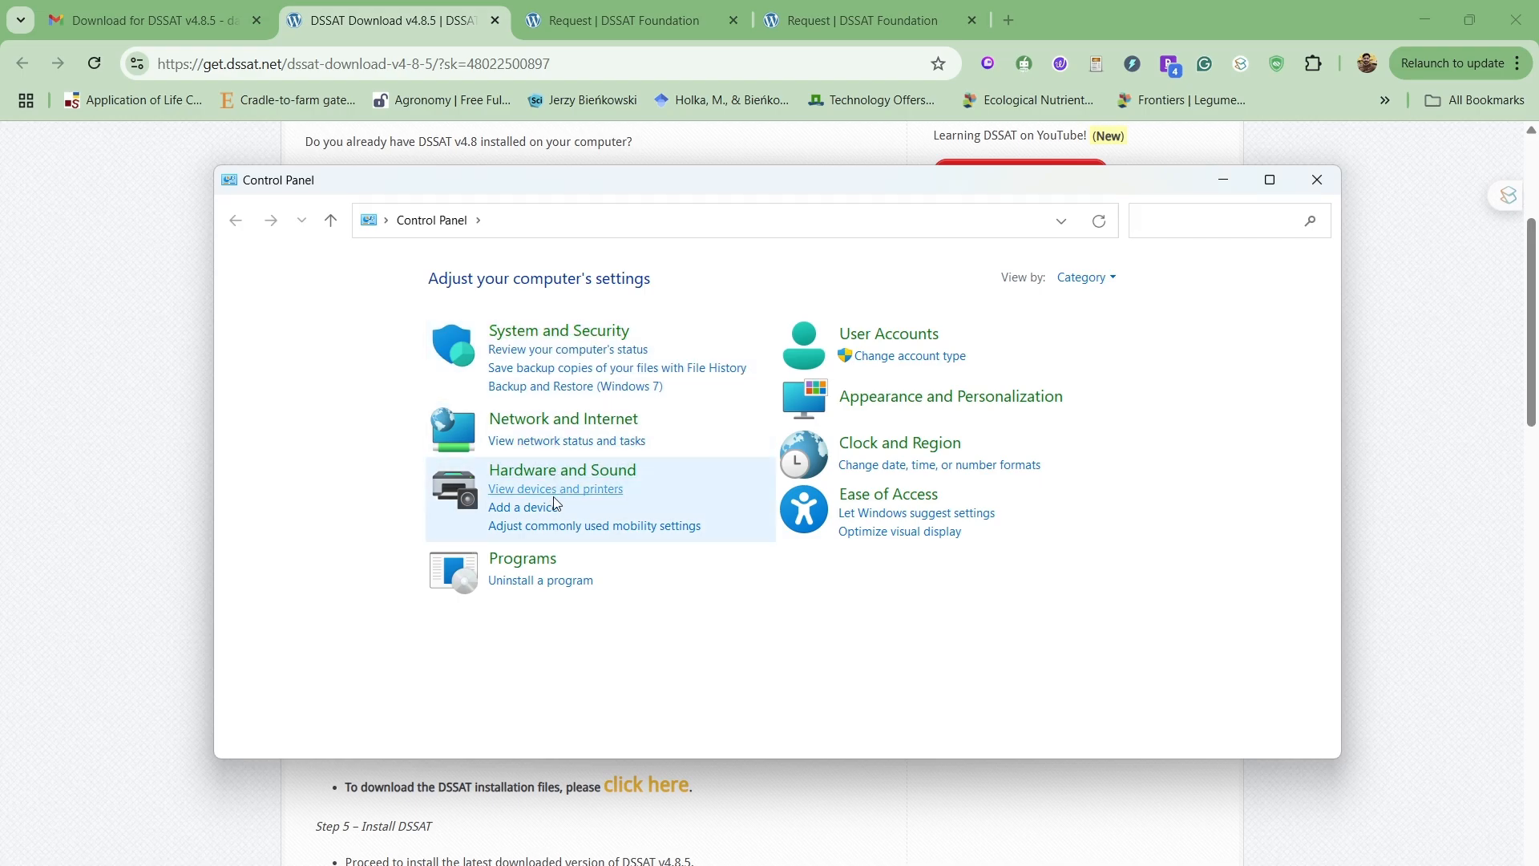
left_click(540, 579)
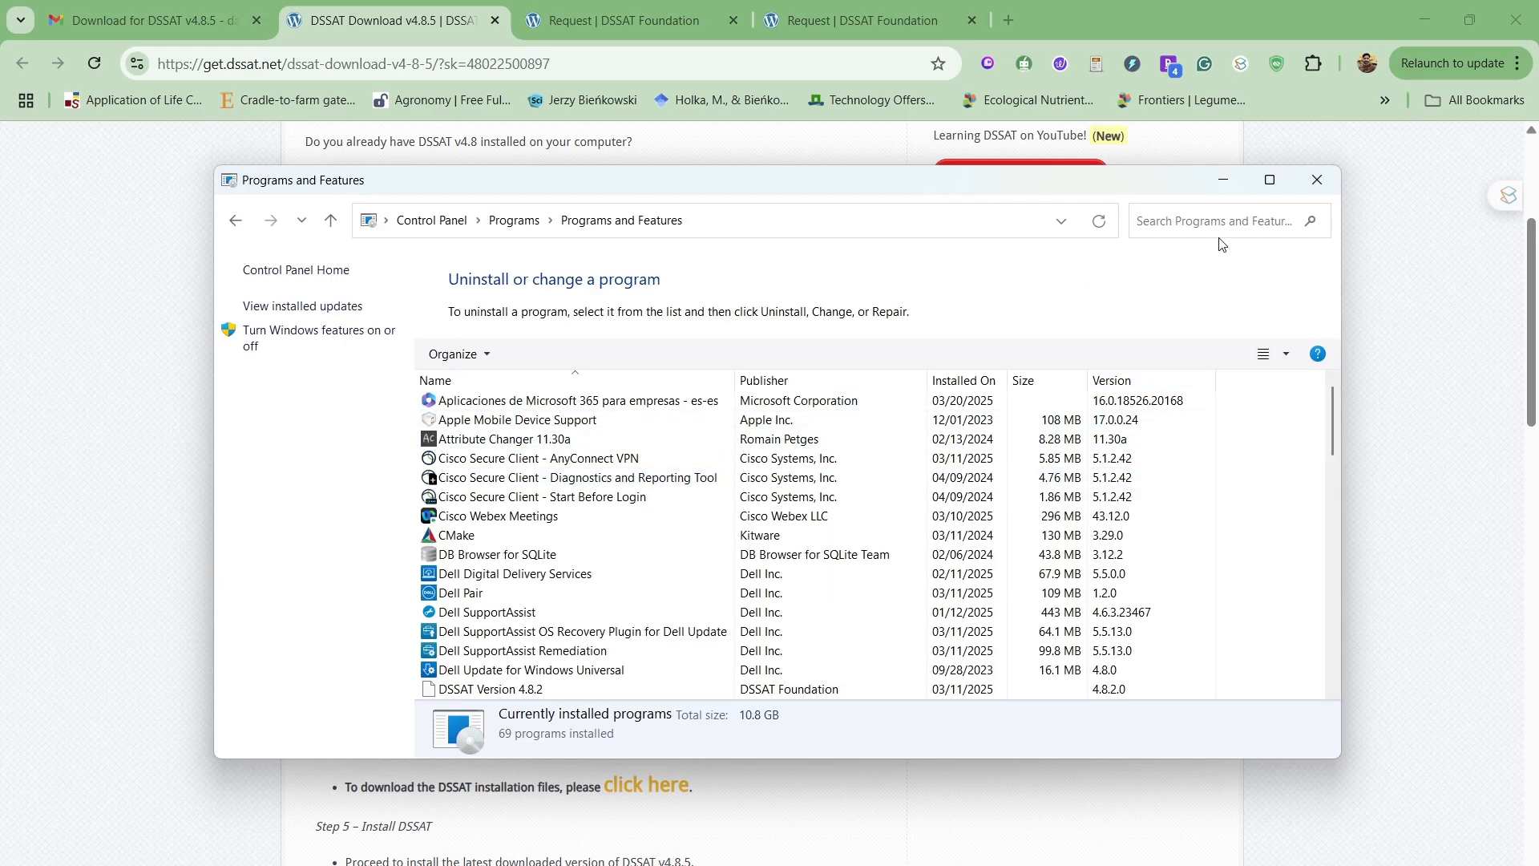
left_click(1270, 180)
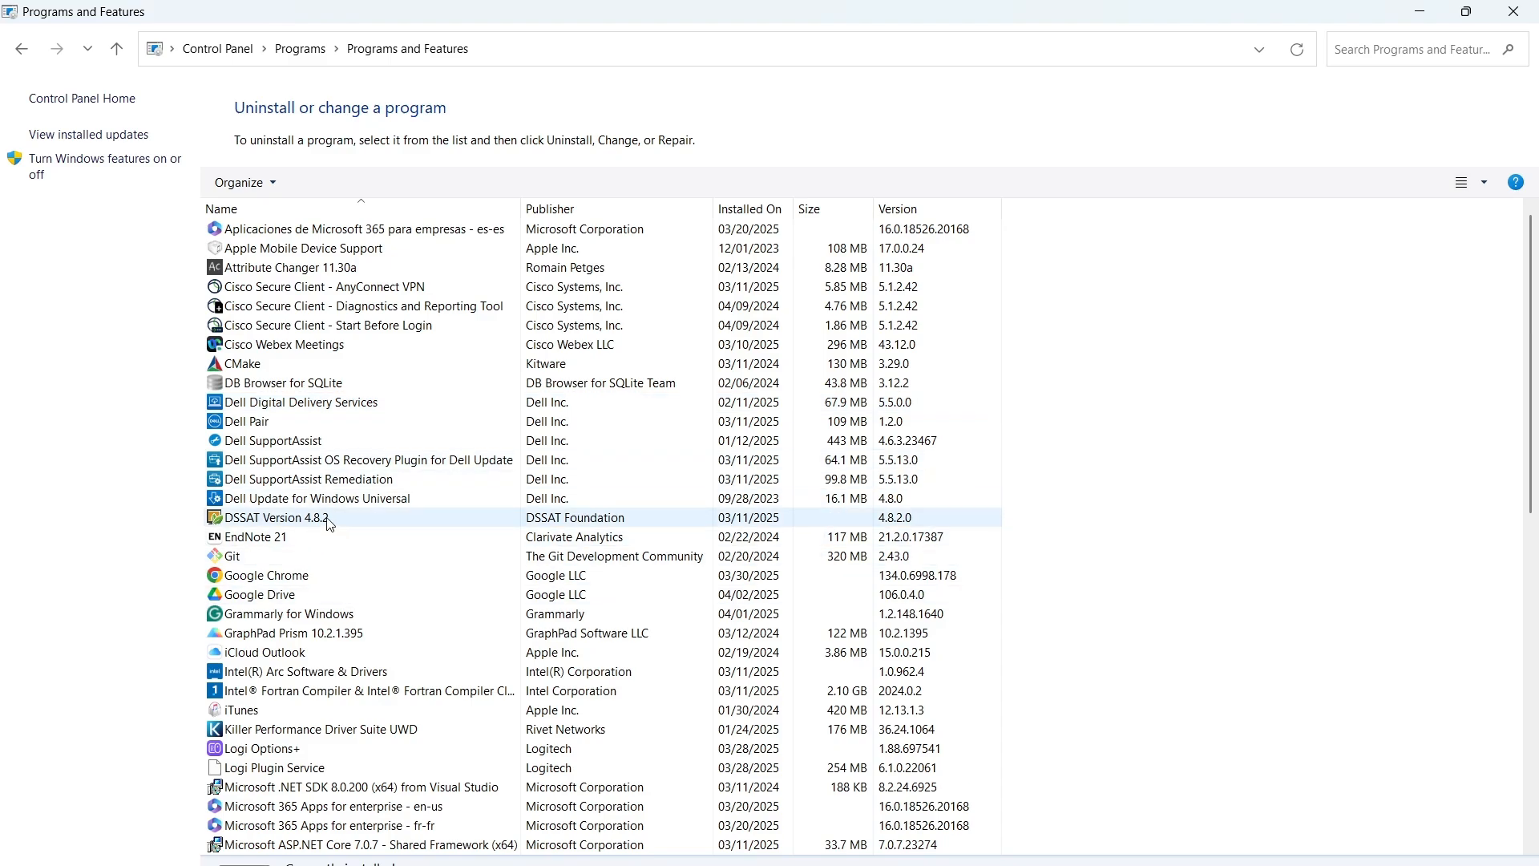
right_click(295, 518)
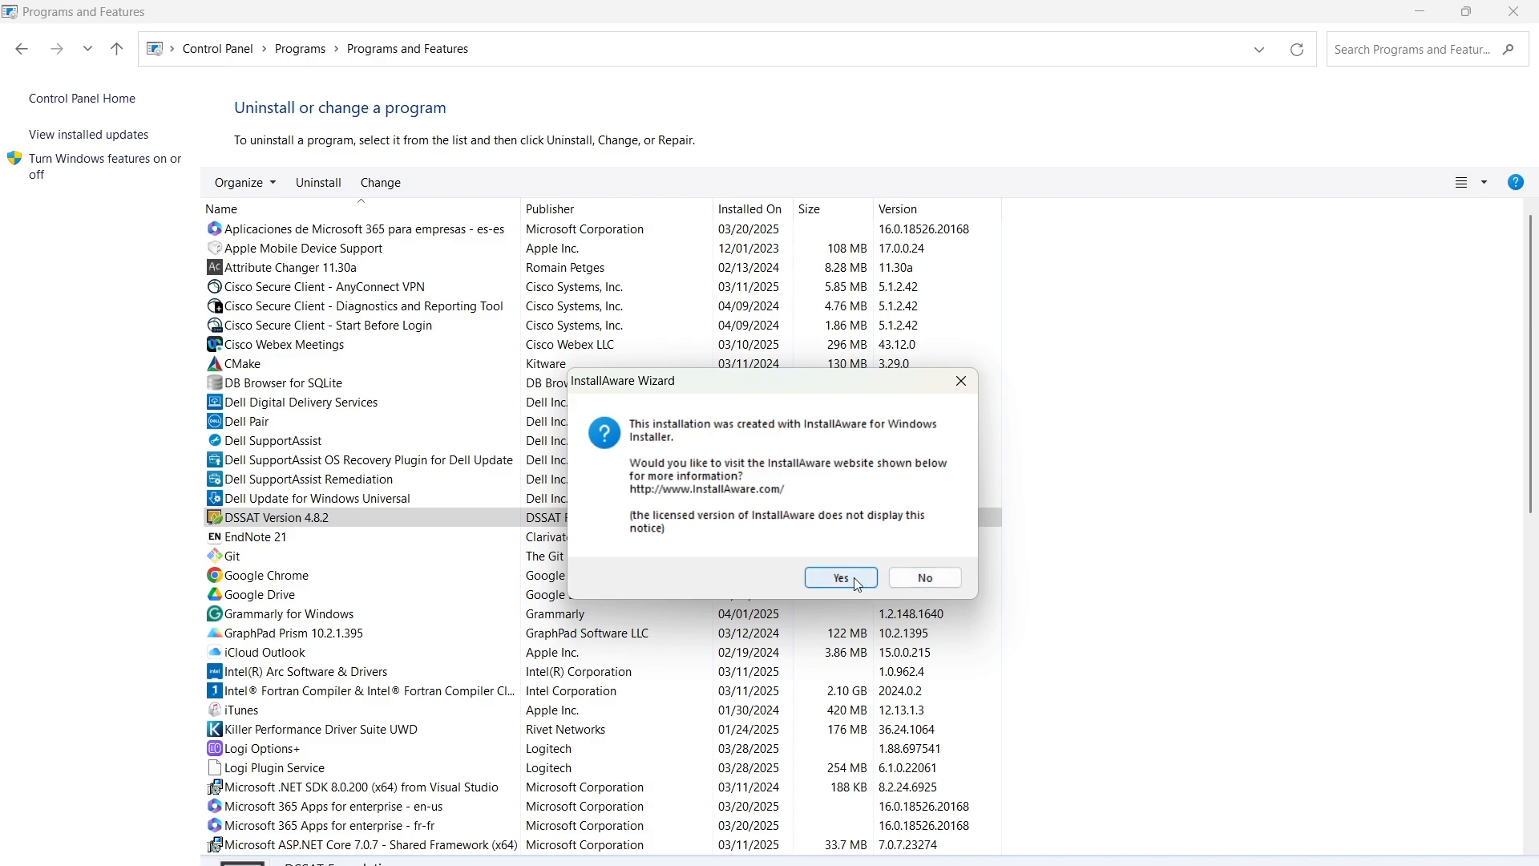
Confirm the InstallAware notice, proceed with Uninstall, and close the InstallAware website.
left_click(840, 578)
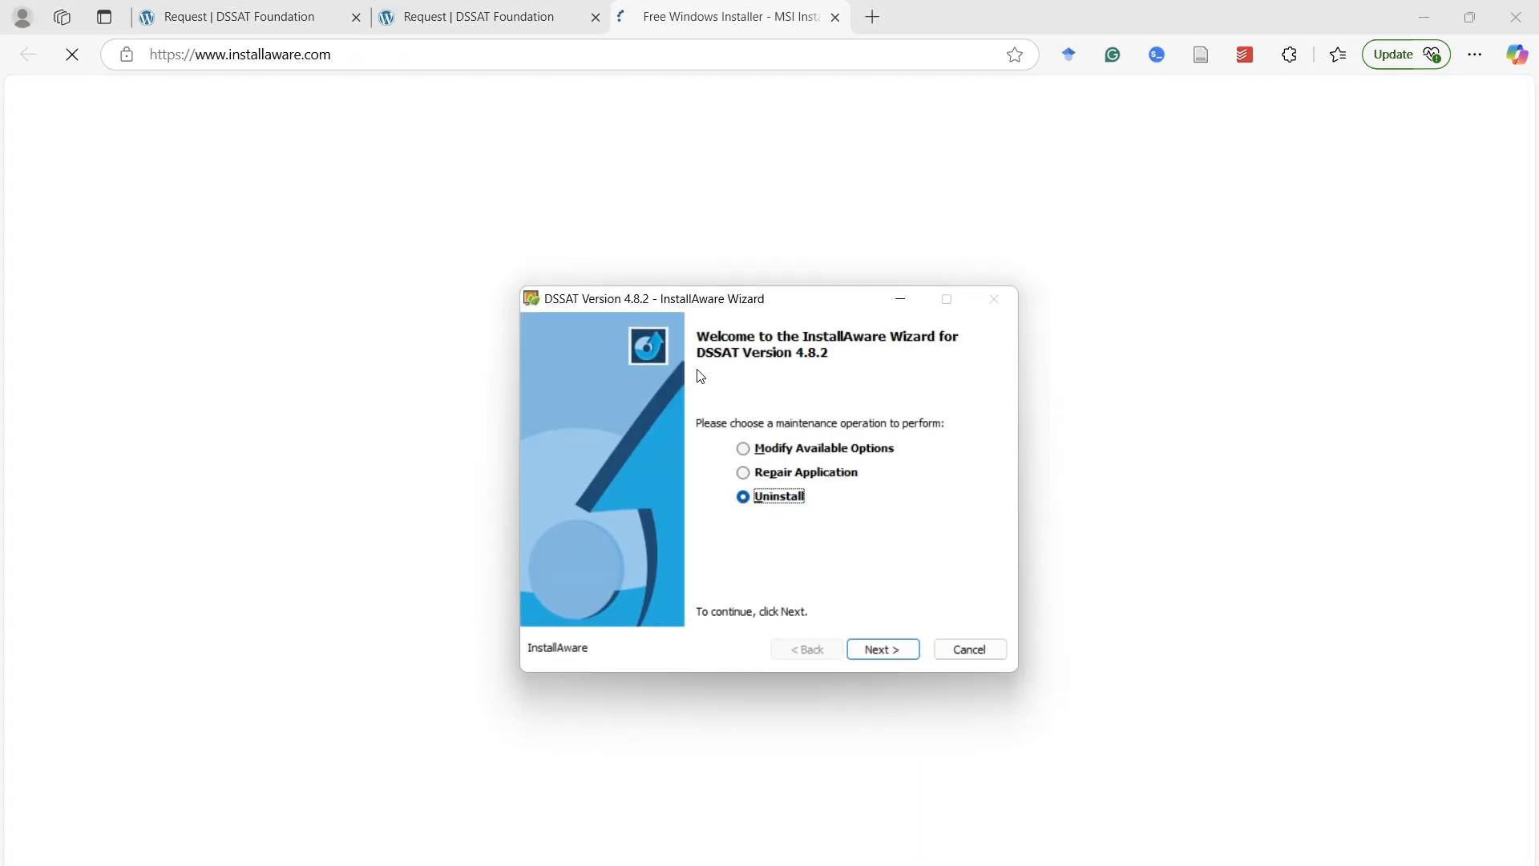
left_click(881, 649)
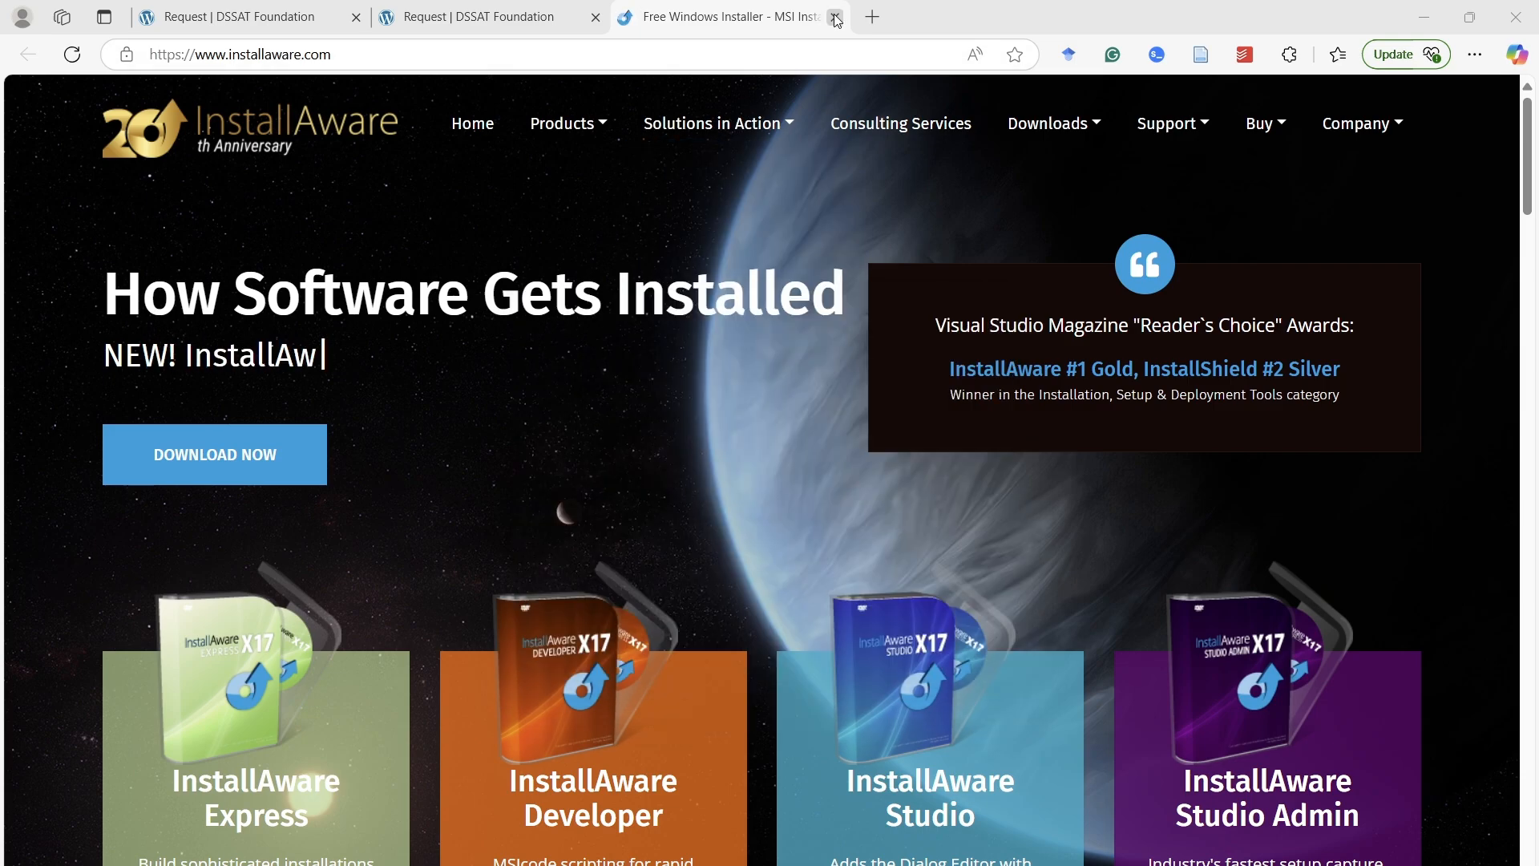
left_click(836, 16)
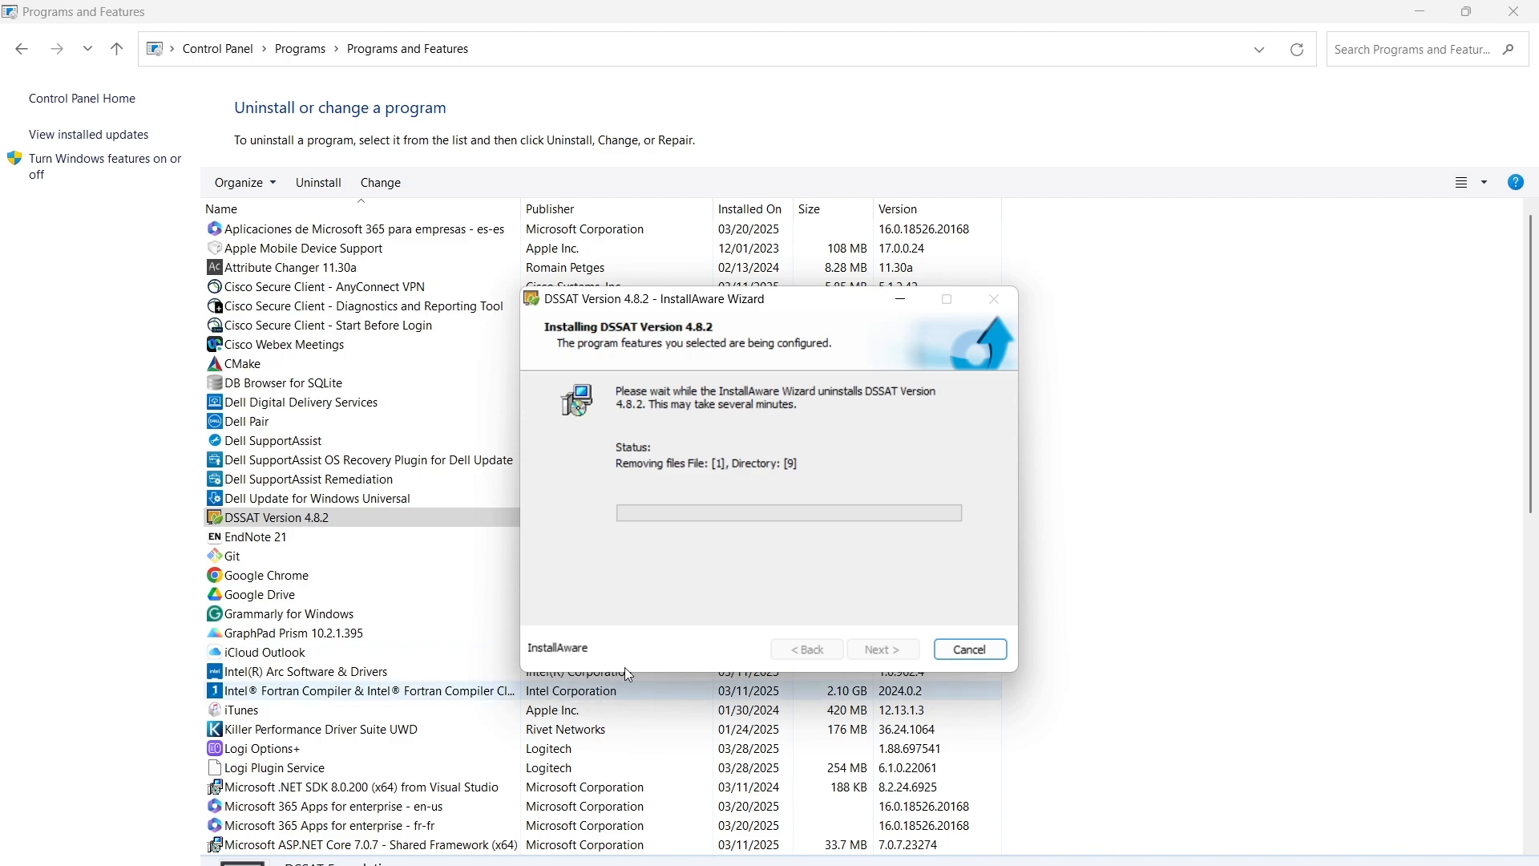
mouse_move(741, 361)
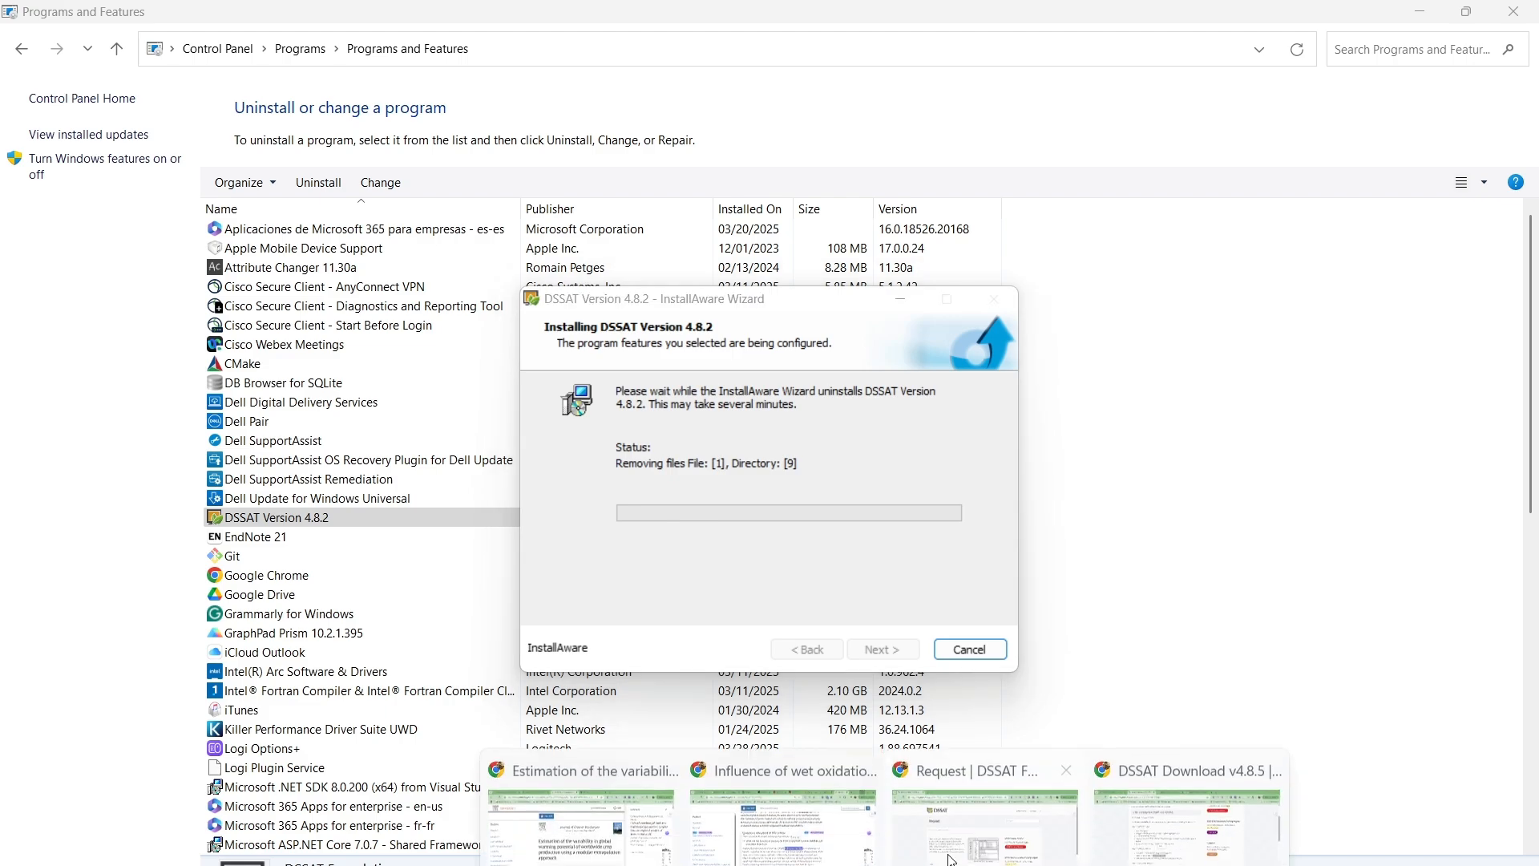
Return to the DSSAT.net v4.8.5 download page showing uninstall Steps 2 and 3.
left_click(1187, 824)
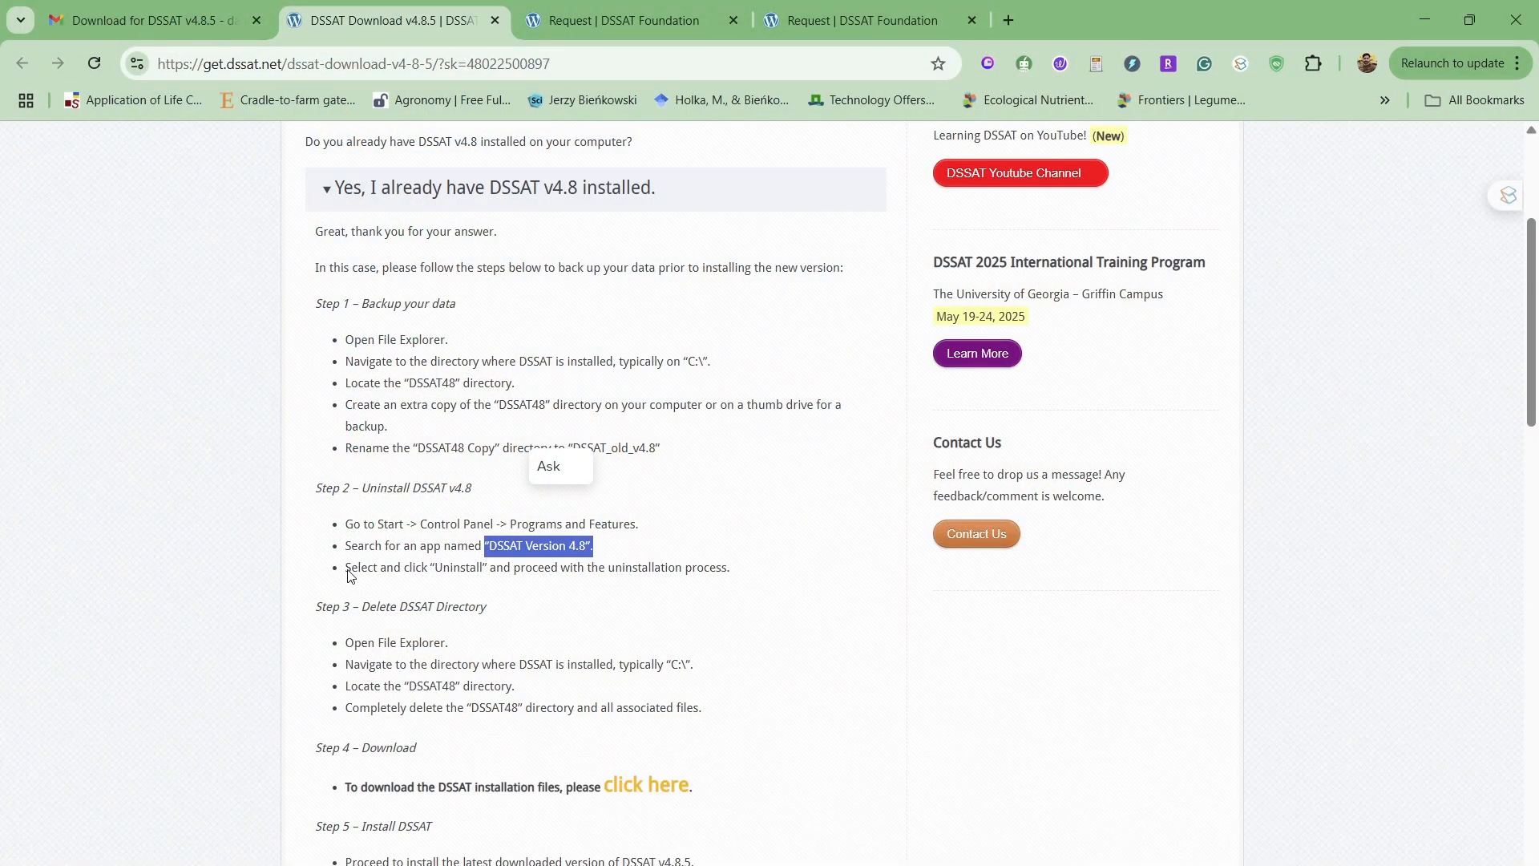
mouse_move(406, 638)
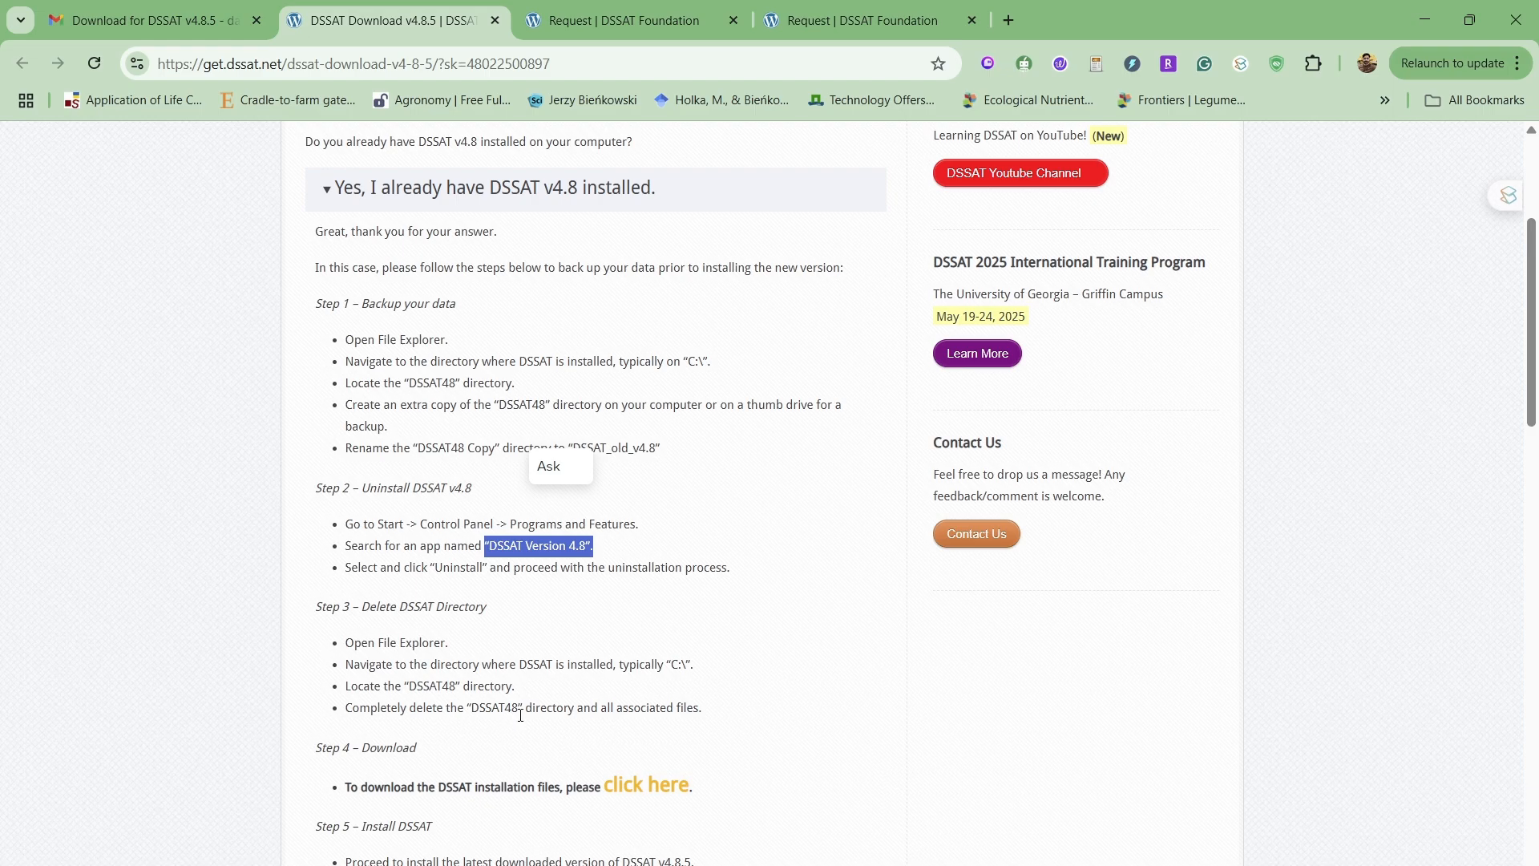
mouse_move(495, 588)
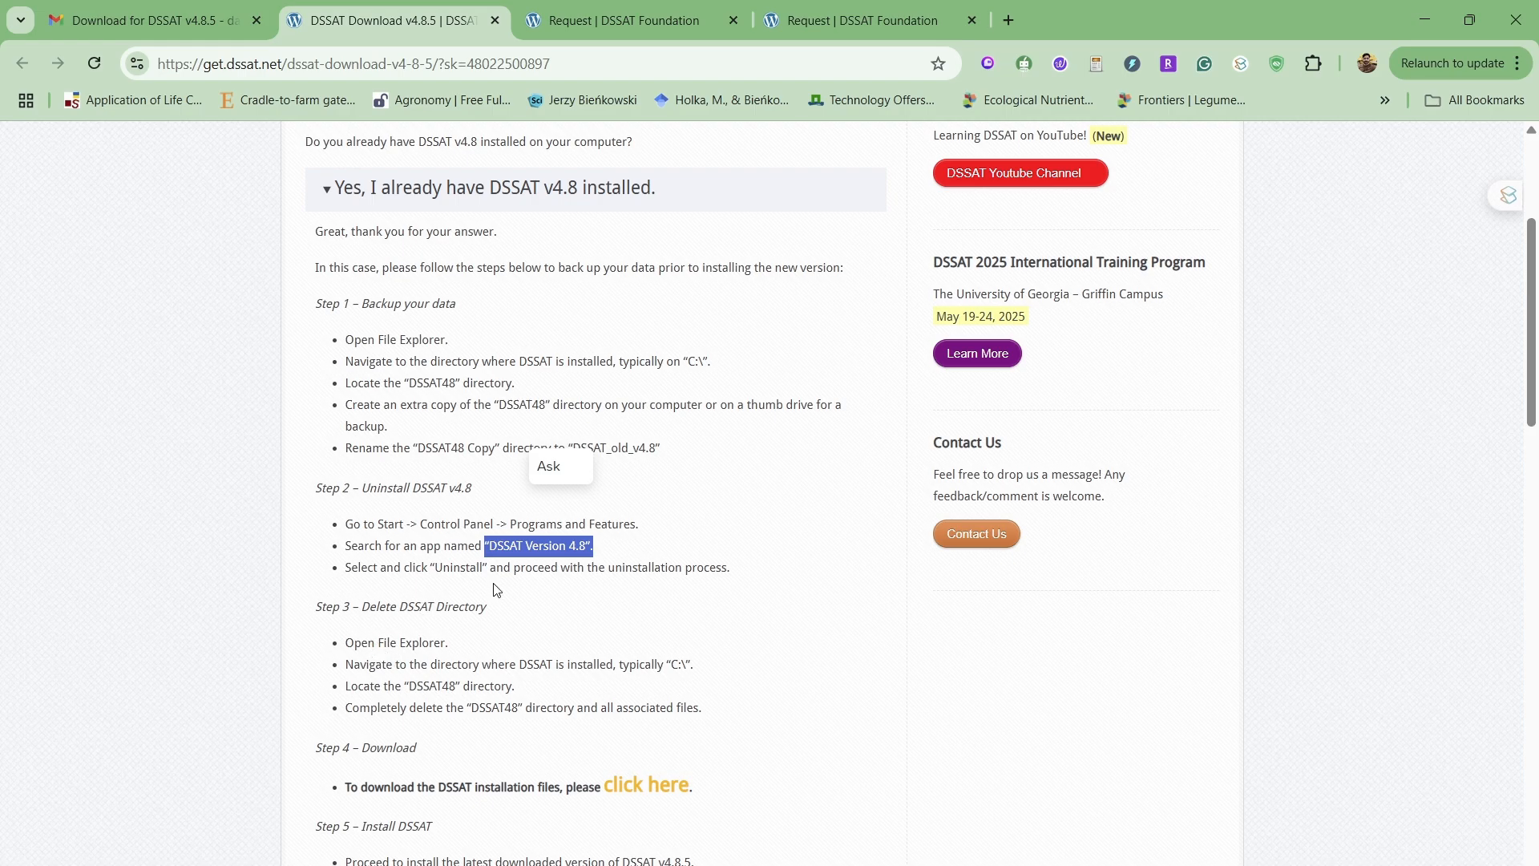
mouse_move(688, 622)
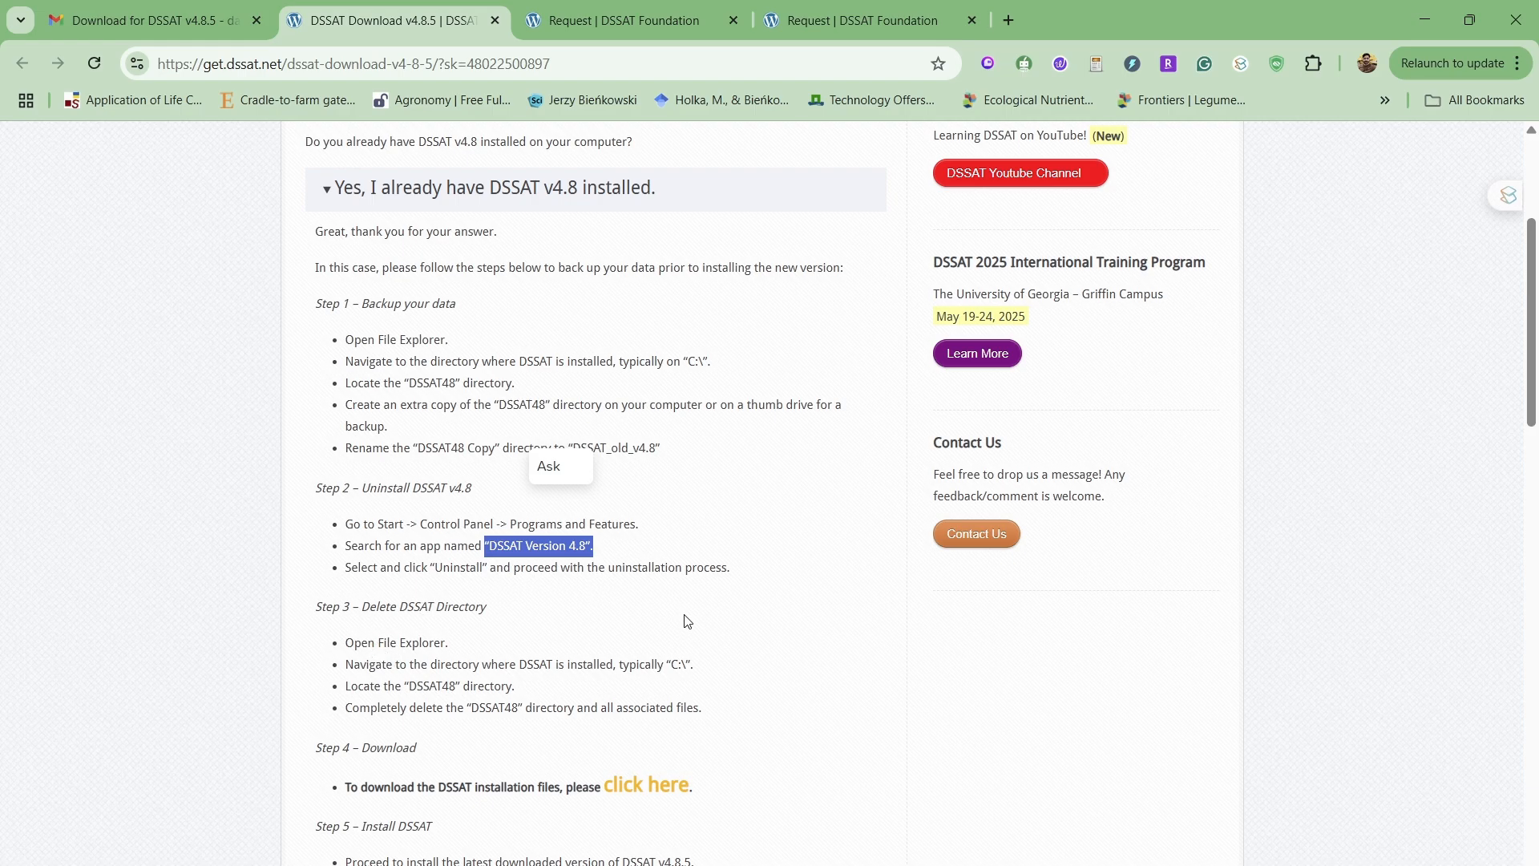
mouse_move(619, 569)
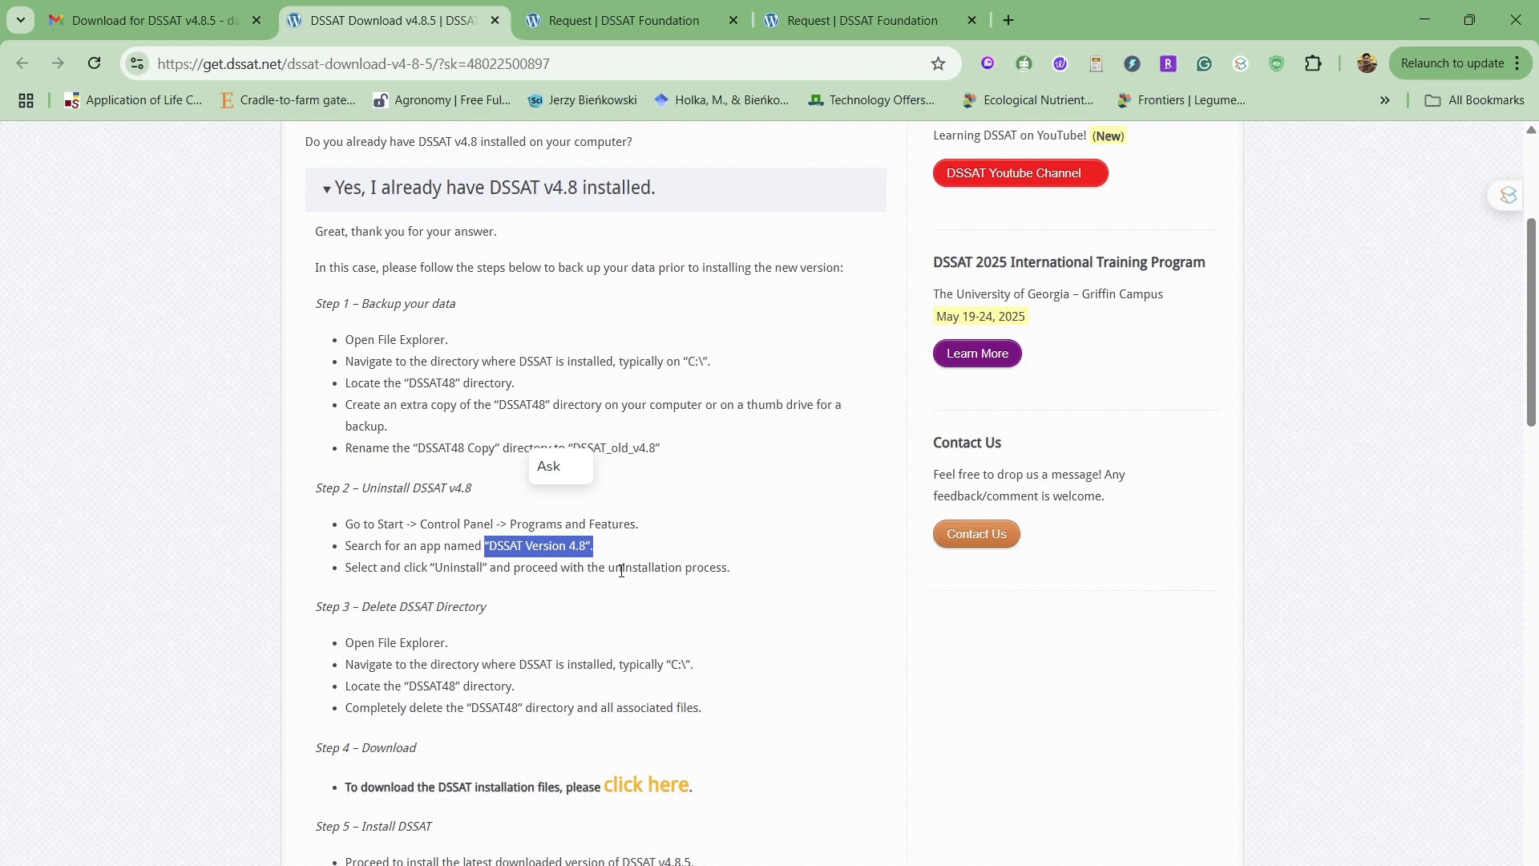
mouse_move(479, 605)
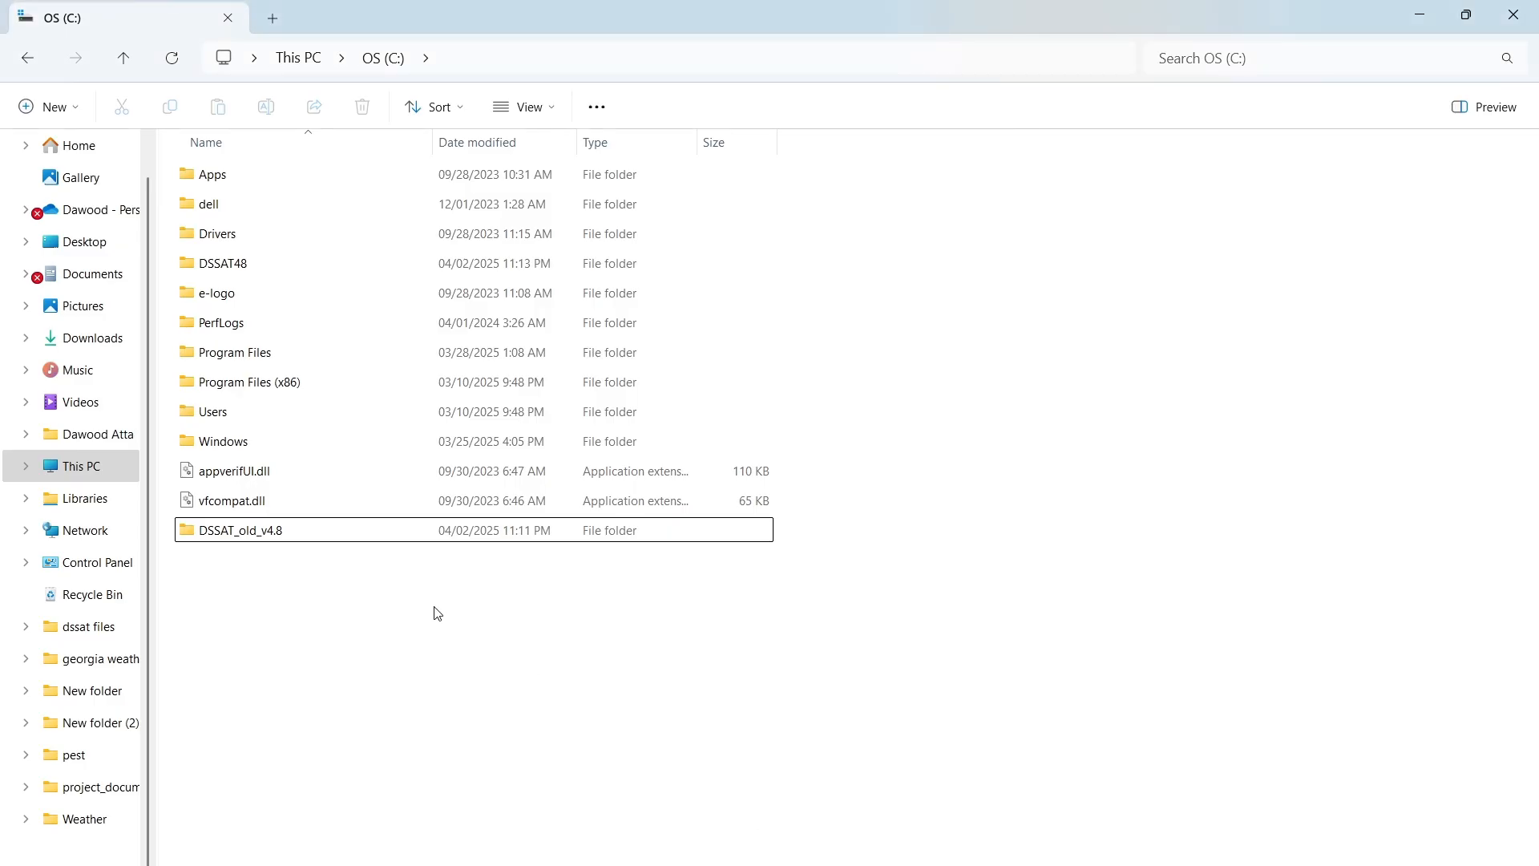
Switch back to Programs and Features and the DSSAT 4.8.2 uninstall progress window.
left_click(226, 263)
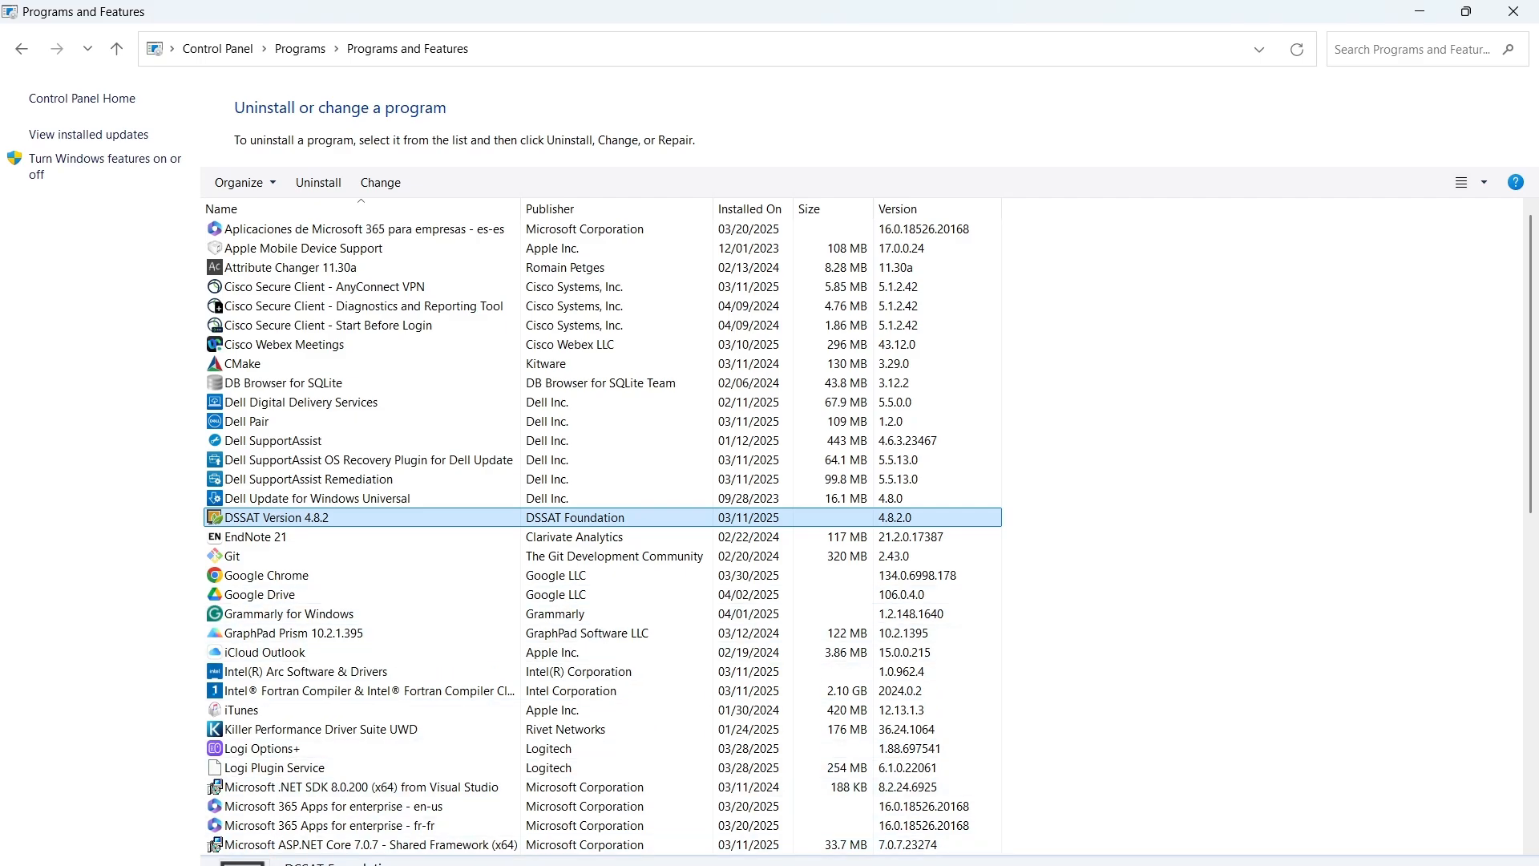
left_click(318, 182)
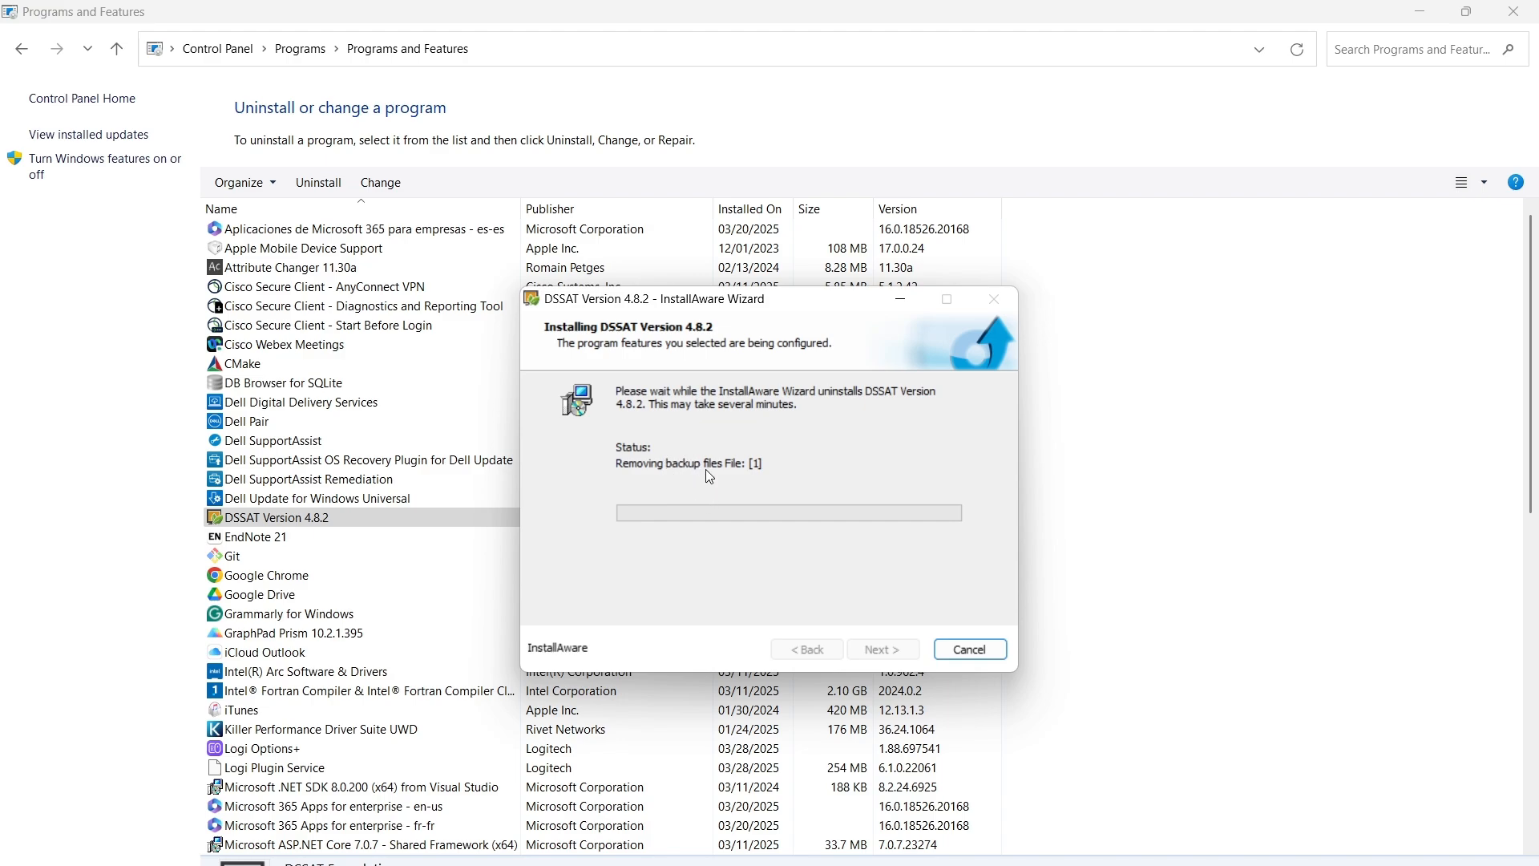
mouse_move(900, 659)
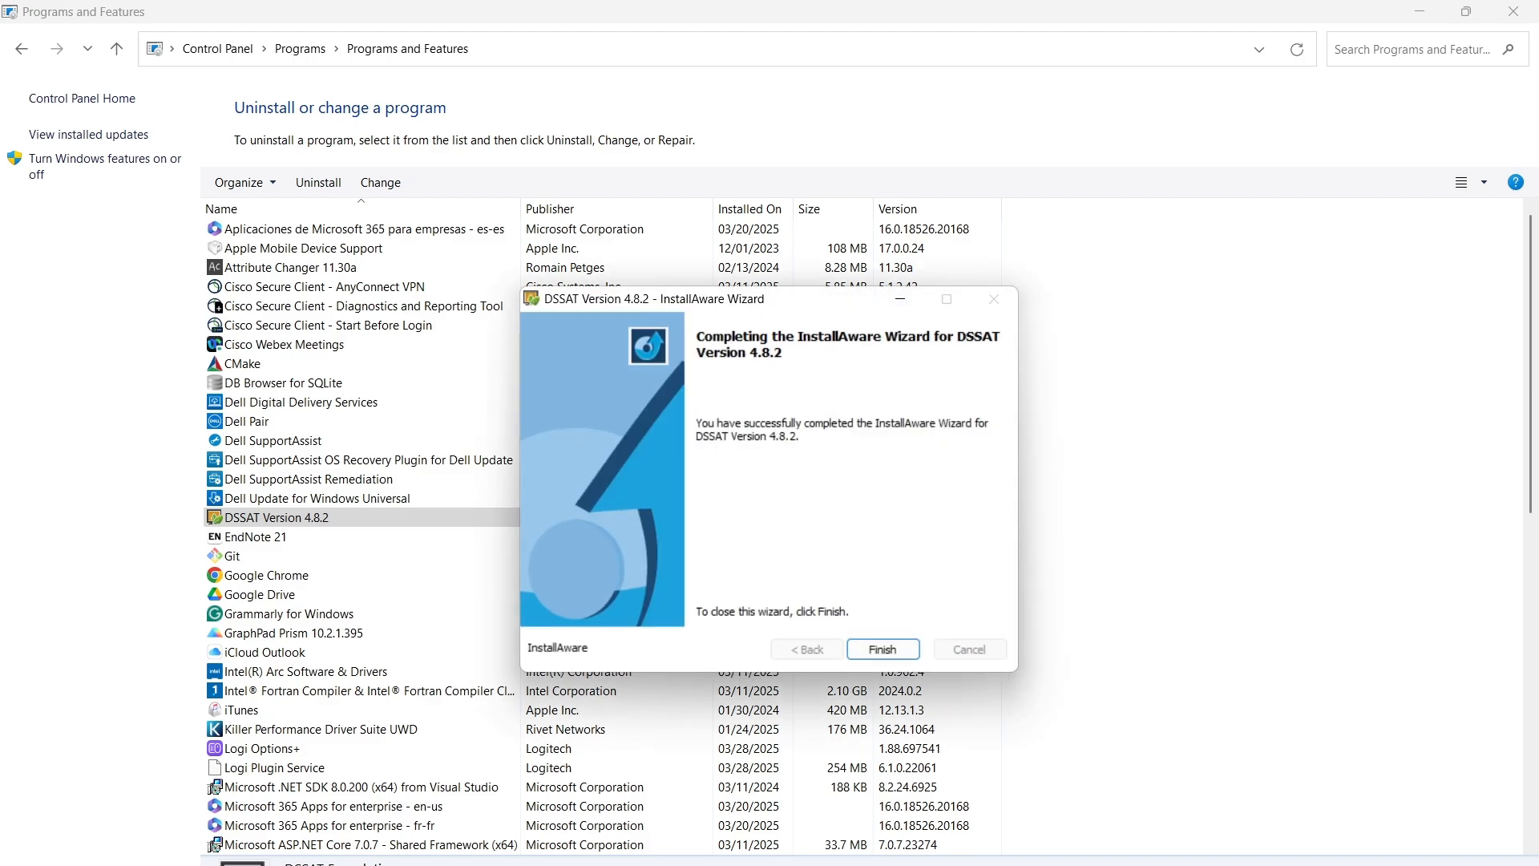
mouse_move(882, 650)
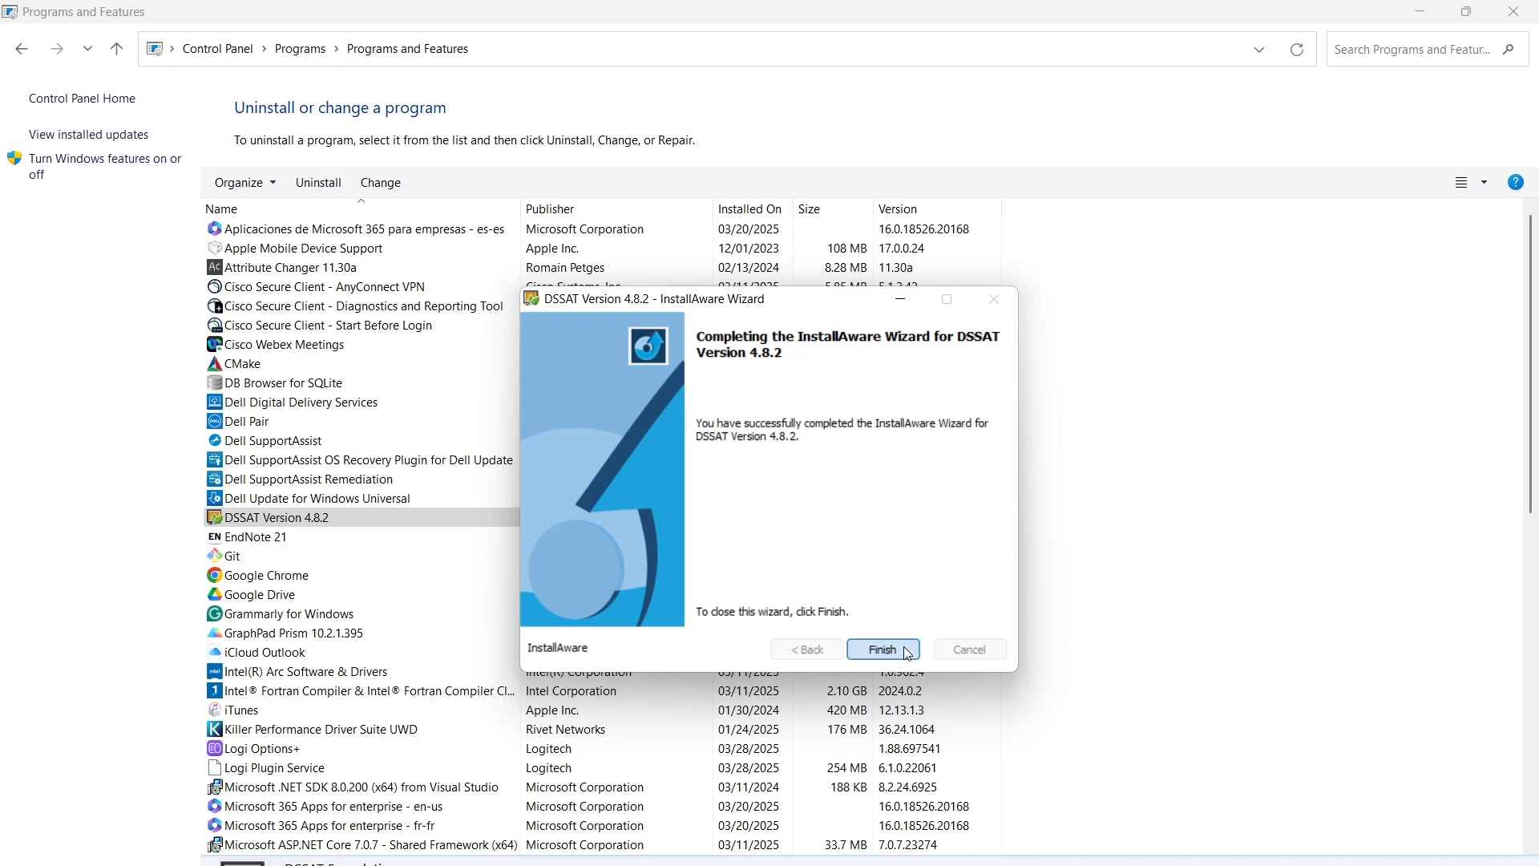
Finish the wizard reporting DSSAT Version 4.8.2 successfully removed.
left_click(881, 650)
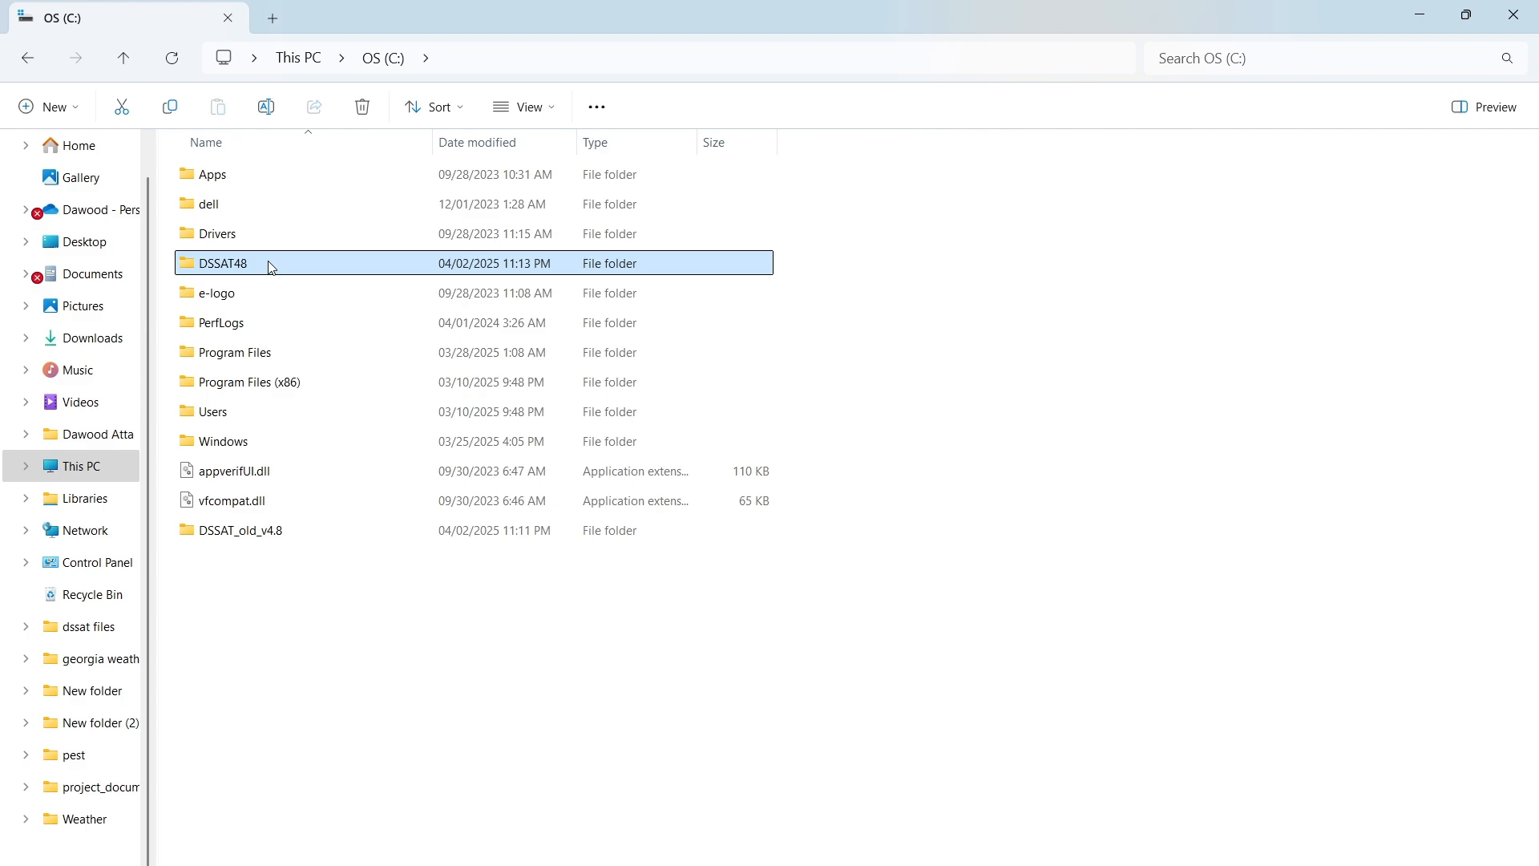
Delete the DSSAT48 folder from C:, then review the download instructions further down.
right_click(265, 263)
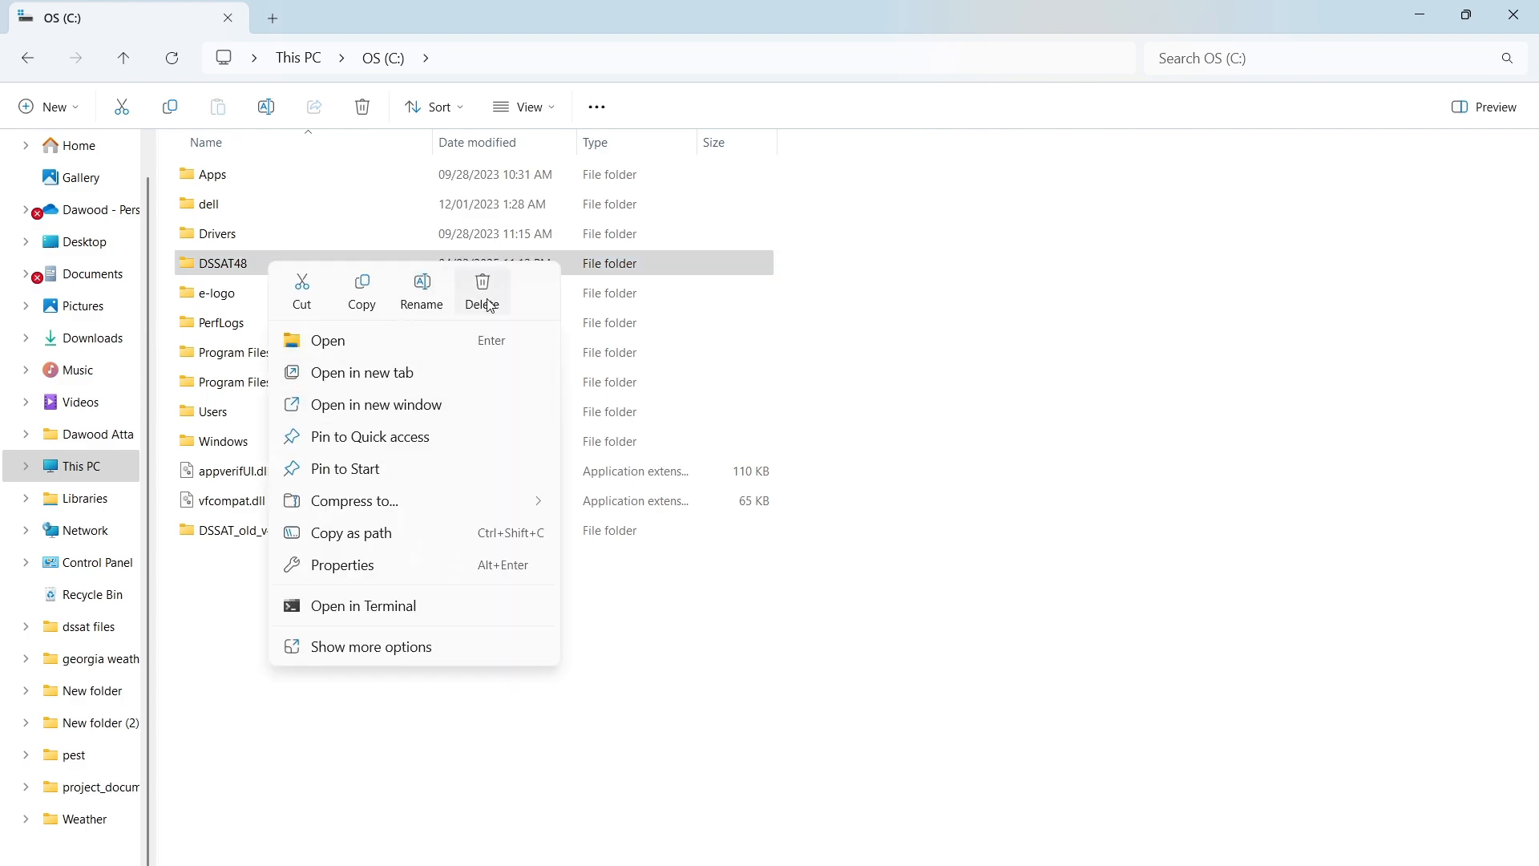
left_click(481, 291)
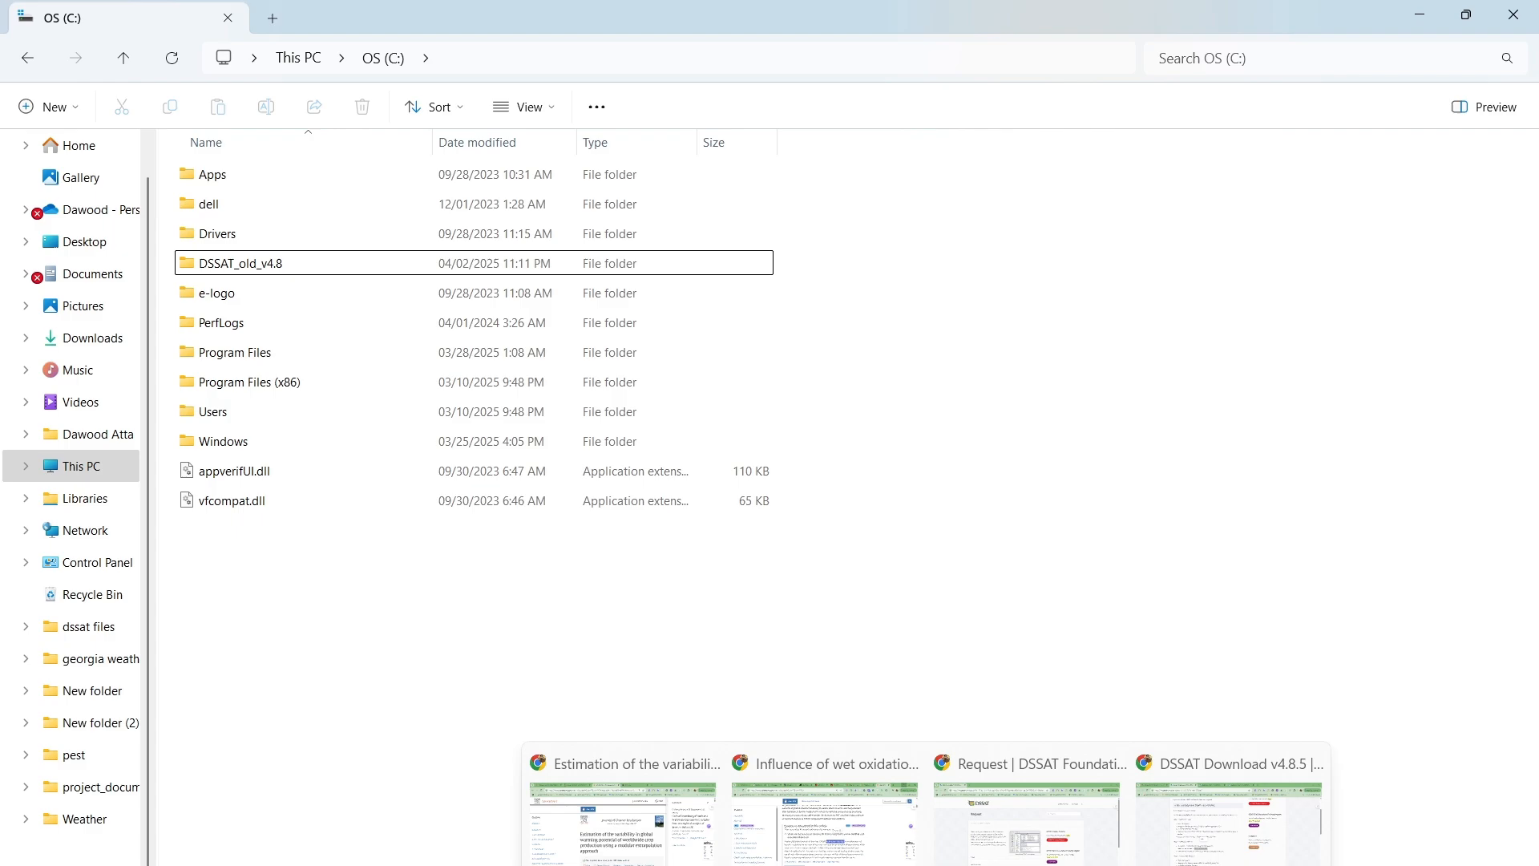
left_click(1228, 821)
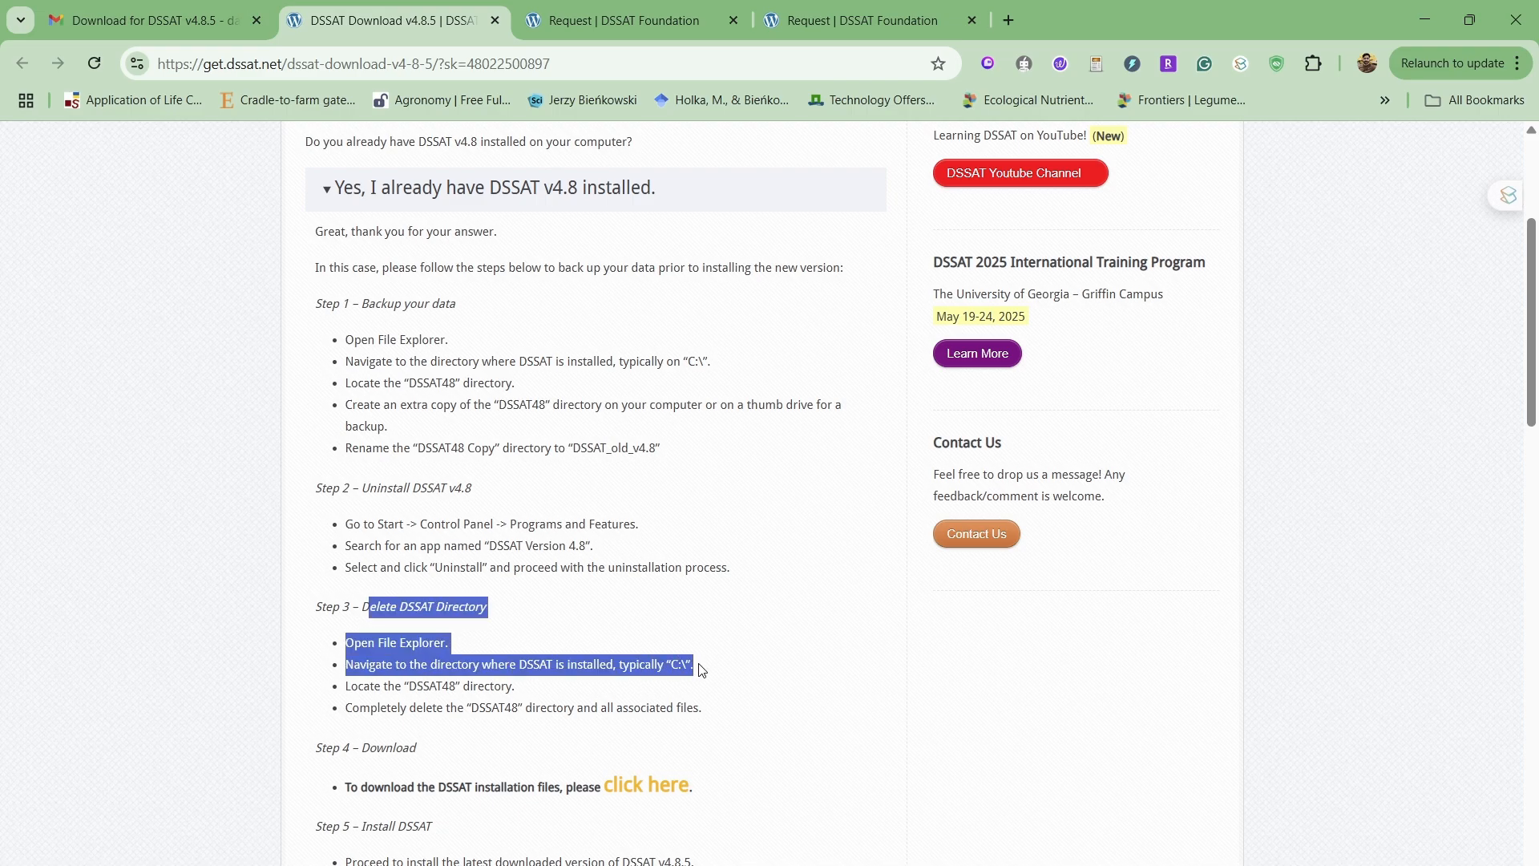
scroll("down", 3)
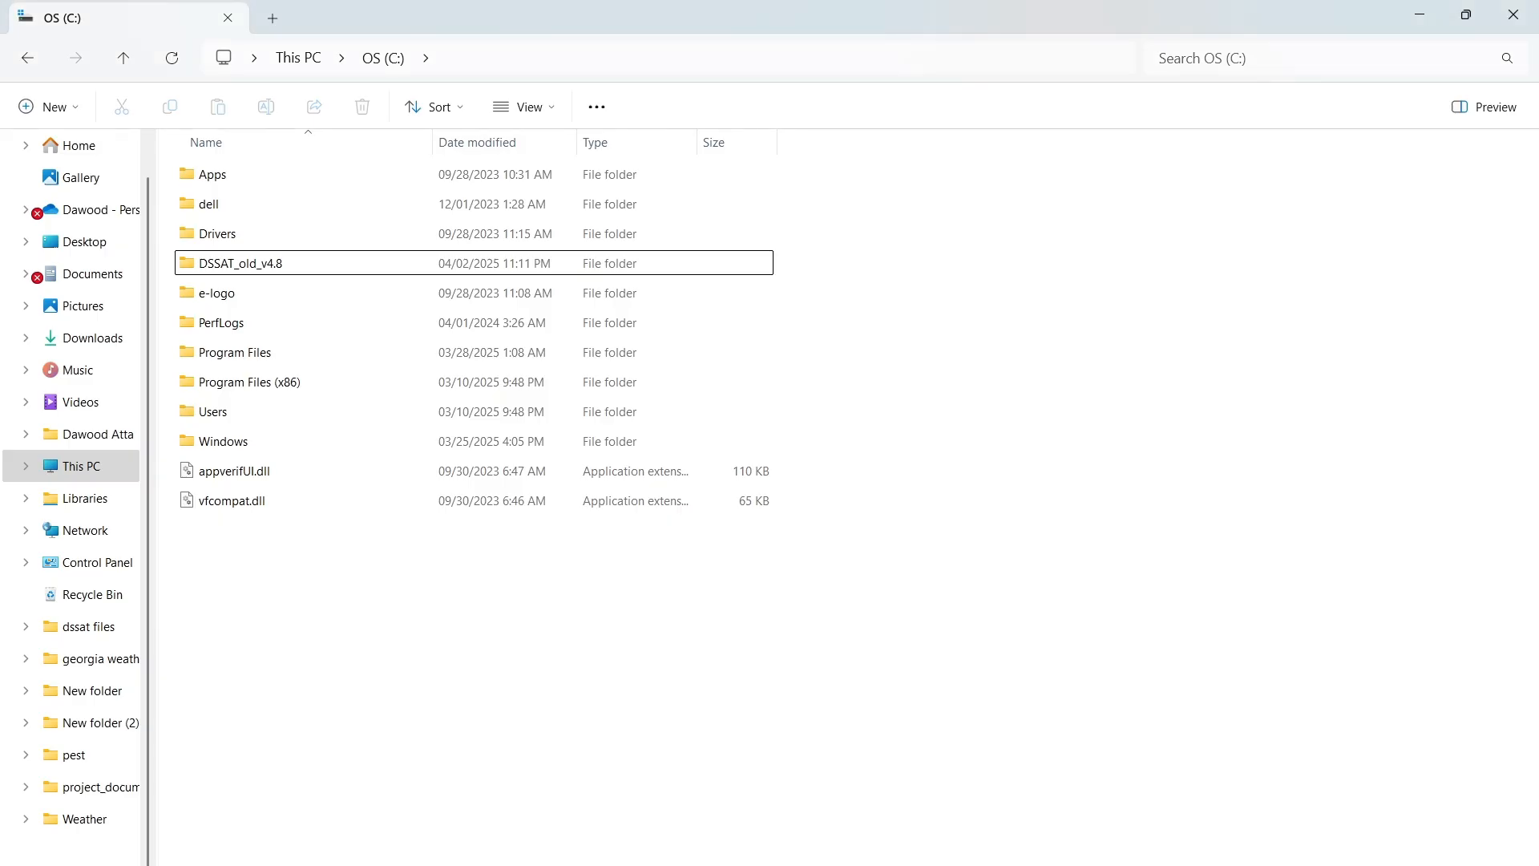
mouse_move(92, 339)
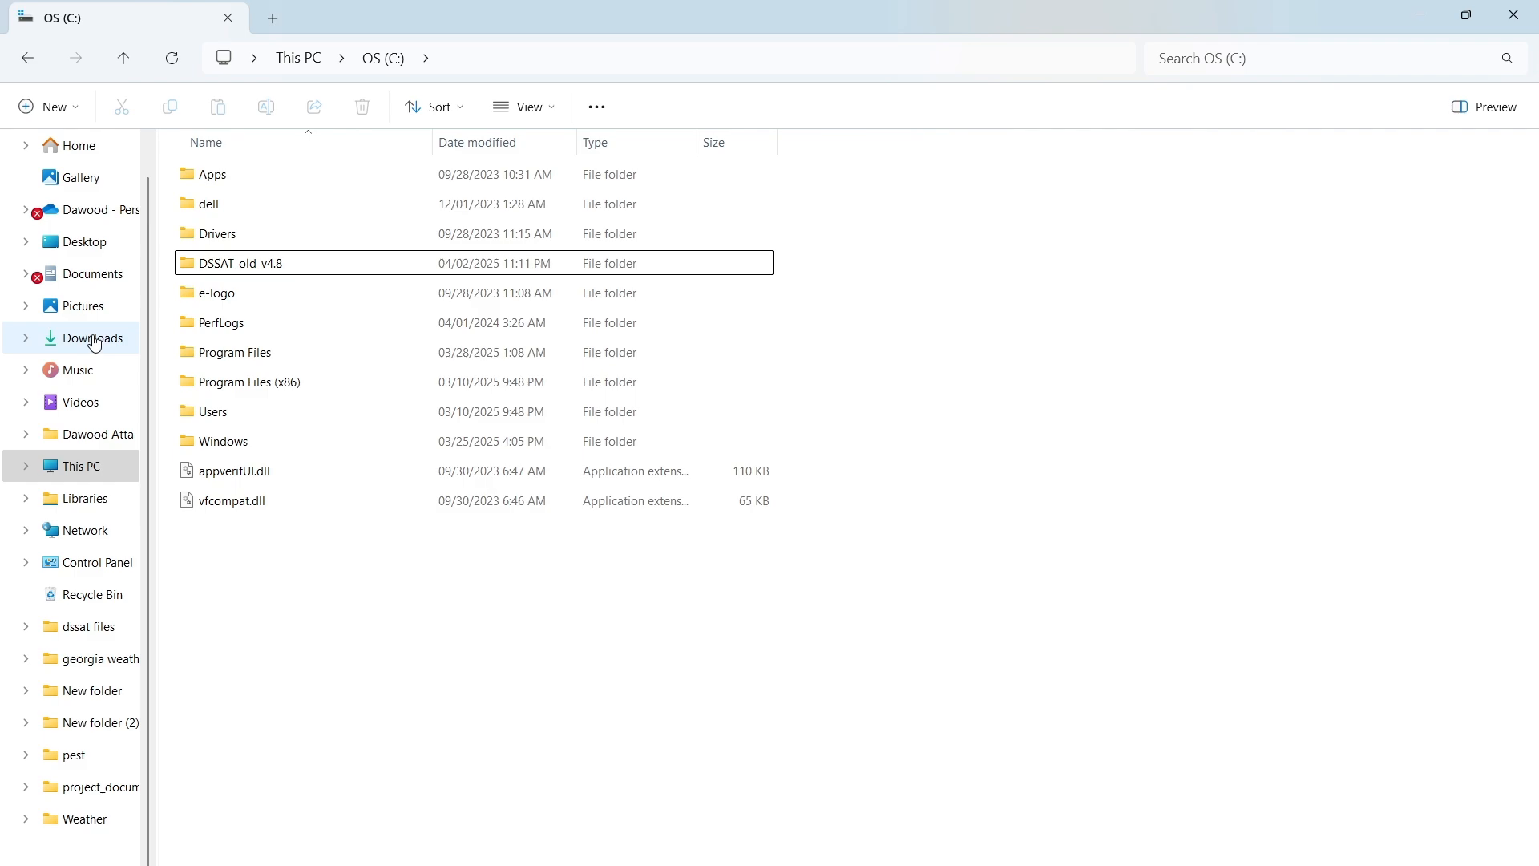
From Downloads, enter the DSSAT_v4.8.5_Install_12_01_2024 zip and run Install DSSAT v4.8.5.
left_click(91, 338)
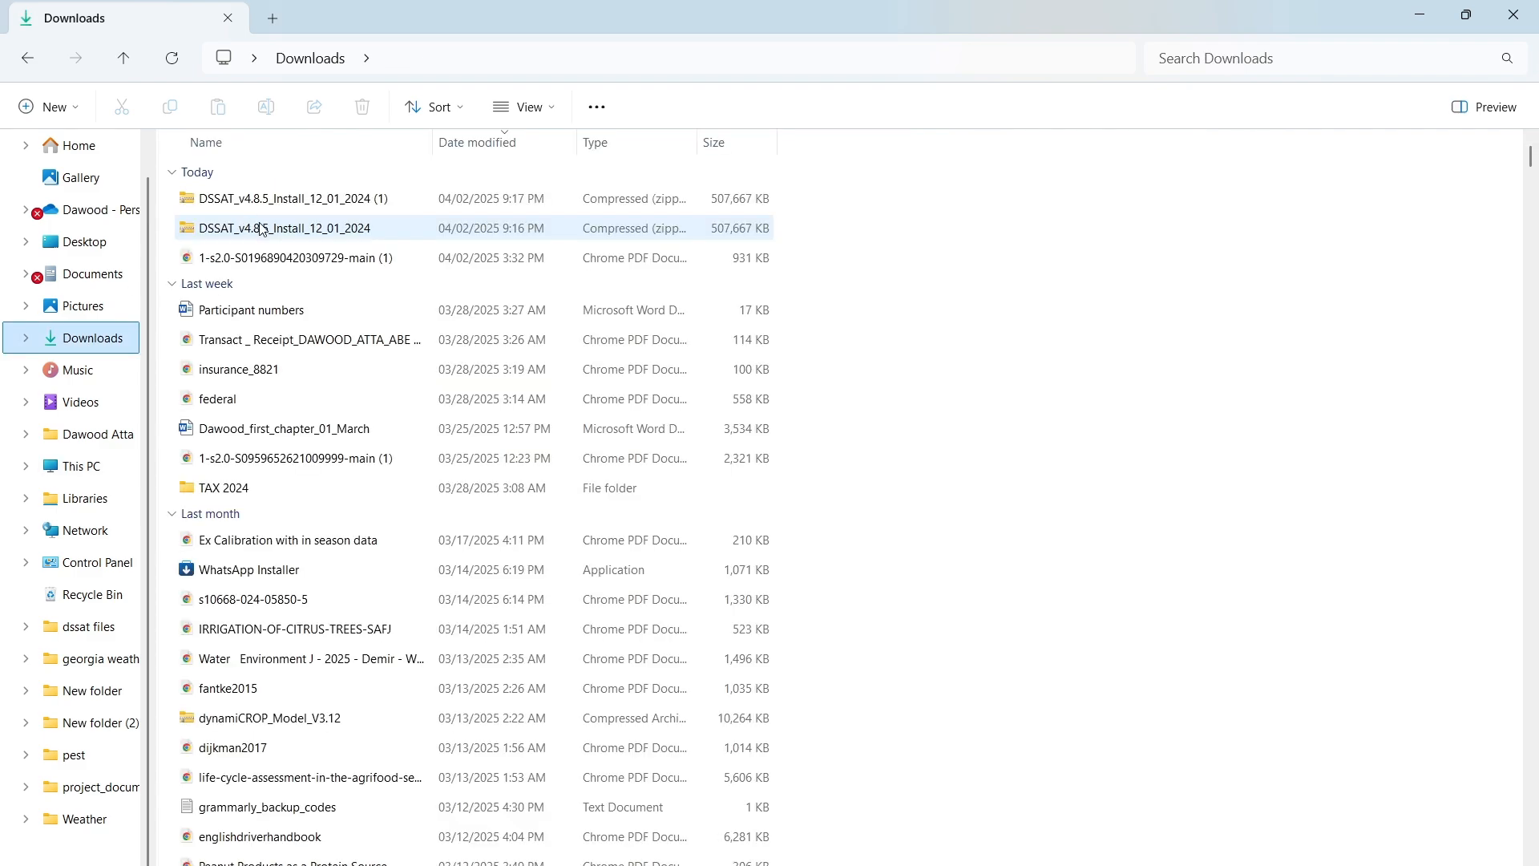
left_click(286, 228)
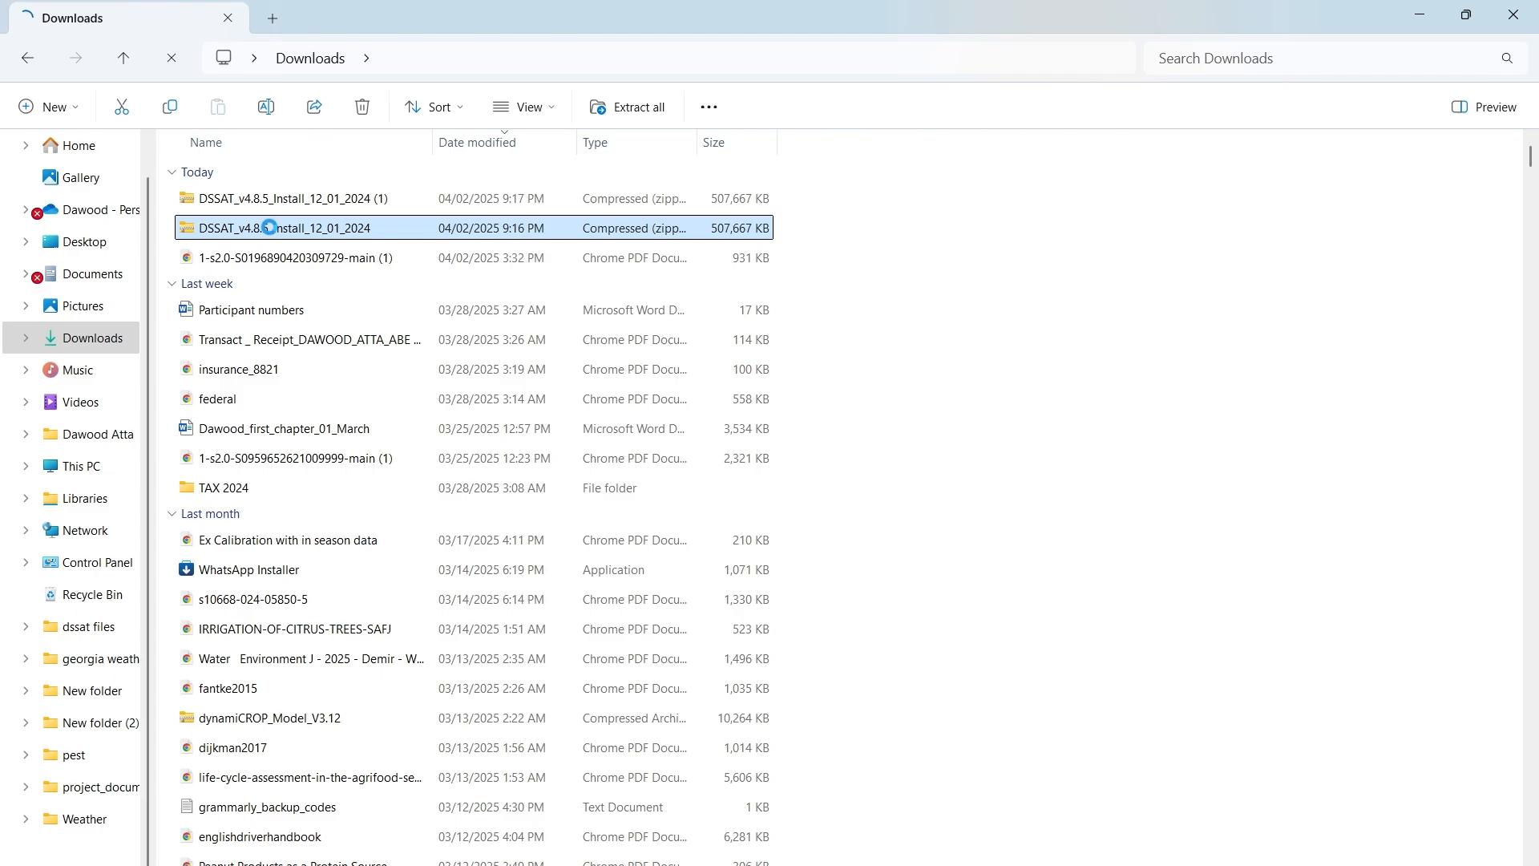
double_click(285, 227)
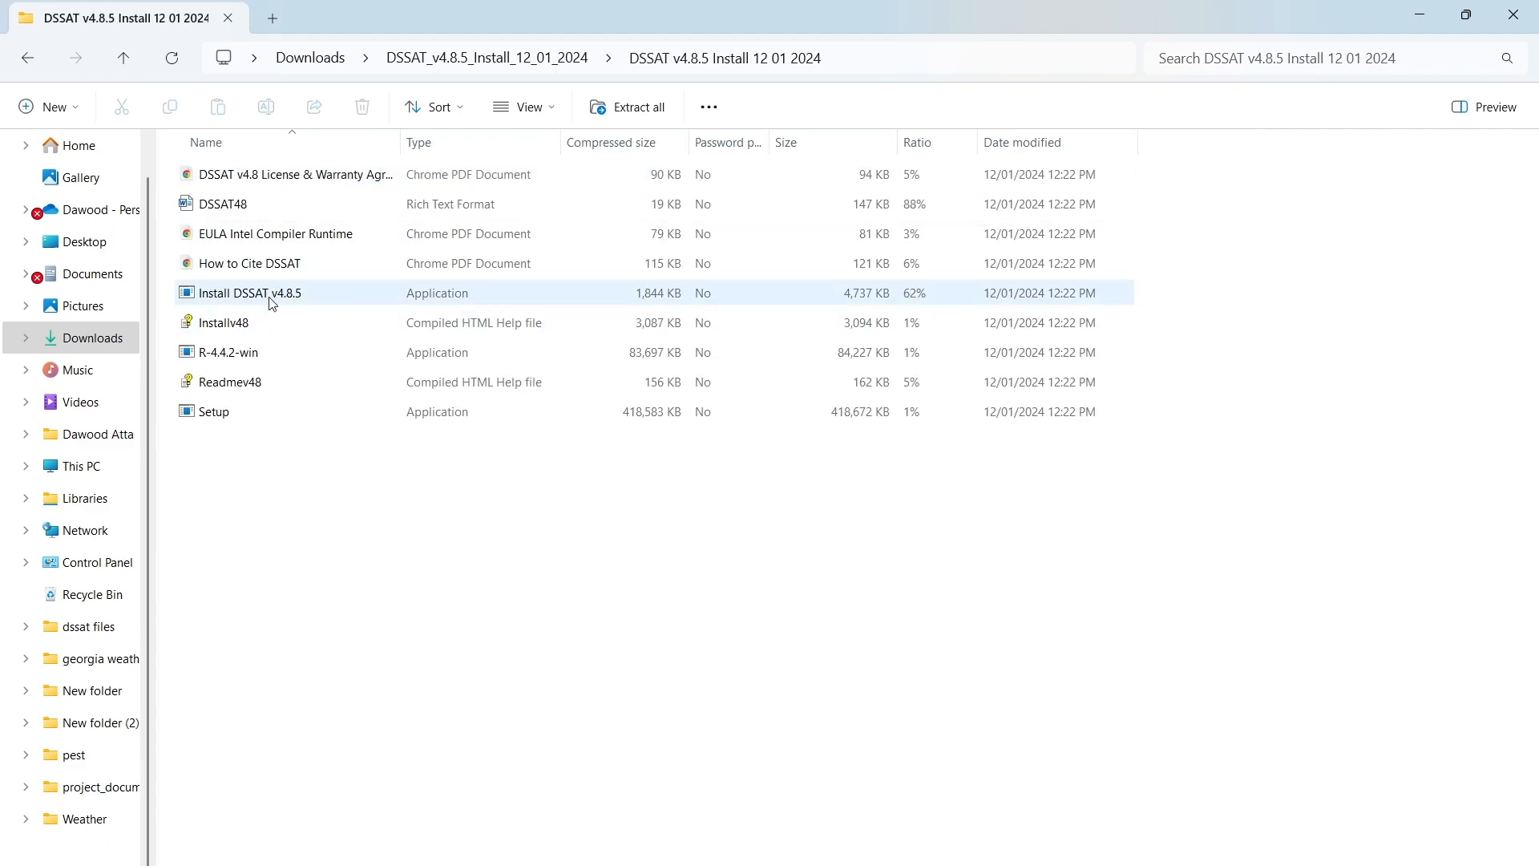
double_click(249, 292)
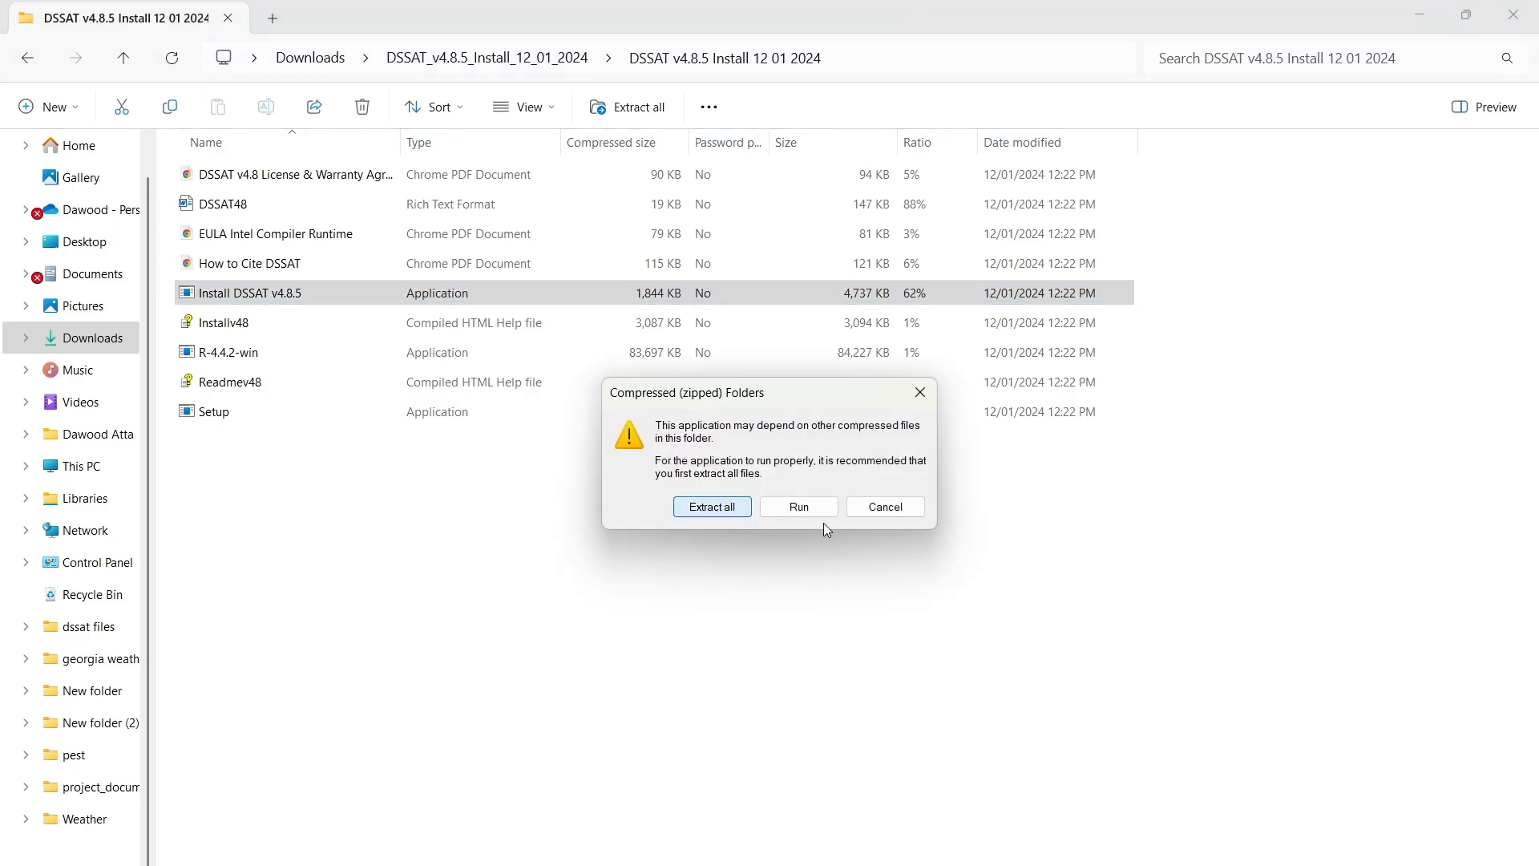
mouse_move(798, 506)
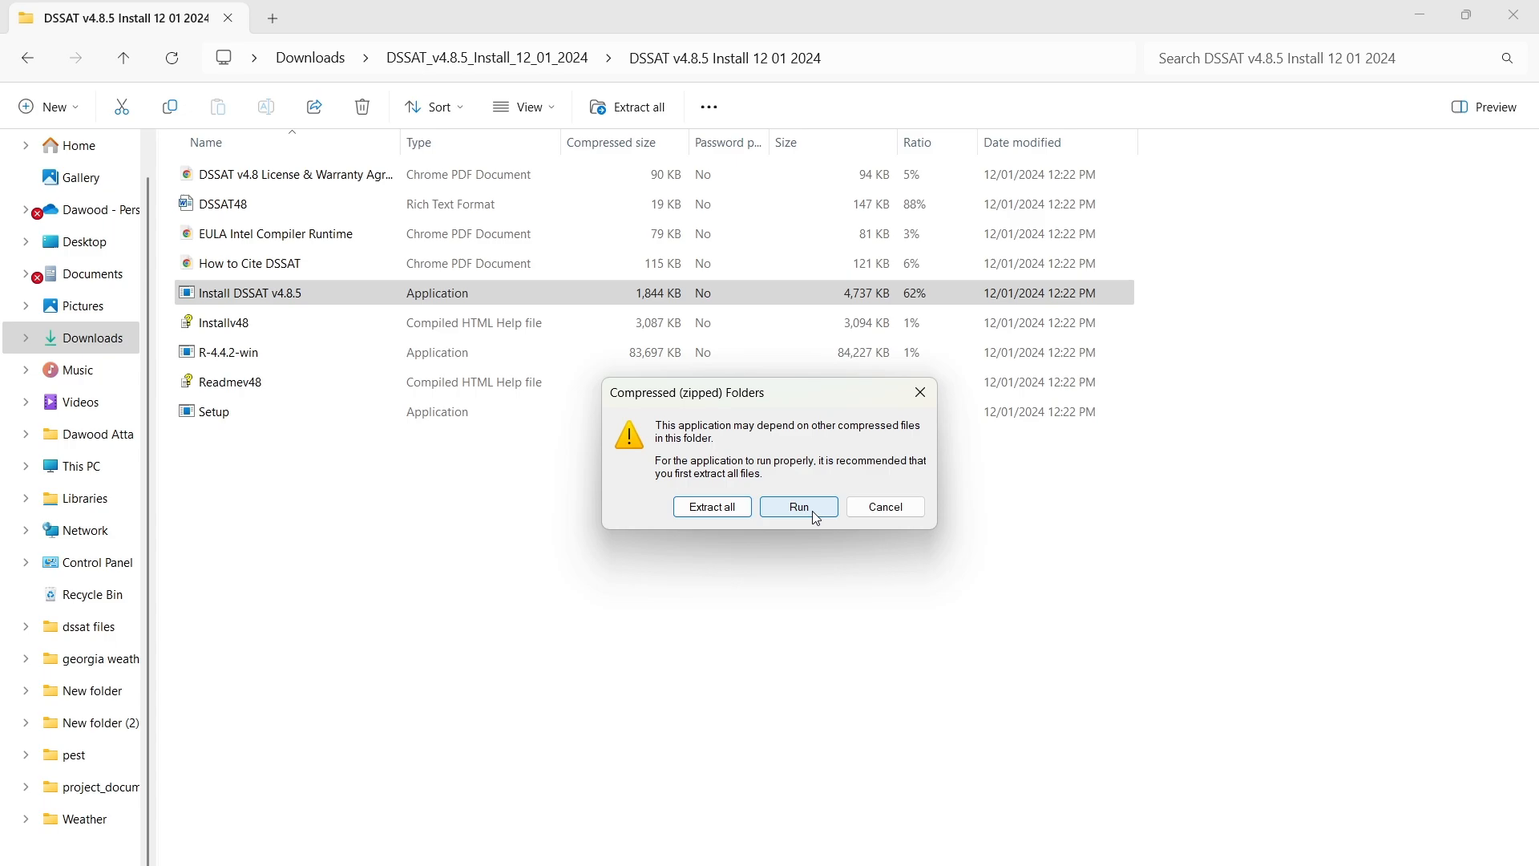
left_click(799, 507)
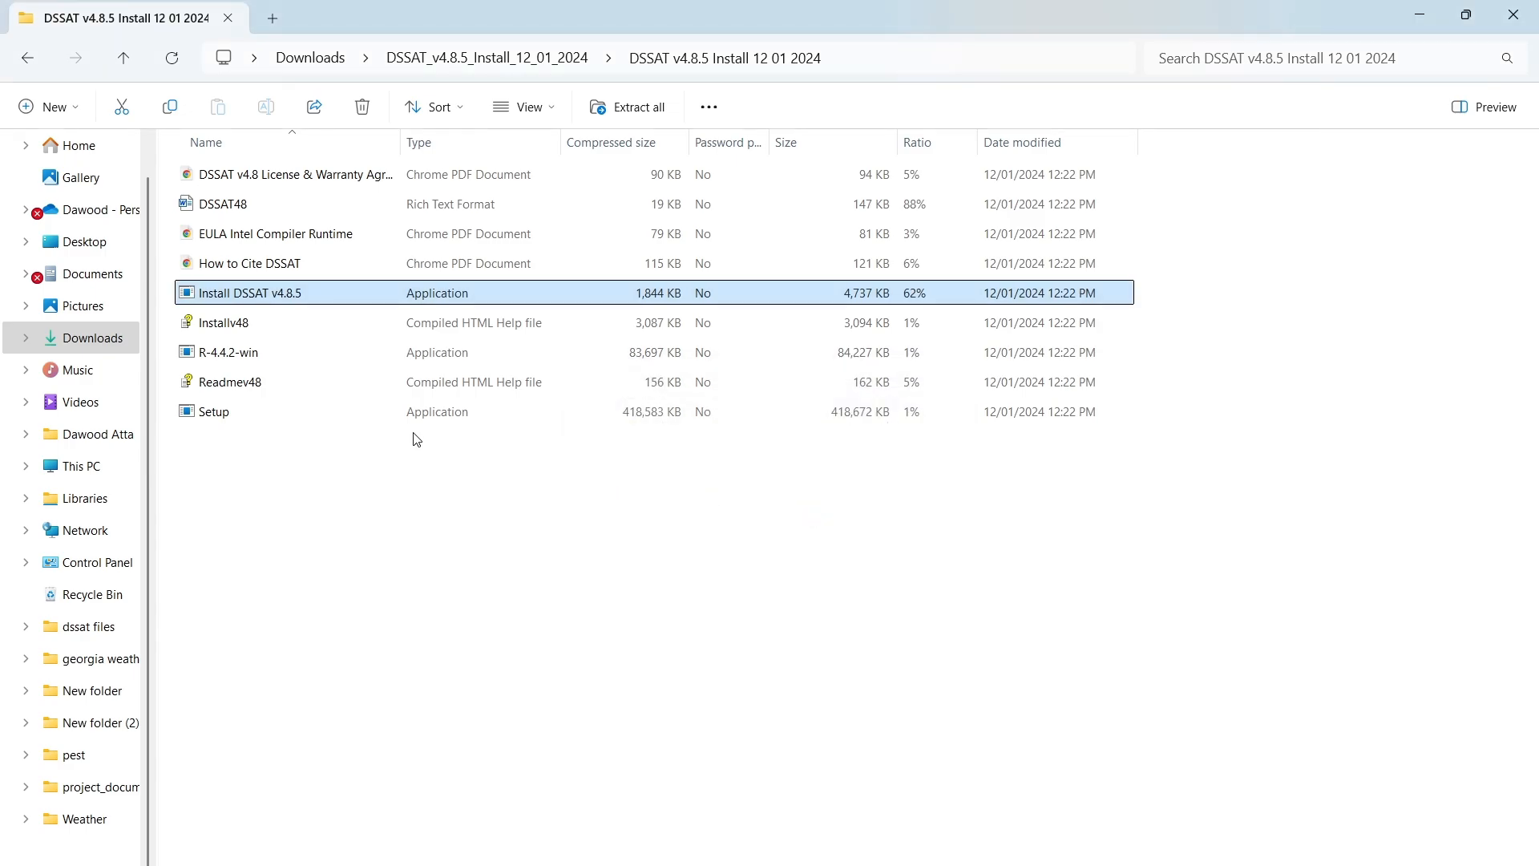
Run Install DSSAT v4.8.5 past the protection warning and dismiss the missing R installer notice.
double_click(247, 291)
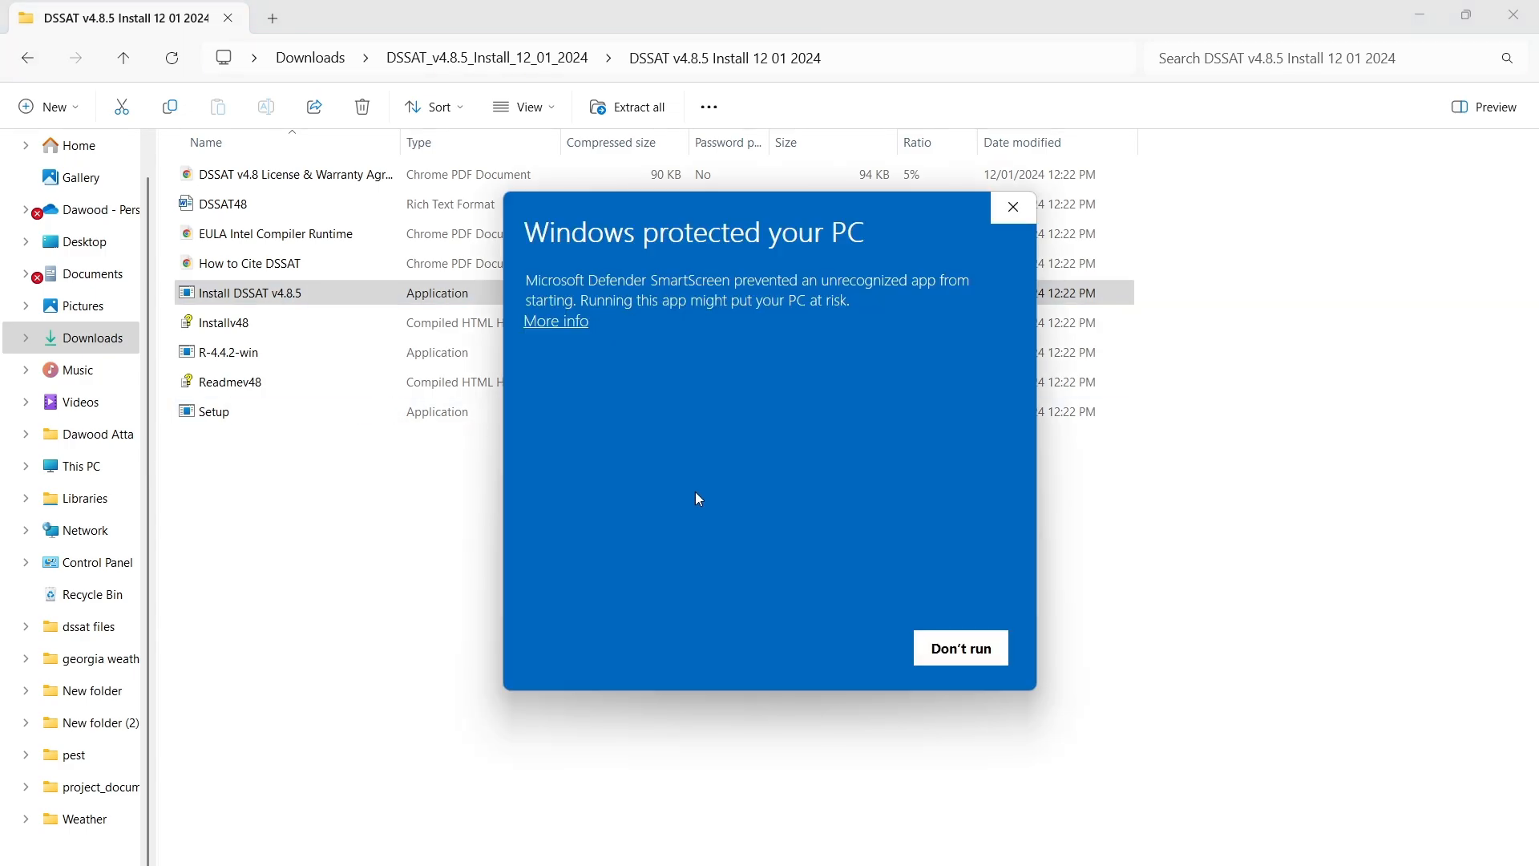
left_click(555, 321)
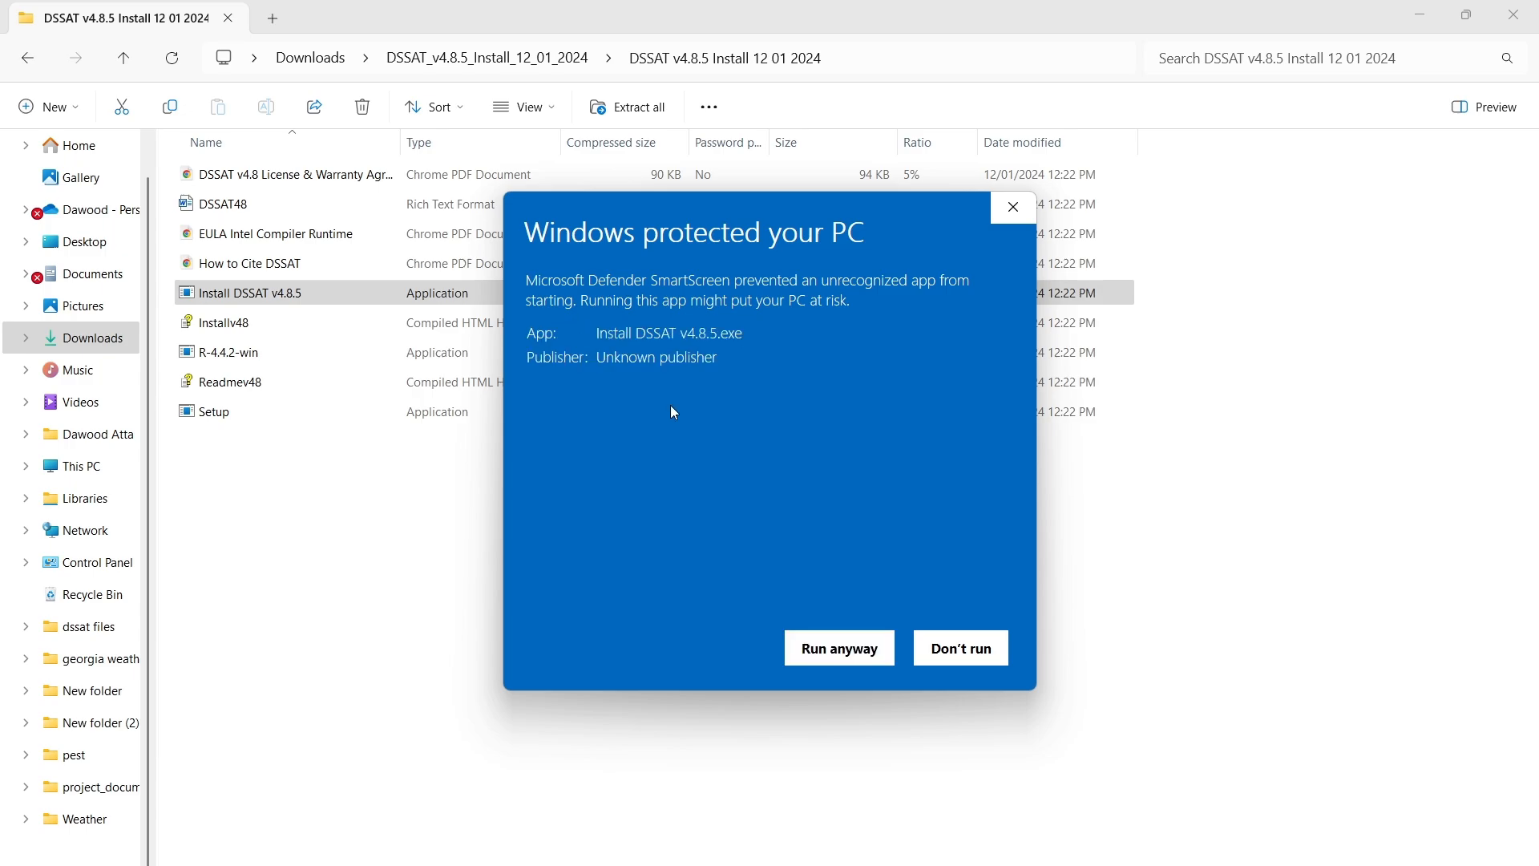
left_click(839, 648)
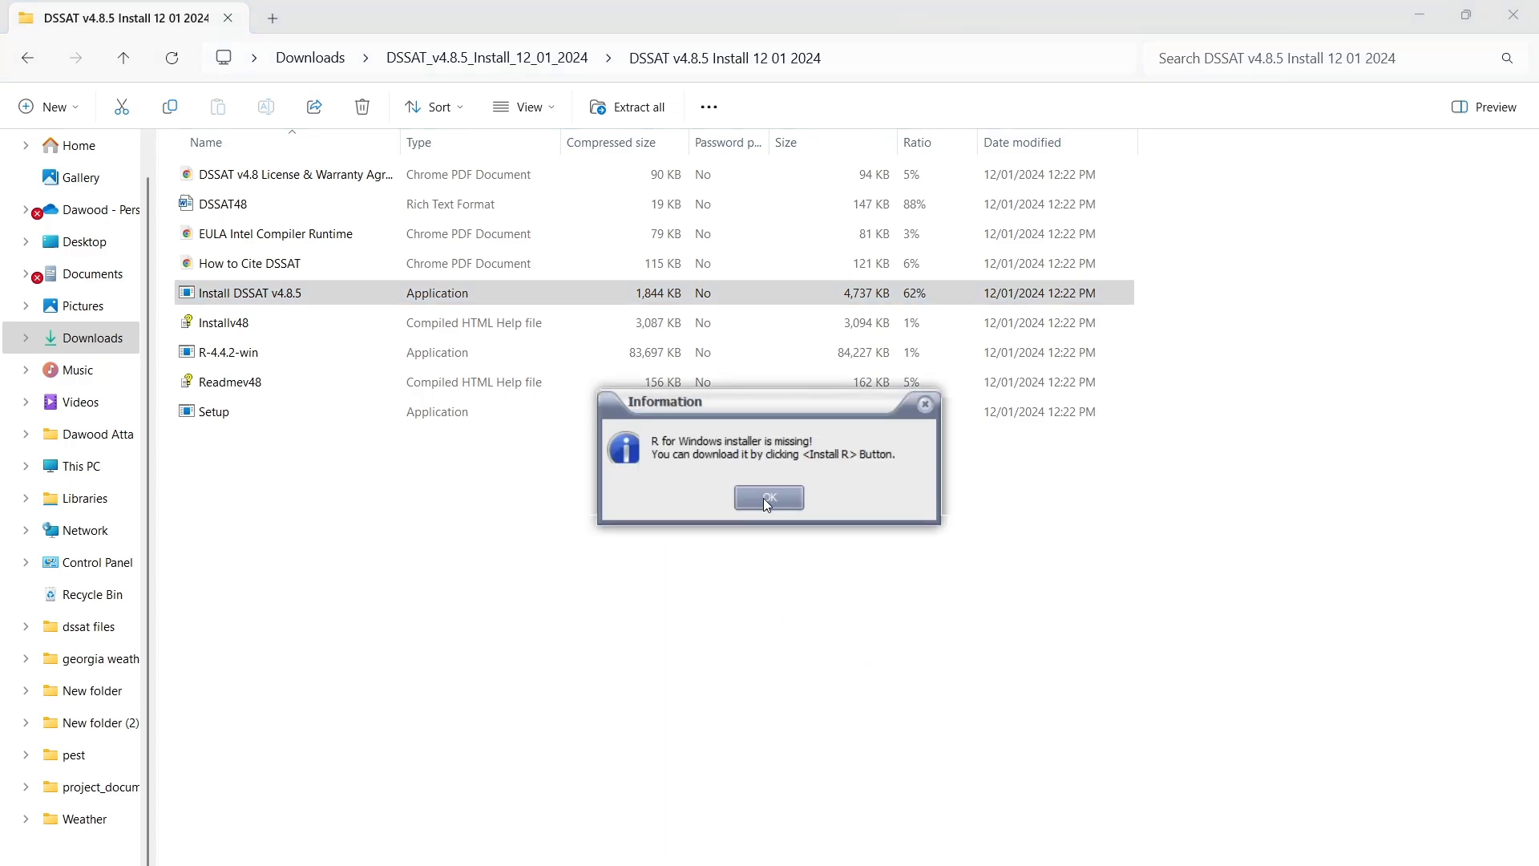
left_click(769, 497)
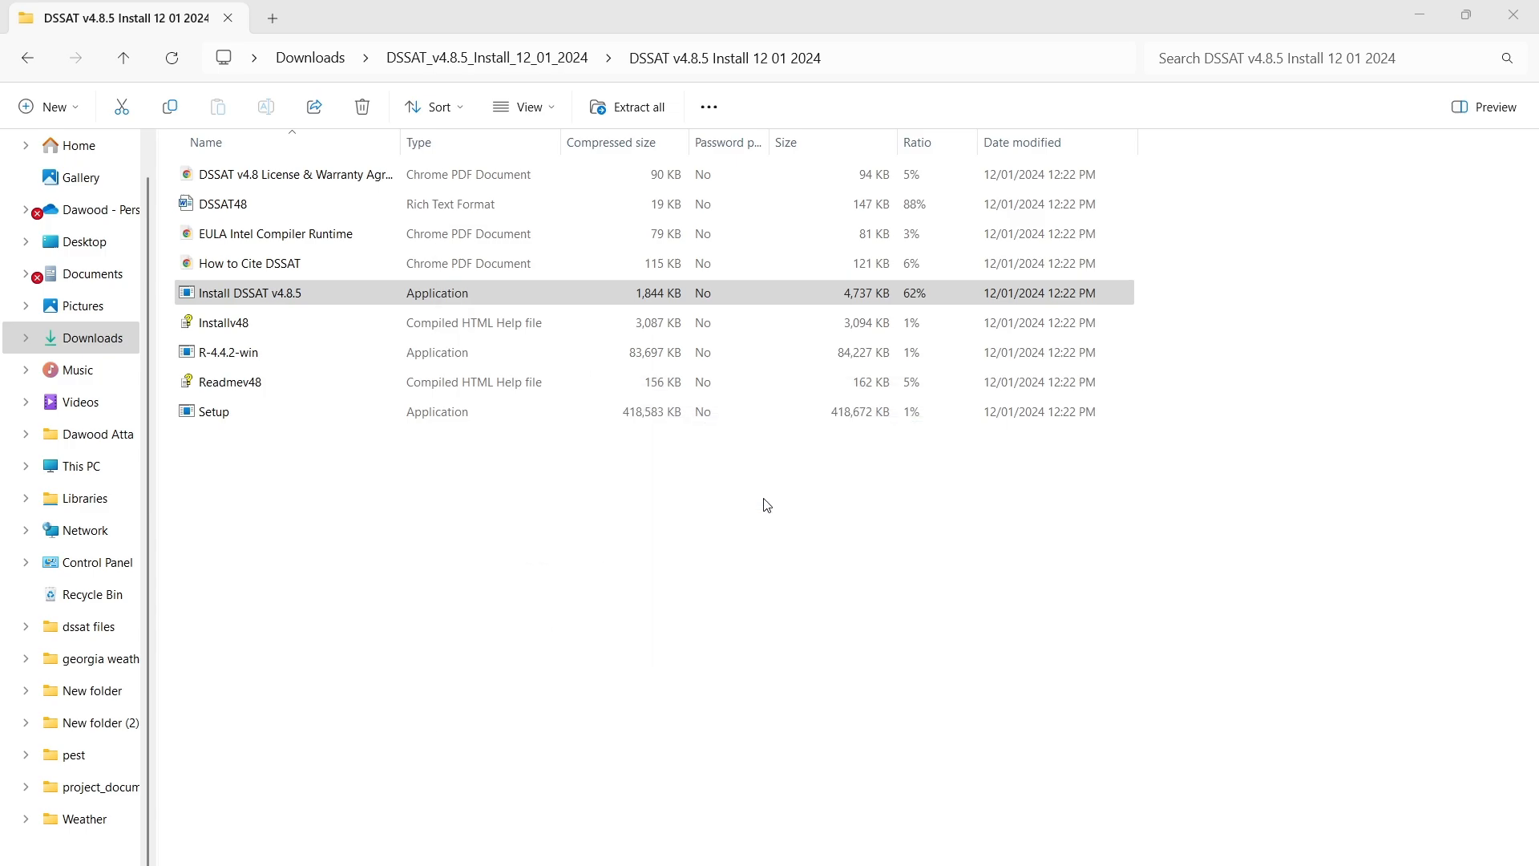
Retry Install DSSAT v4.8.5 in the installation menu, dismiss the setup.exe errors, and close the menu.
double_click(247, 291)
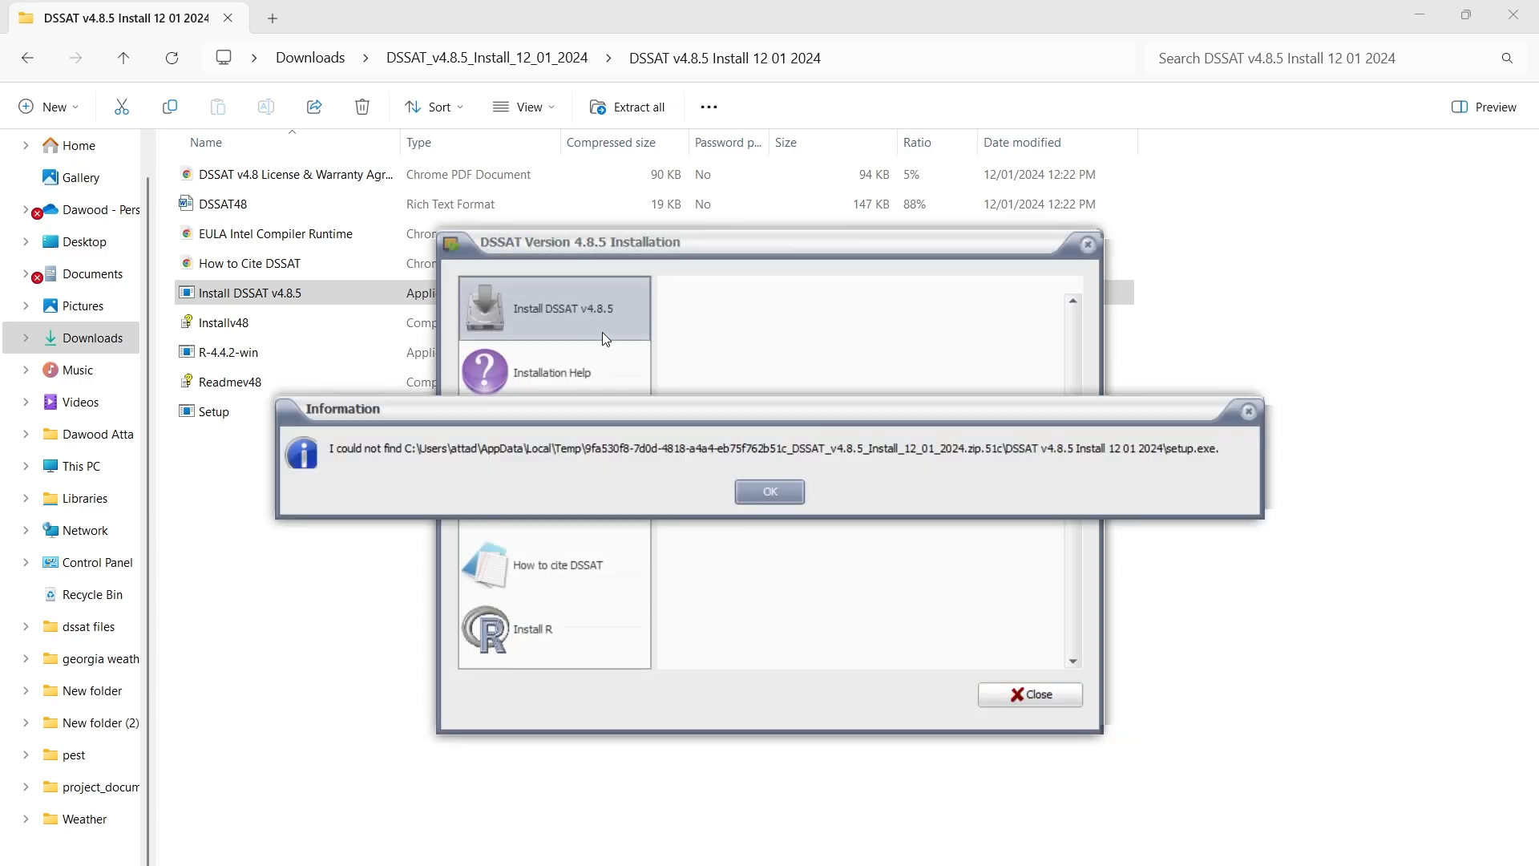
left_click(769, 490)
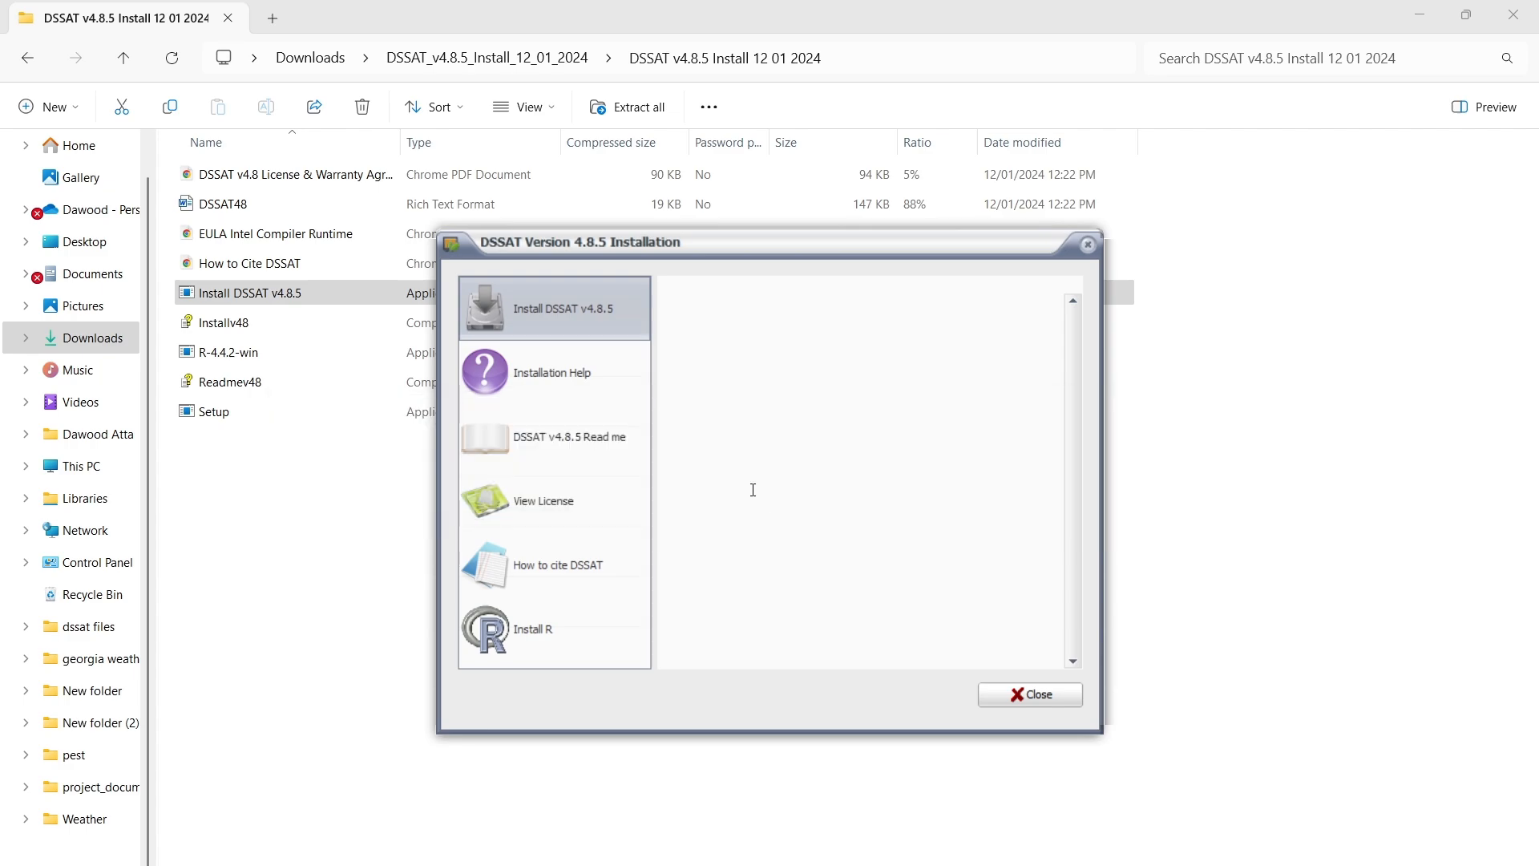
left_click(553, 308)
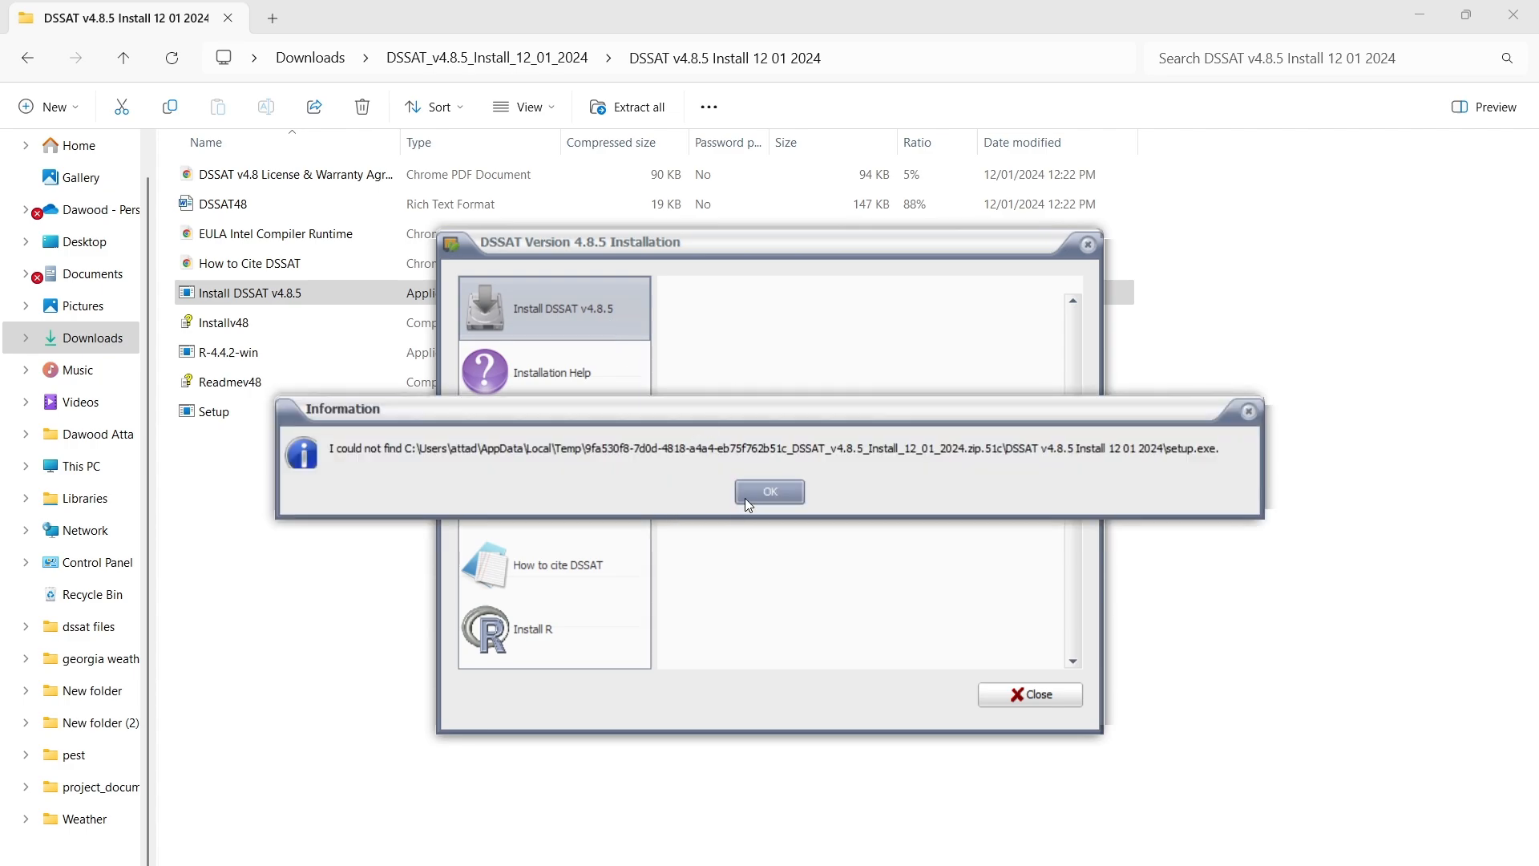
left_click(770, 491)
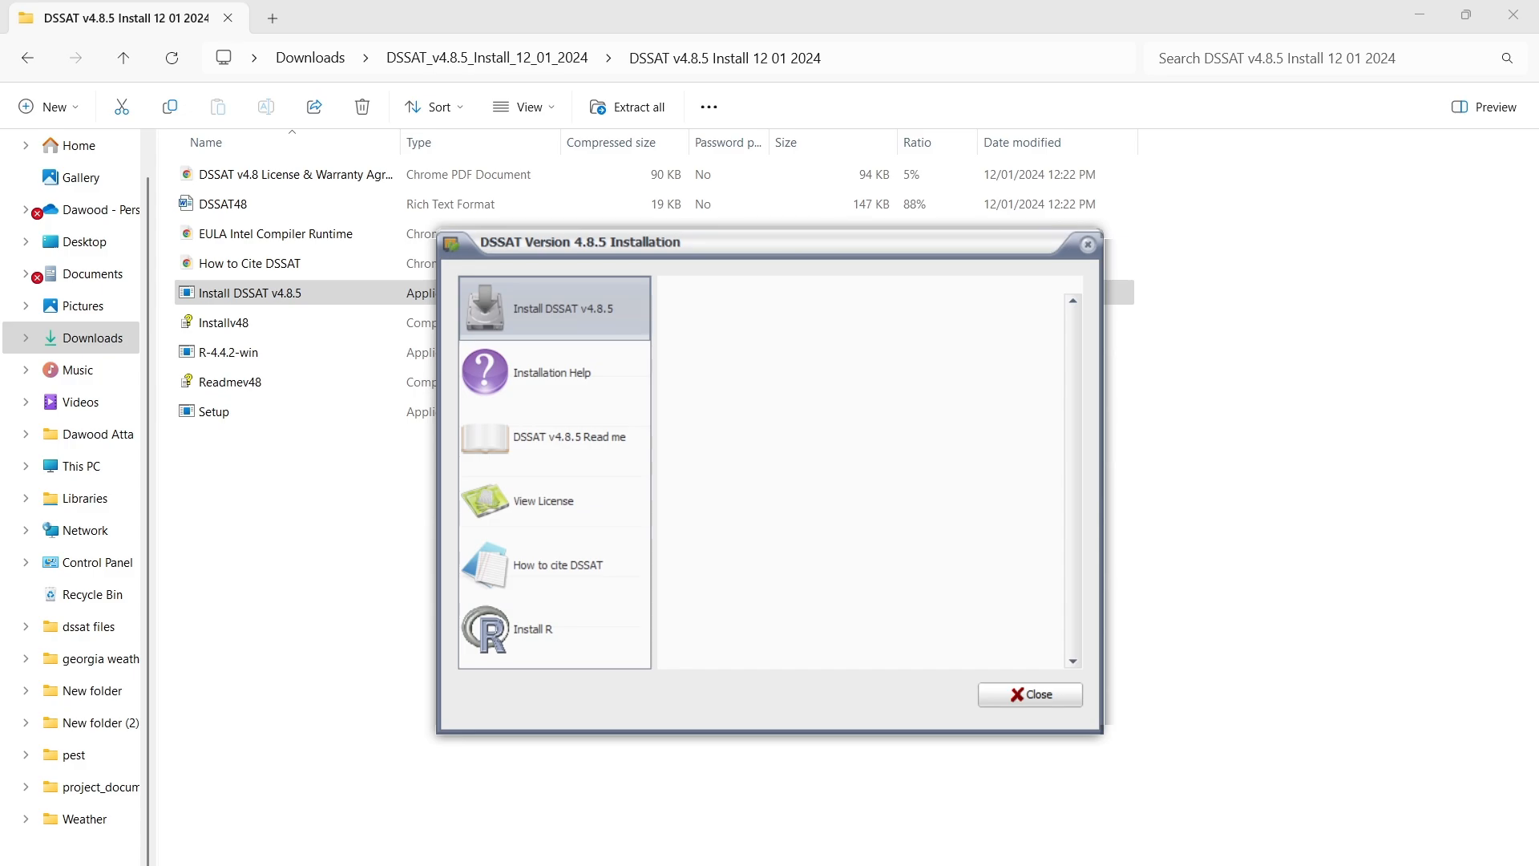
left_click(554, 308)
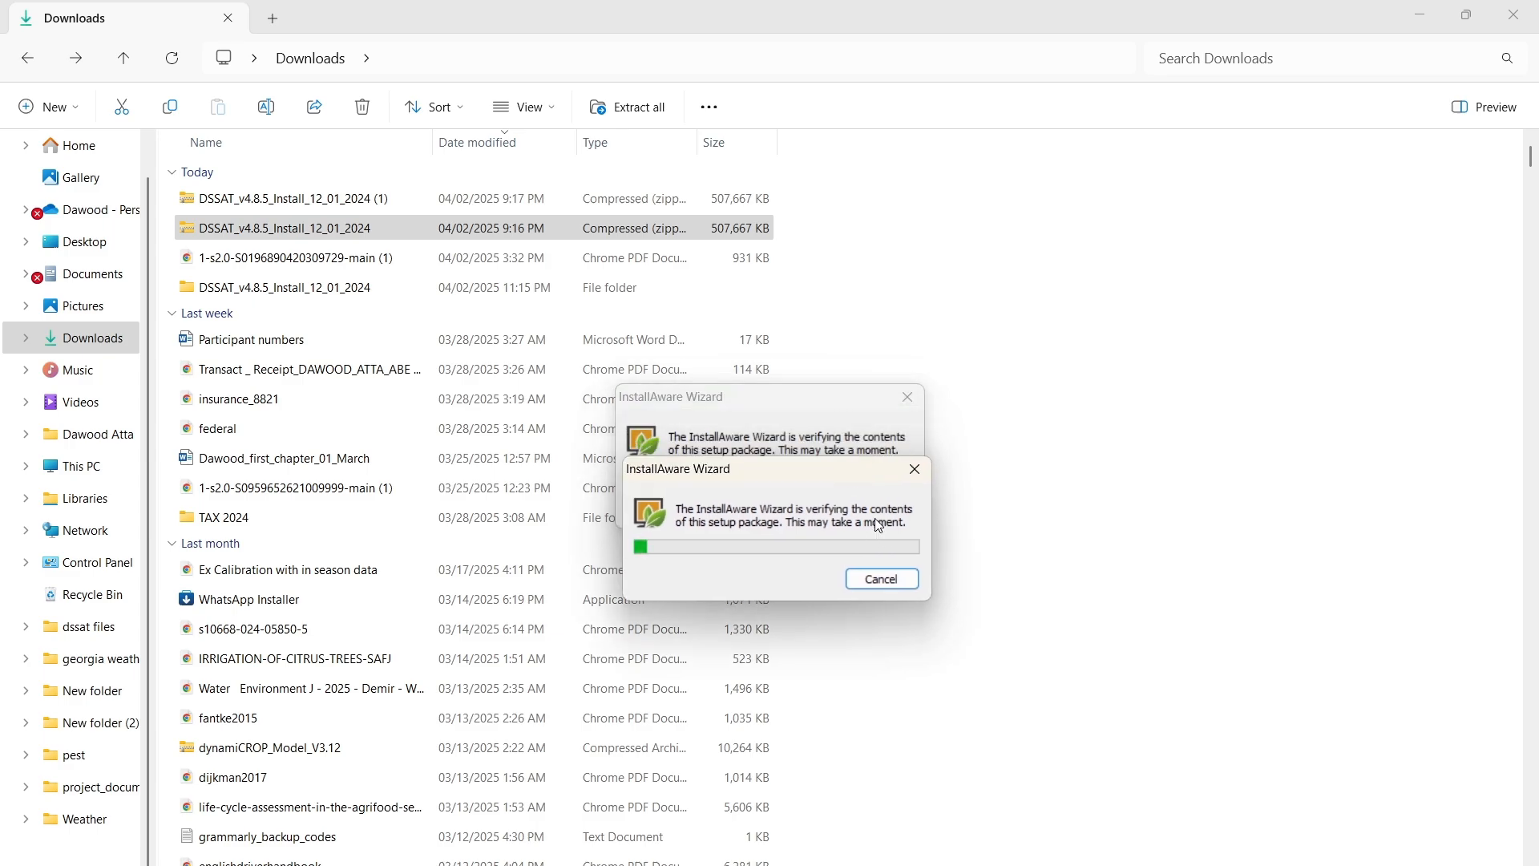
Cancel the InstallAware setup package verification and confirm.
left_click(881, 579)
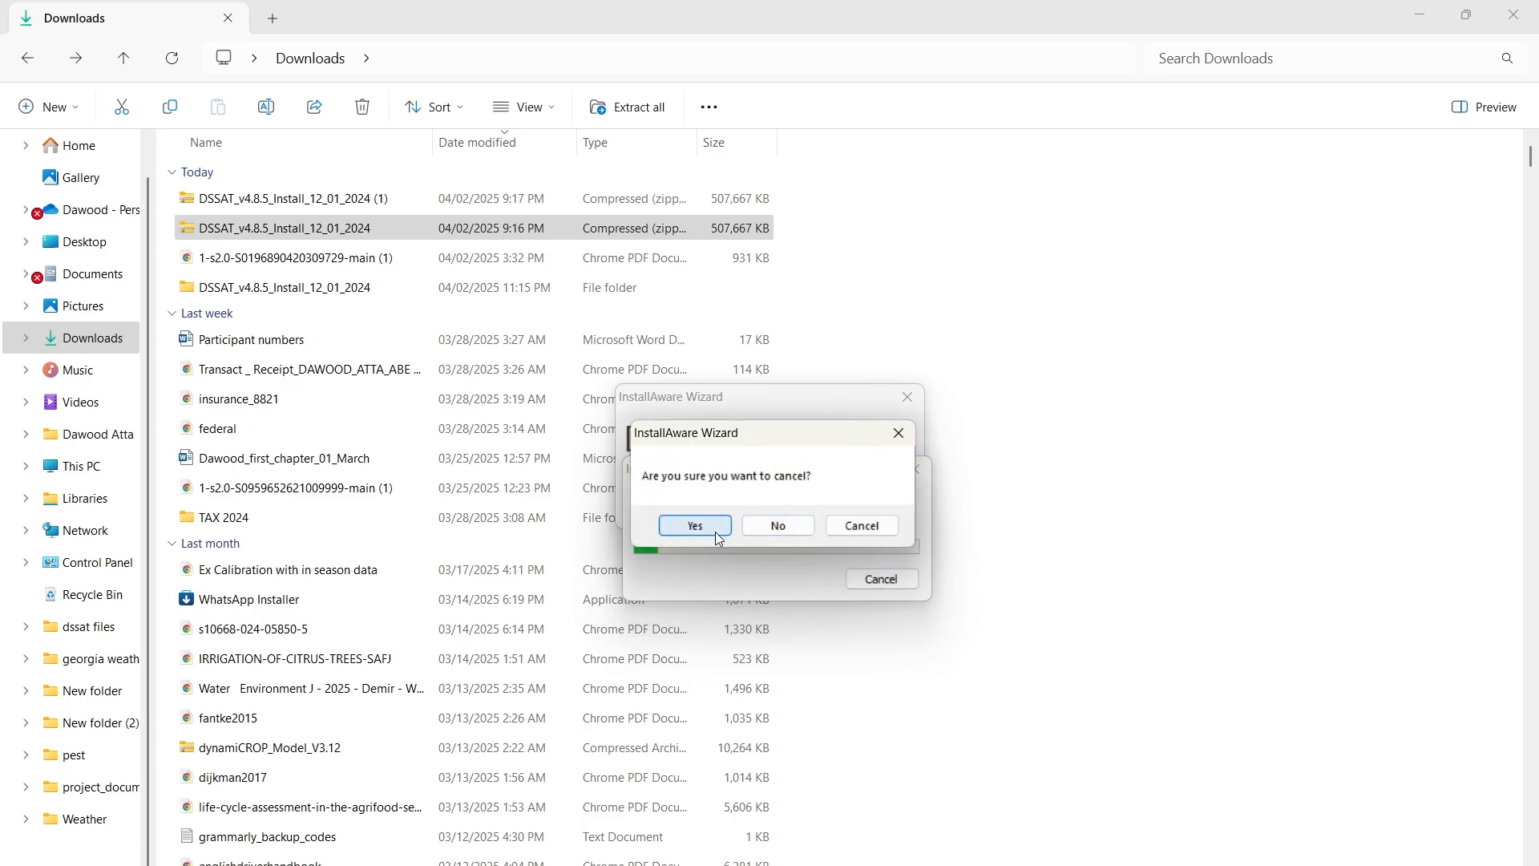
left_click(776, 524)
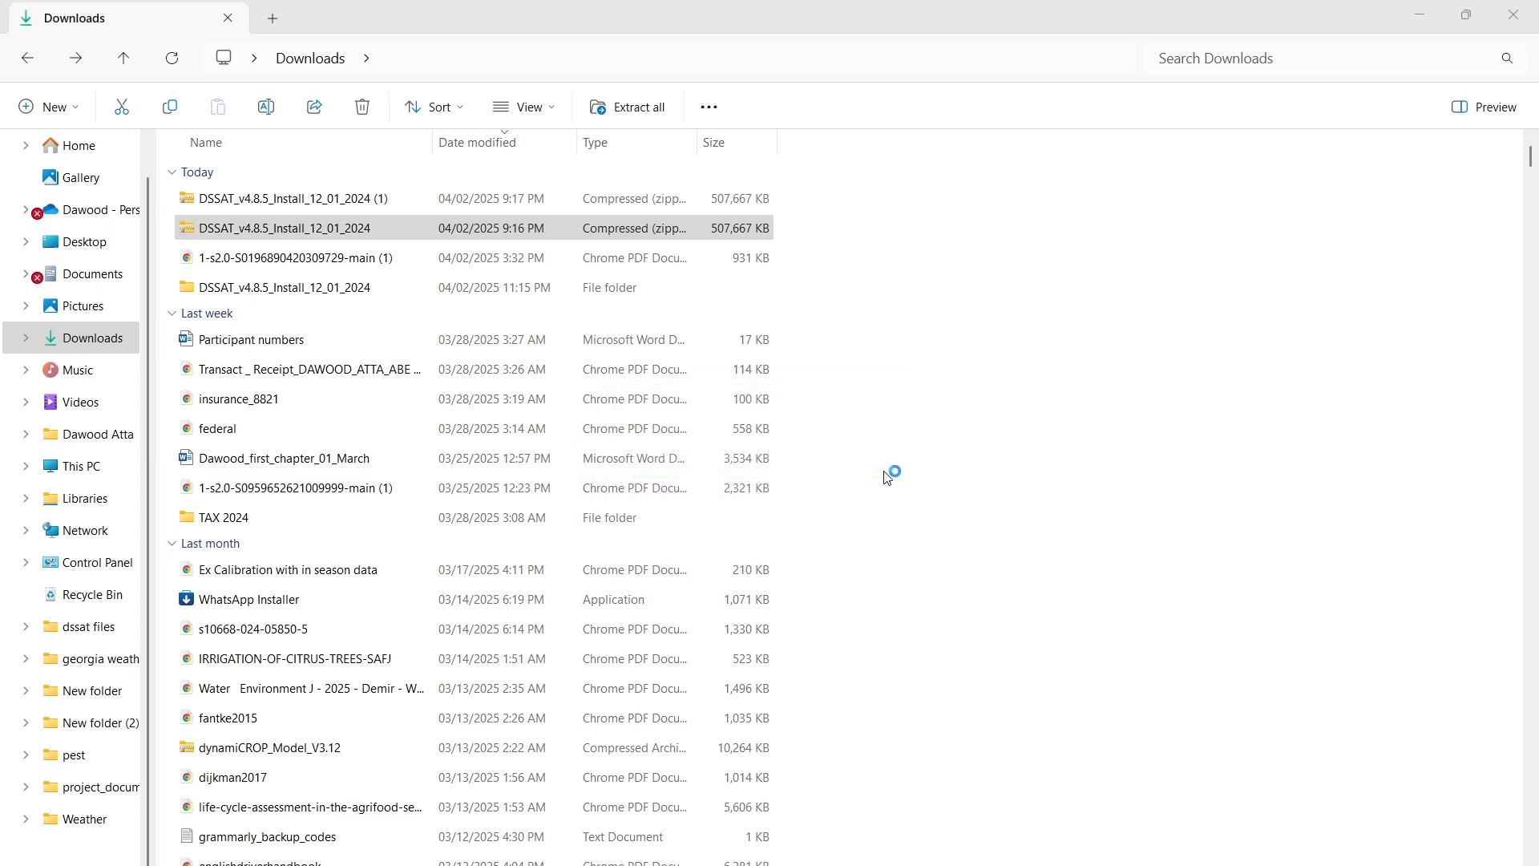
Launch DSSAT 4.8.5 setup, accept the license, keep C:\DSSAT48 and the default program folder, and install for all users.
double_click(287, 227)
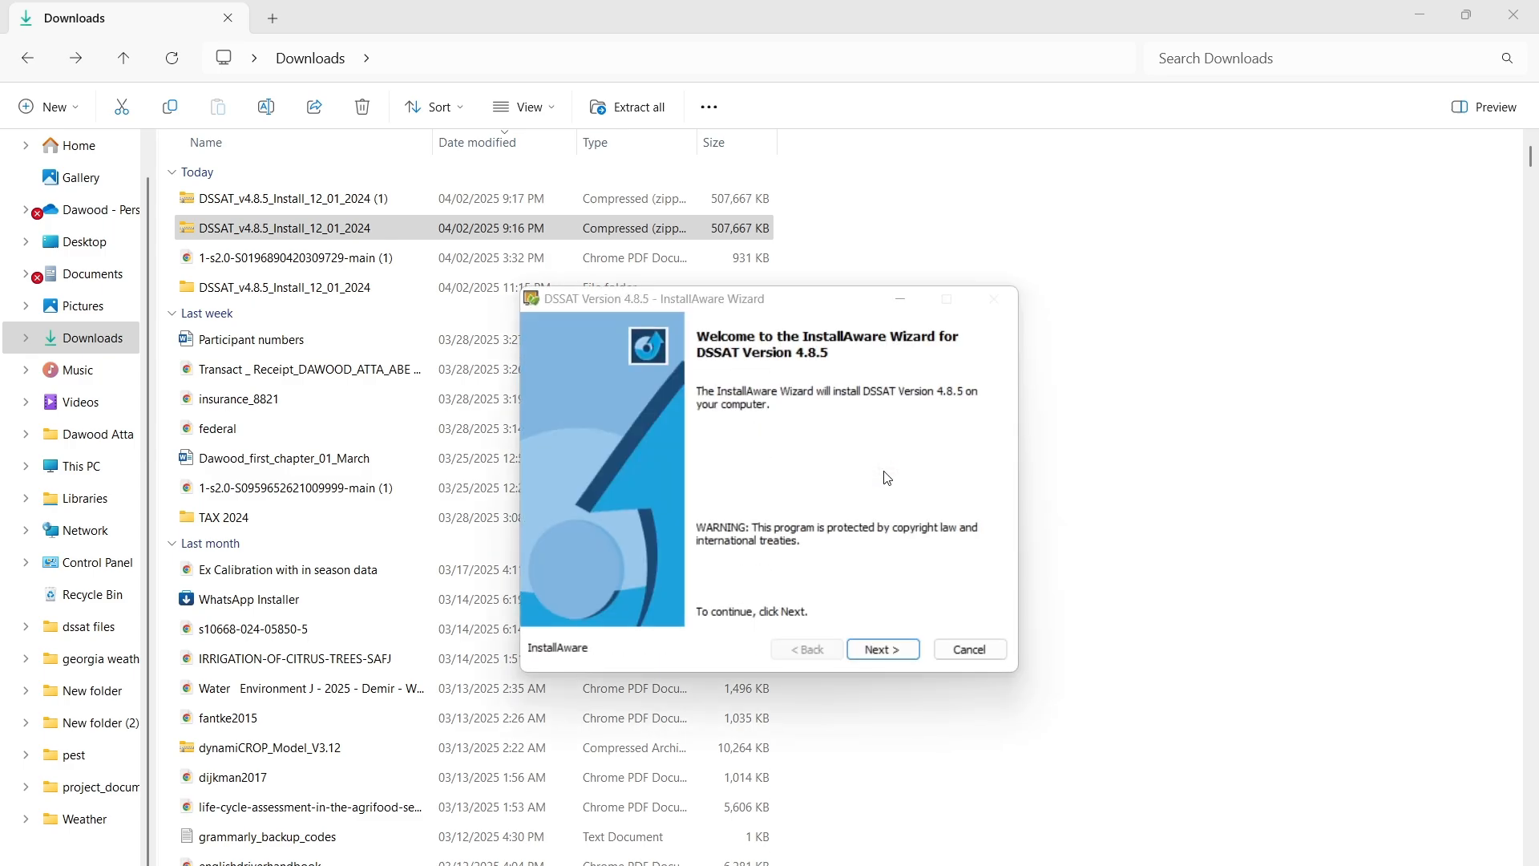
mouse_move(880, 650)
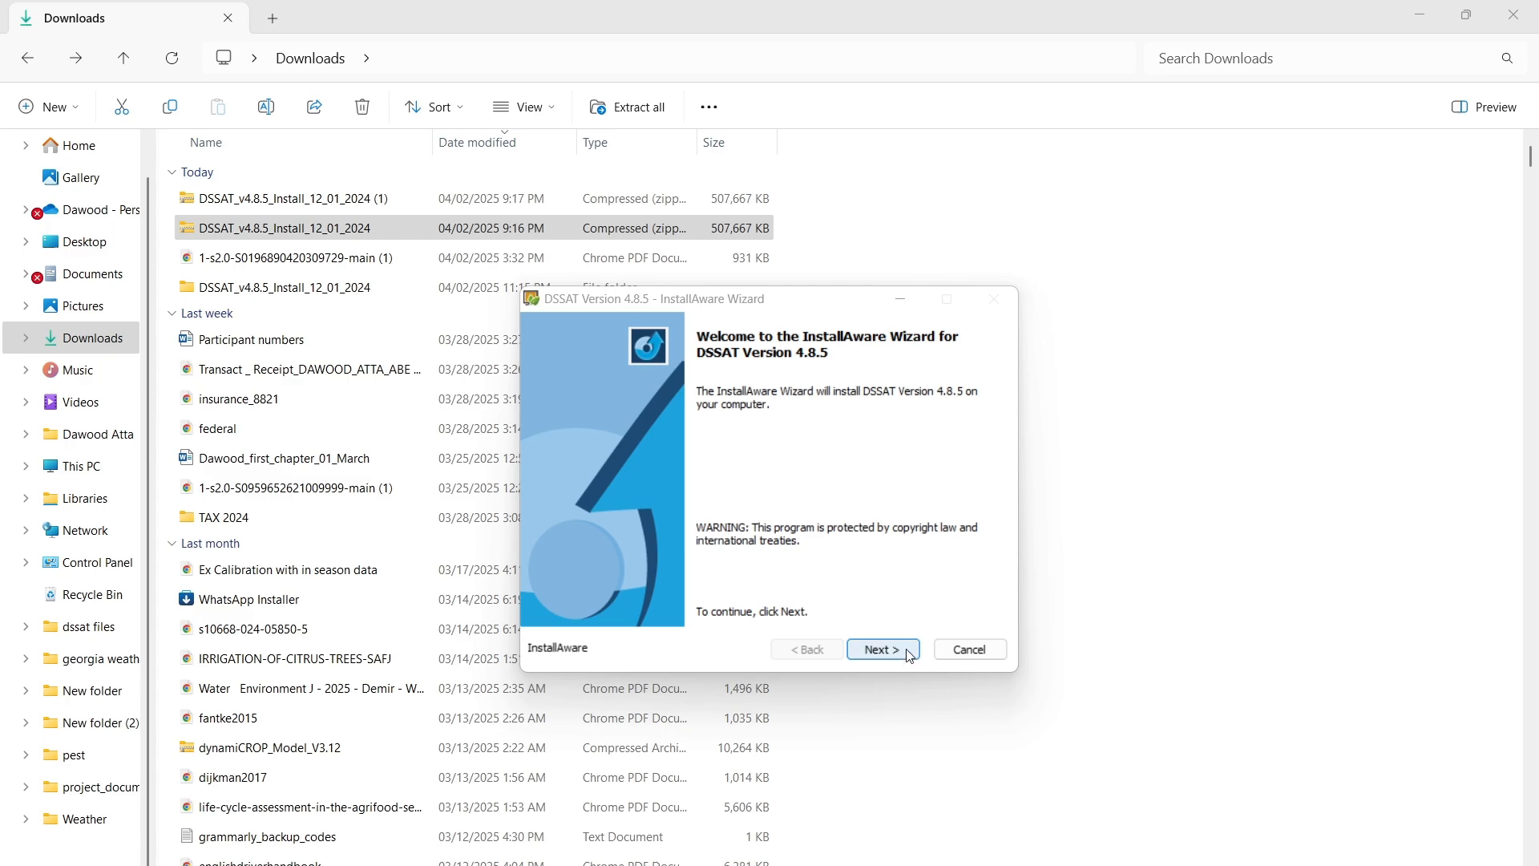
left_click(881, 649)
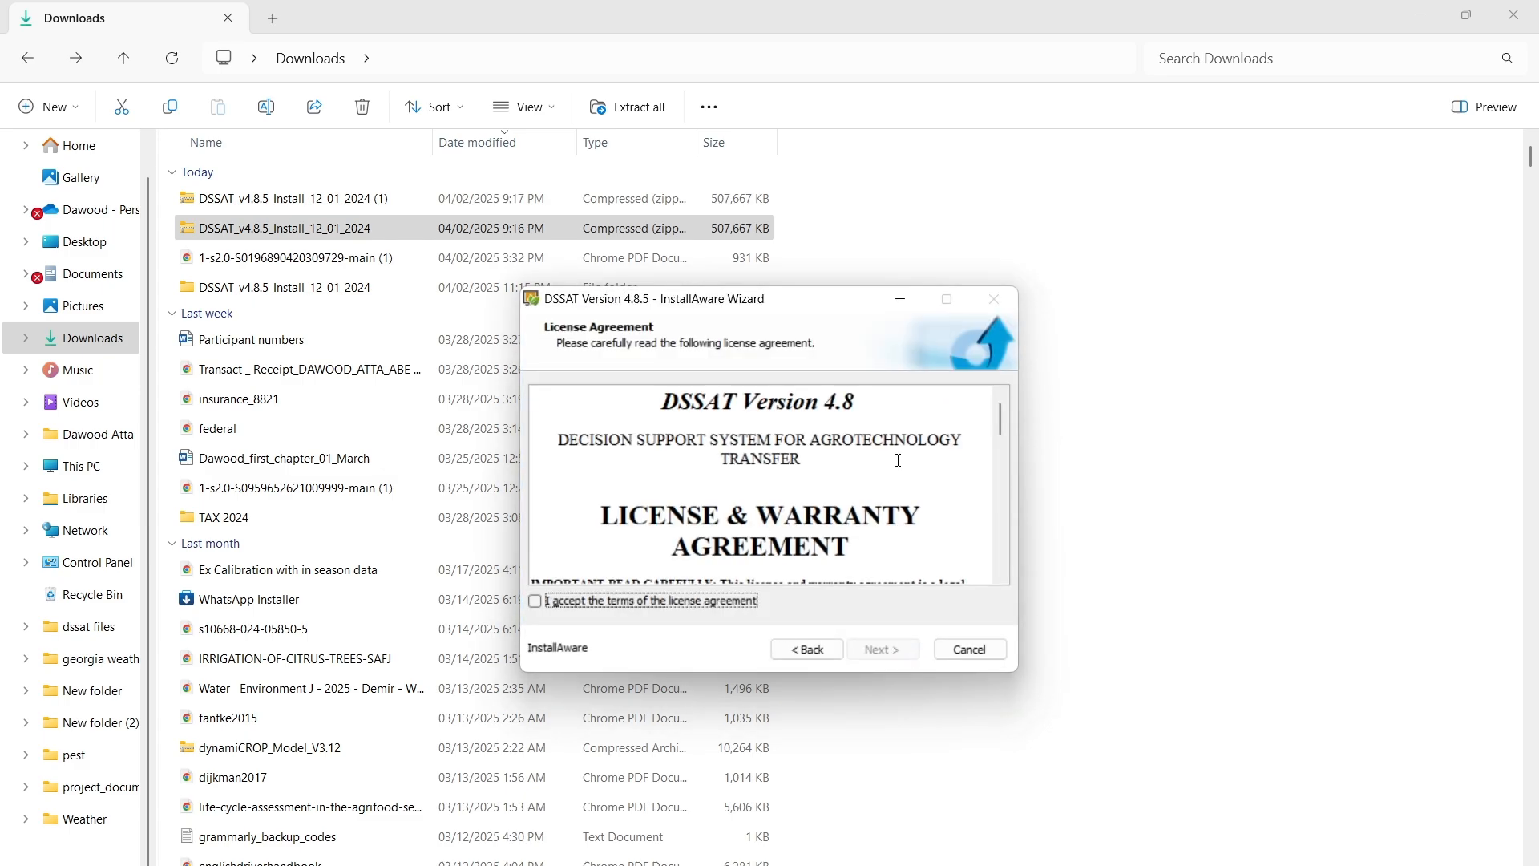
left_click(535, 600)
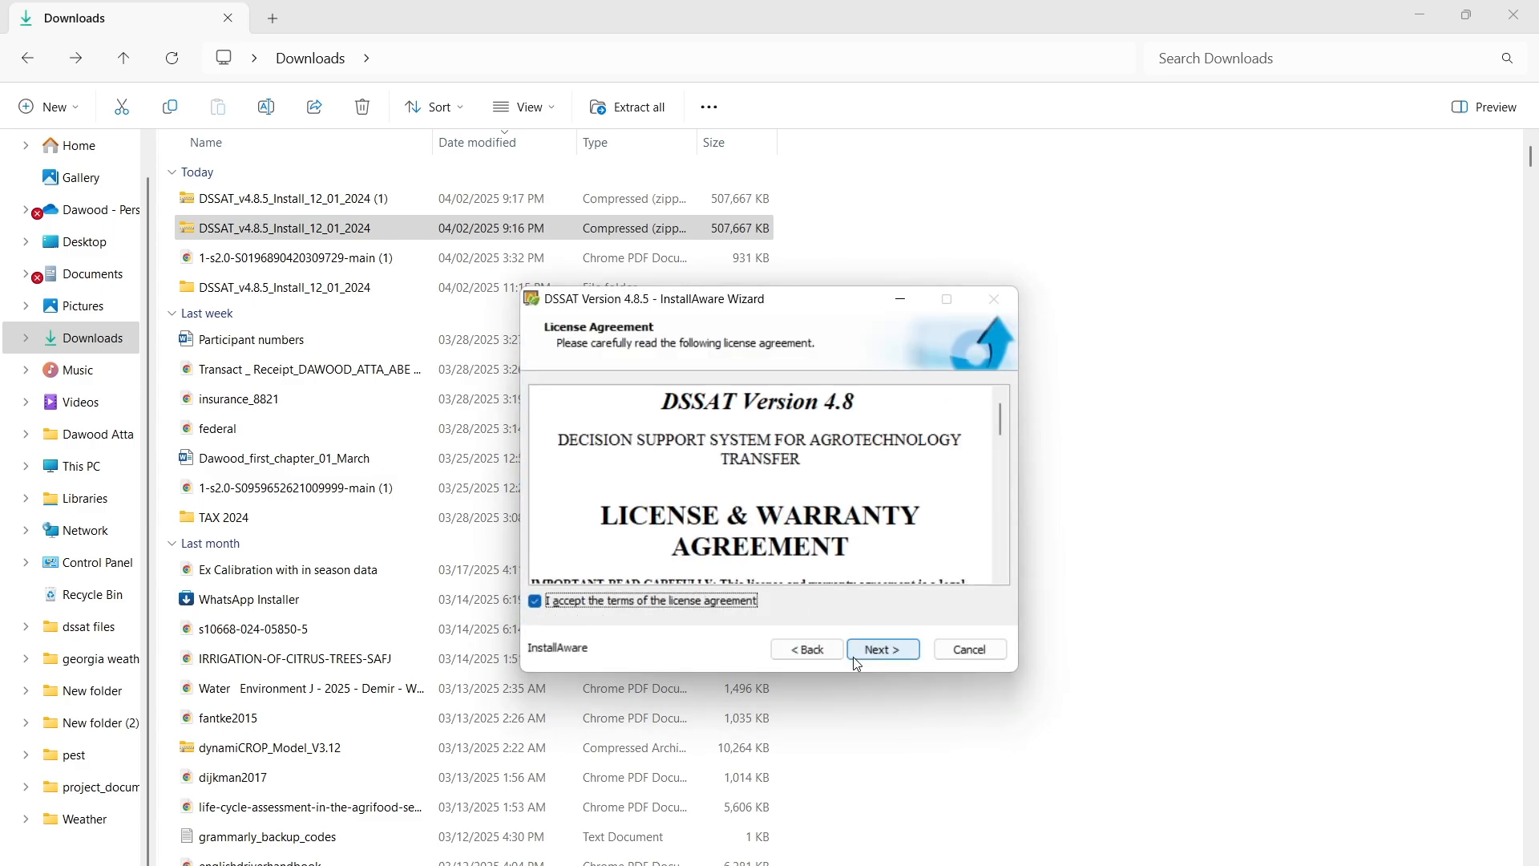
left_click(881, 650)
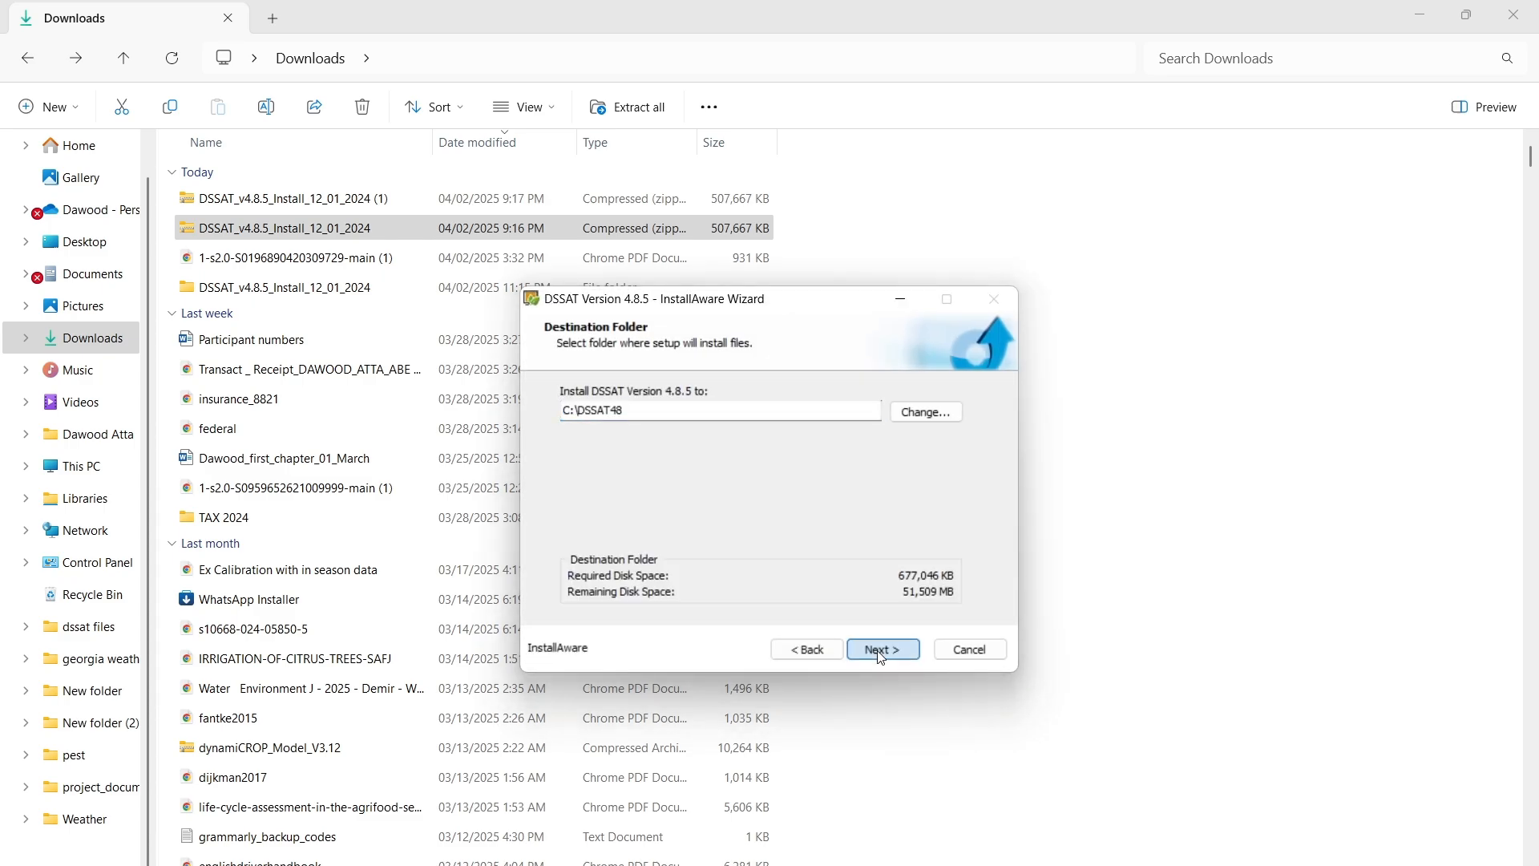
mouse_move(565, 427)
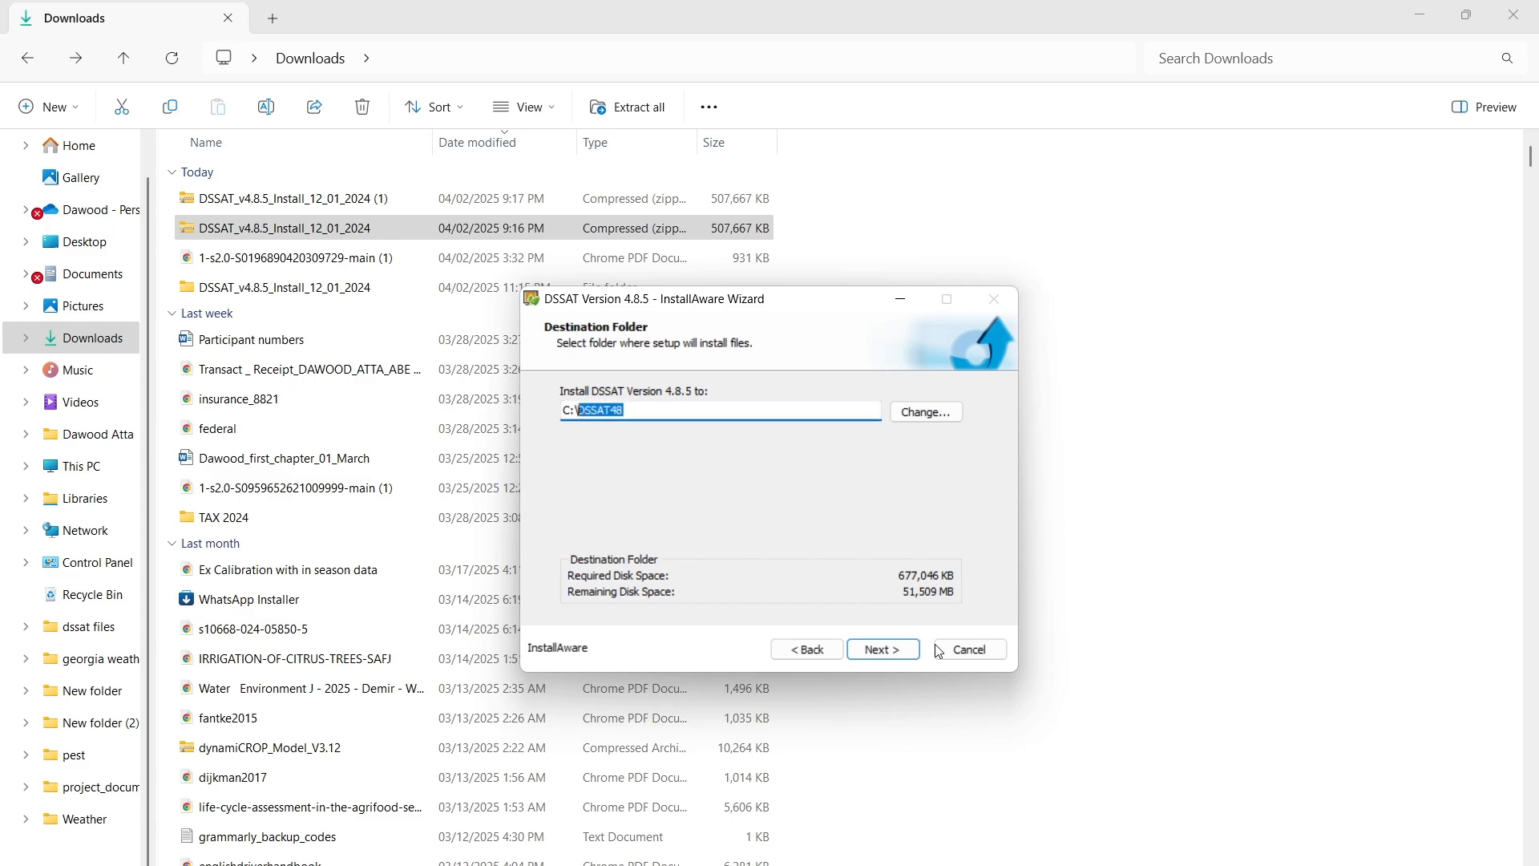
left_click(881, 650)
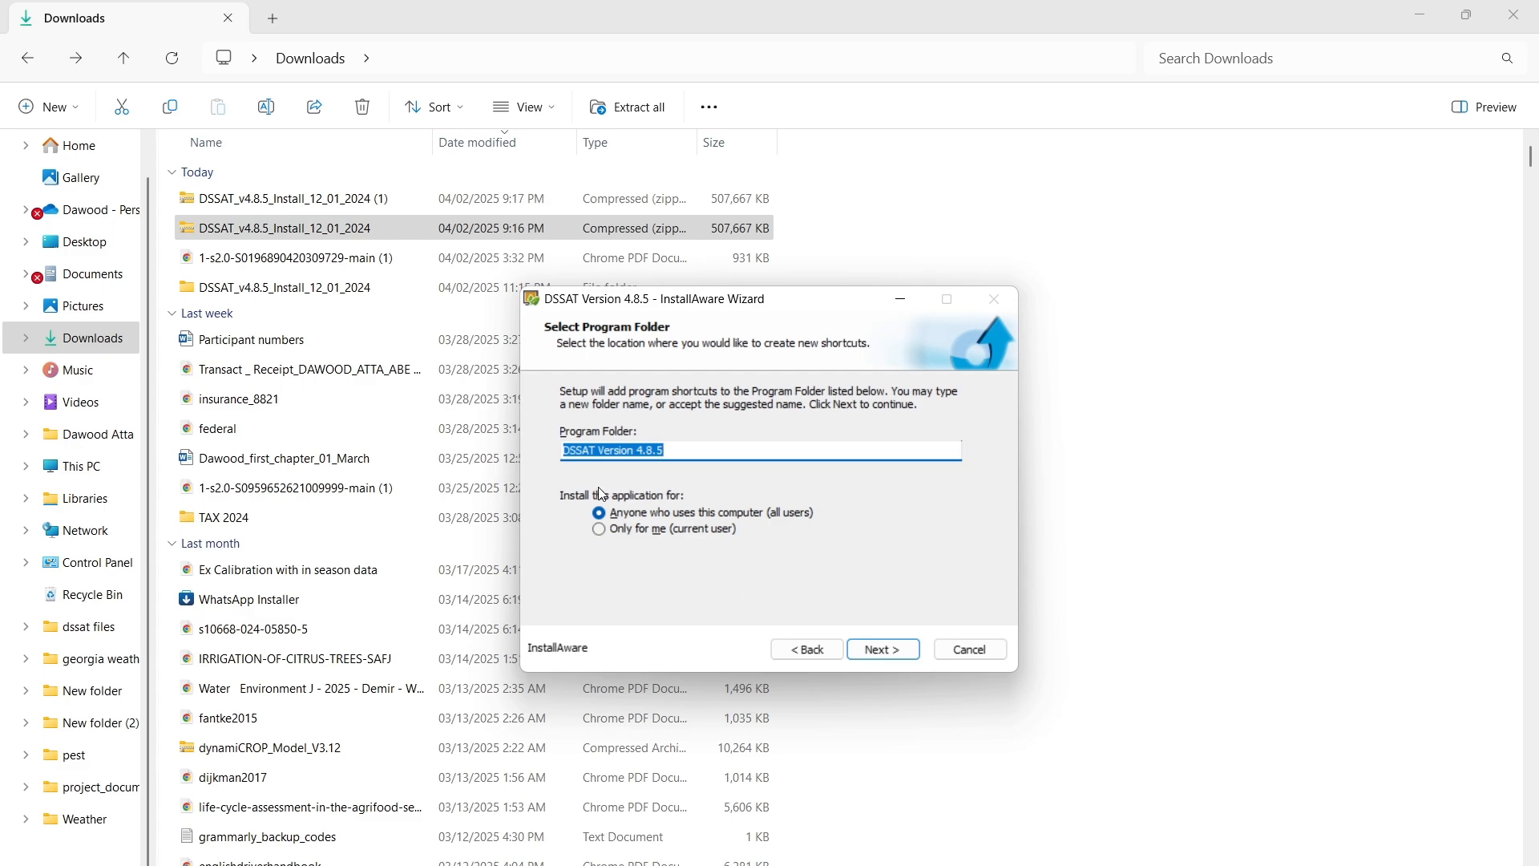
mouse_move(733, 550)
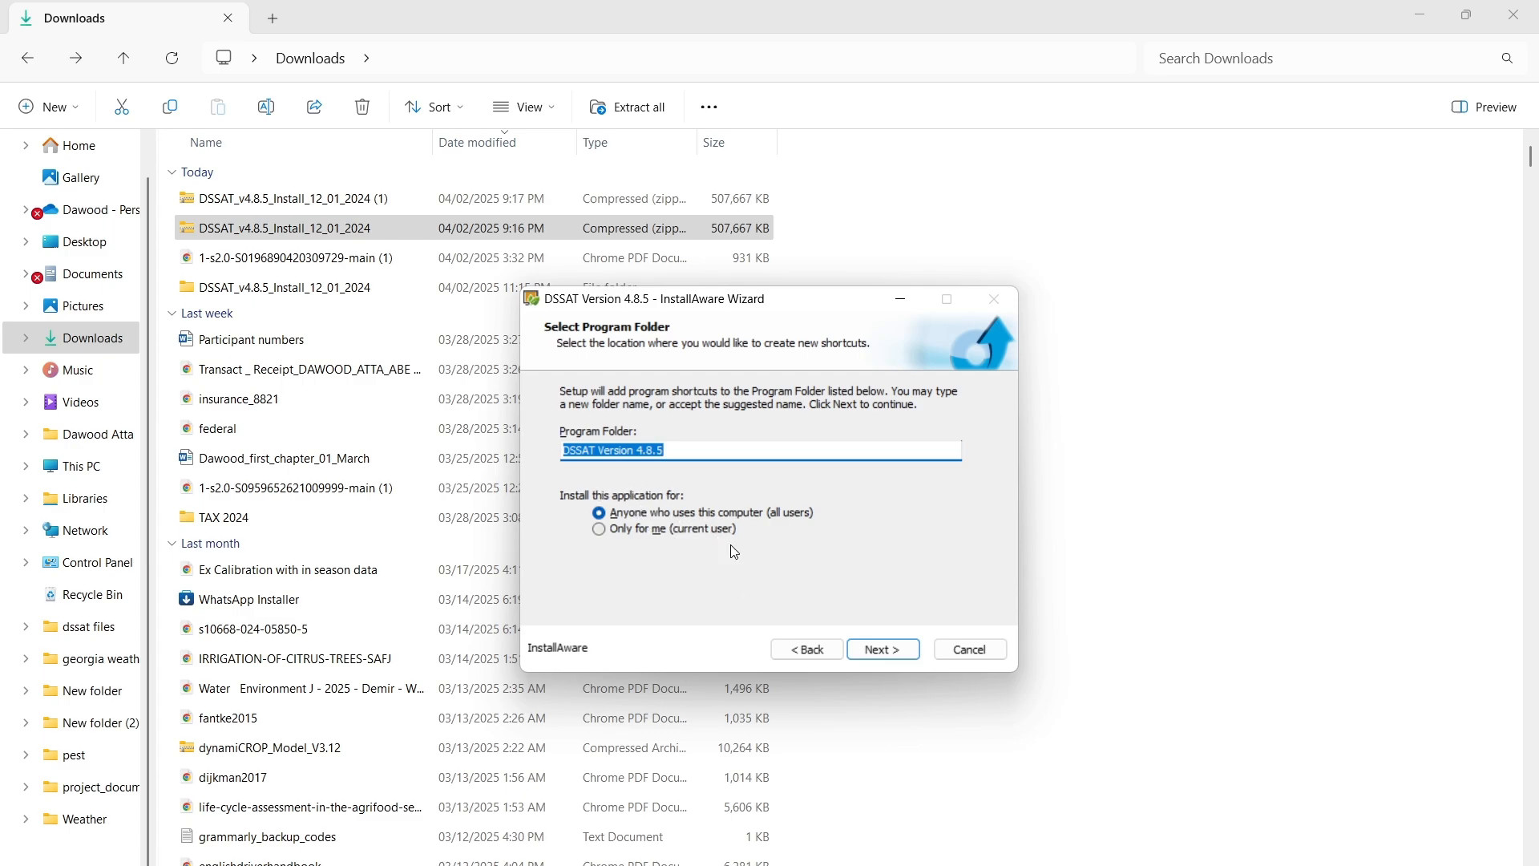
left_click(880, 650)
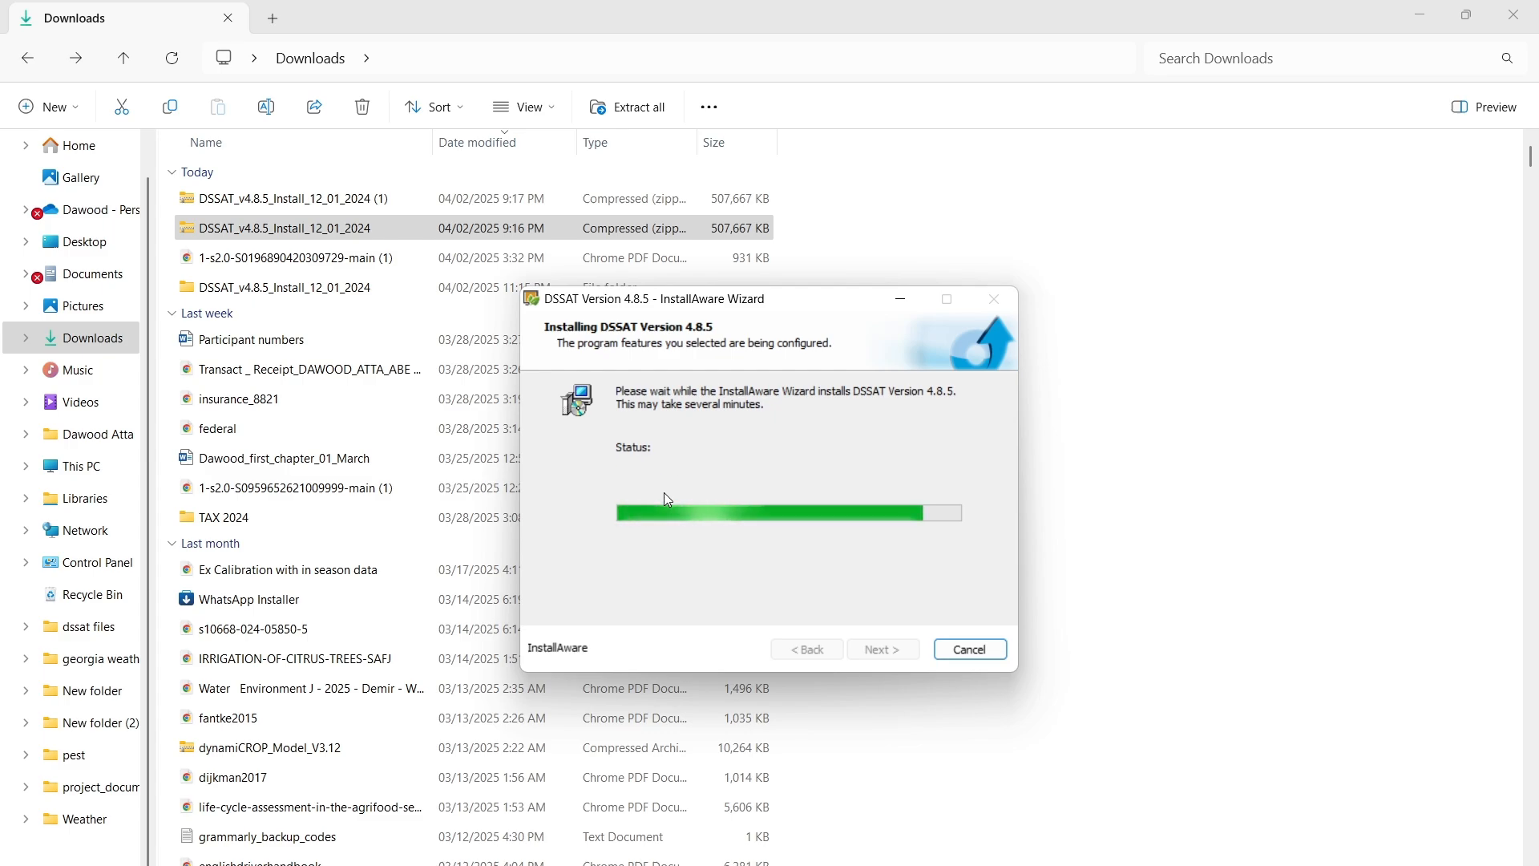
mouse_move(862, 488)
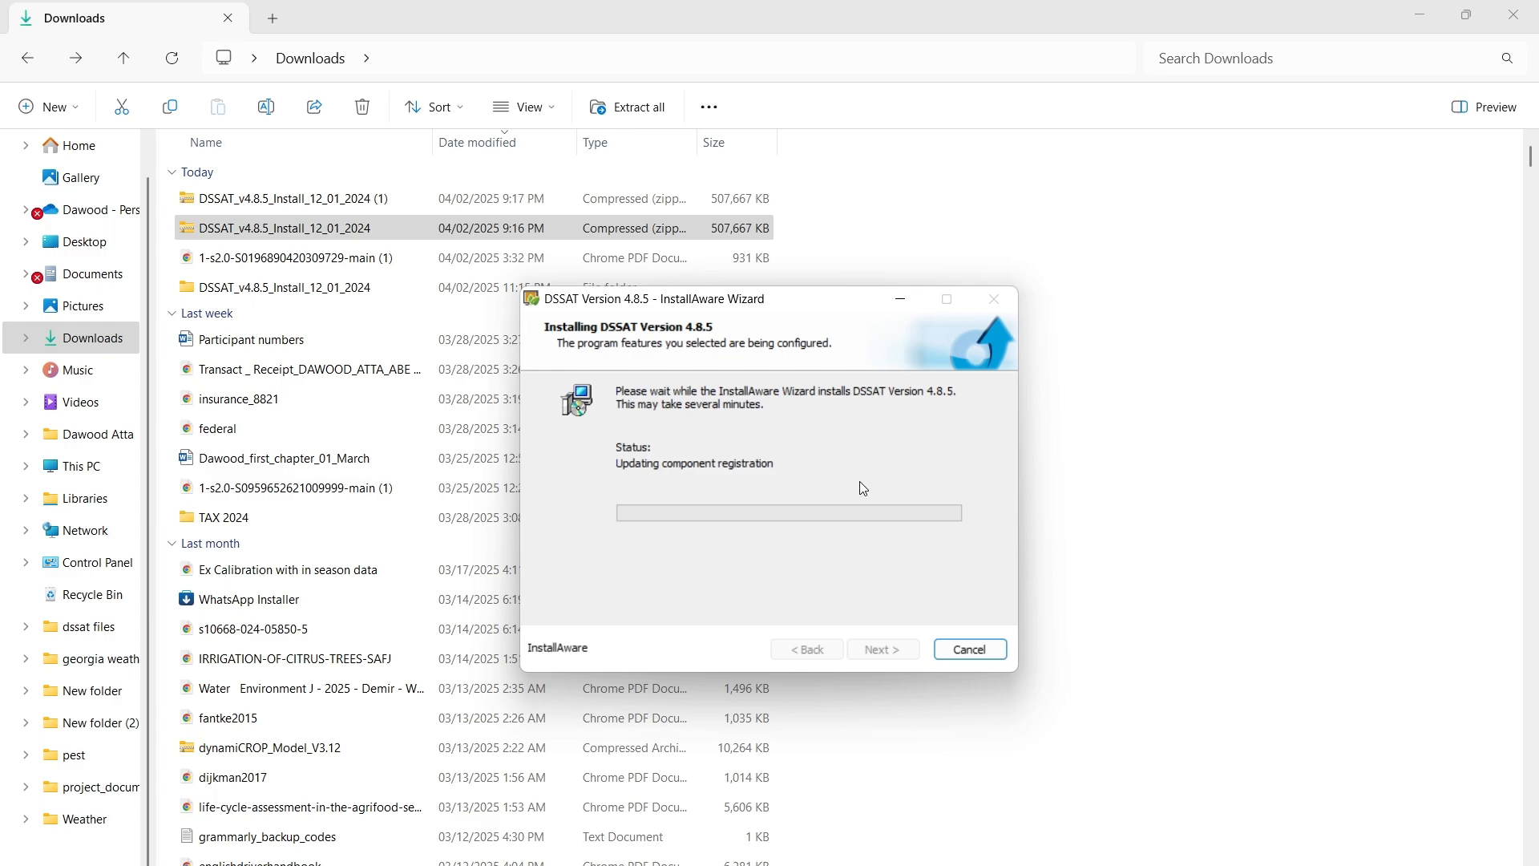
mouse_move(614, 519)
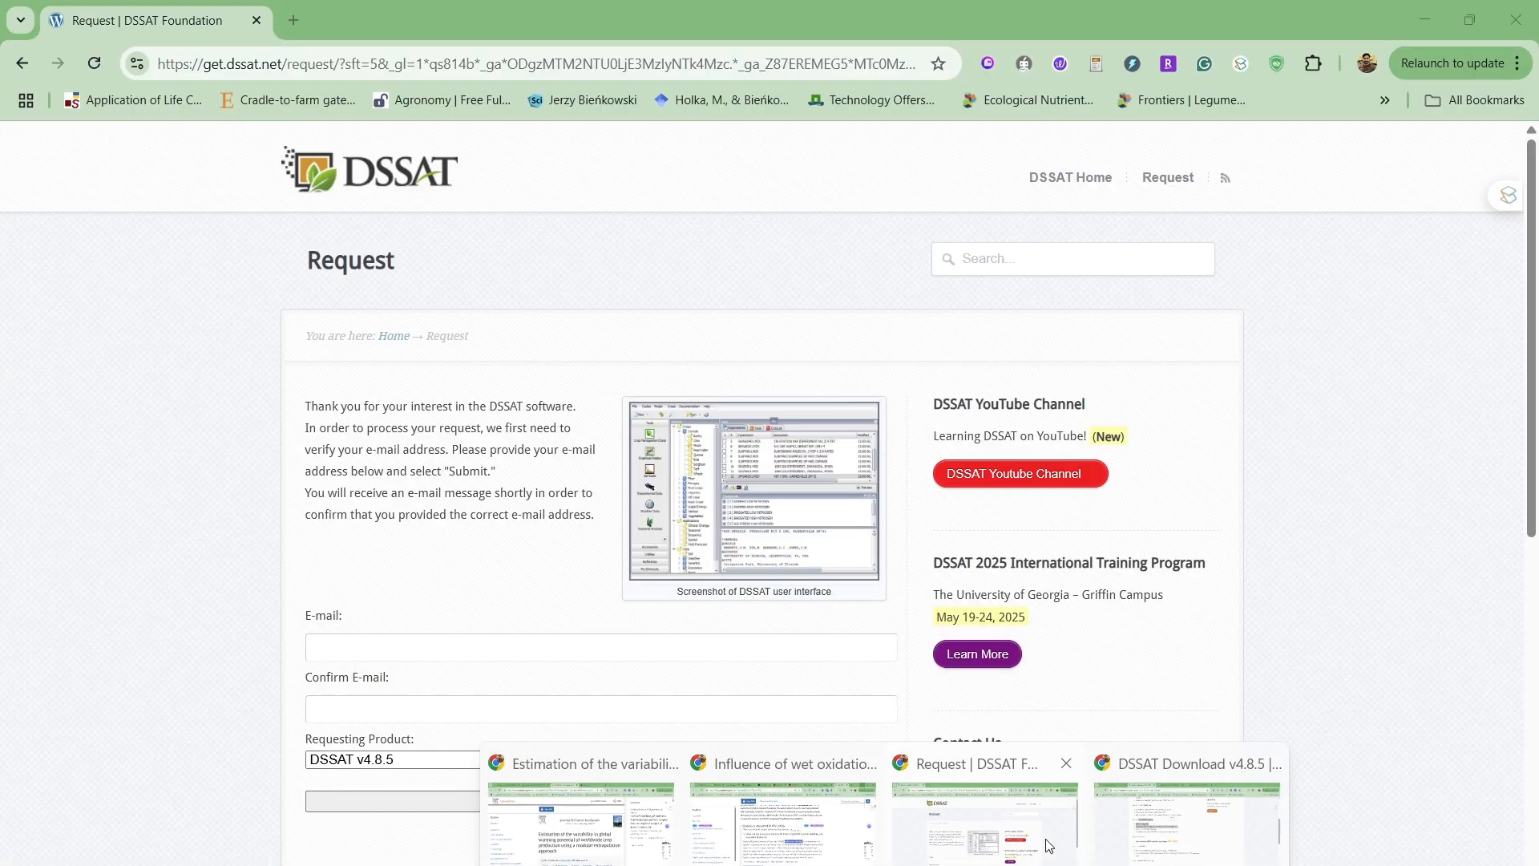
Switch to the DSSAT Download v4.8.5 page and scroll through its installation steps.
left_click(1186, 819)
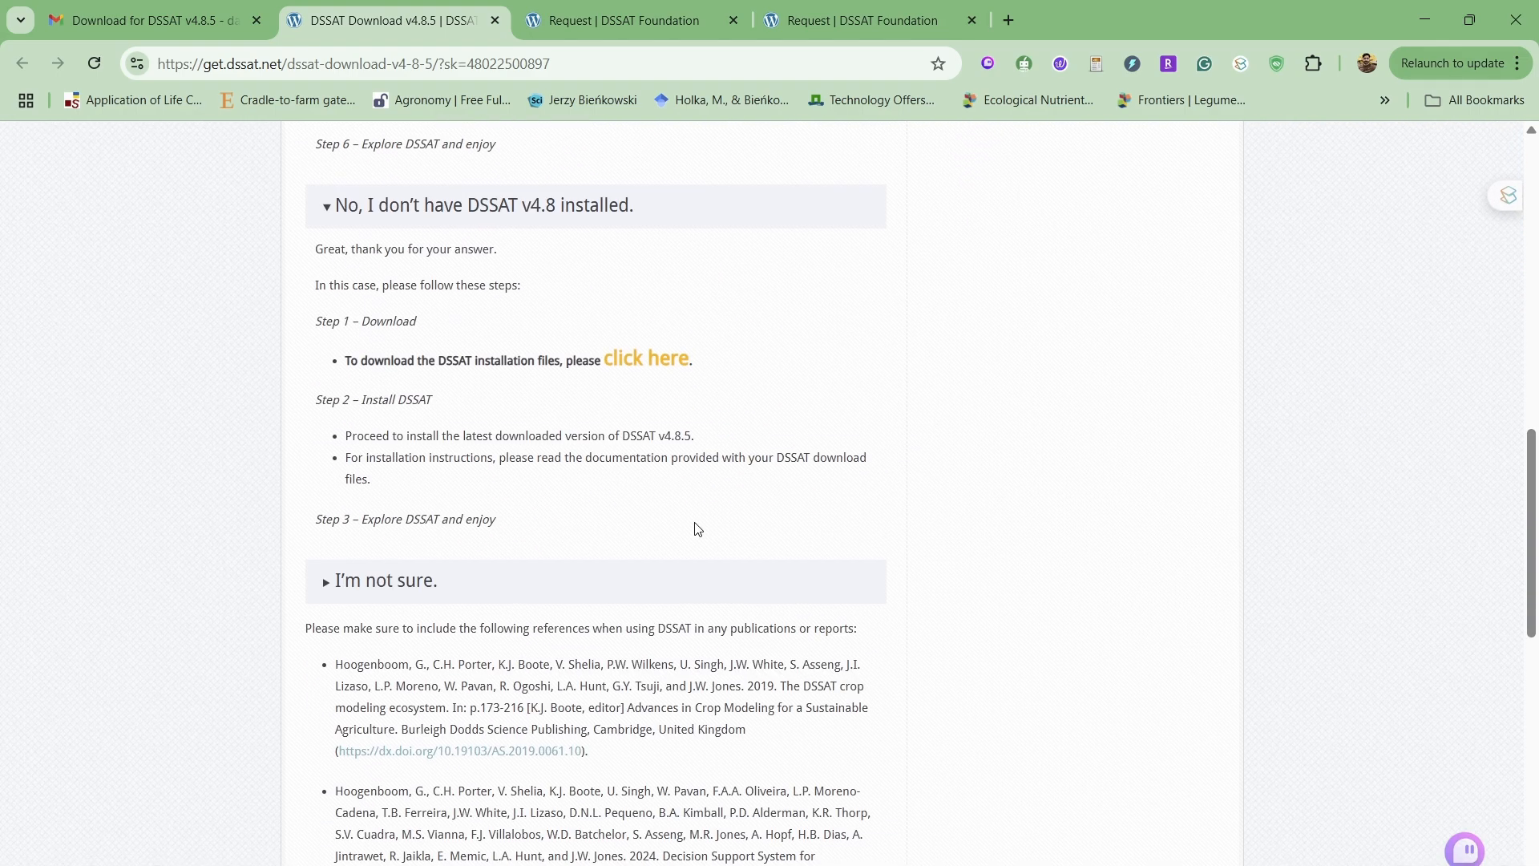
scroll("up", 3)
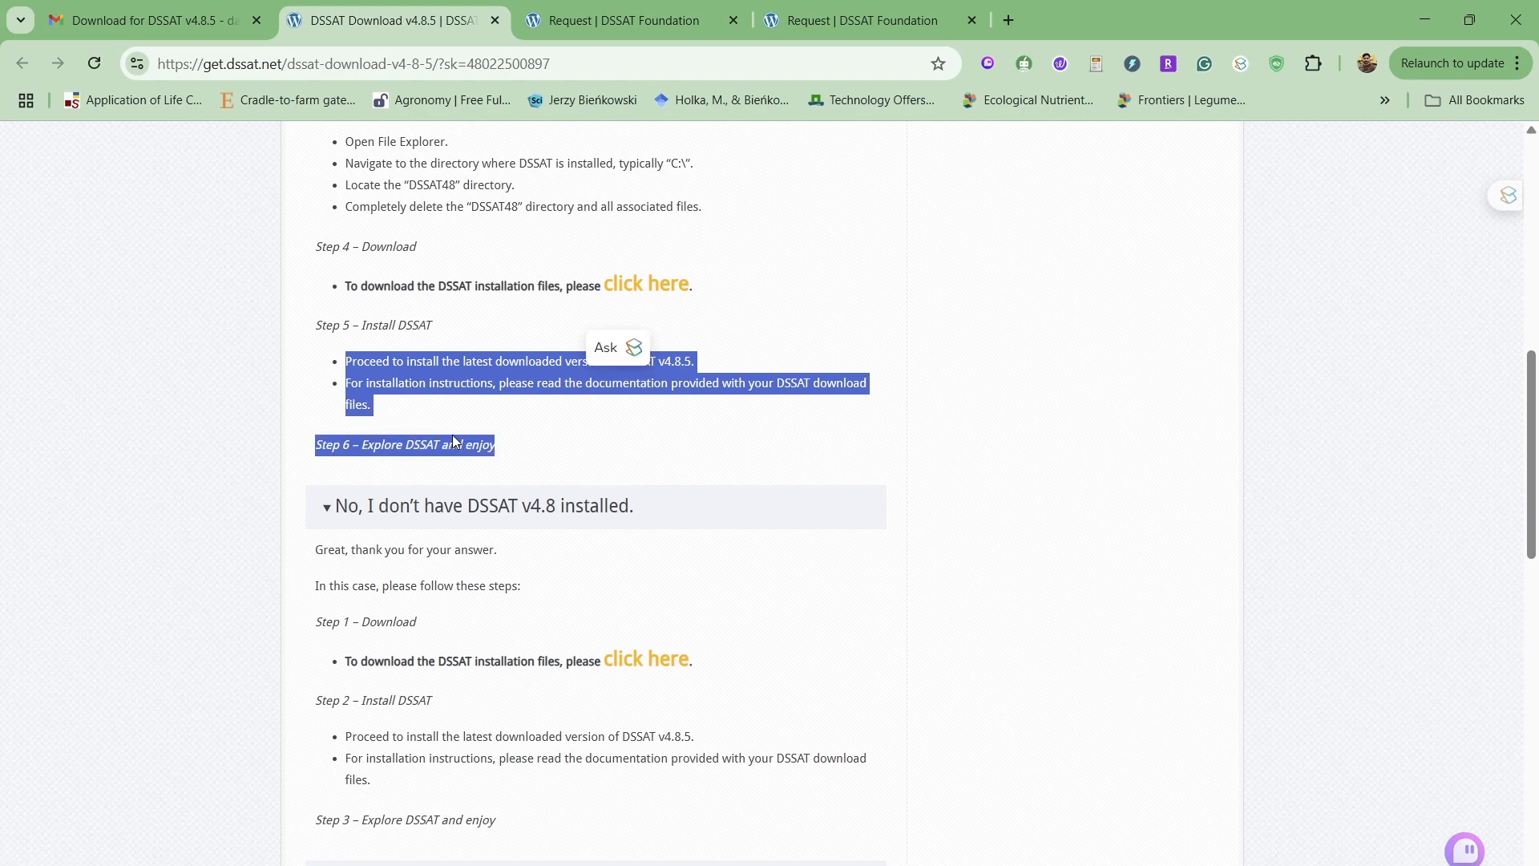
mouse_move(494, 589)
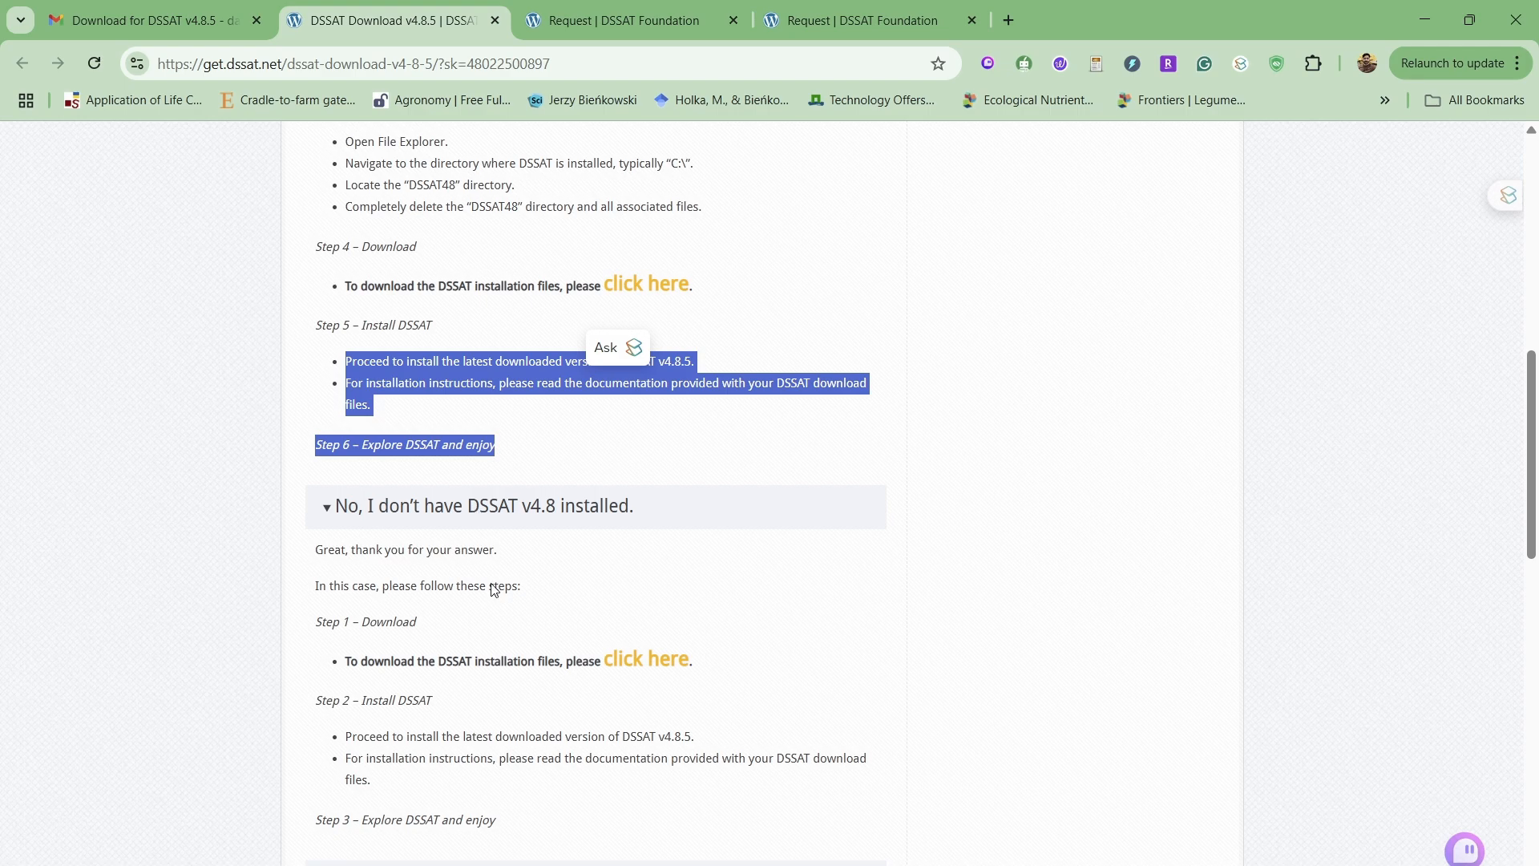
mouse_move(1087, 575)
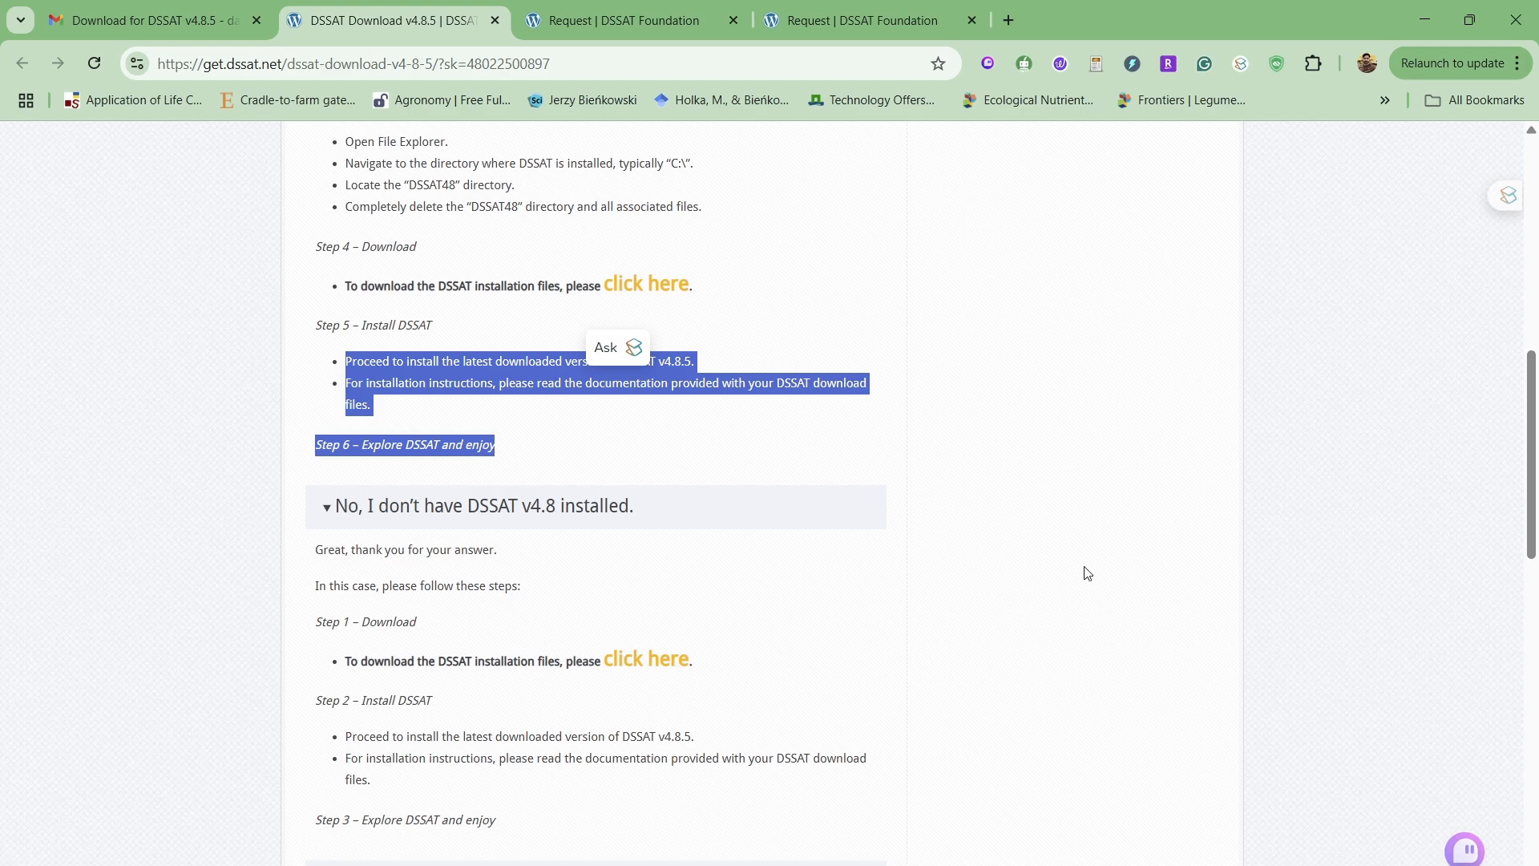
scroll("down", 3)
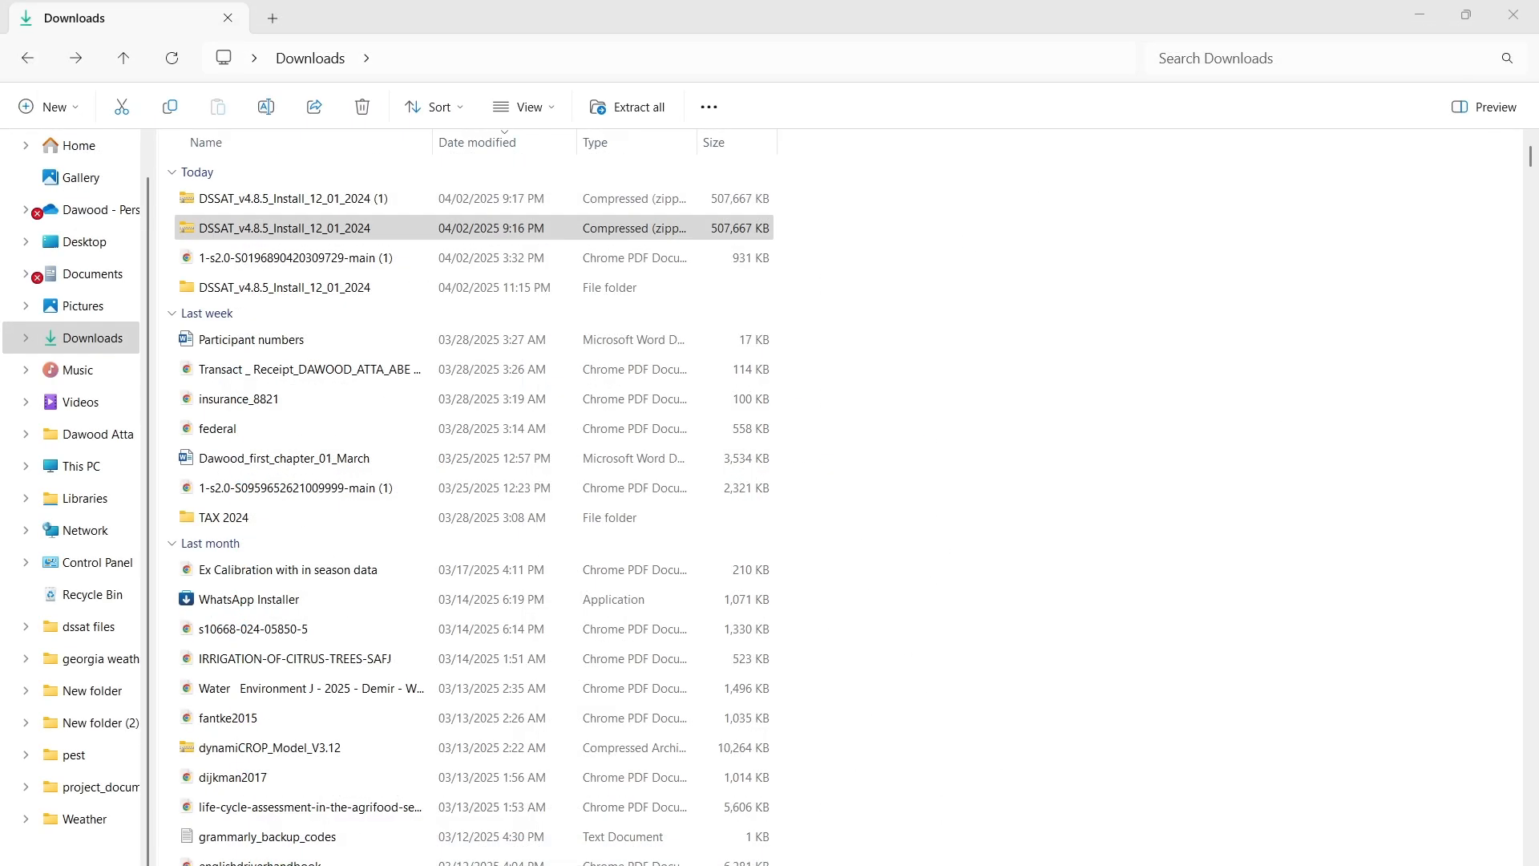
mouse_move(886, 795)
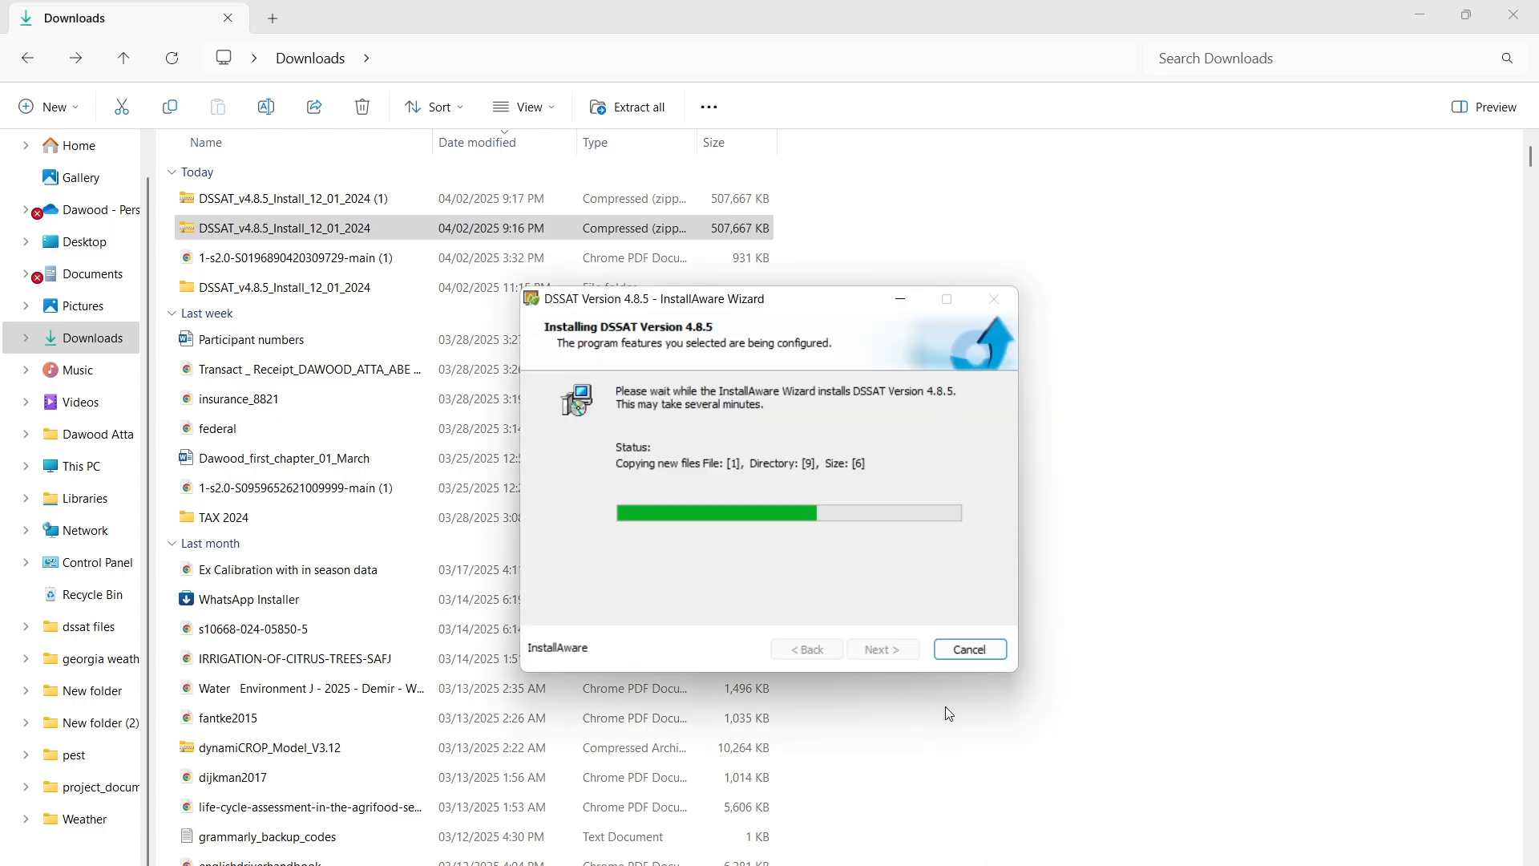
mouse_move(789, 480)
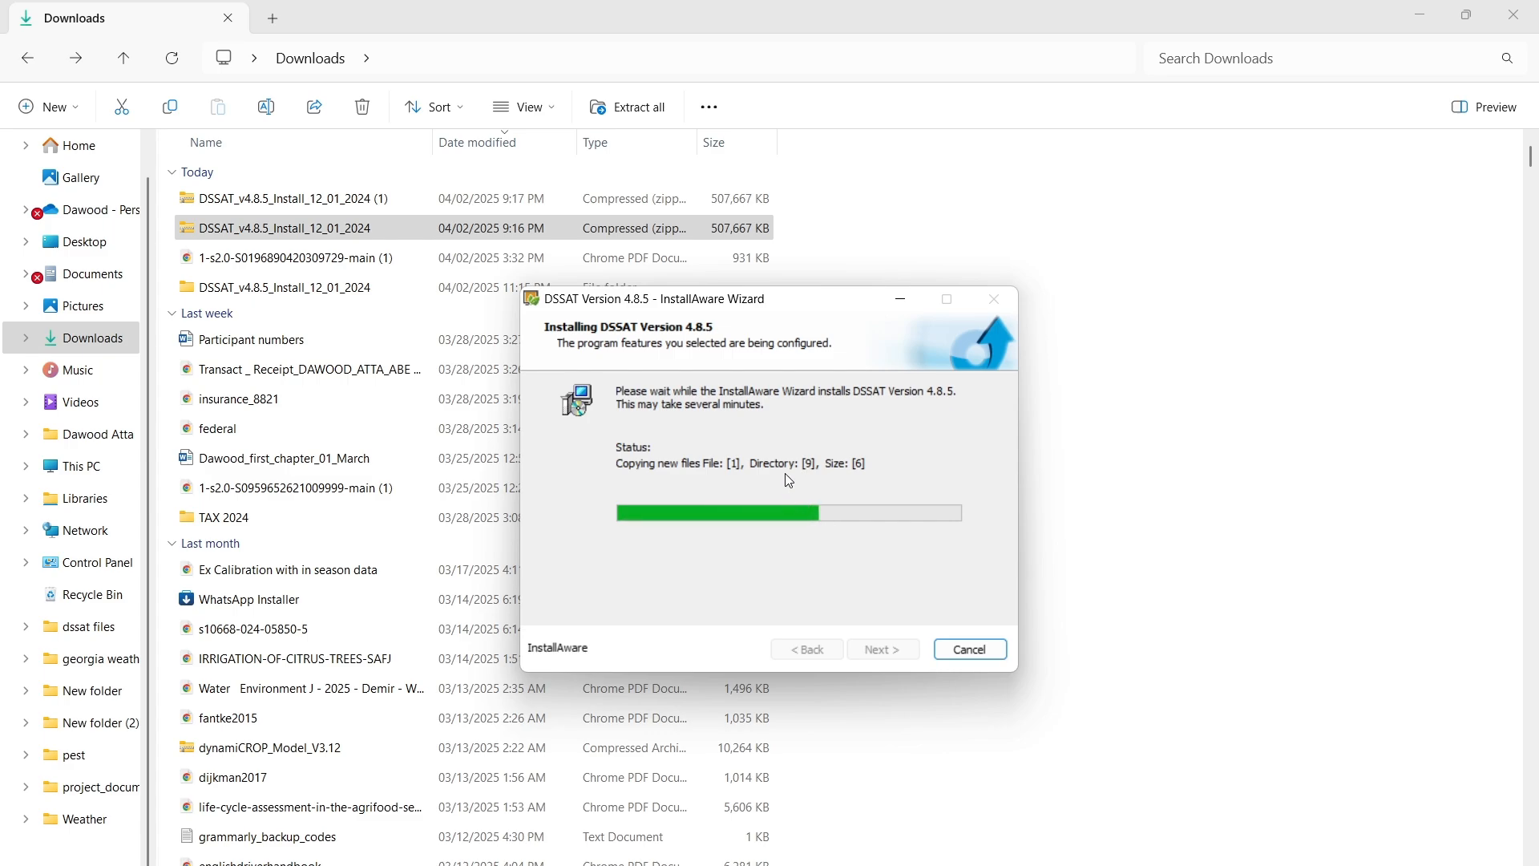
mouse_move(817, 531)
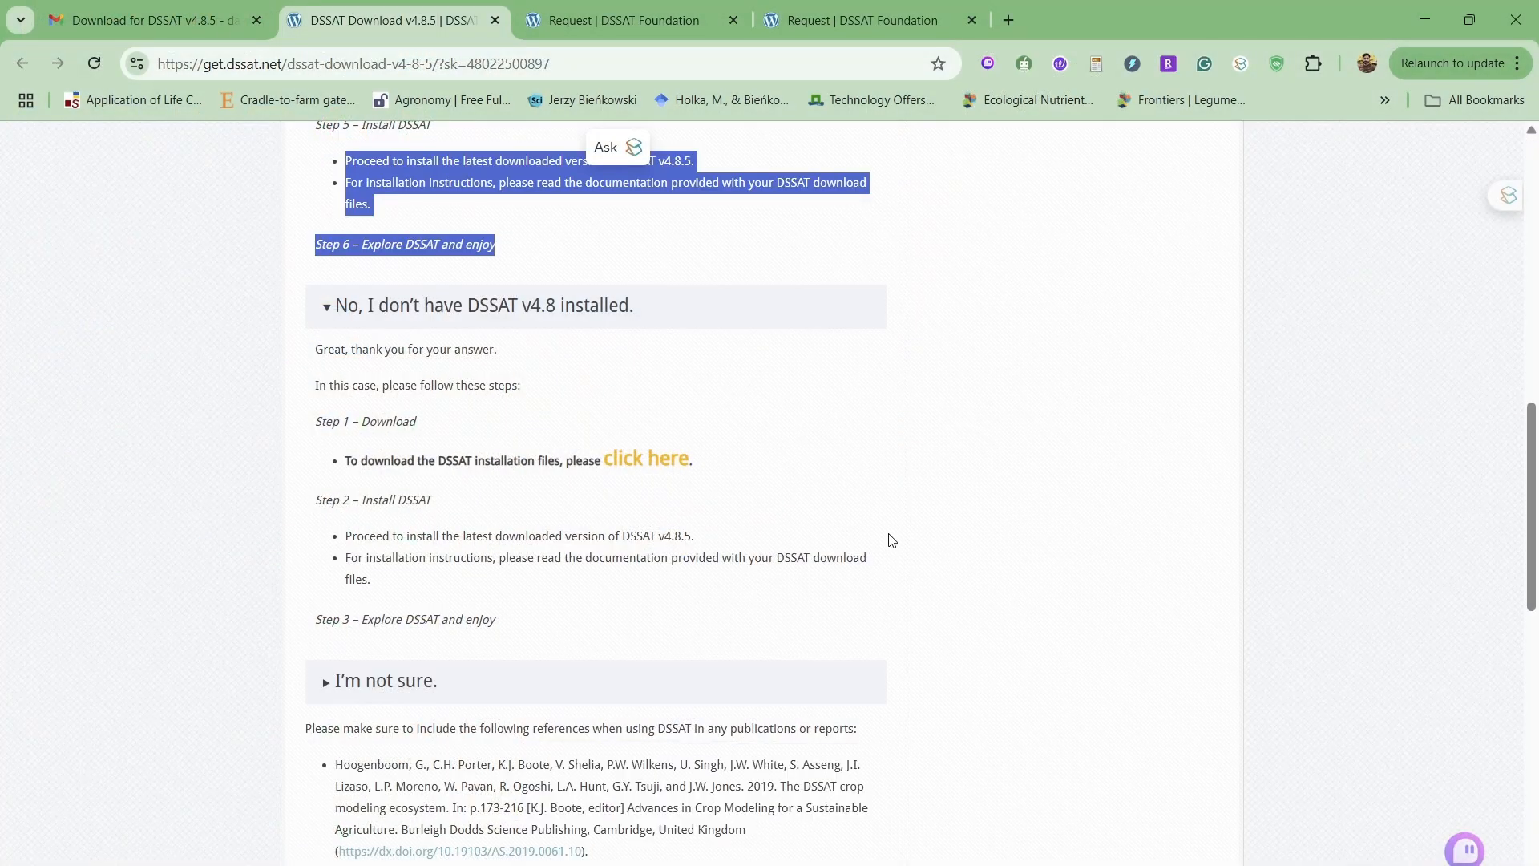
Return to the top of the download page and go to the Contact Us page.
scroll("up", 3)
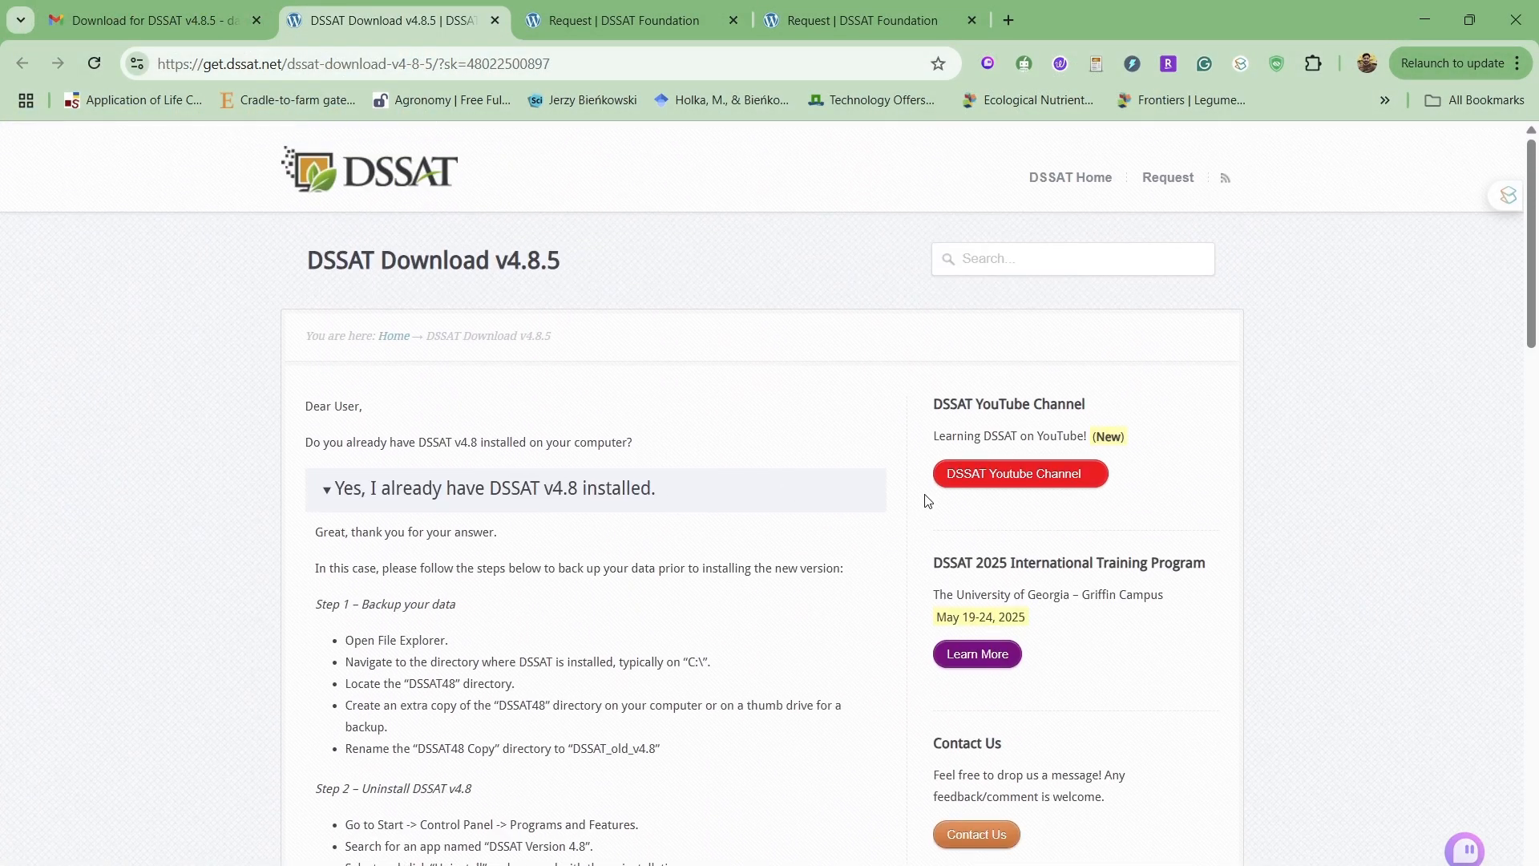
mouse_move(688, 473)
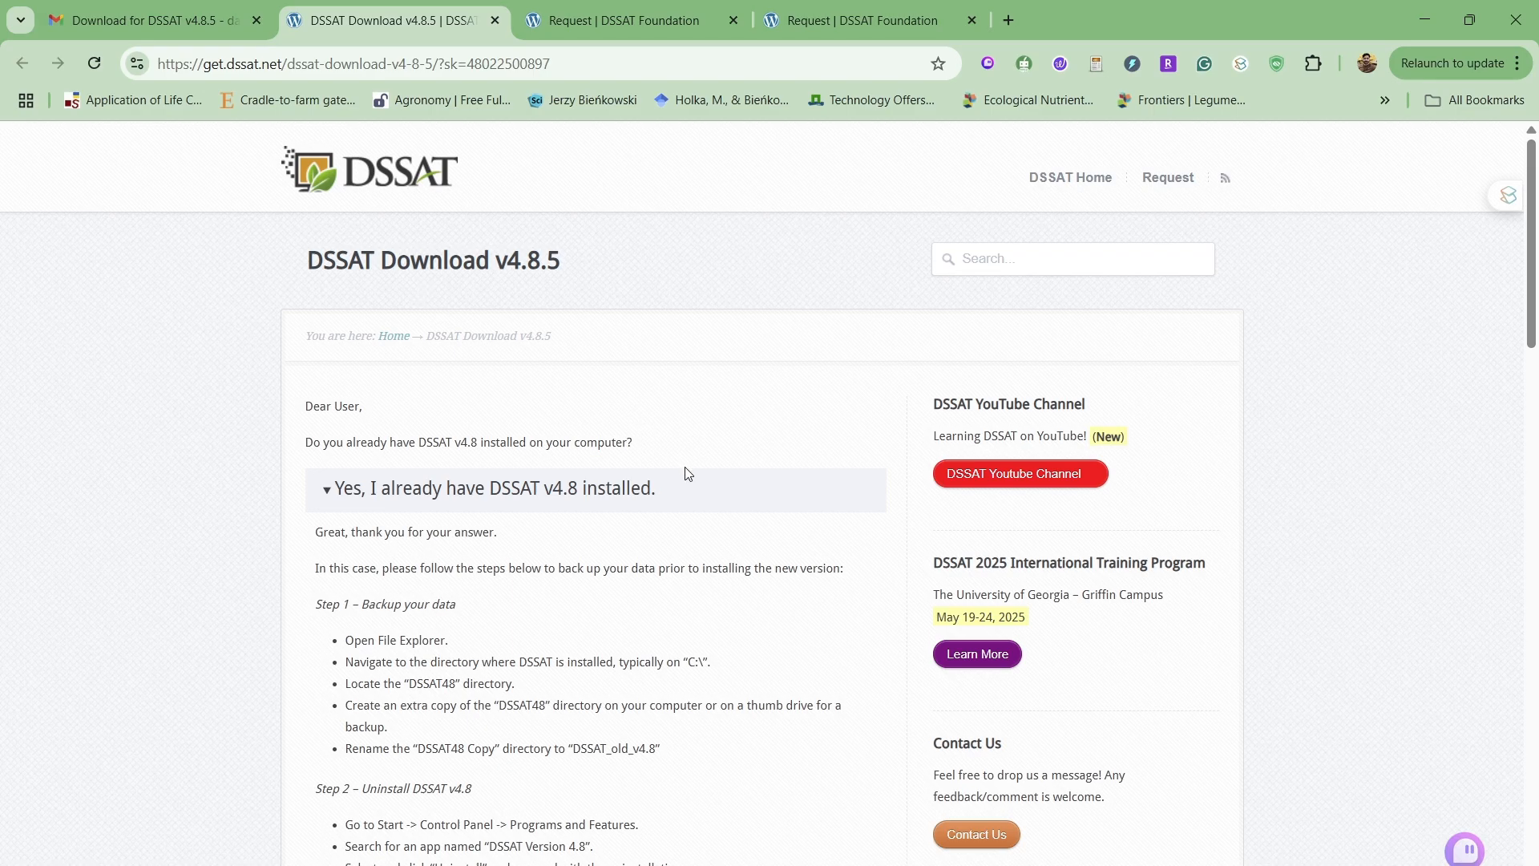
mouse_move(1103, 282)
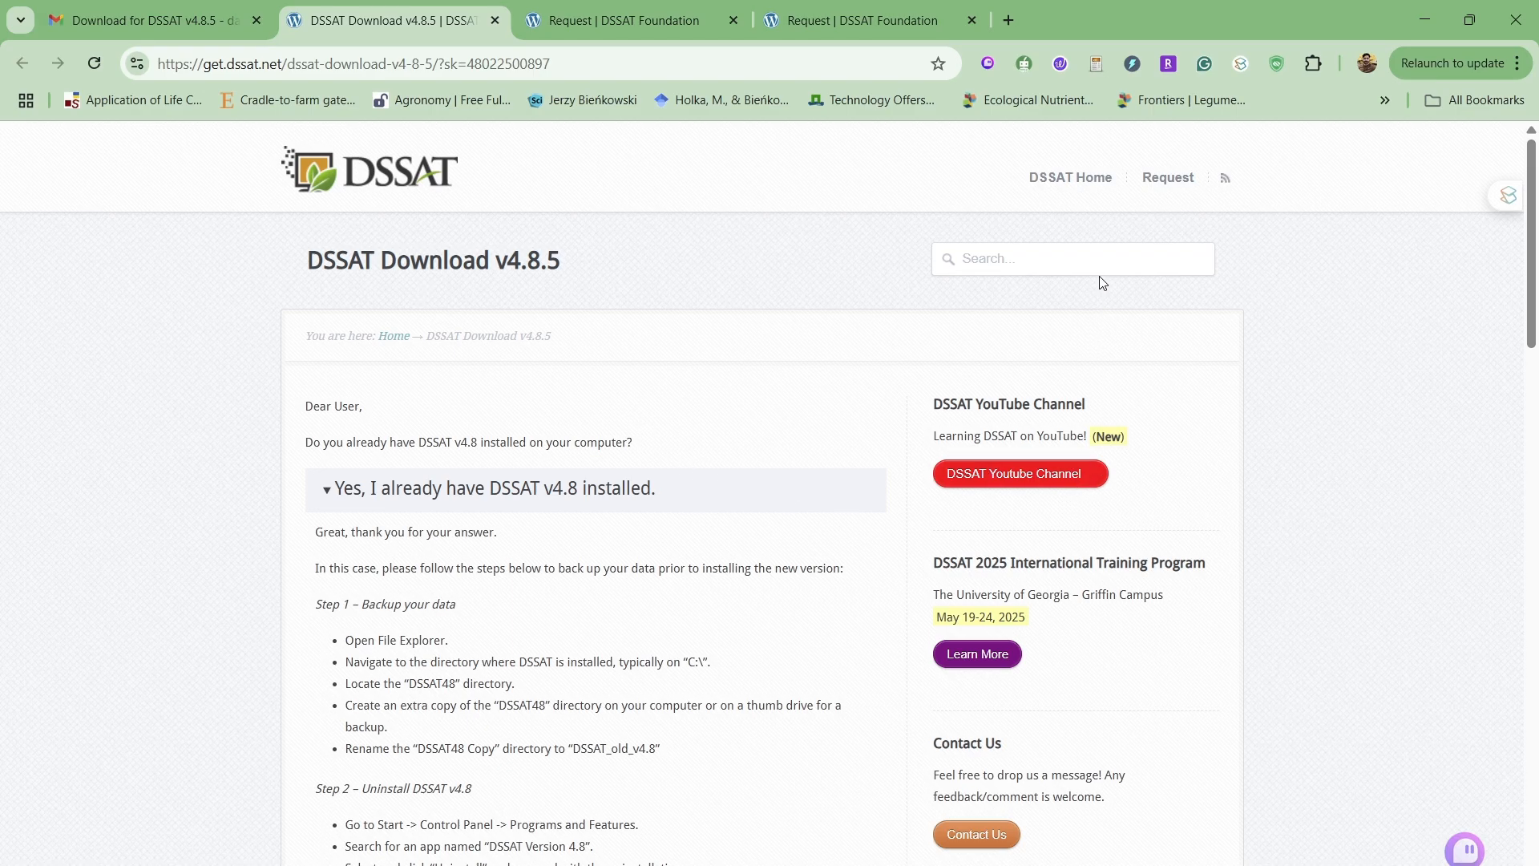
scroll("down", 3)
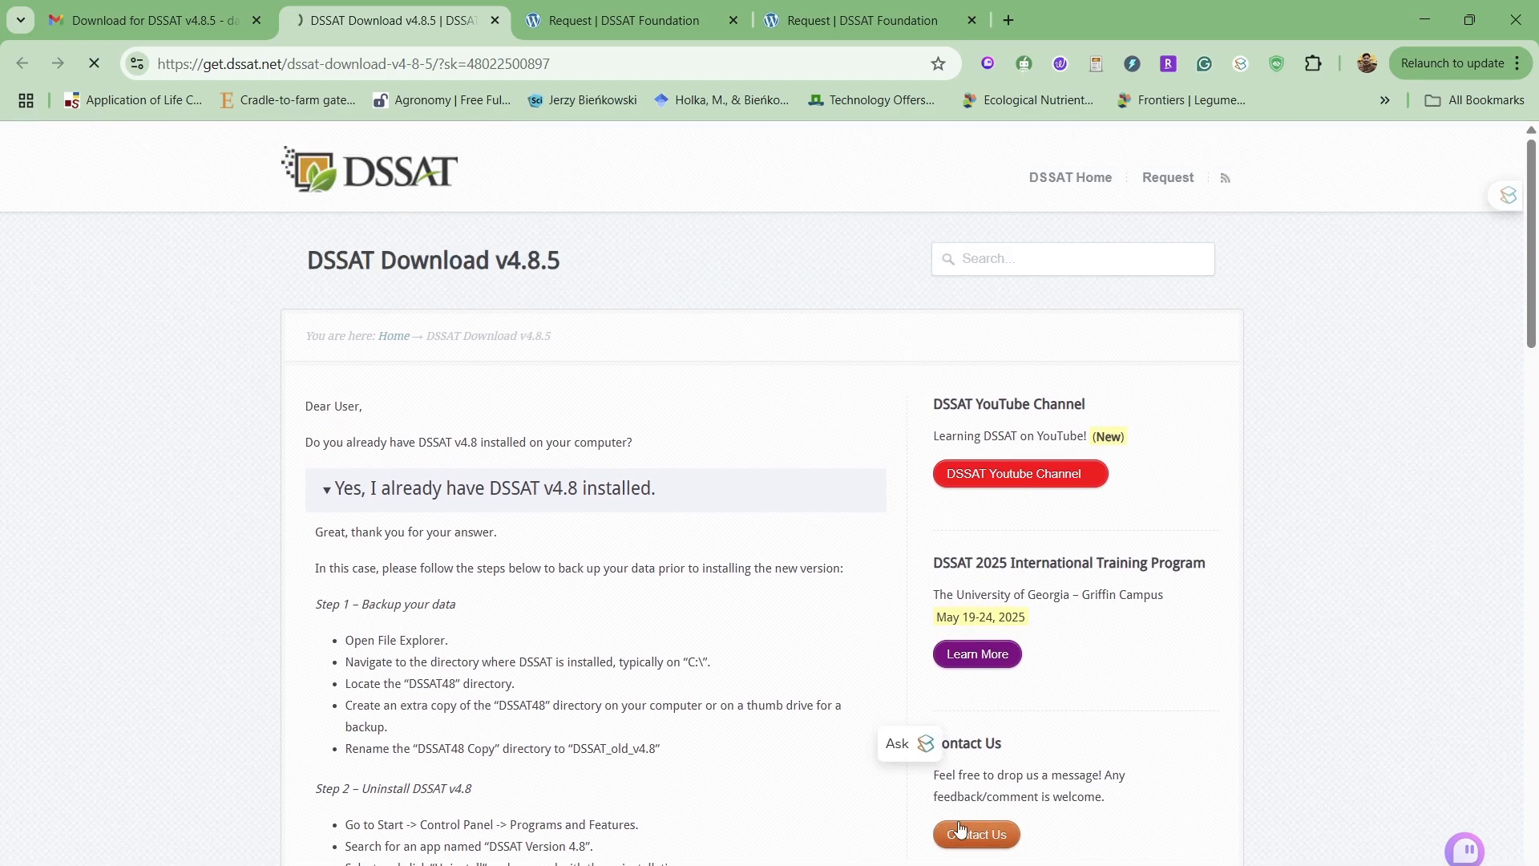
left_click(975, 834)
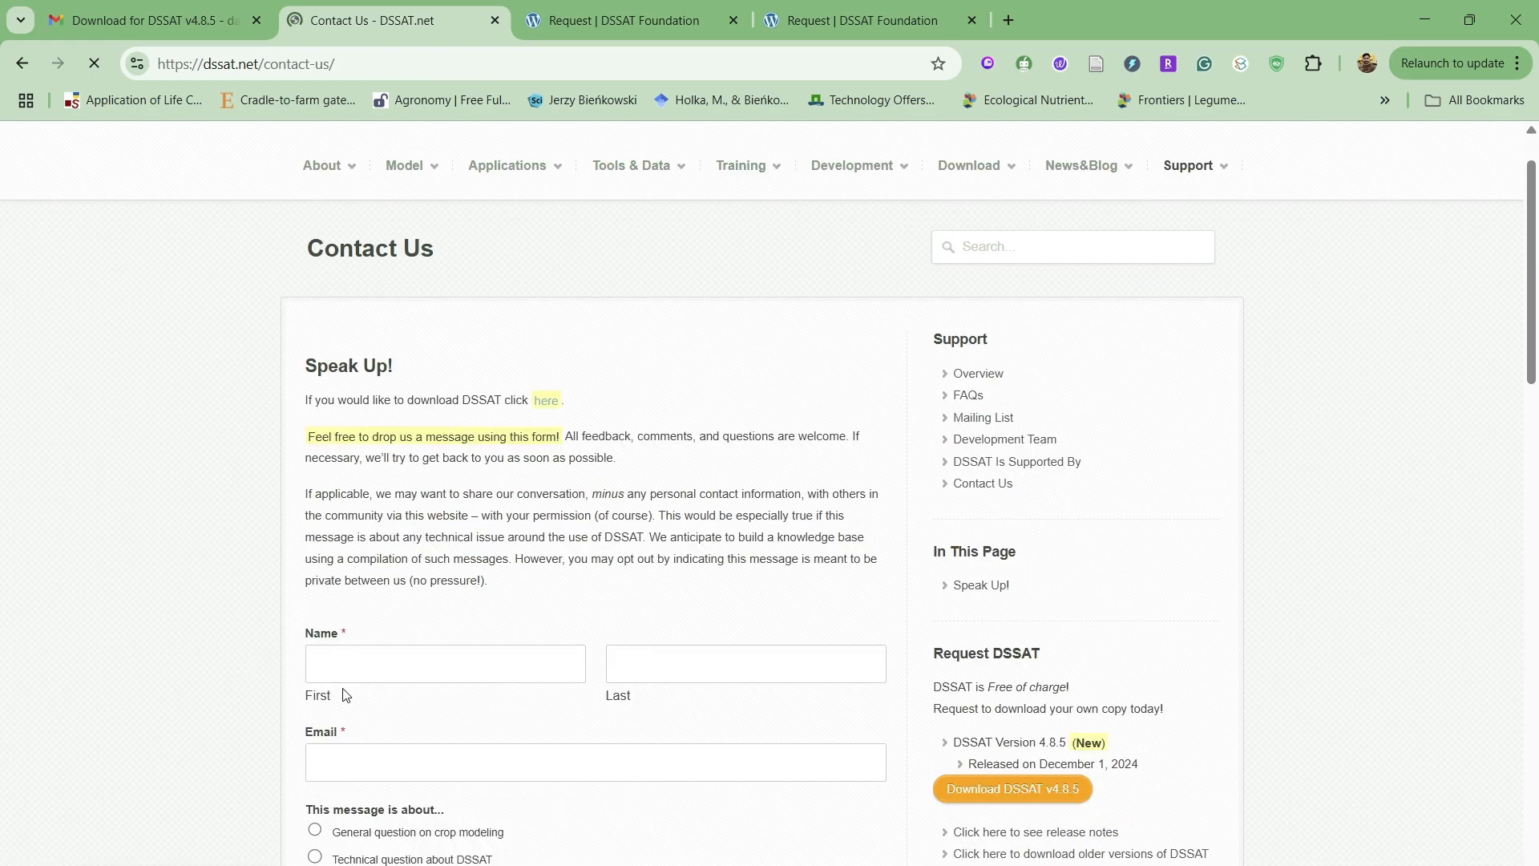
Look over the Contact Us form and place the cursor in its message box without writing anything.
scroll("down", 3)
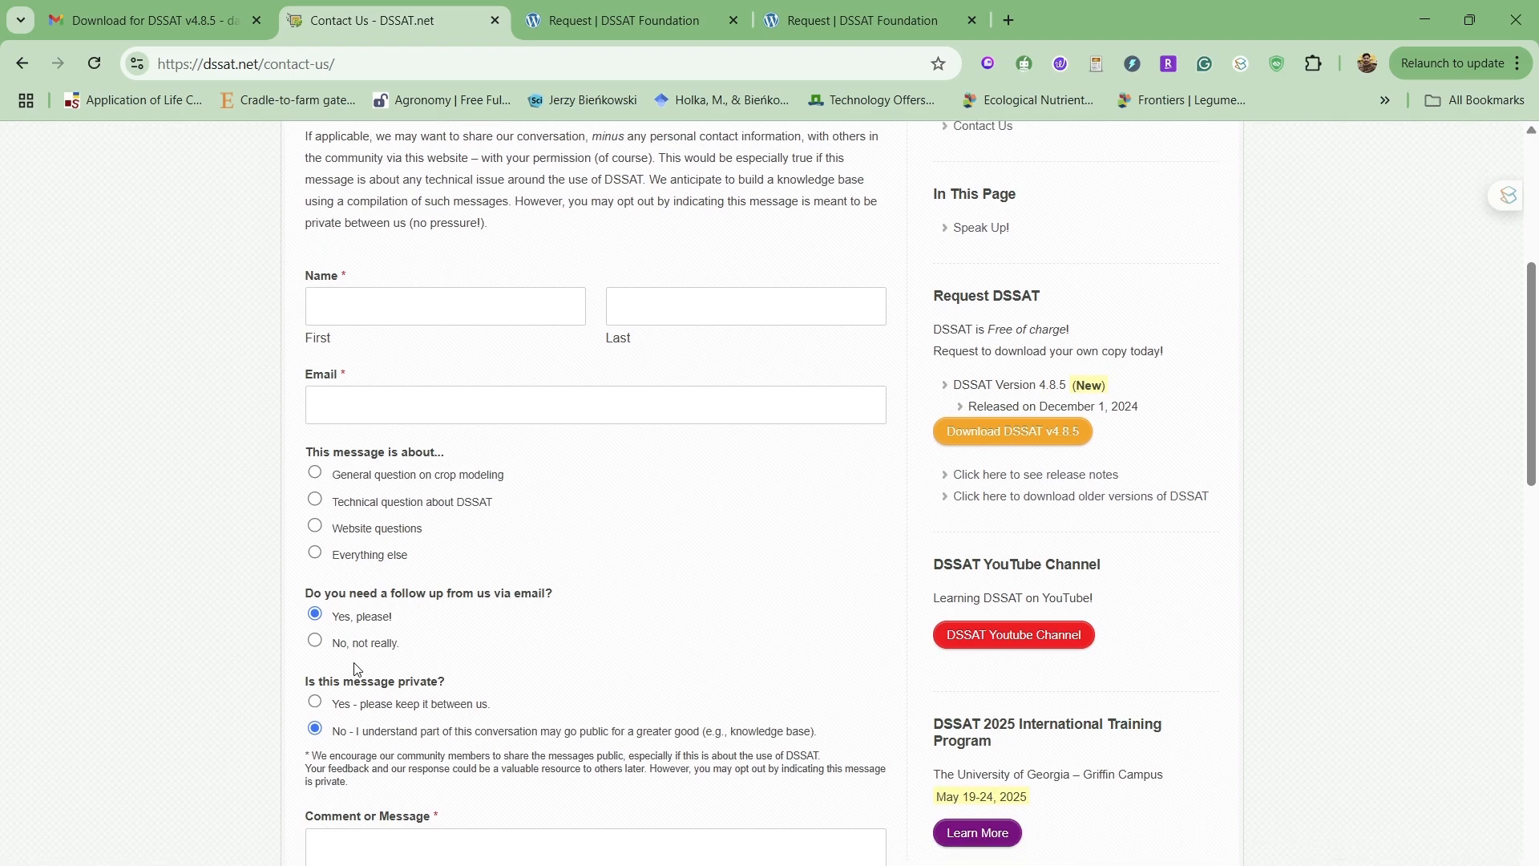
scroll("down", 3)
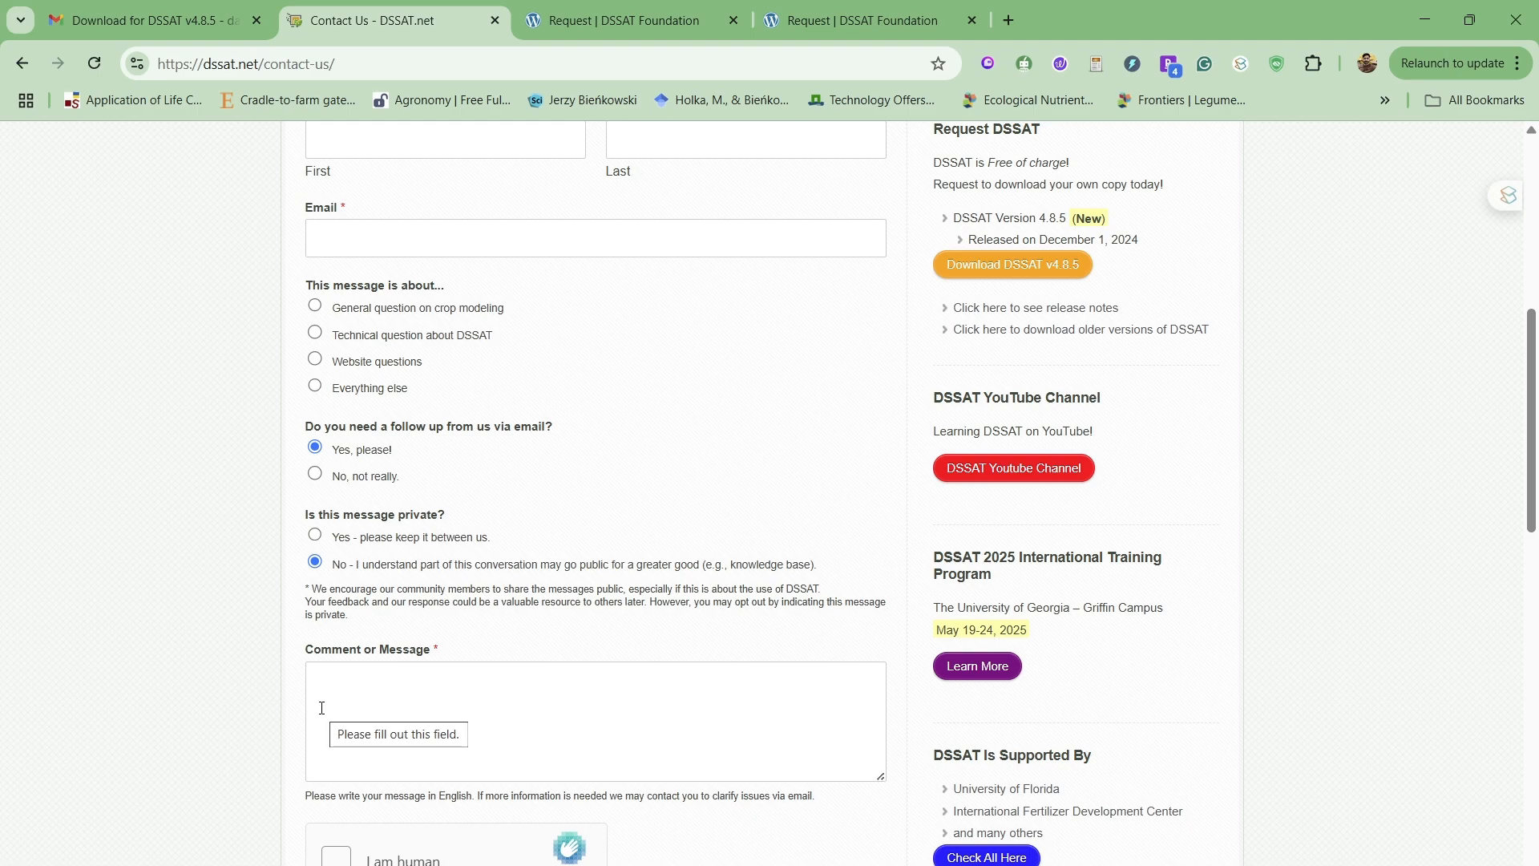
scroll("up", 3)
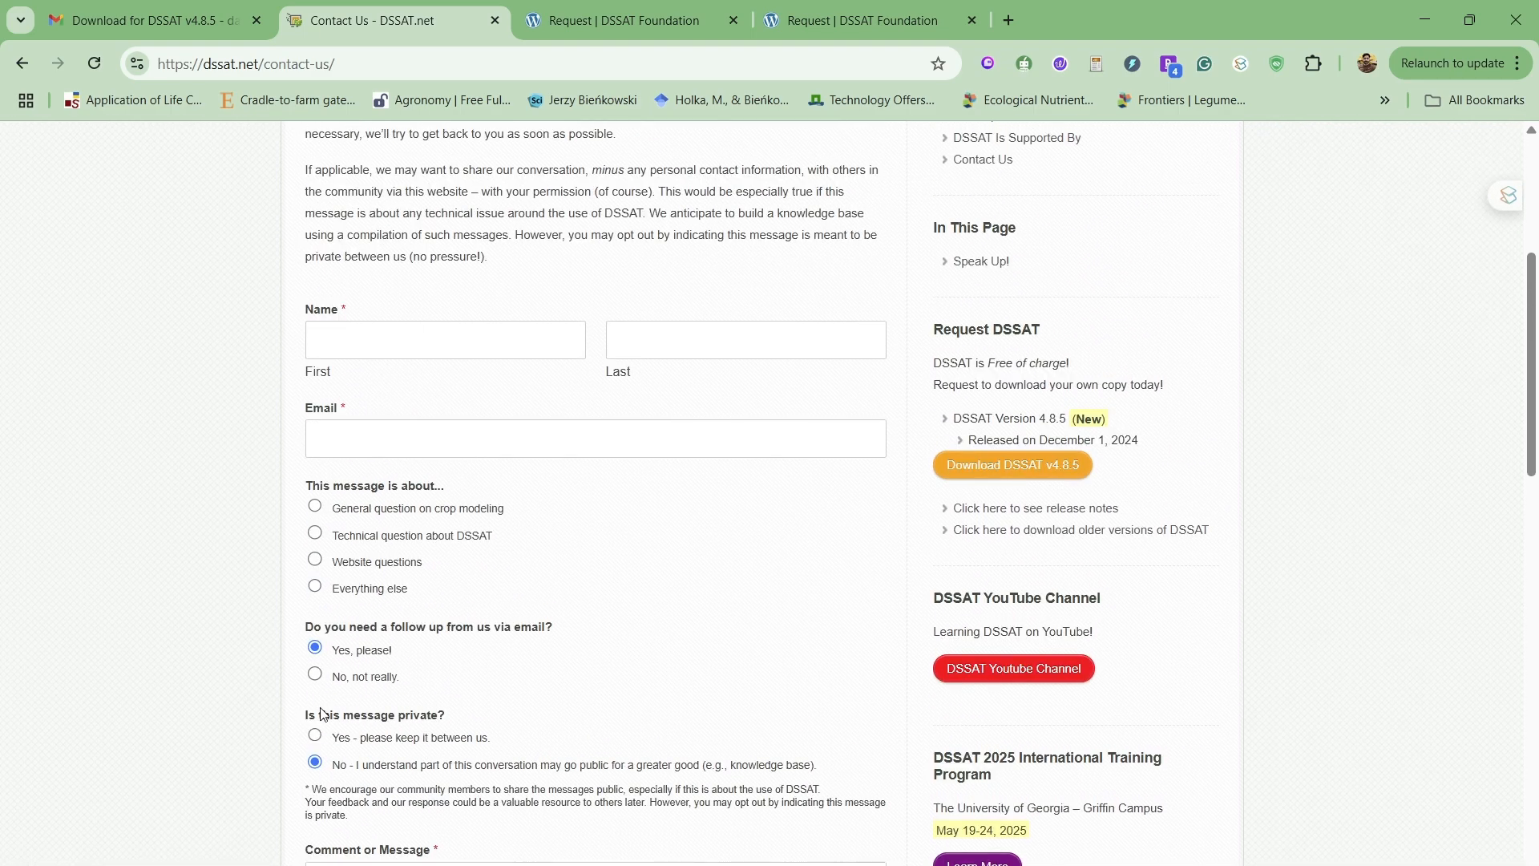
mouse_move(487, 618)
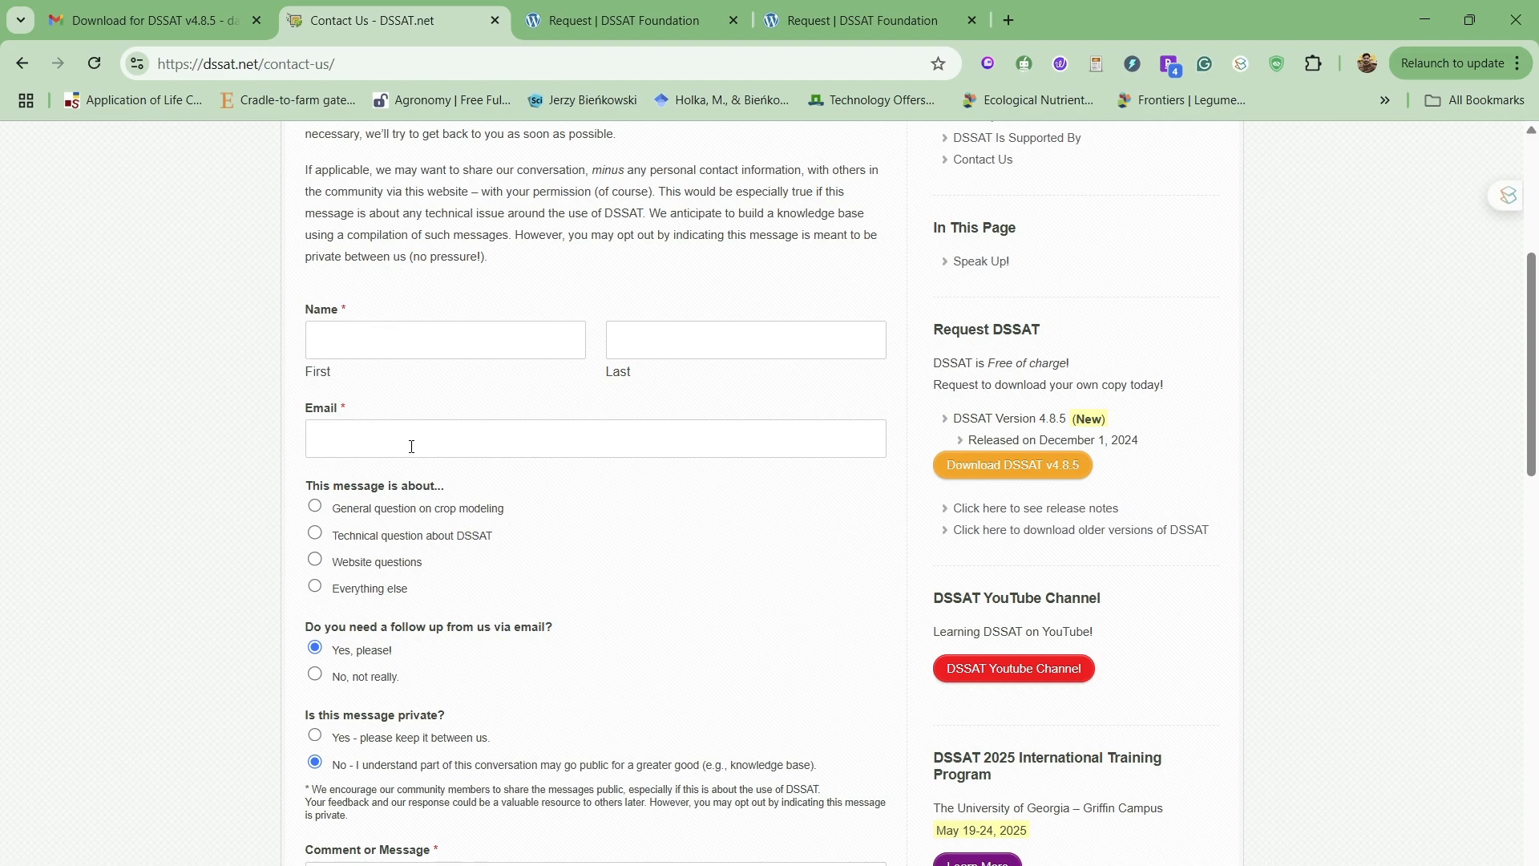
scroll("down", 3)
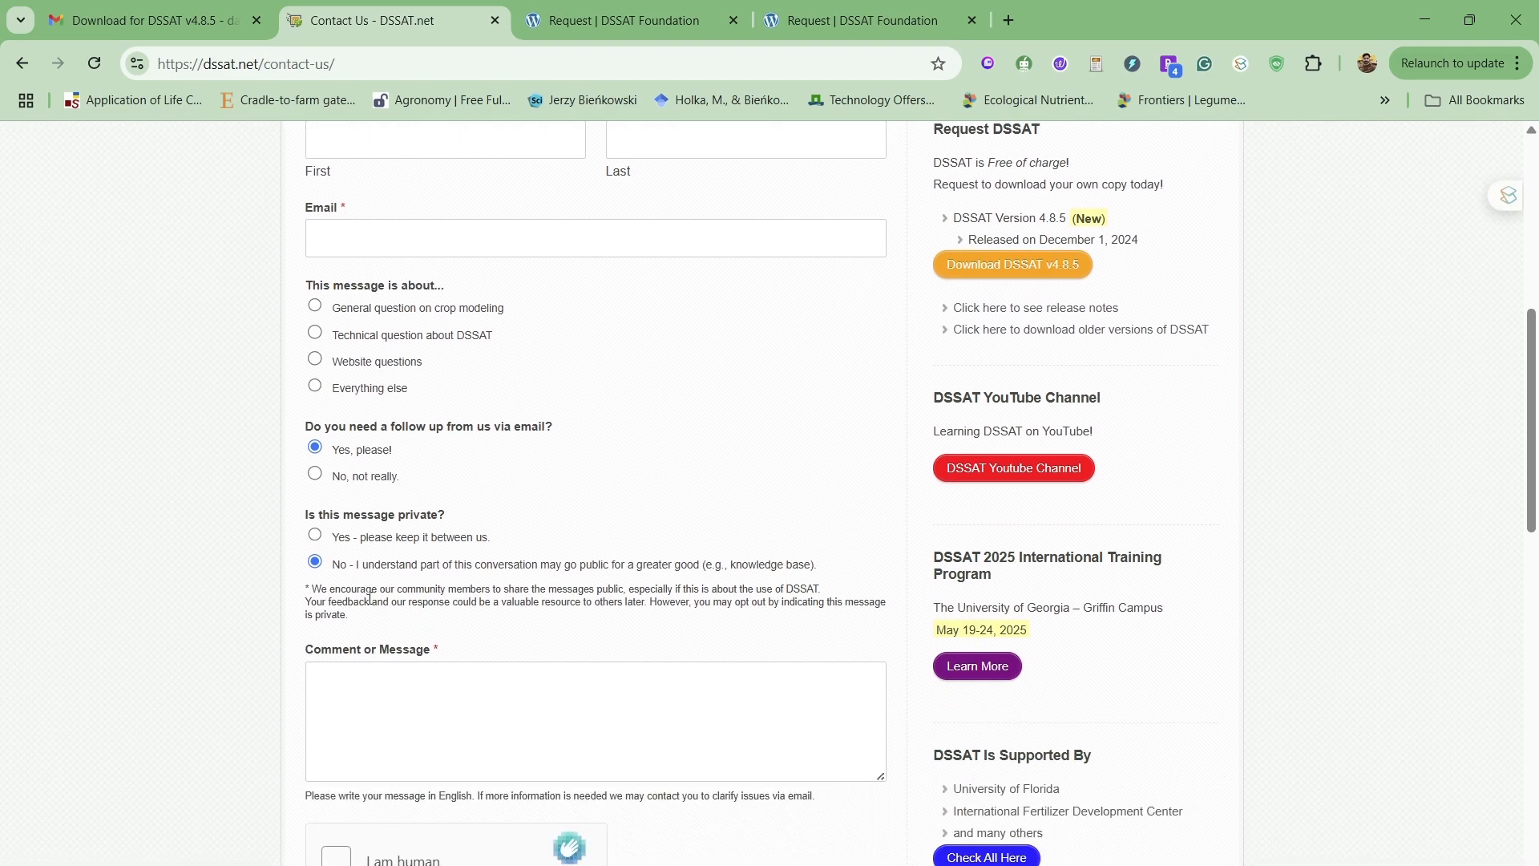
scroll("down", 3)
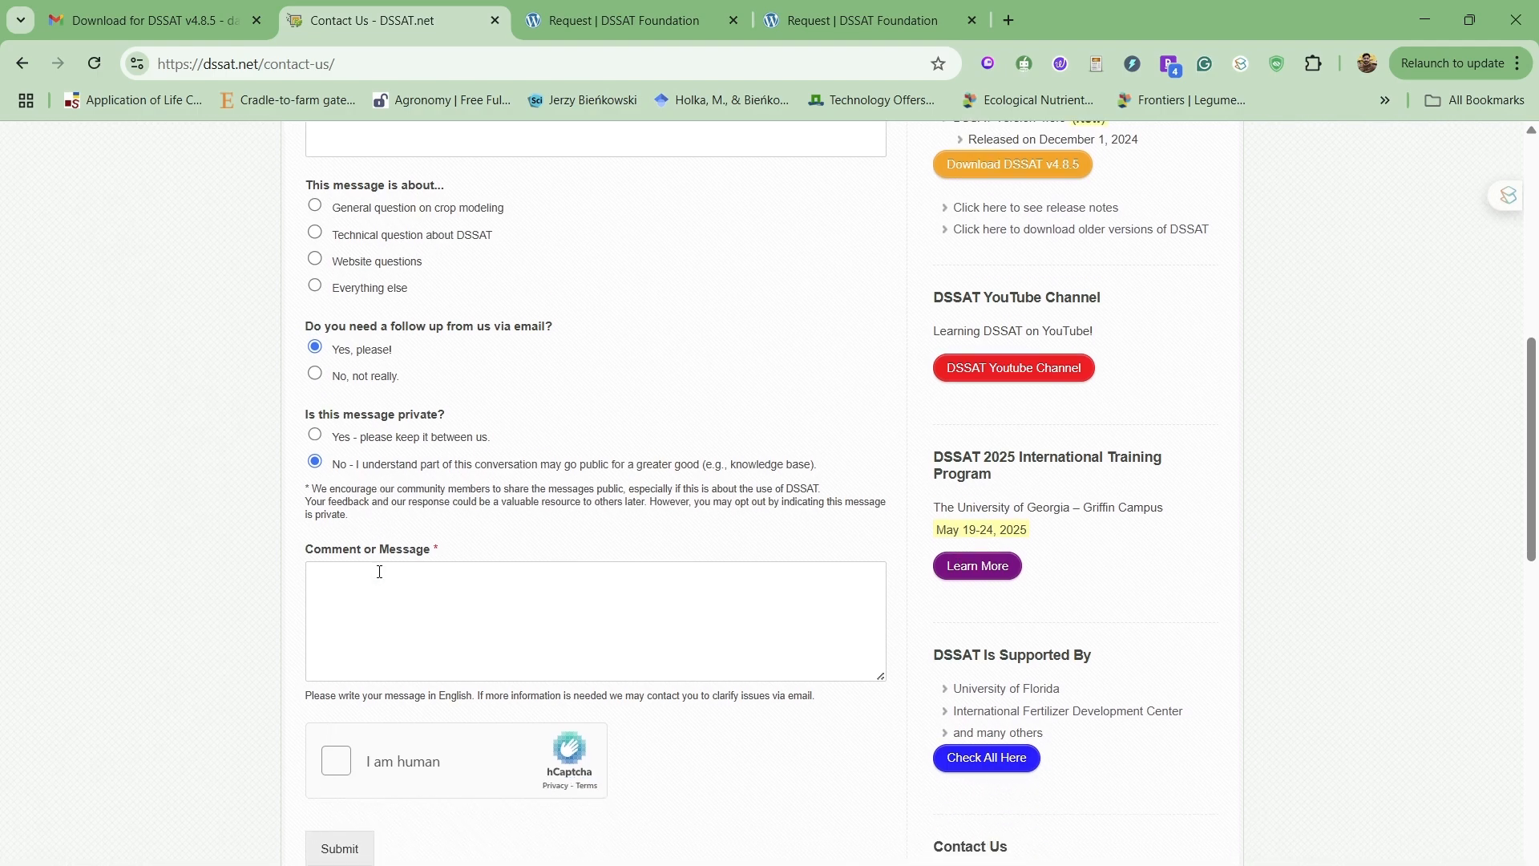
mouse_move(447, 629)
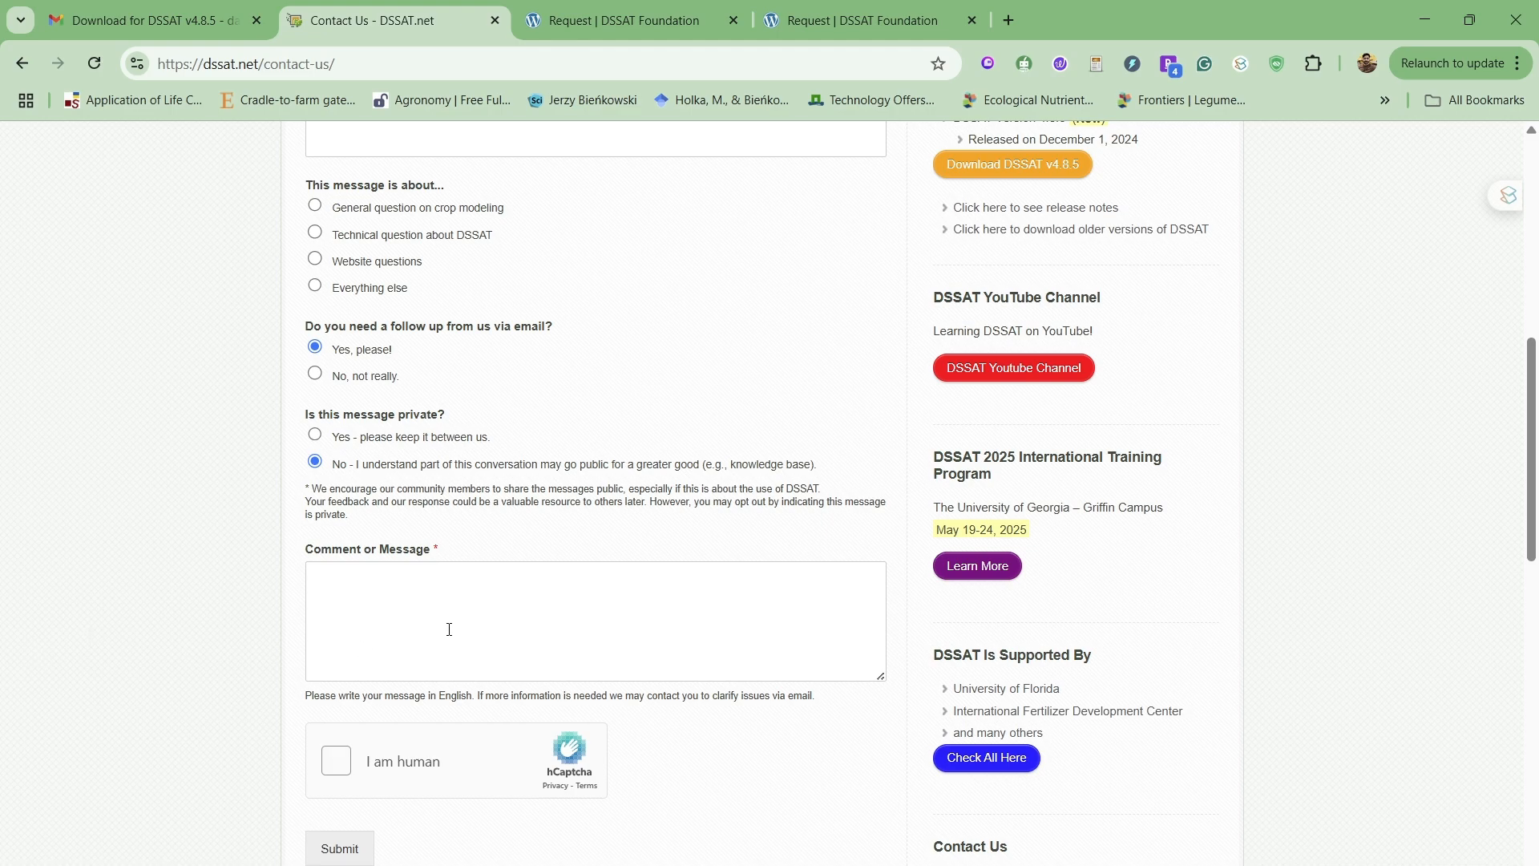
left_click(339, 848)
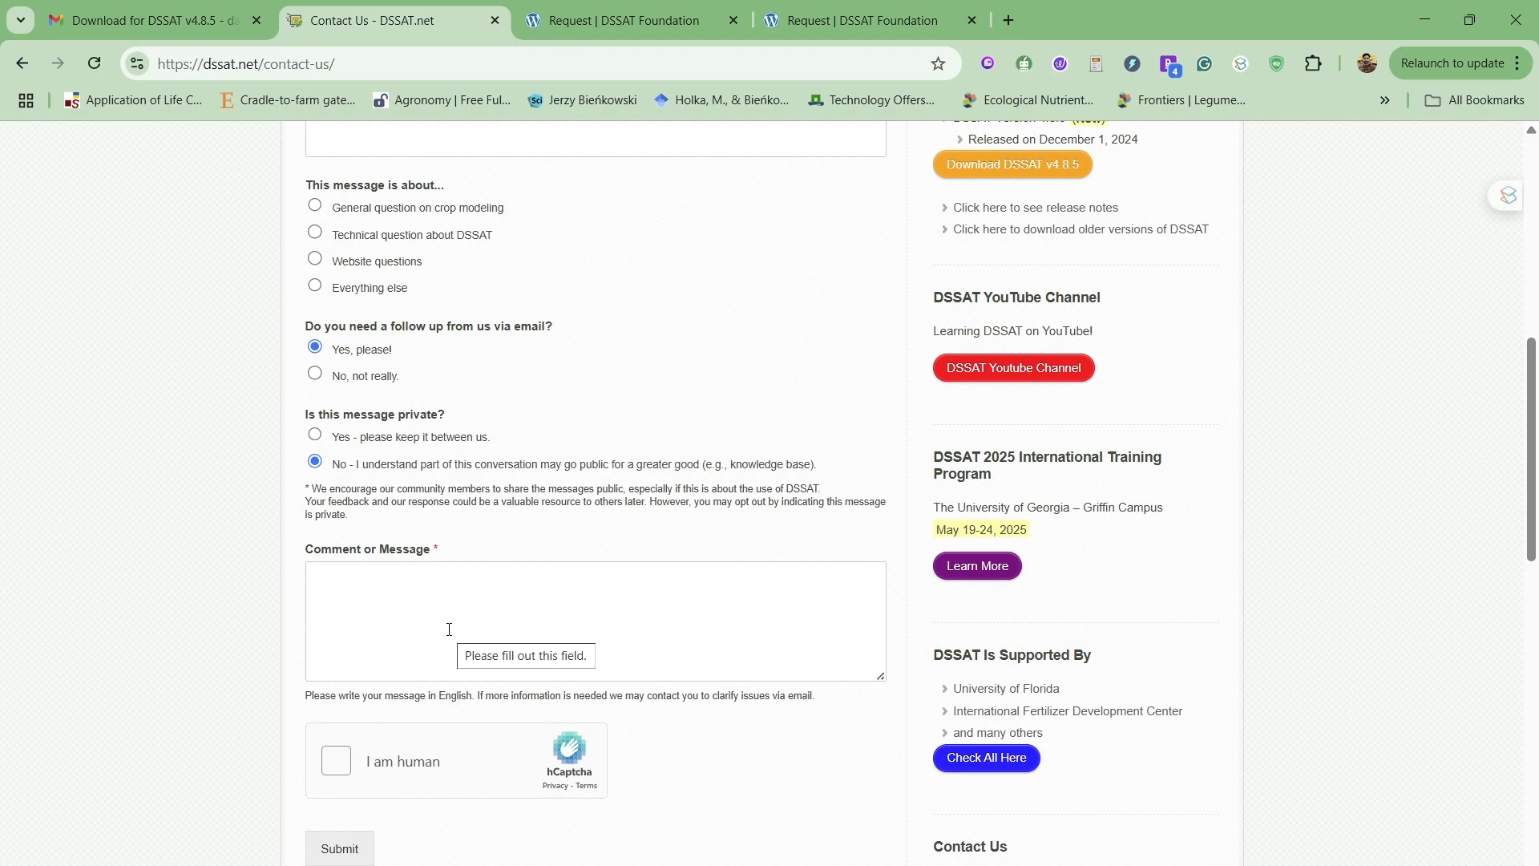
Leave the form unsent and go to the FAQs page from the Support links.
scroll("up", 3)
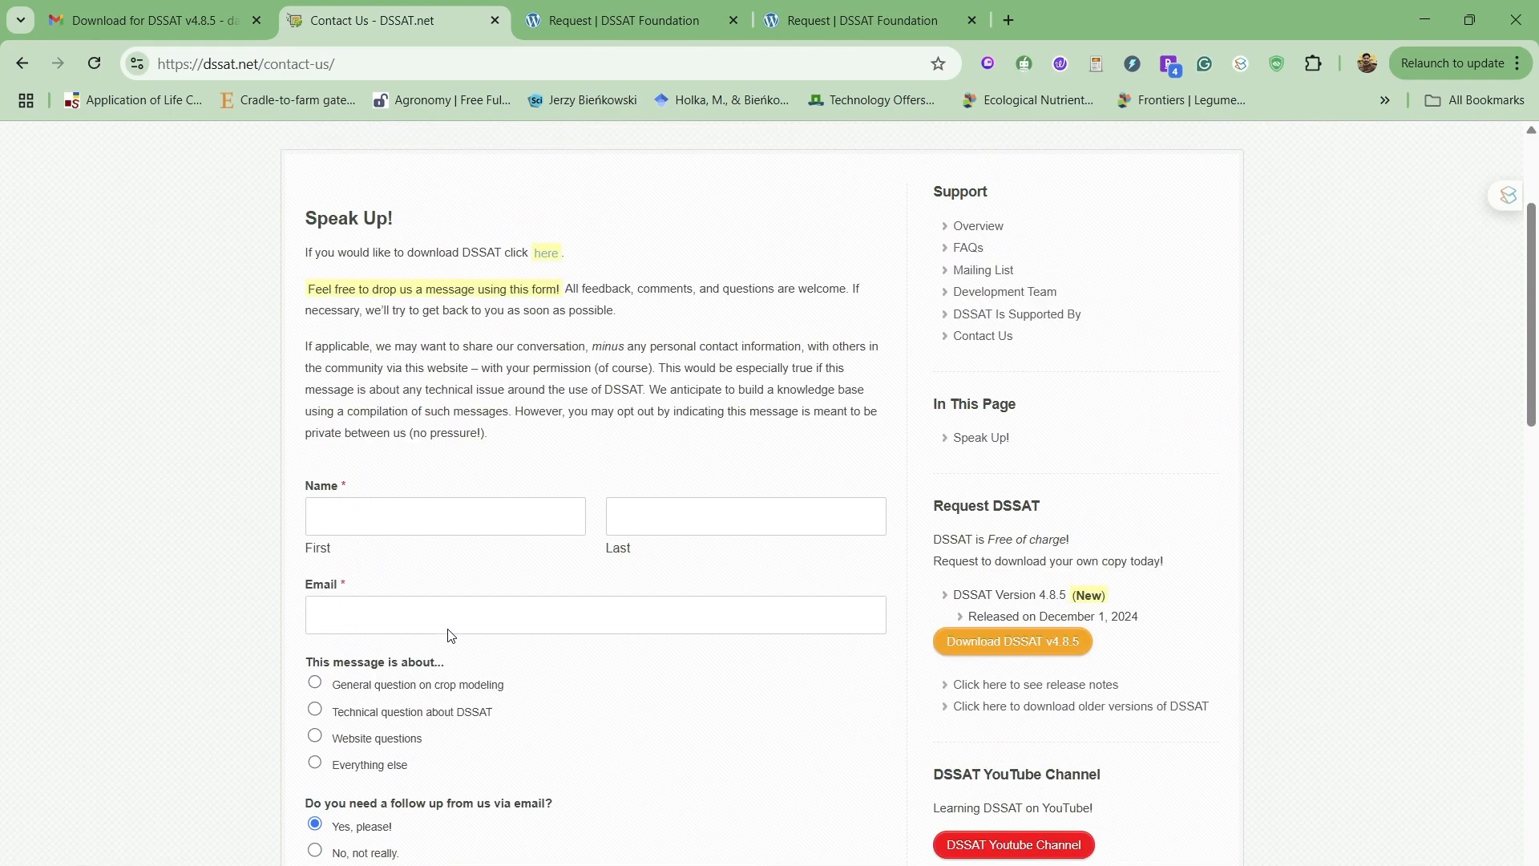
scroll("up", 3)
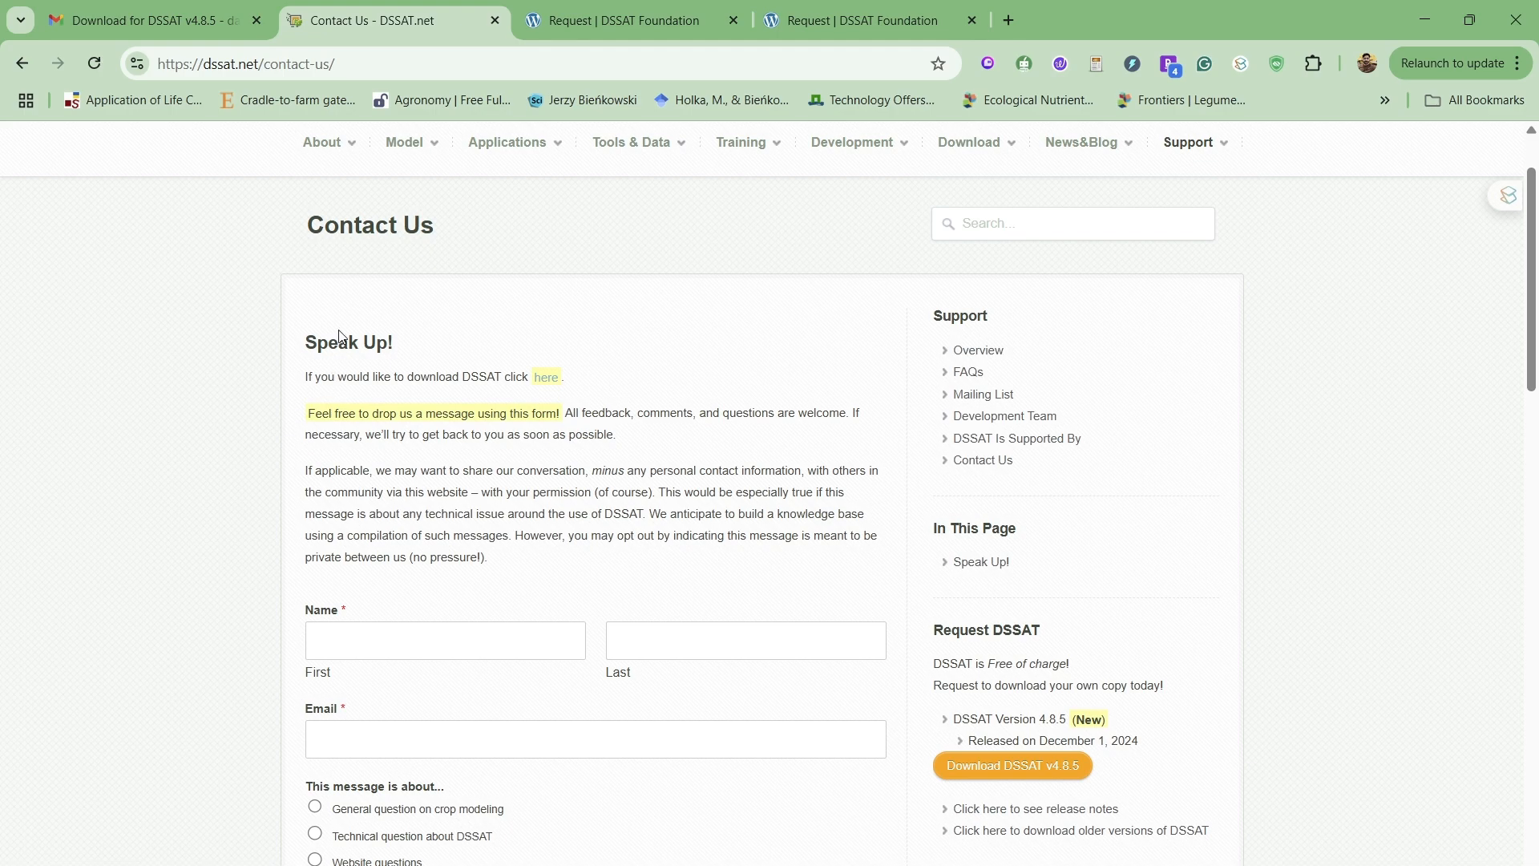
mouse_move(523, 531)
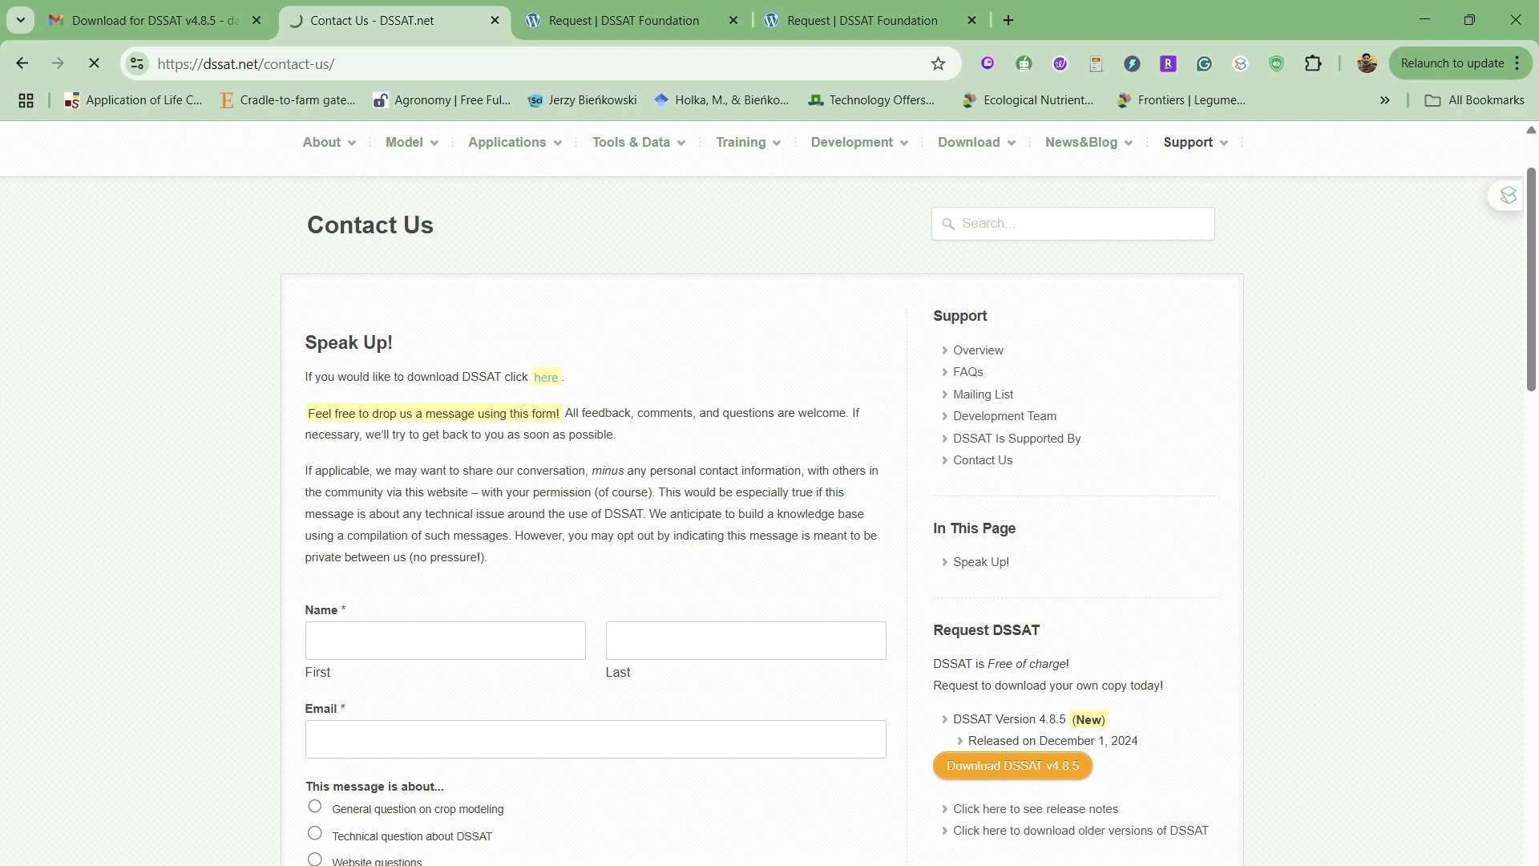
left_click(967, 372)
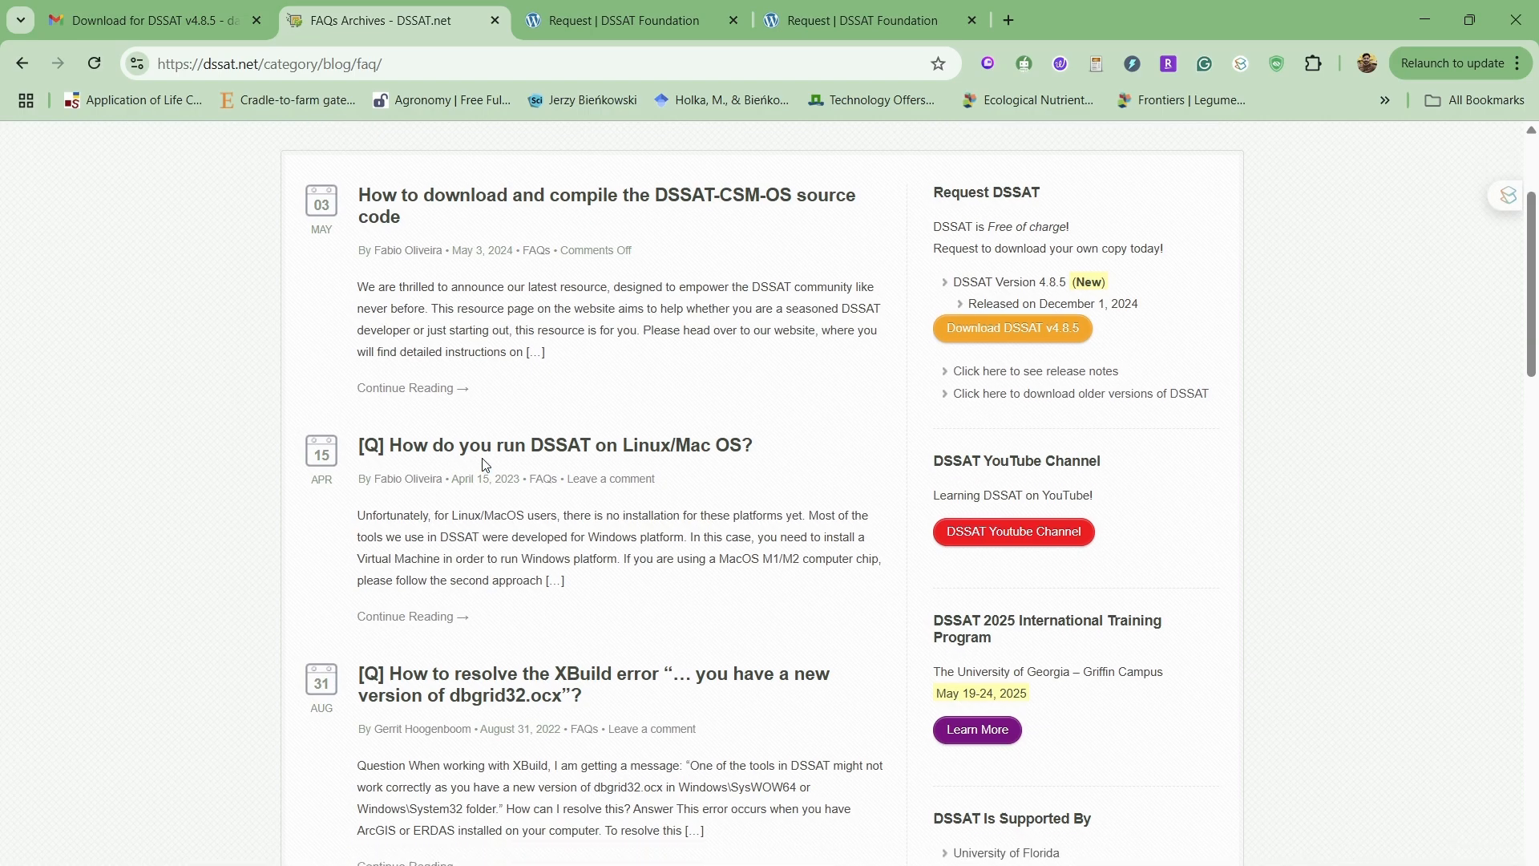
scroll("down", 3)
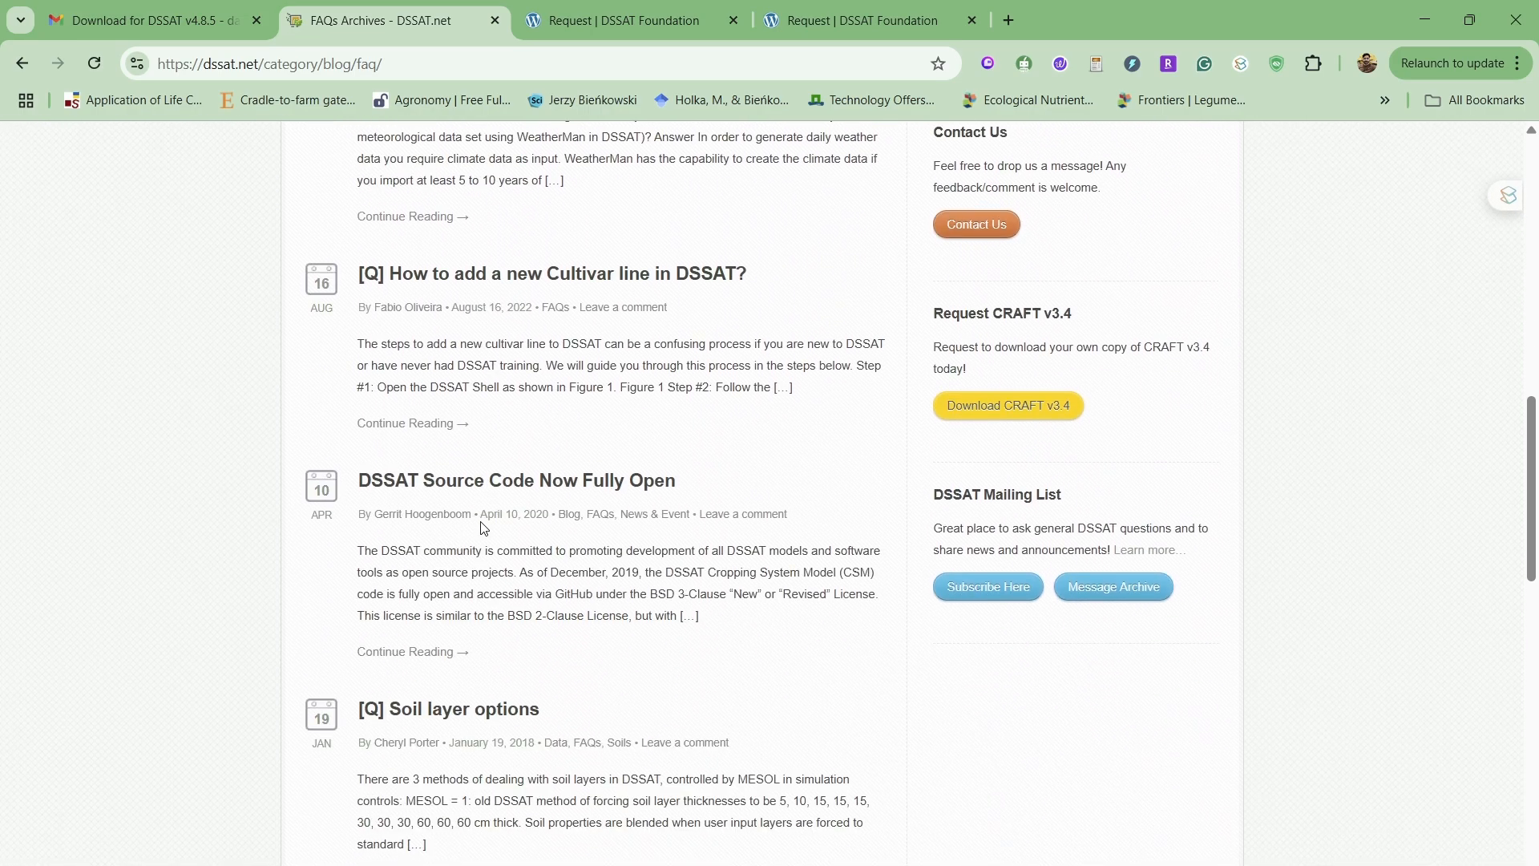
scroll("down", 3)
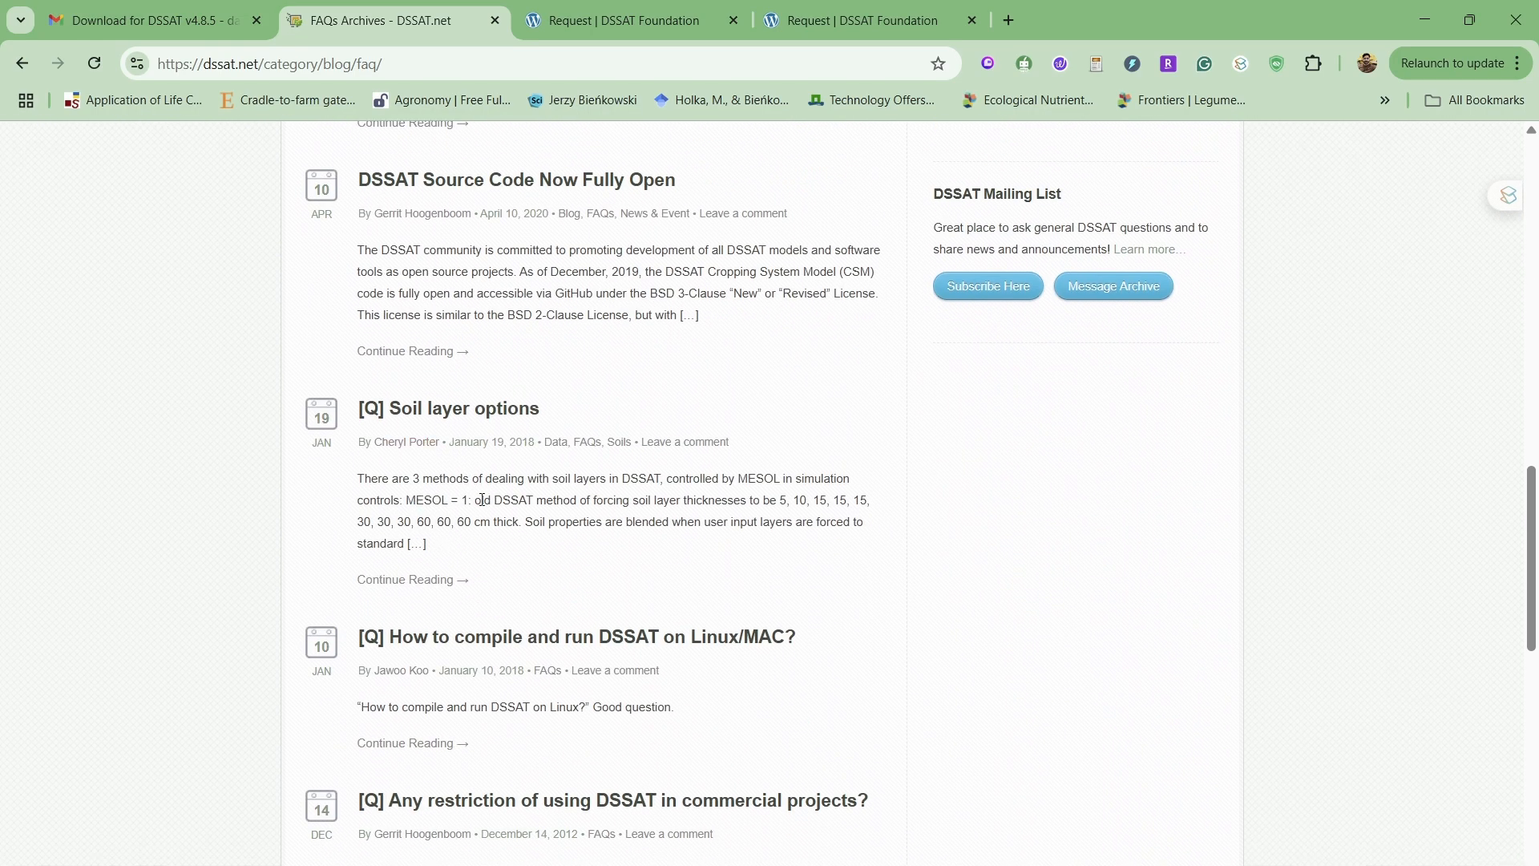
scroll("down", 3)
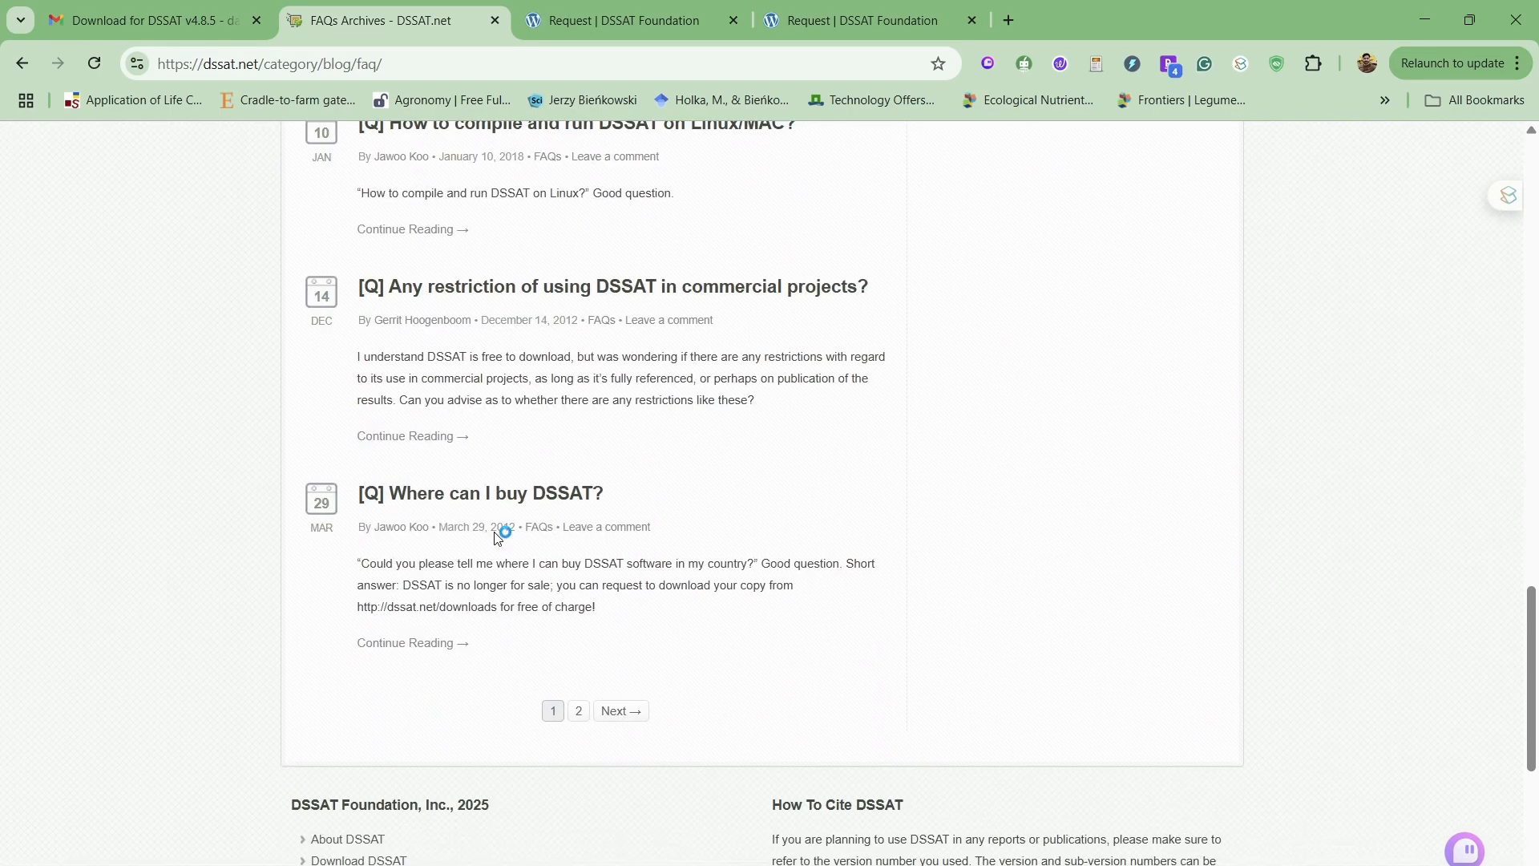
scroll("up", 3)
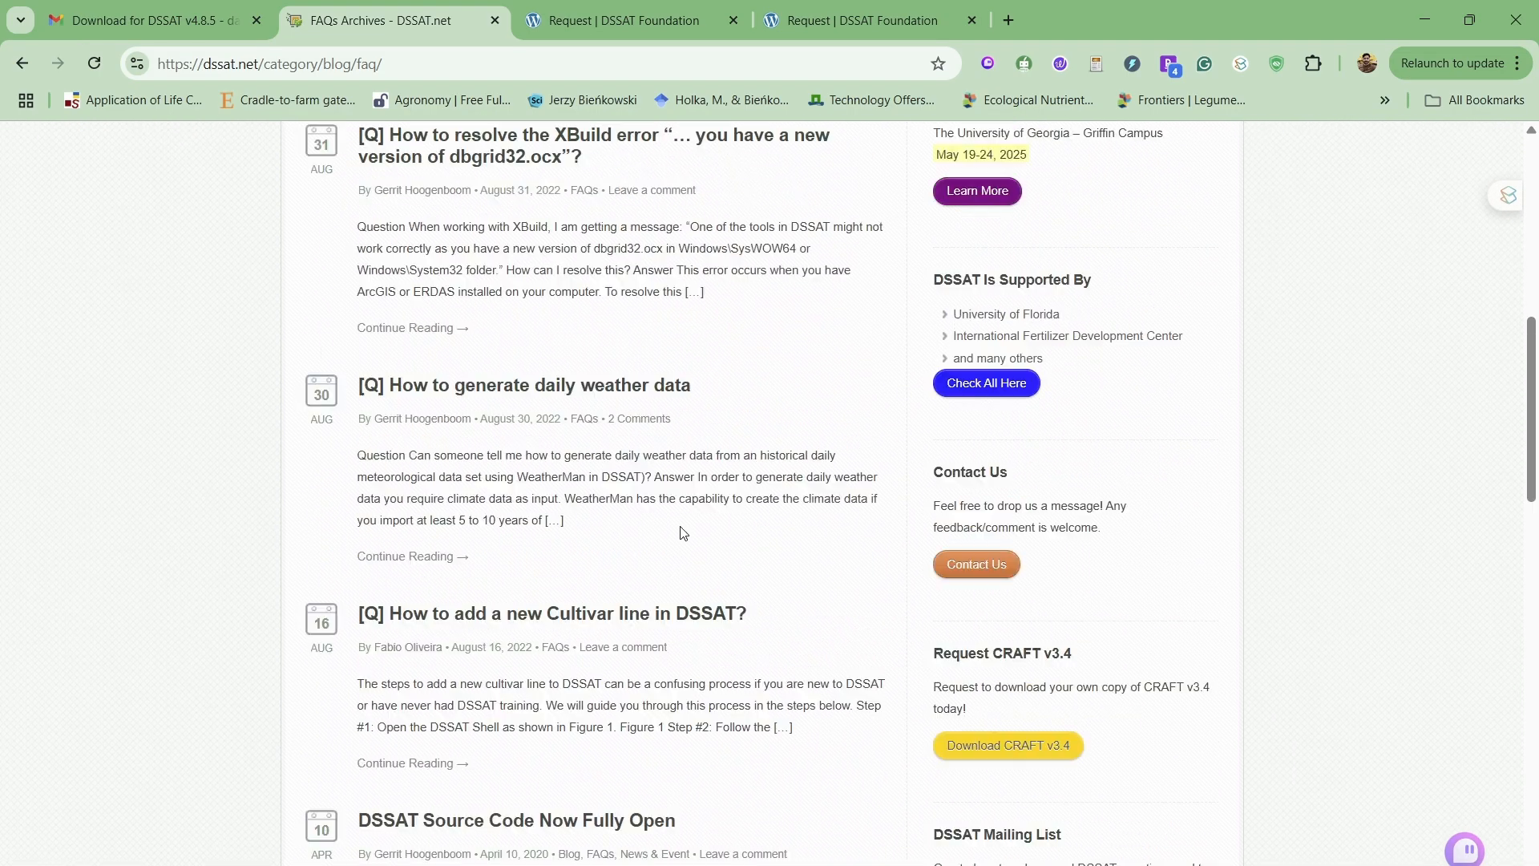
scroll("up", 3)
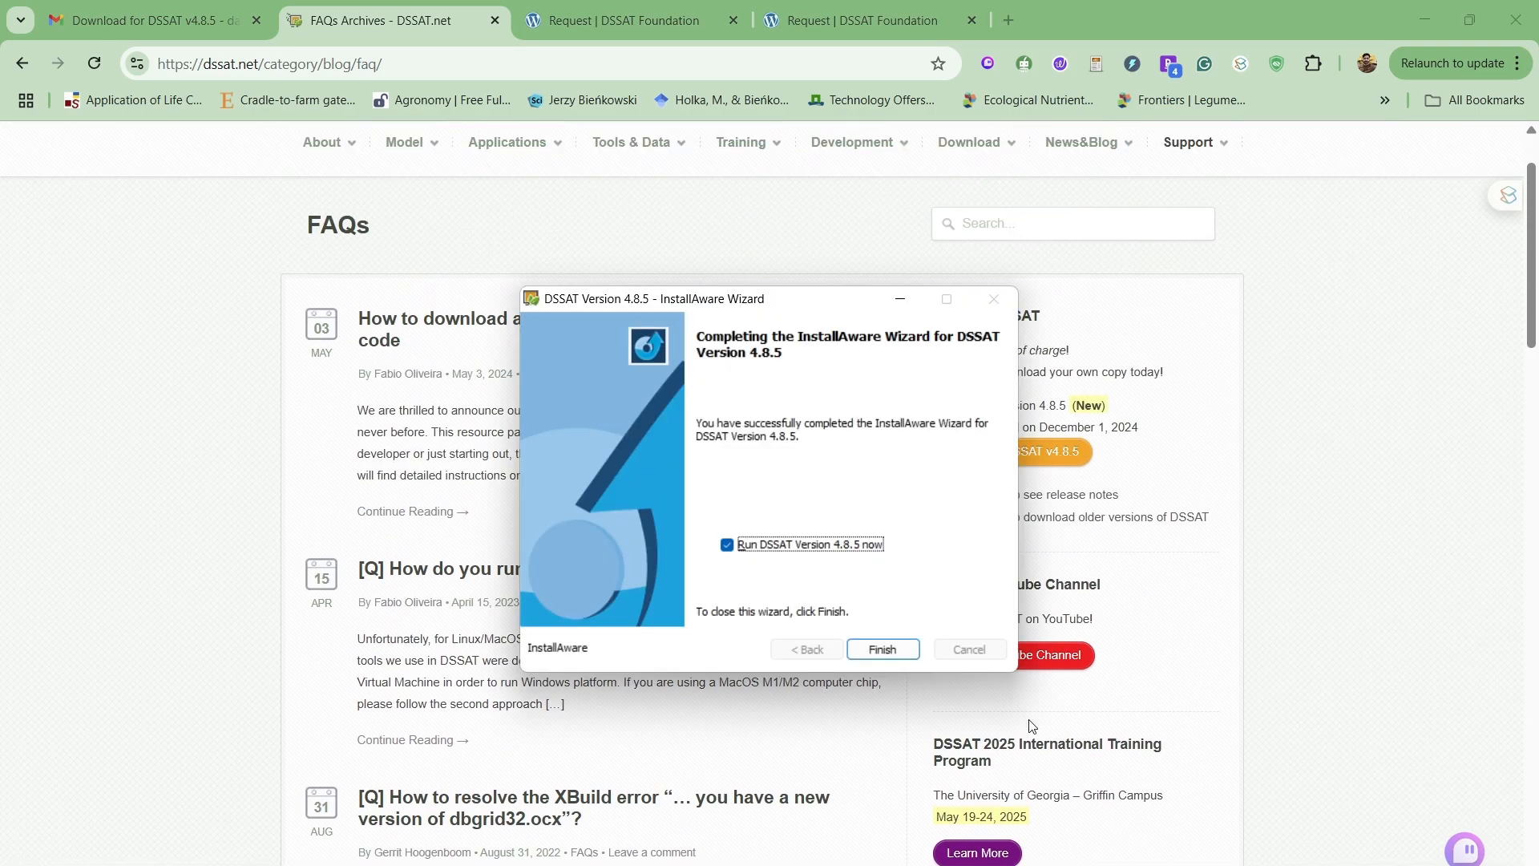
mouse_move(744, 367)
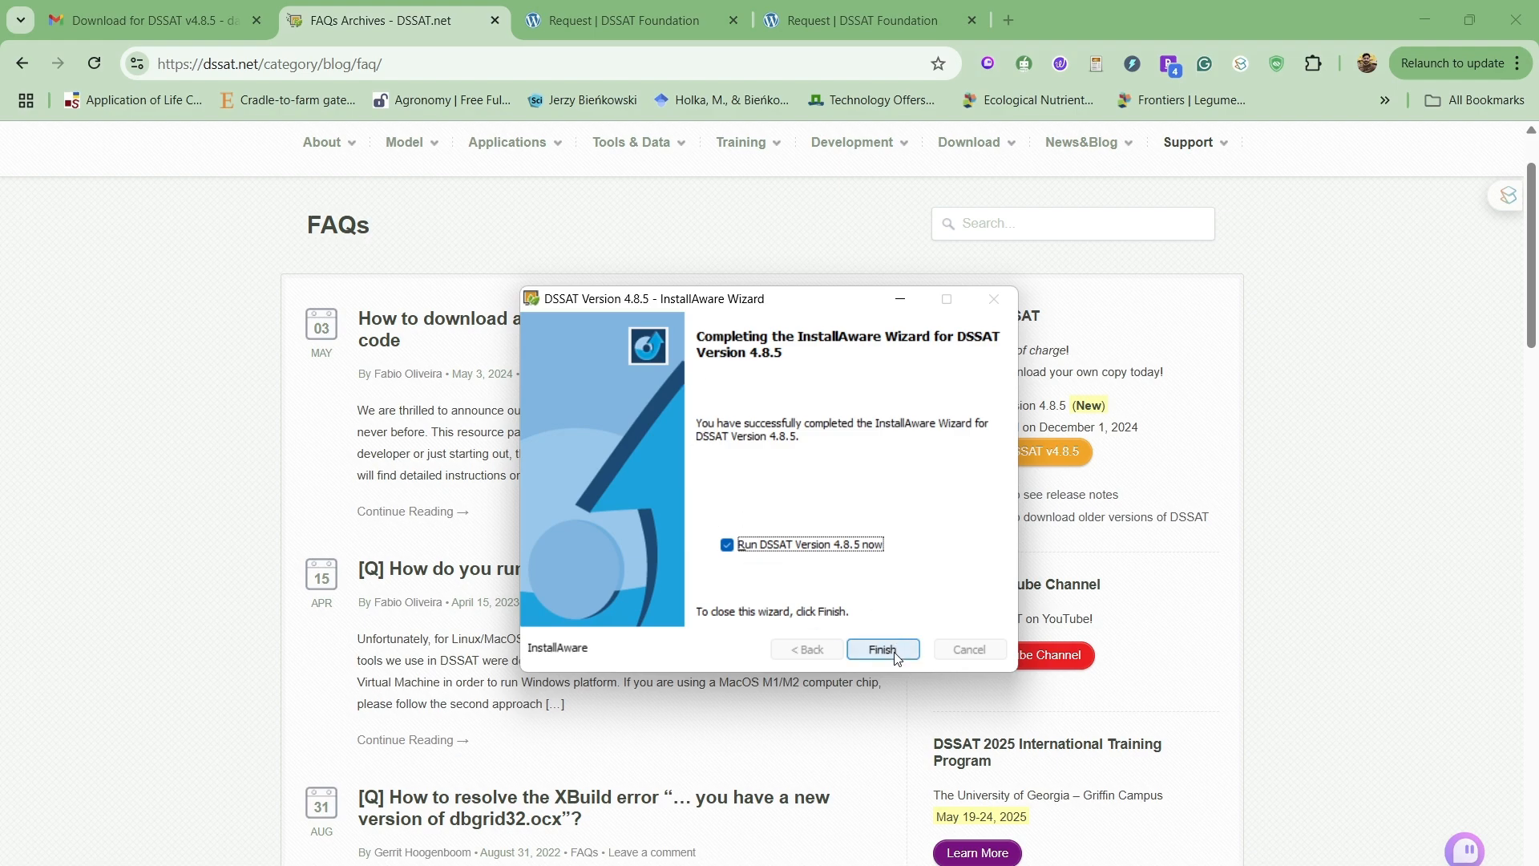
Finish the InstallAware wizard with 'Run DSSAT Version 4.8.5 now' kept checked, launching DSSAT.
left_click(881, 649)
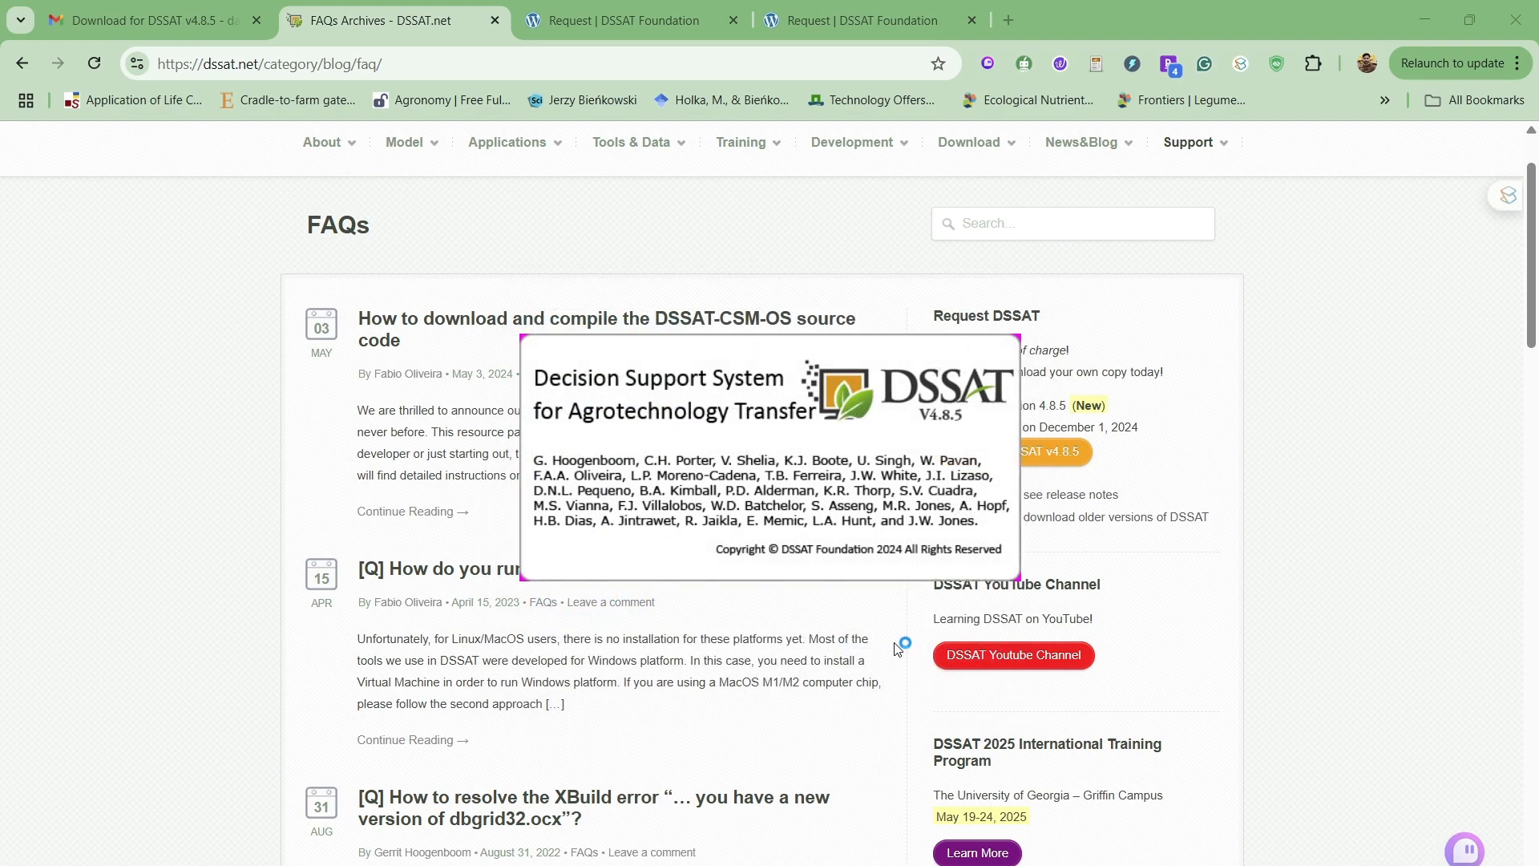
mouse_move(874, 514)
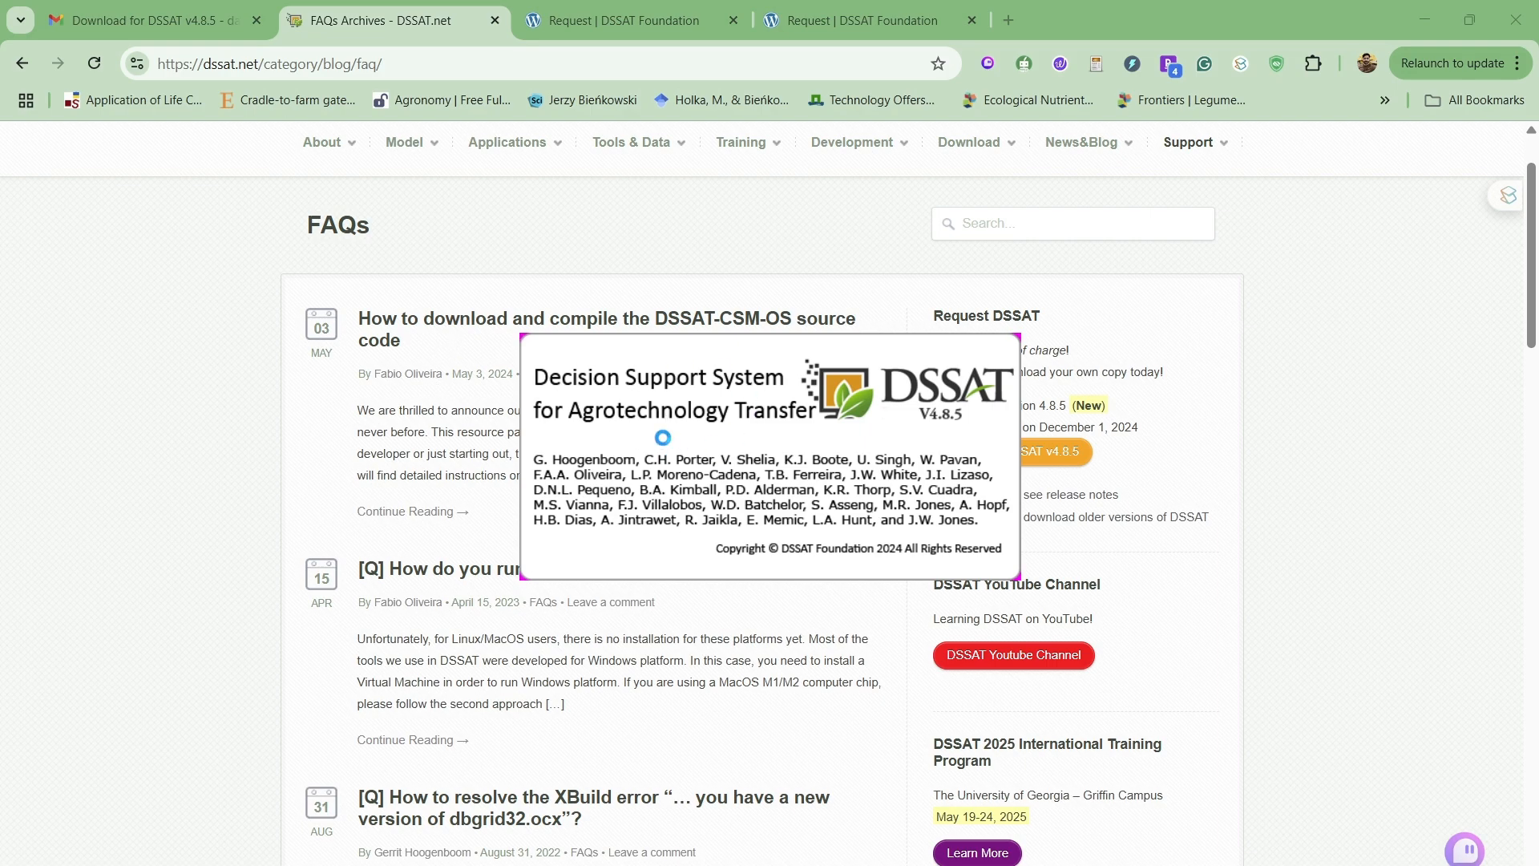
mouse_move(663, 444)
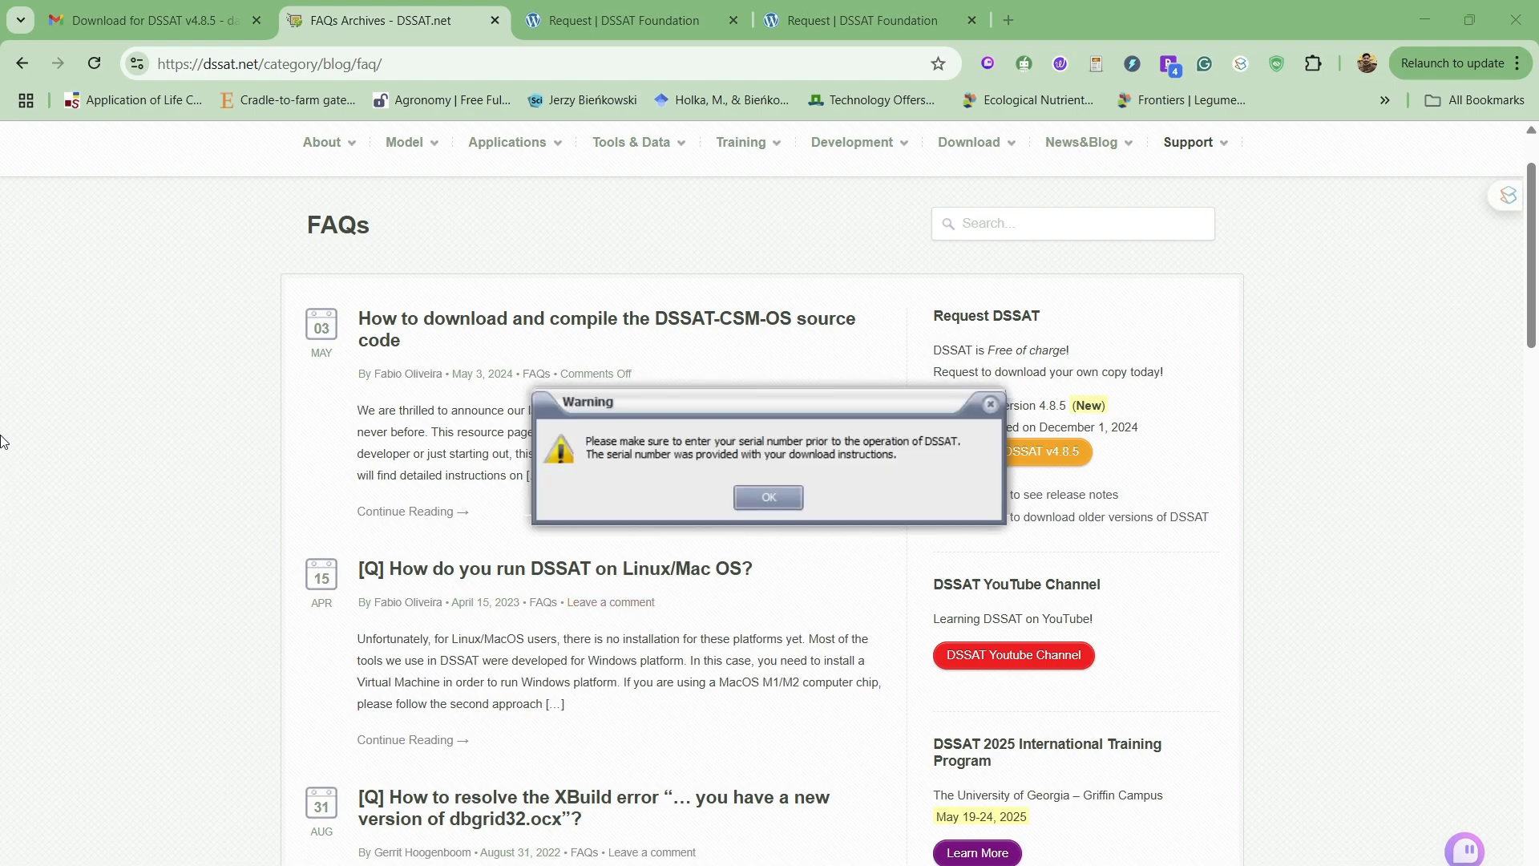
mouse_move(782, 518)
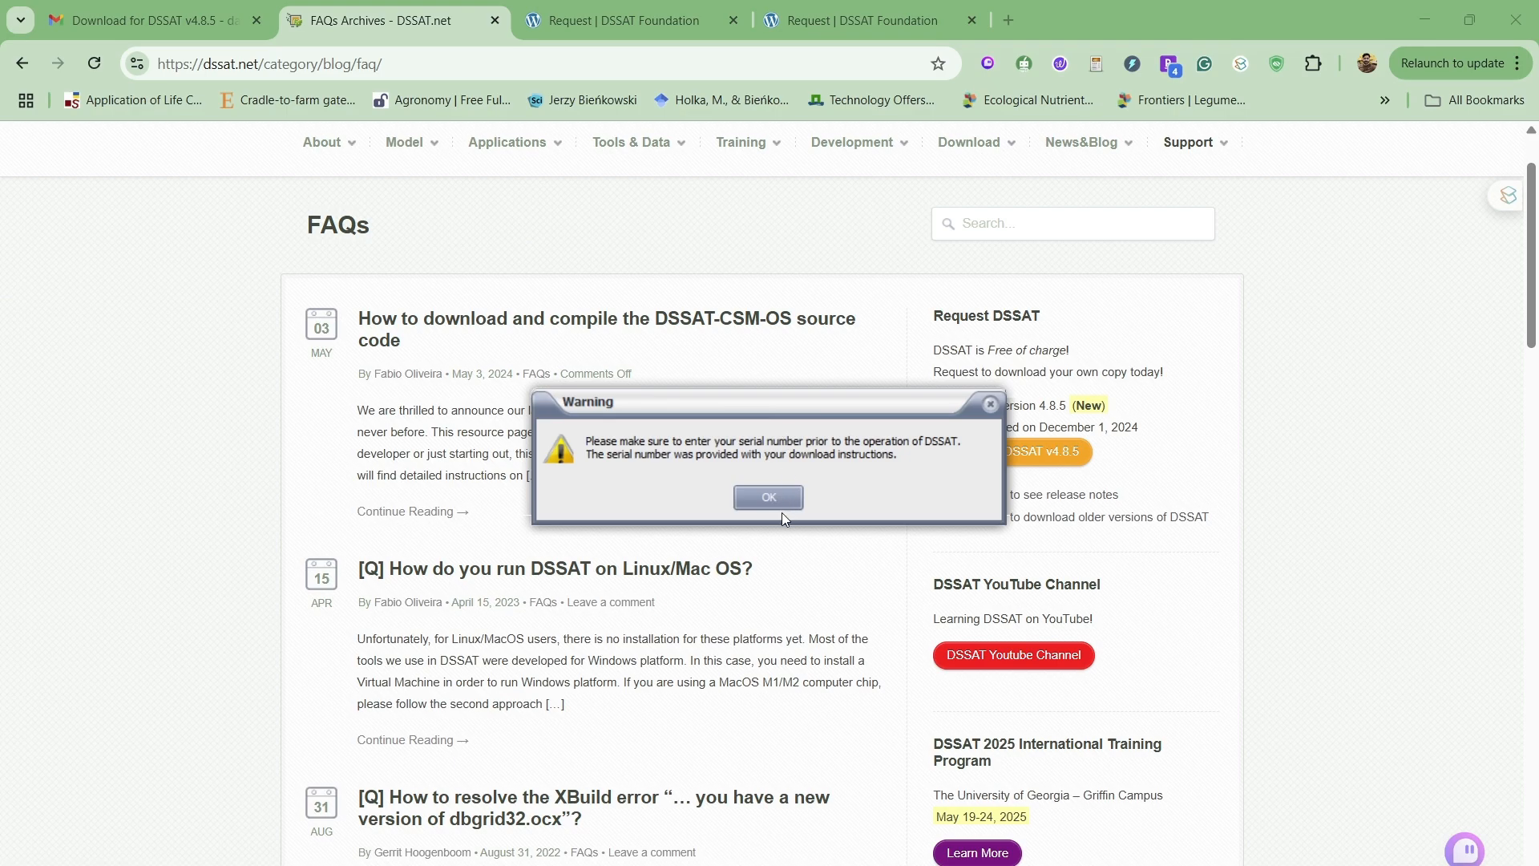
Acknowledge the serial-number warning and dismiss the DSSATv4.8.5 Registration dialog unregistered.
left_click(768, 497)
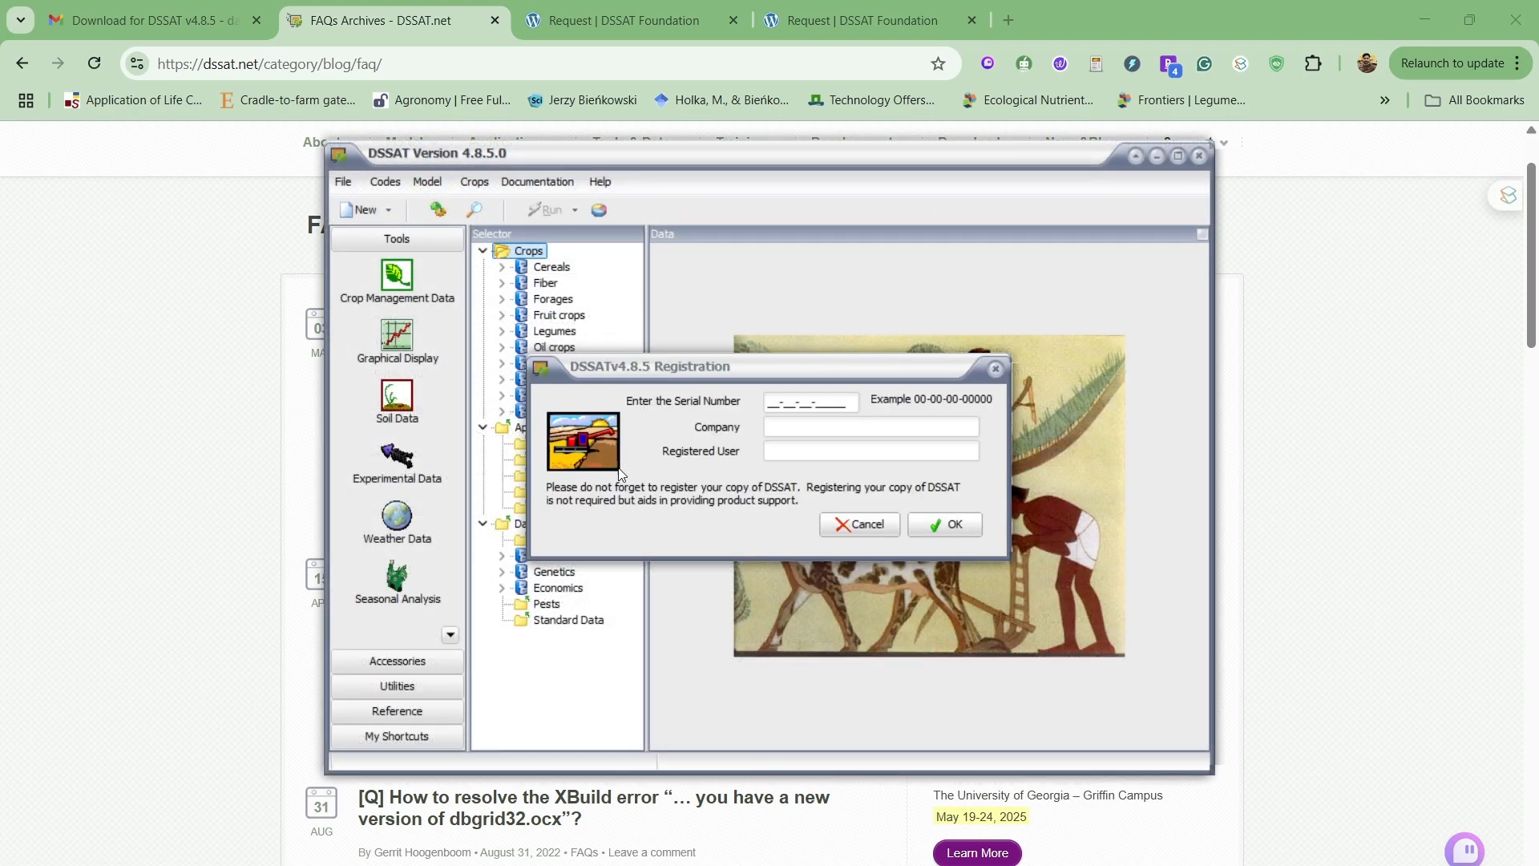
left_click(807, 401)
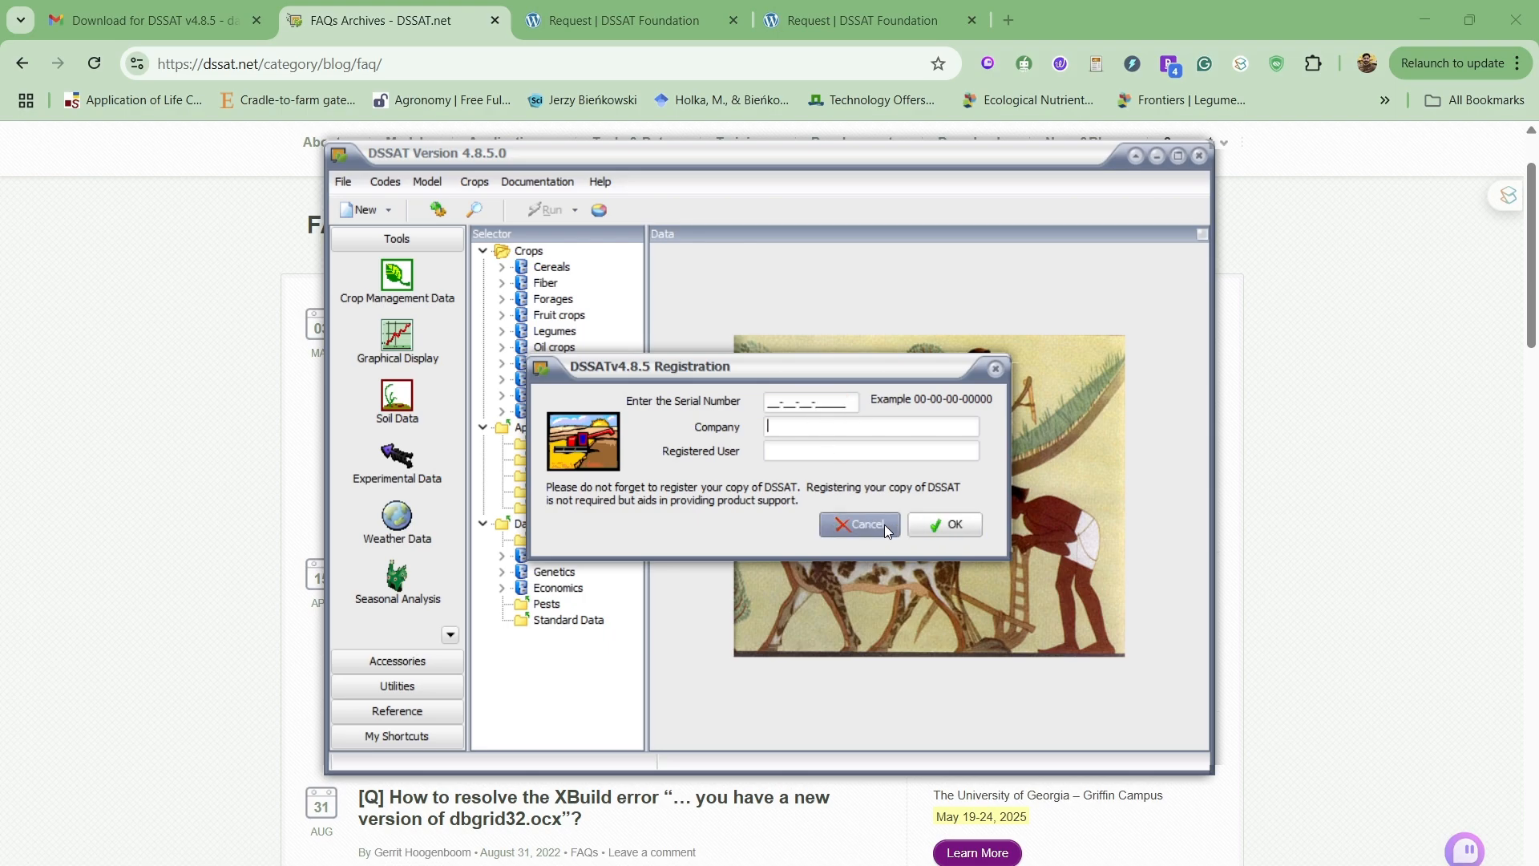
left_click(808, 401)
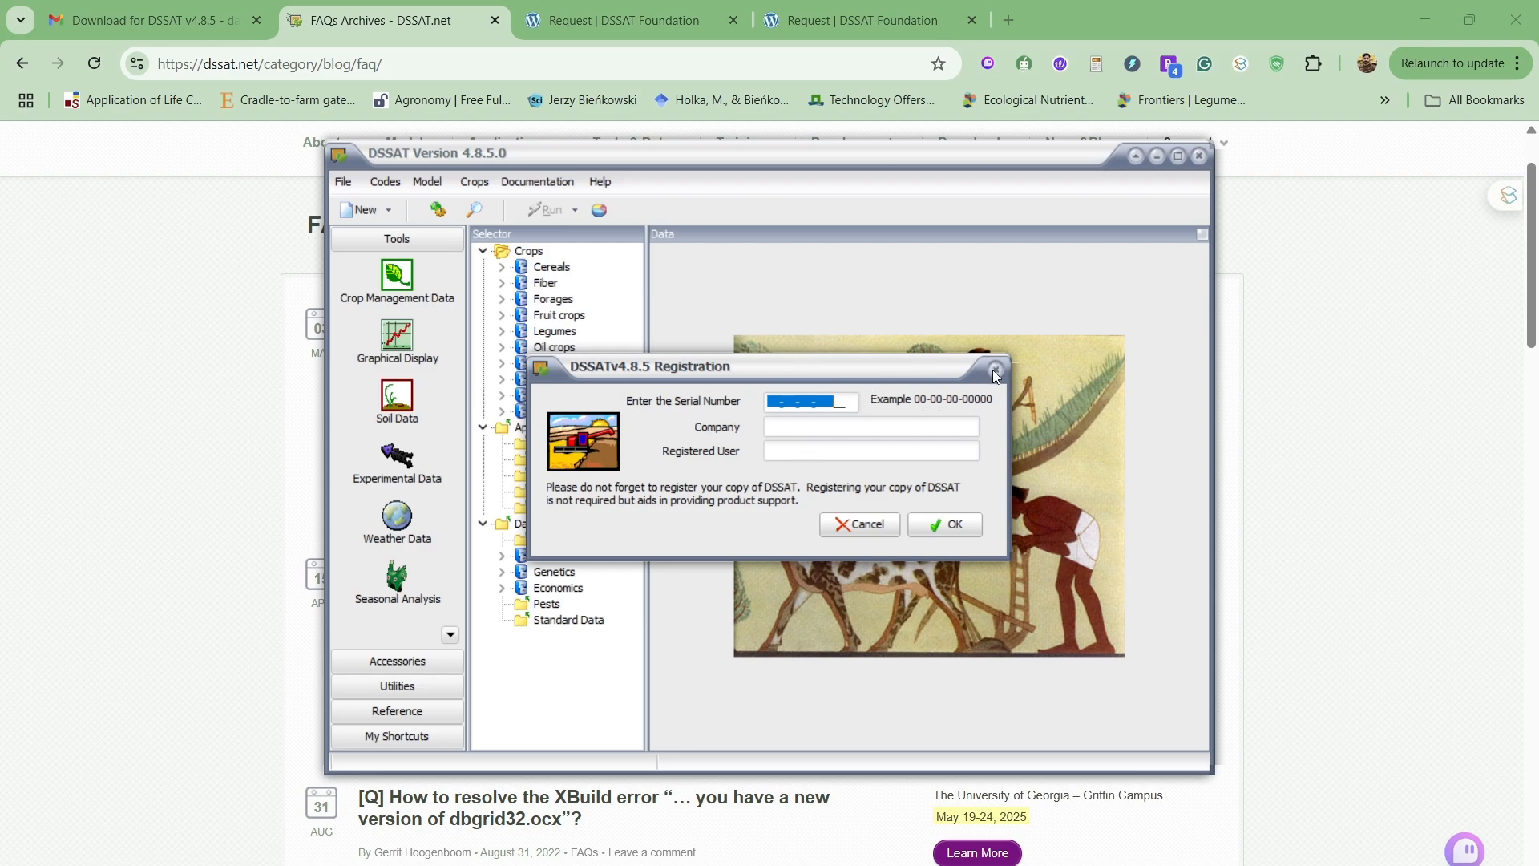
left_click(994, 366)
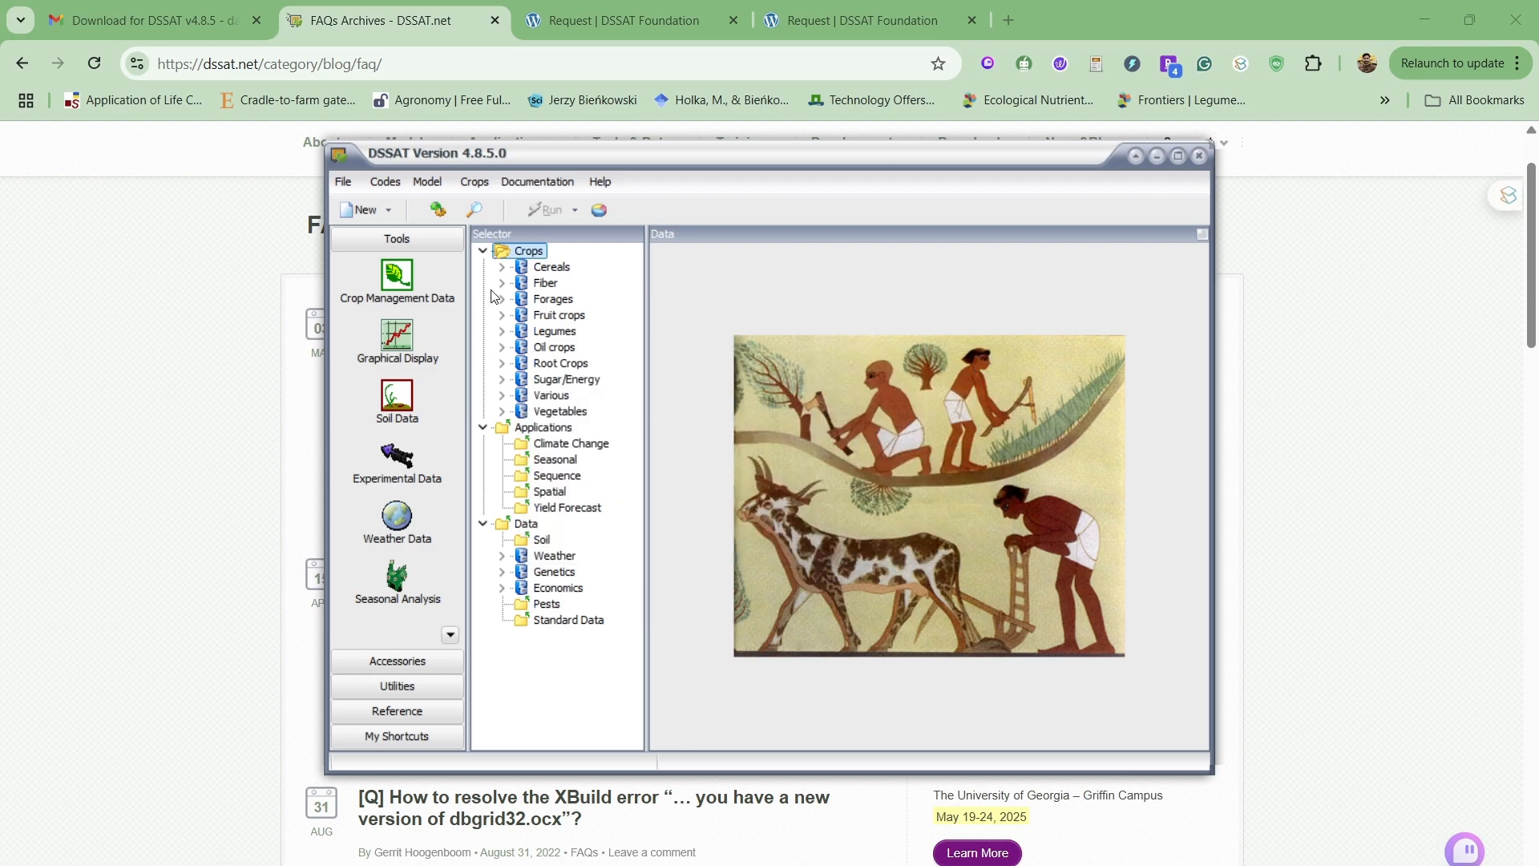
mouse_move(489, 337)
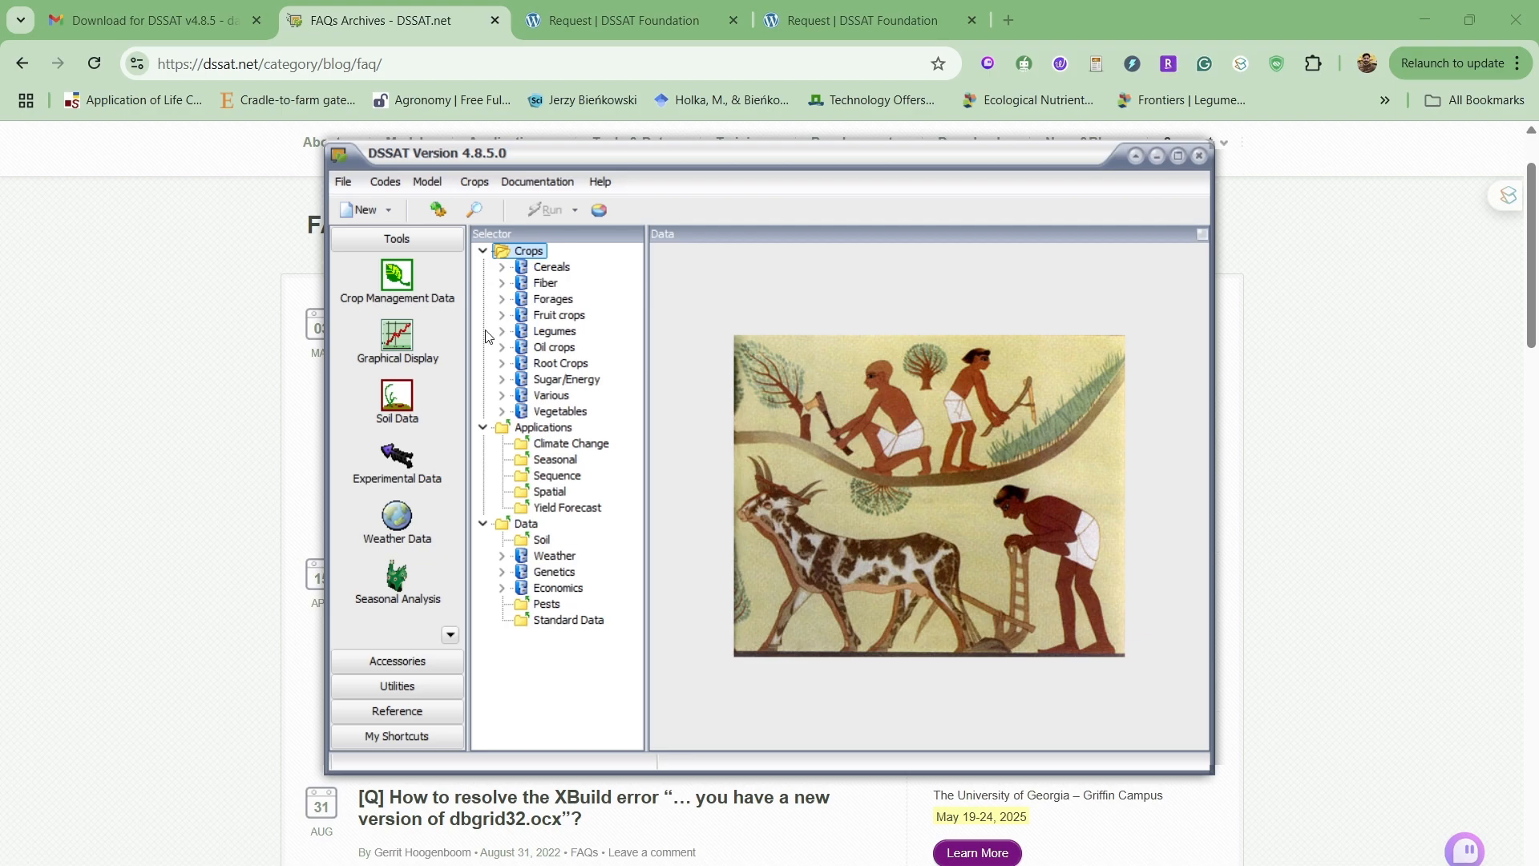
mouse_move(560, 364)
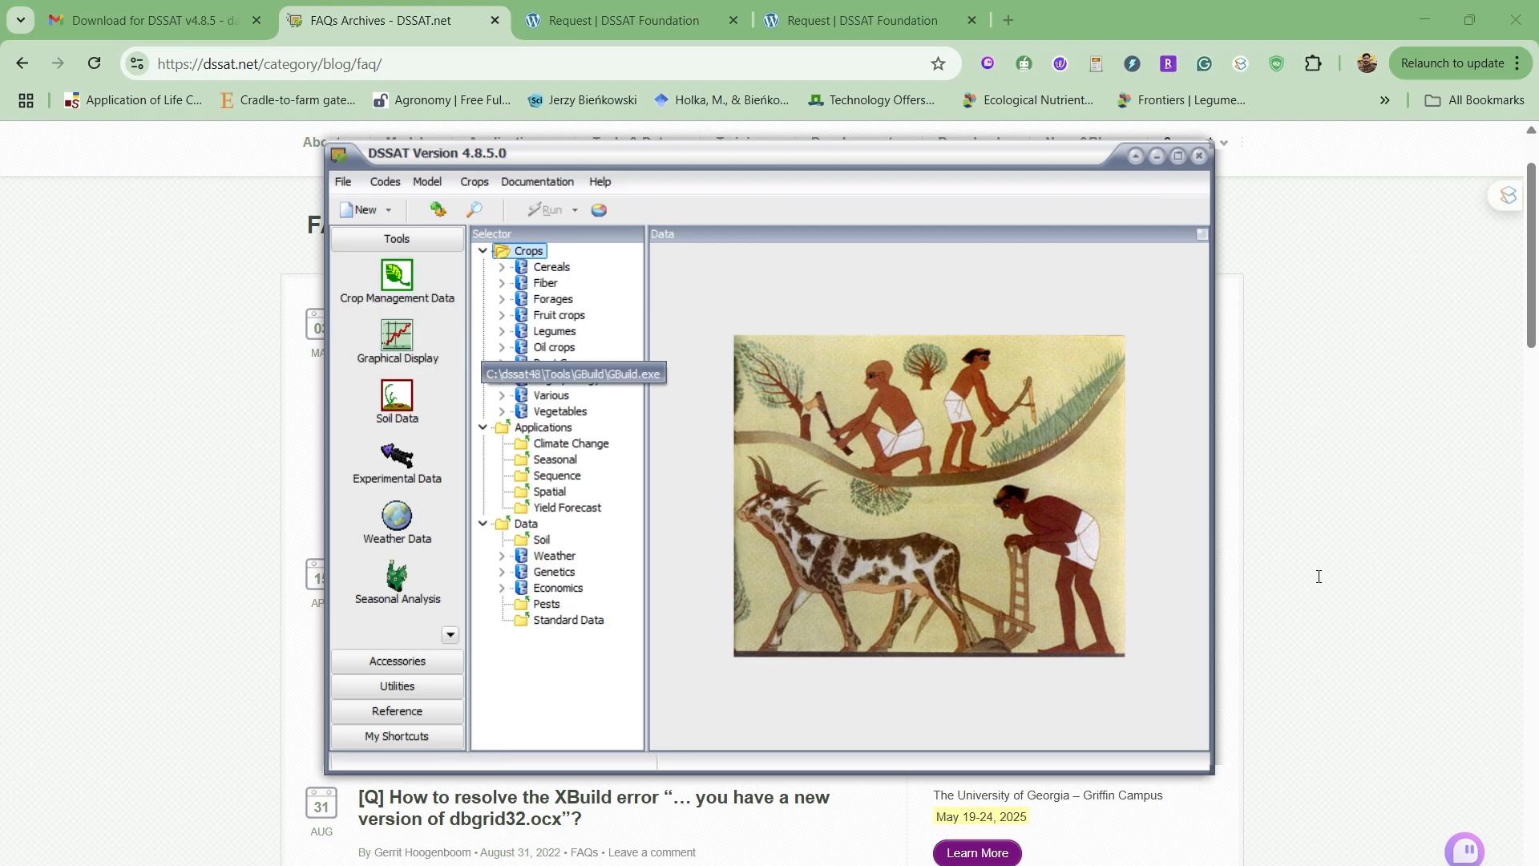
mouse_move(624, 216)
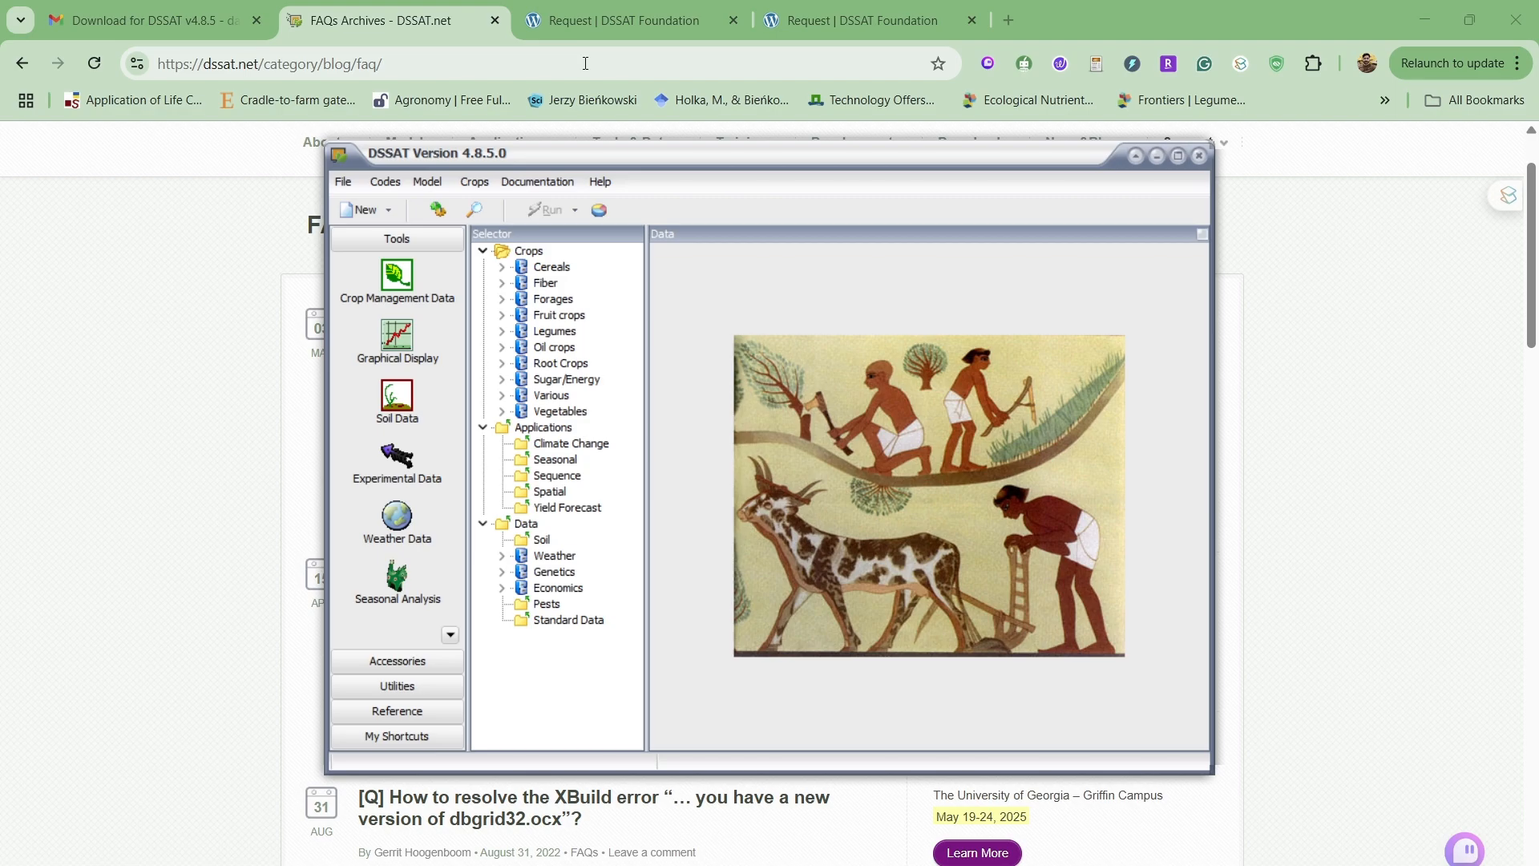
mouse_move(426, 182)
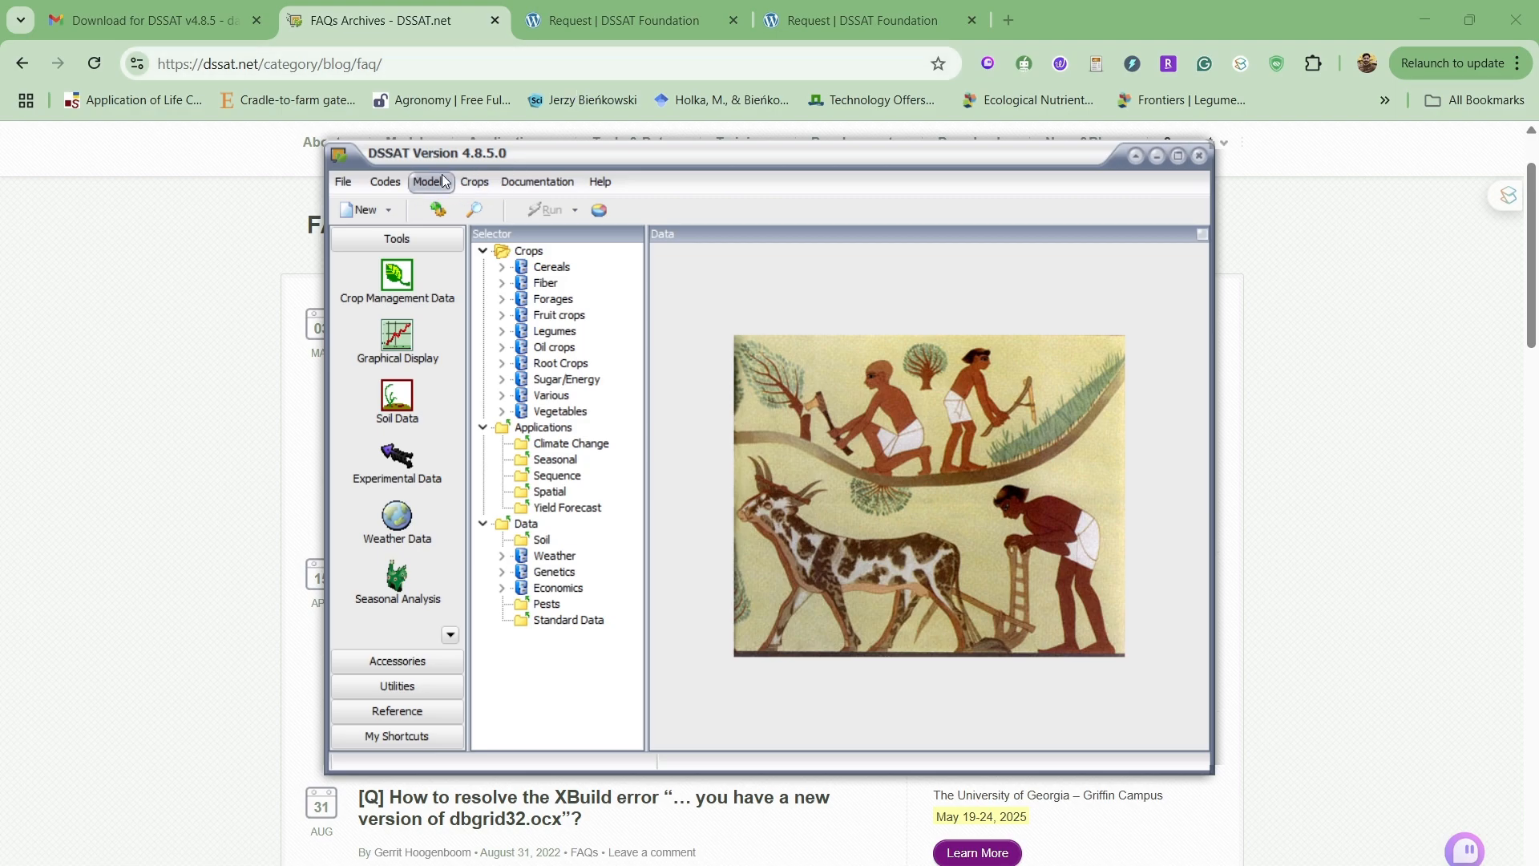